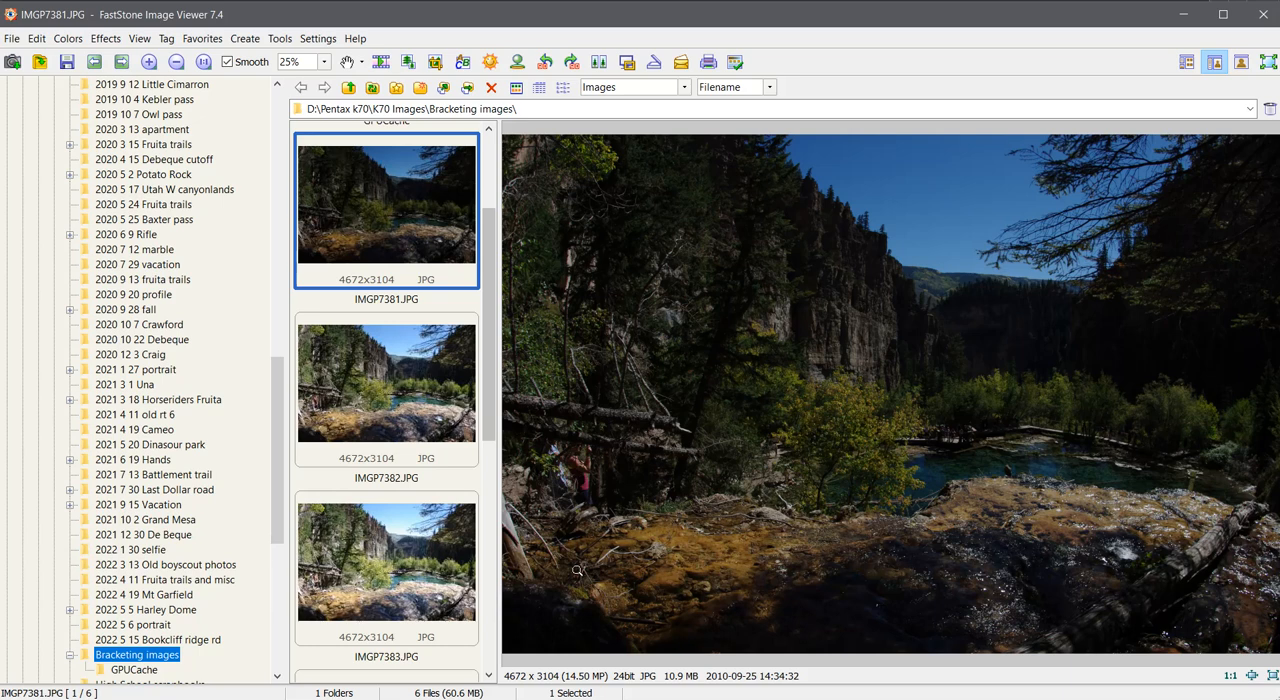
Preview the dark IMGP7381, bright IMGP7383, then middle IMGP7382 waterfall exposures
click(386, 383)
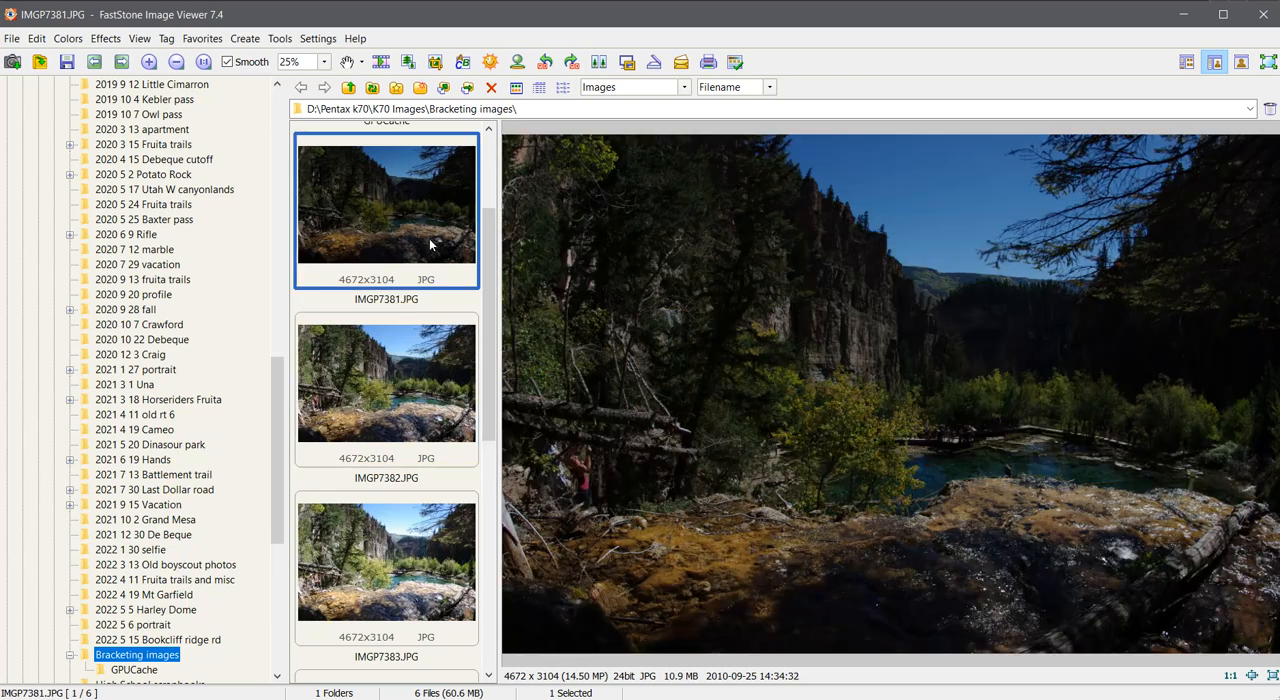
scroll(down, 3)
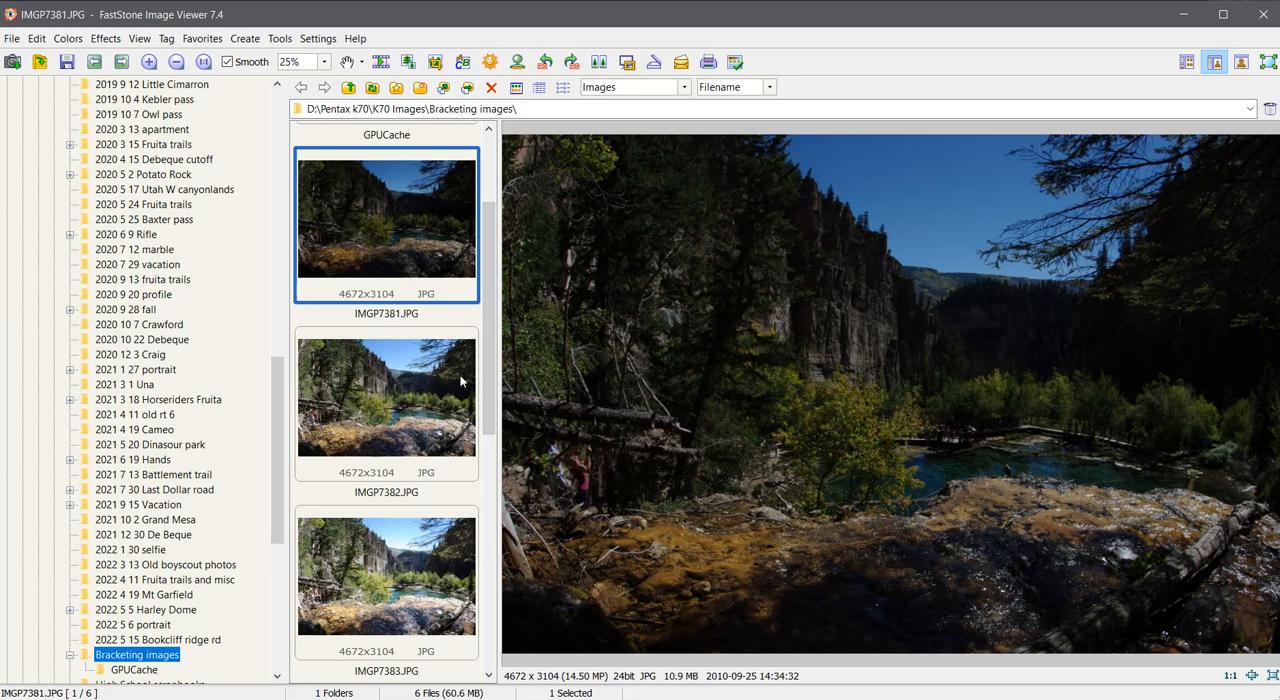
mouse_move(498, 321)
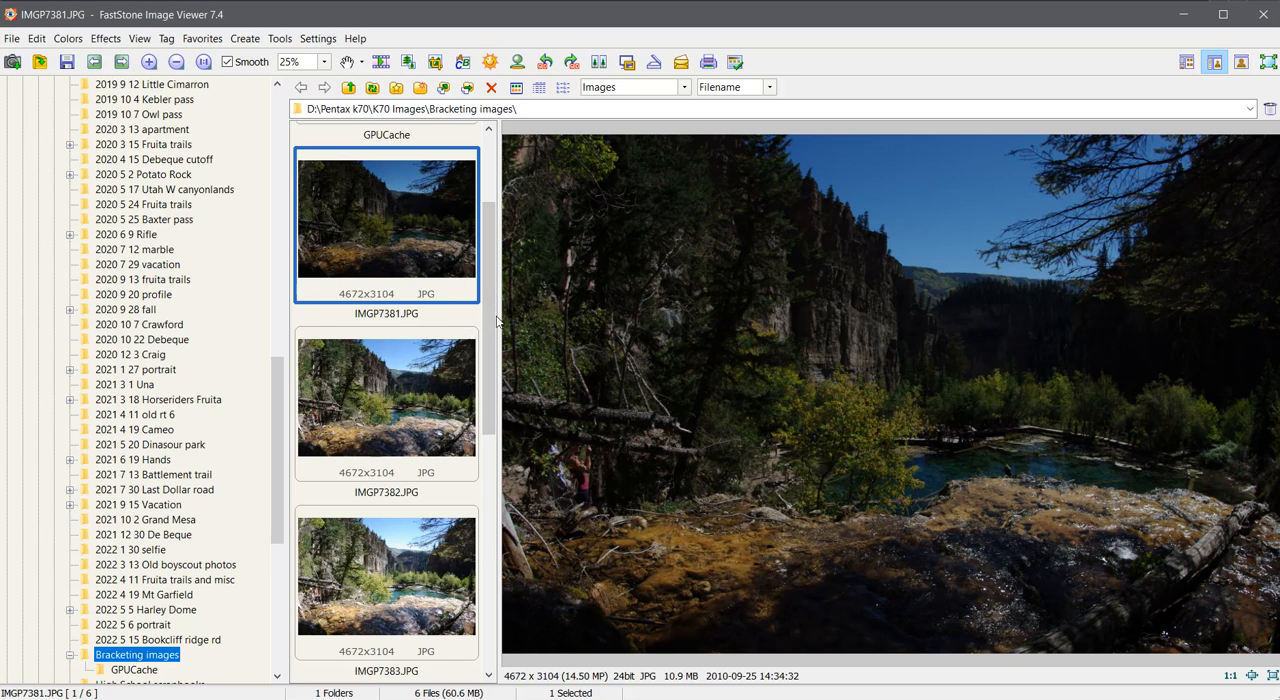
scroll(down, 3)
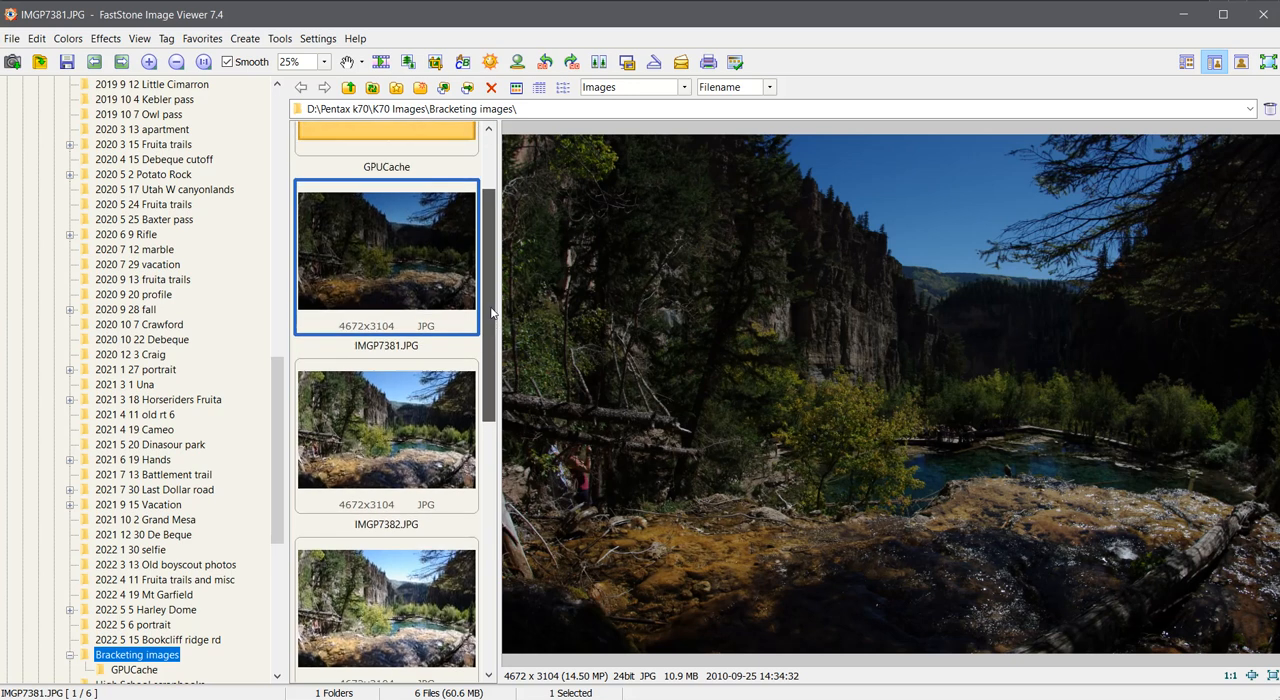
scroll(down, 3)
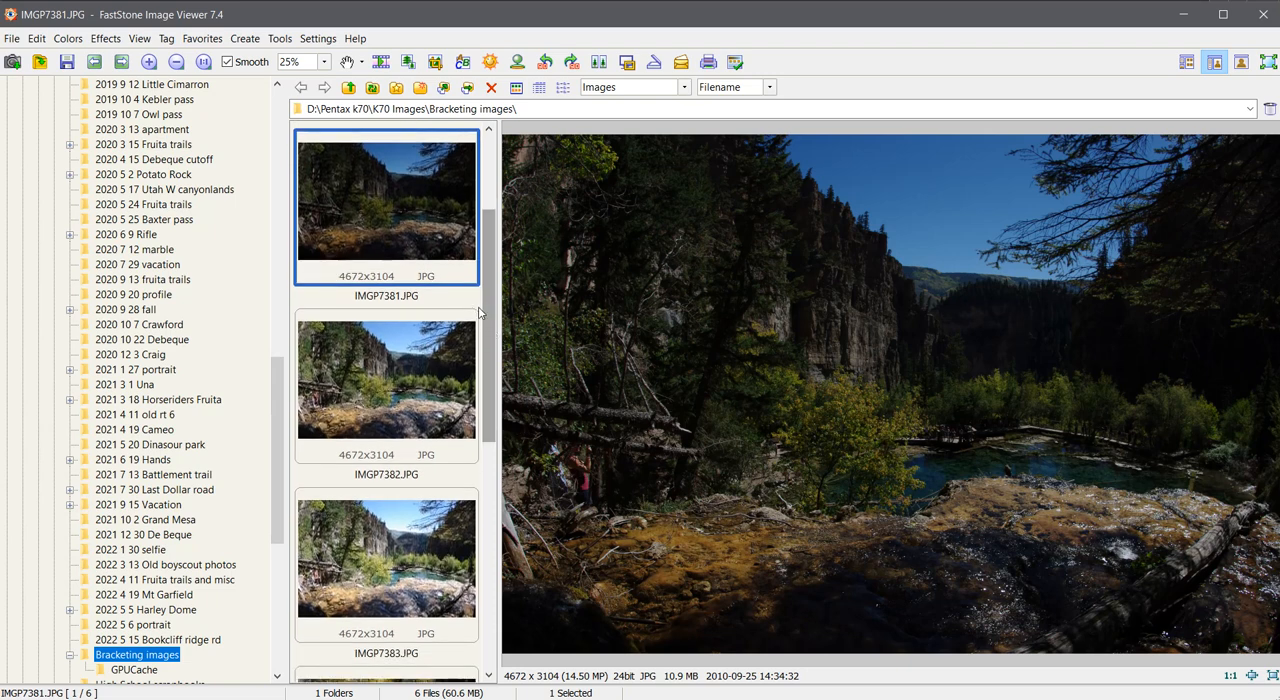
click(386, 557)
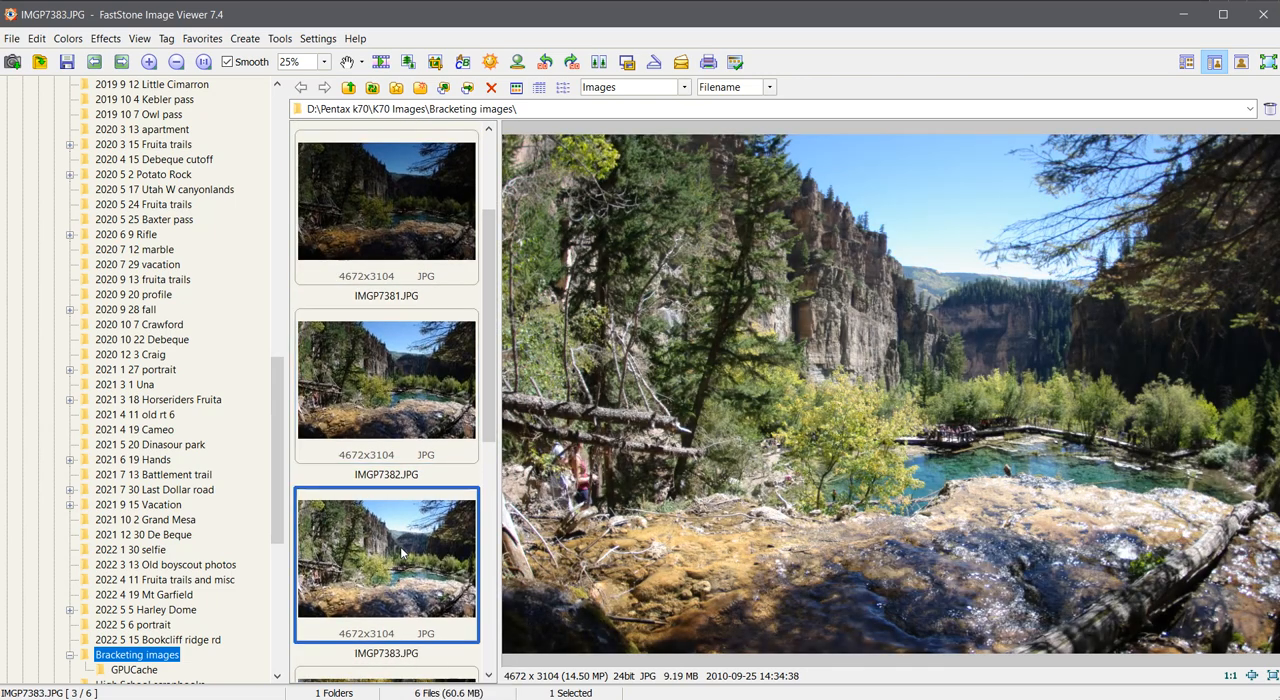
click(386, 379)
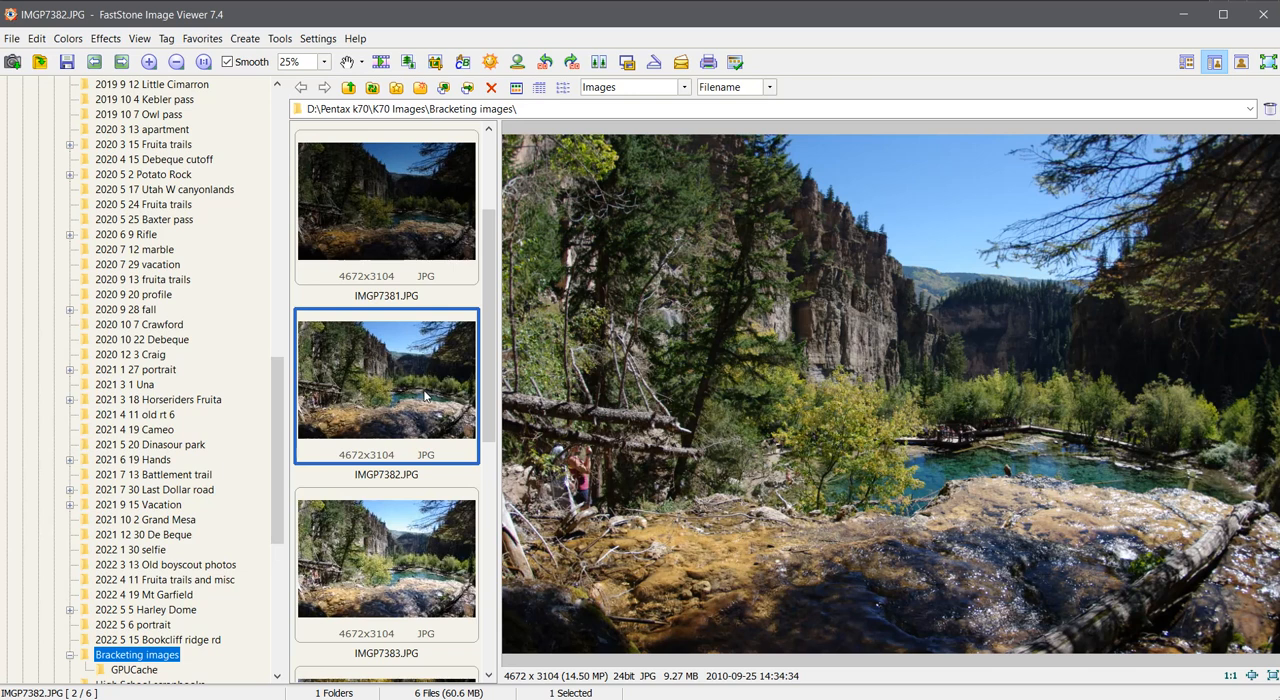
mouse_move(435, 400)
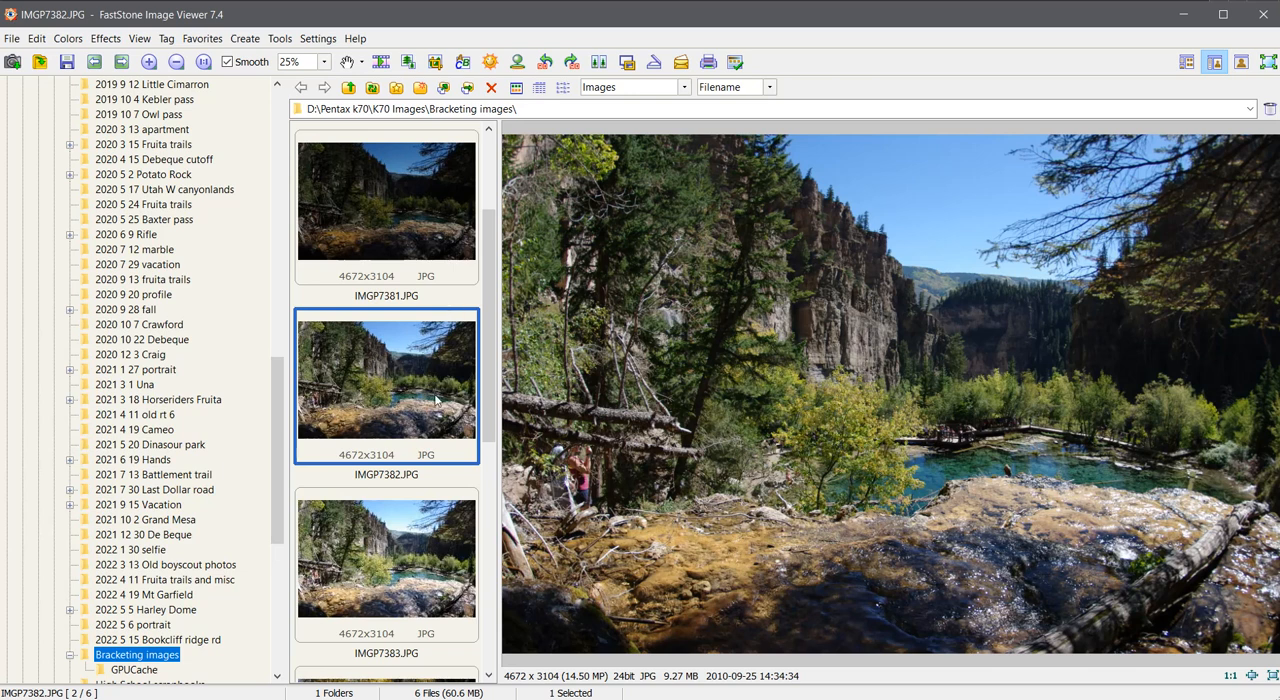
Read the F-stop and exposure details of IMGP7381 and IMGP7382, then view IMGP7383 close up
right_click(386, 200)
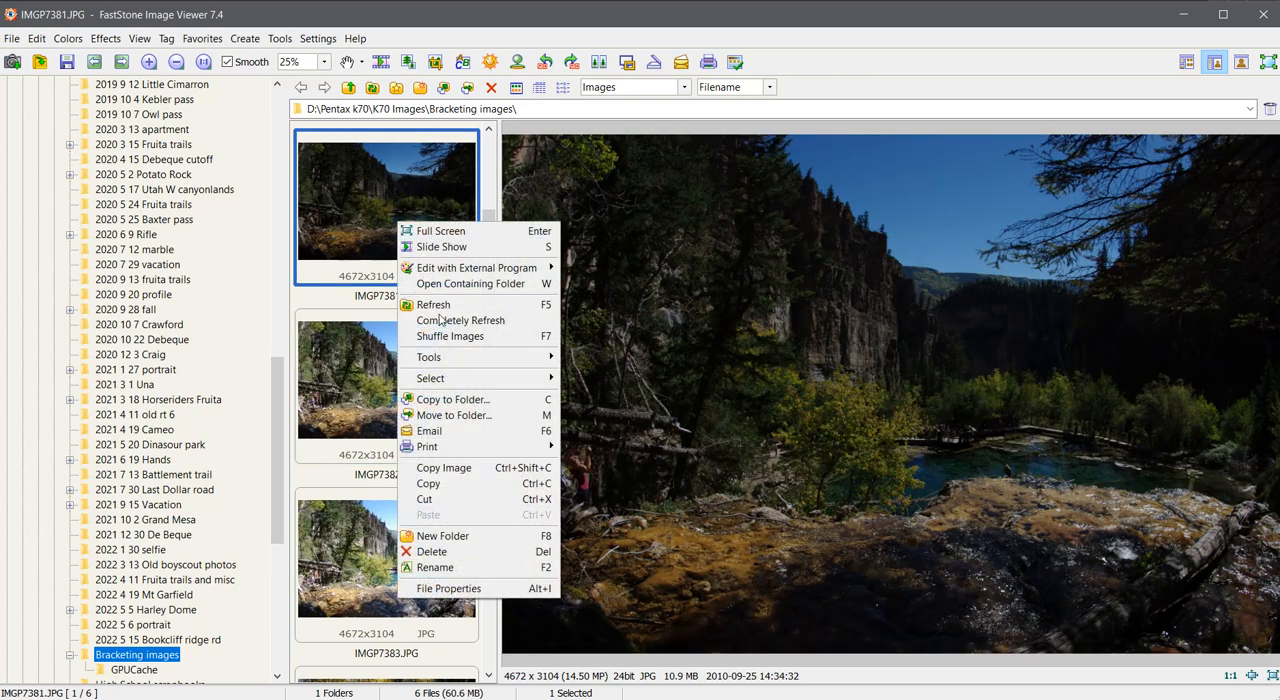
click(448, 588)
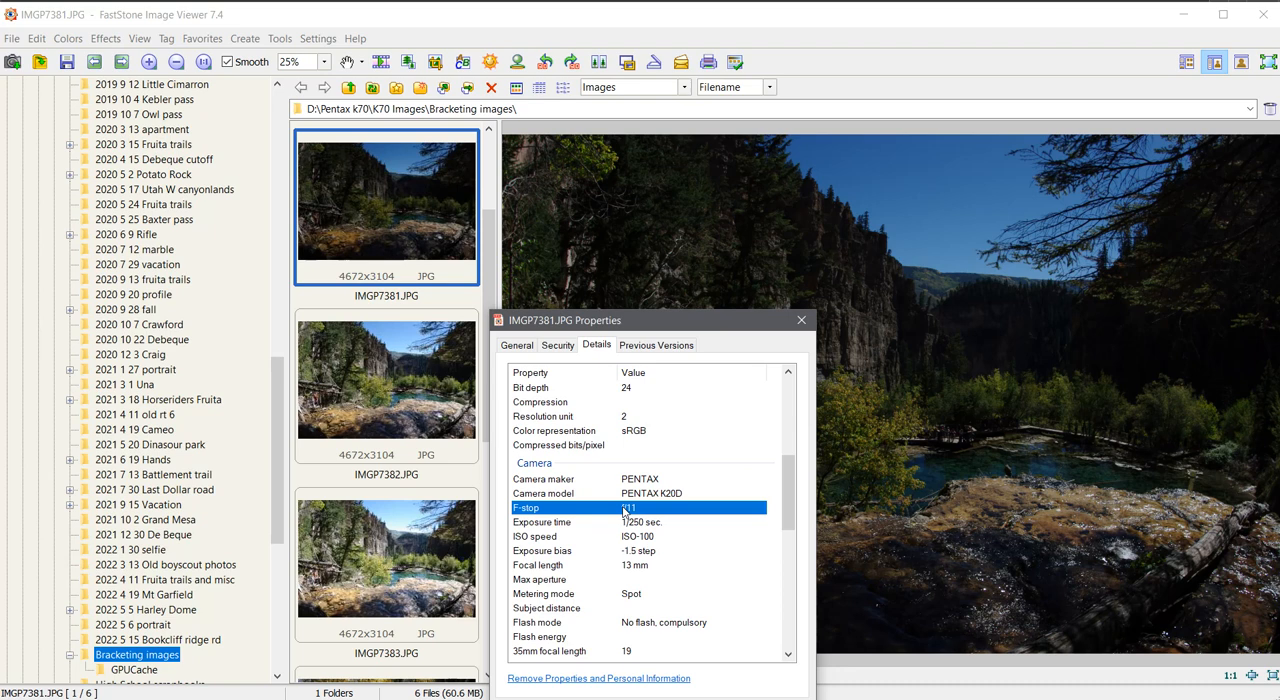
click(386, 378)
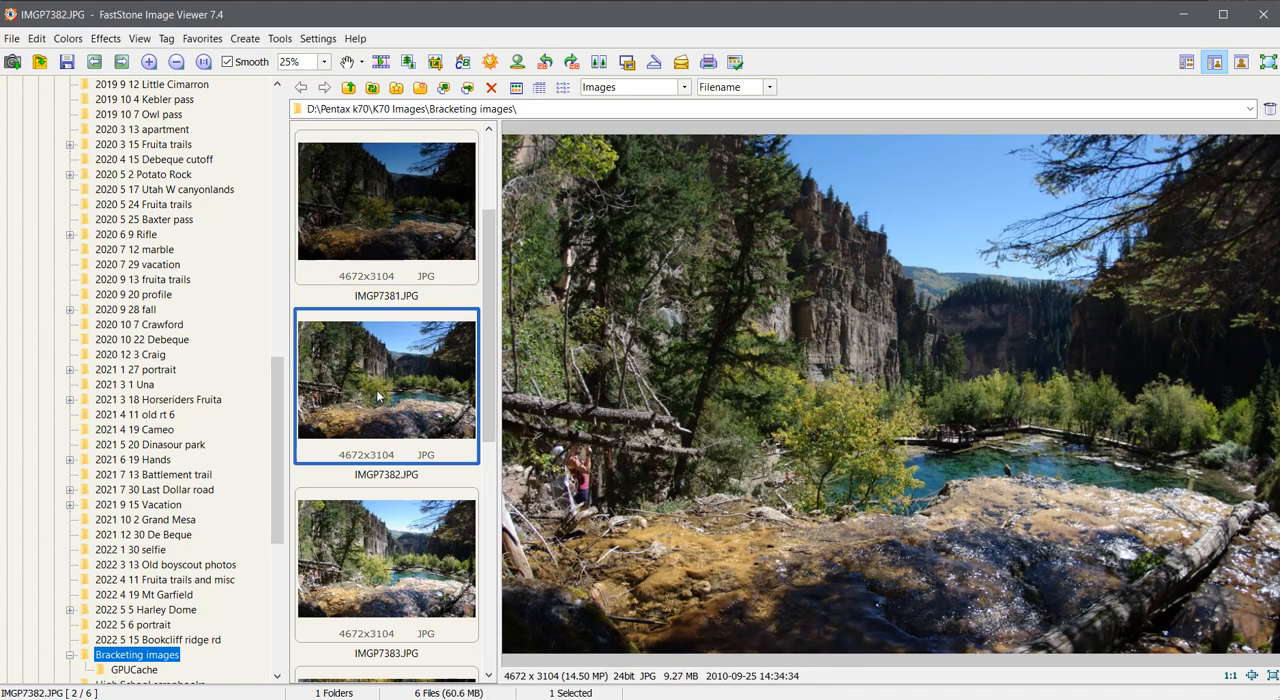
click(386, 378)
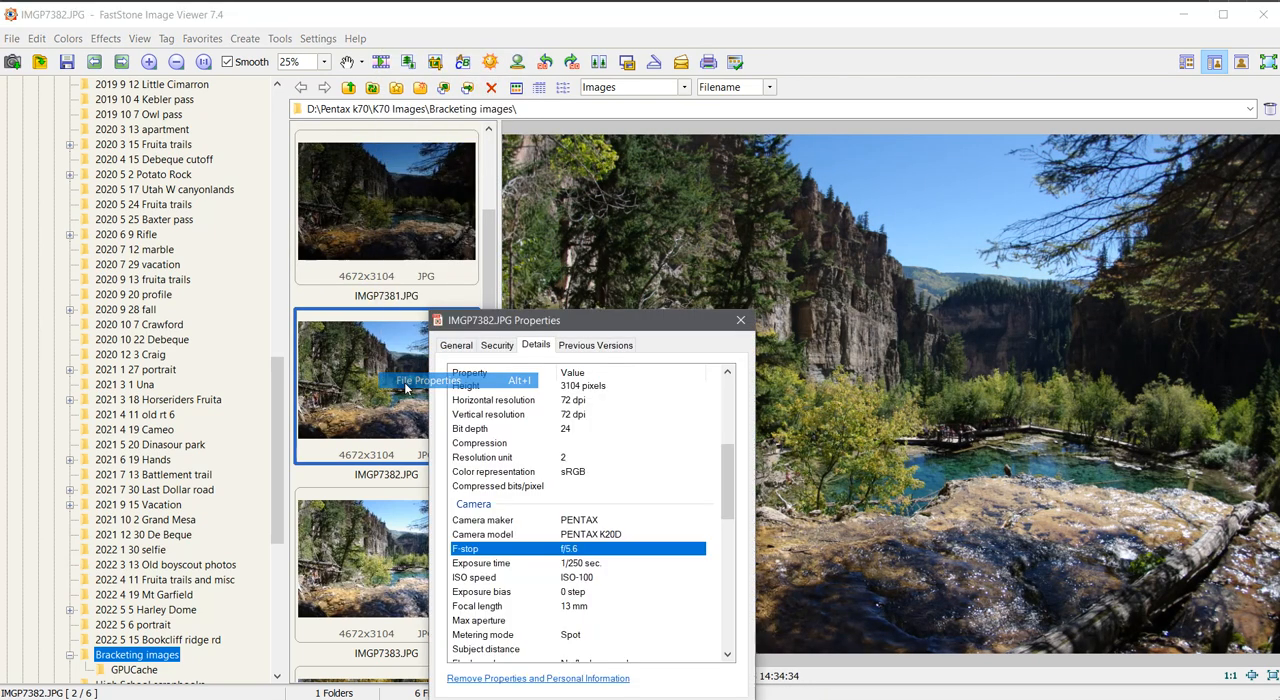
mouse_move(590, 557)
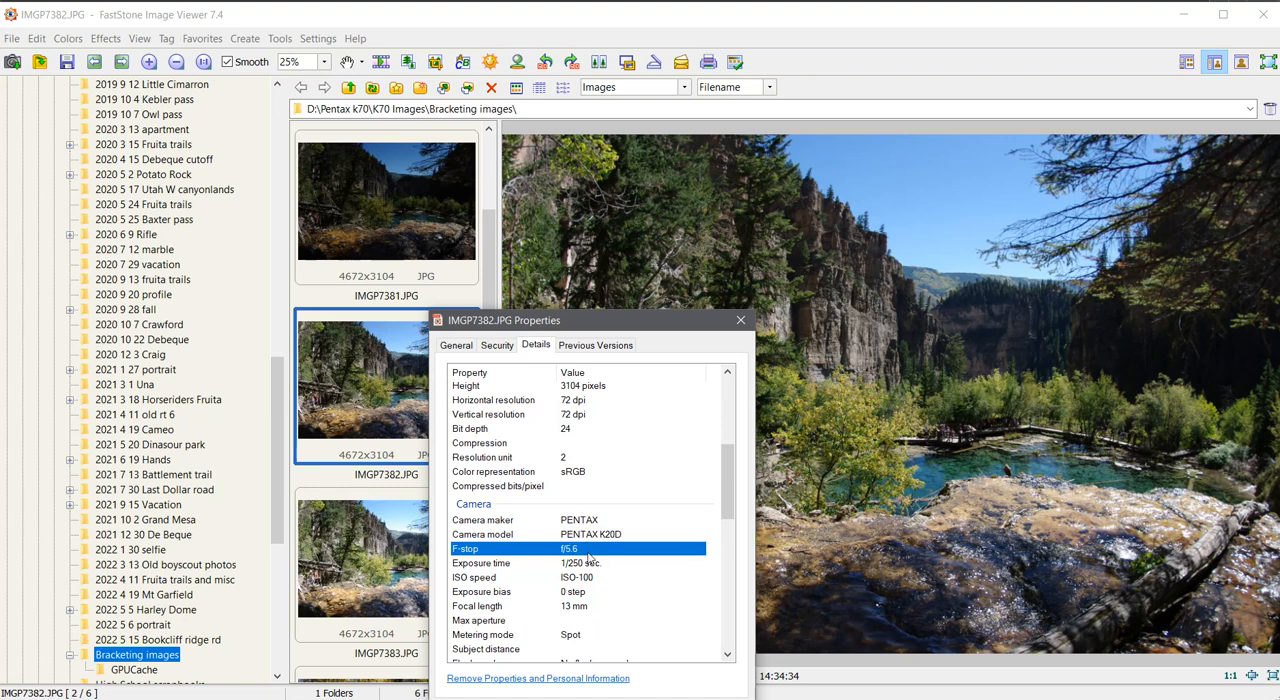
click(741, 320)
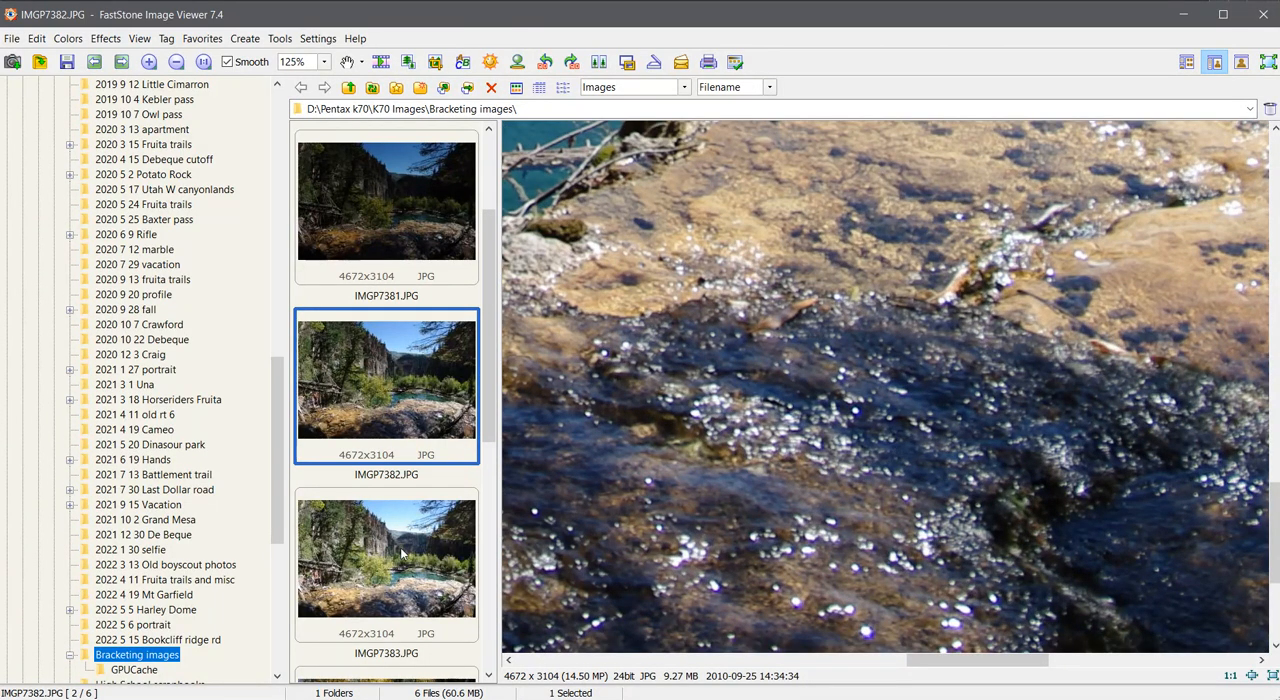
click(386, 558)
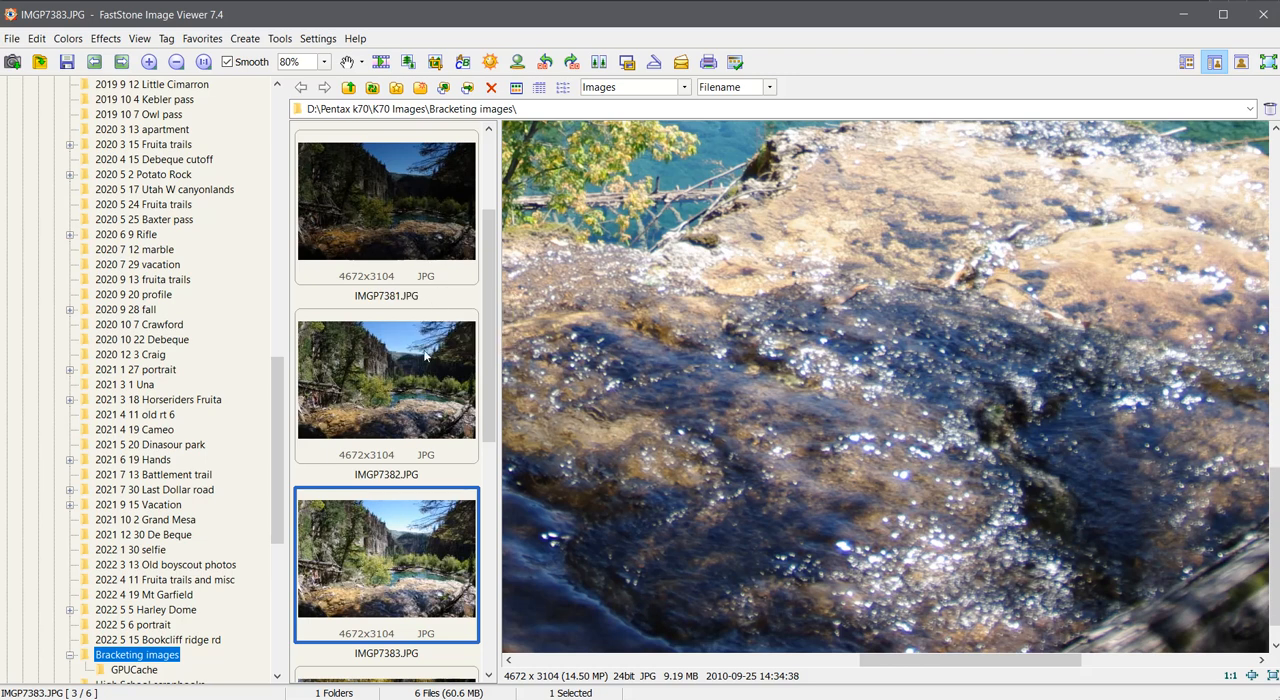
mouse_move(490, 313)
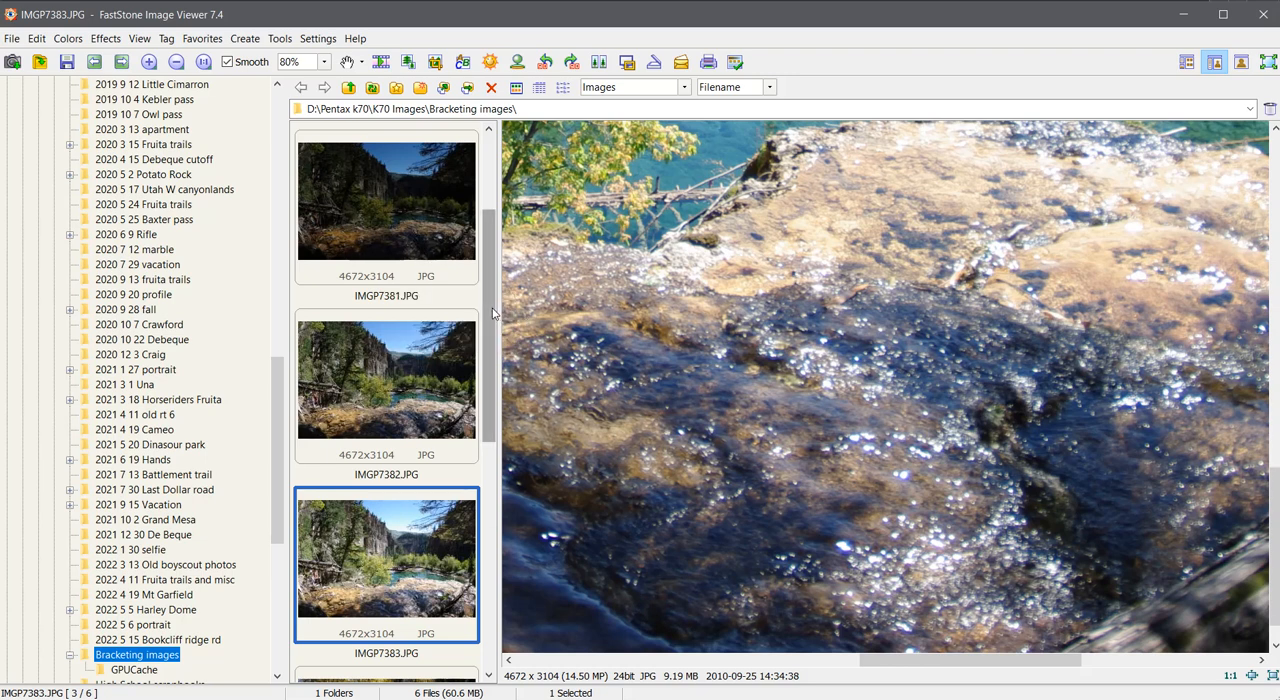
Check the F-stop camera details of the dark truck photo IMGP7800
scroll(down, 3)
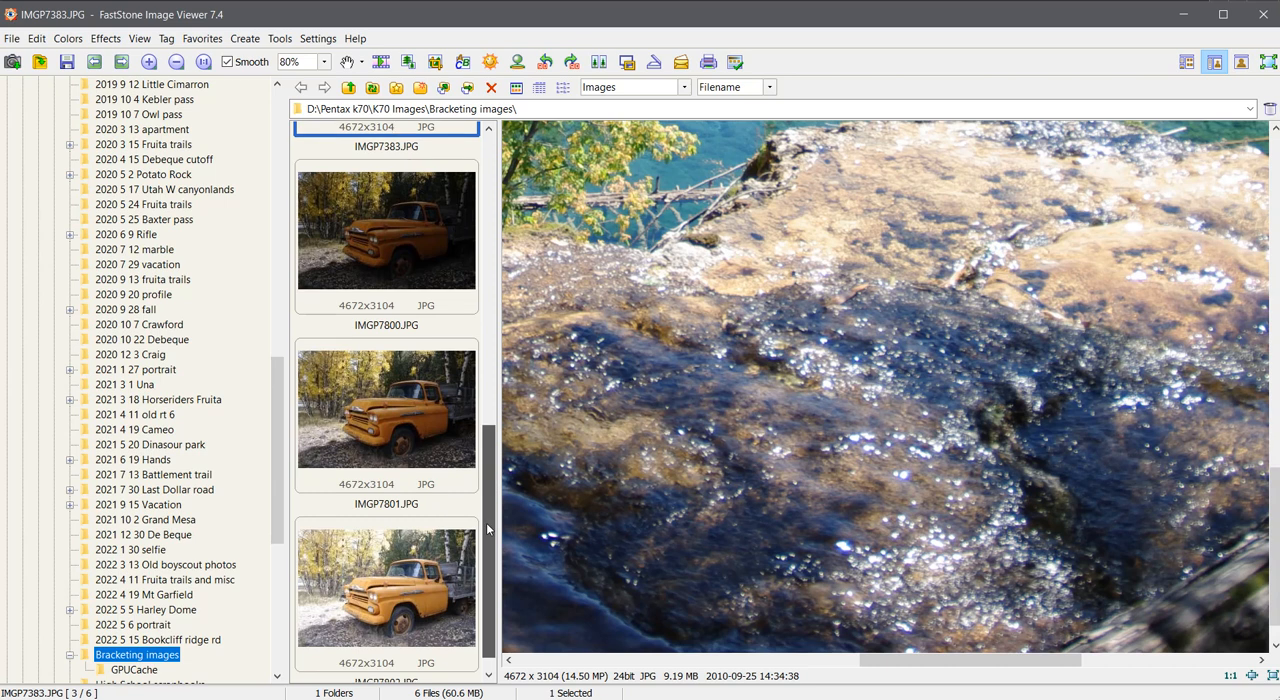
click(386, 229)
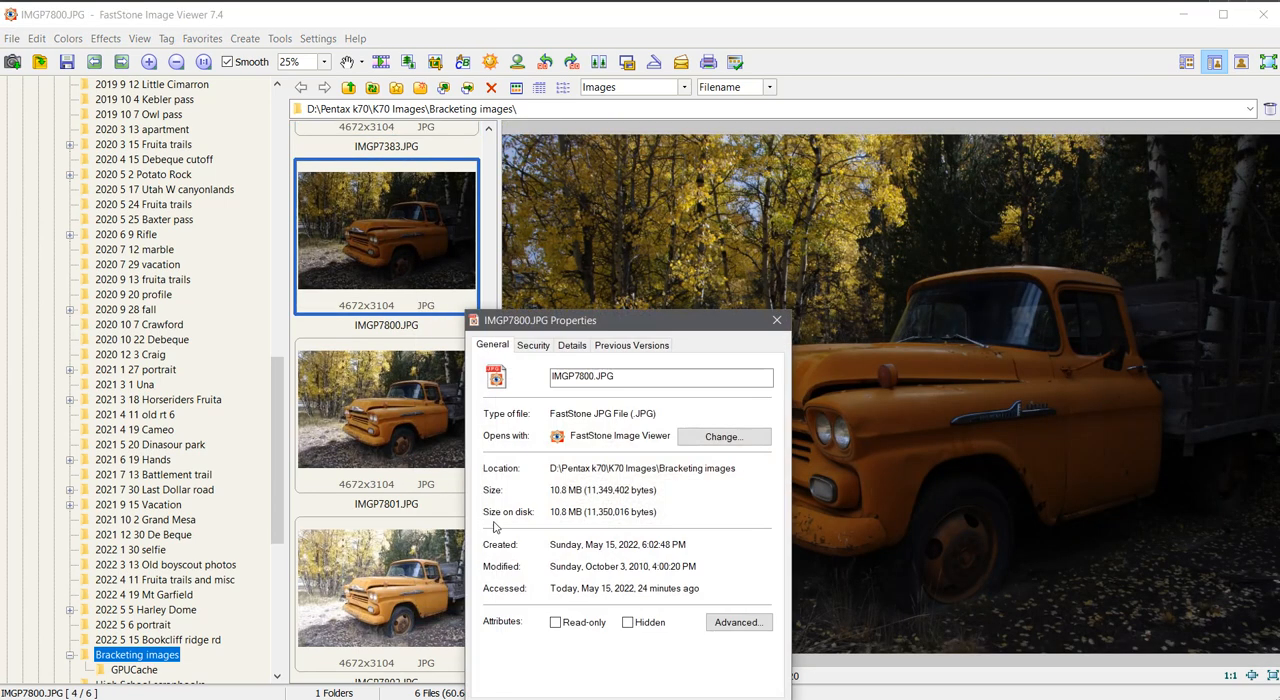
click(571, 344)
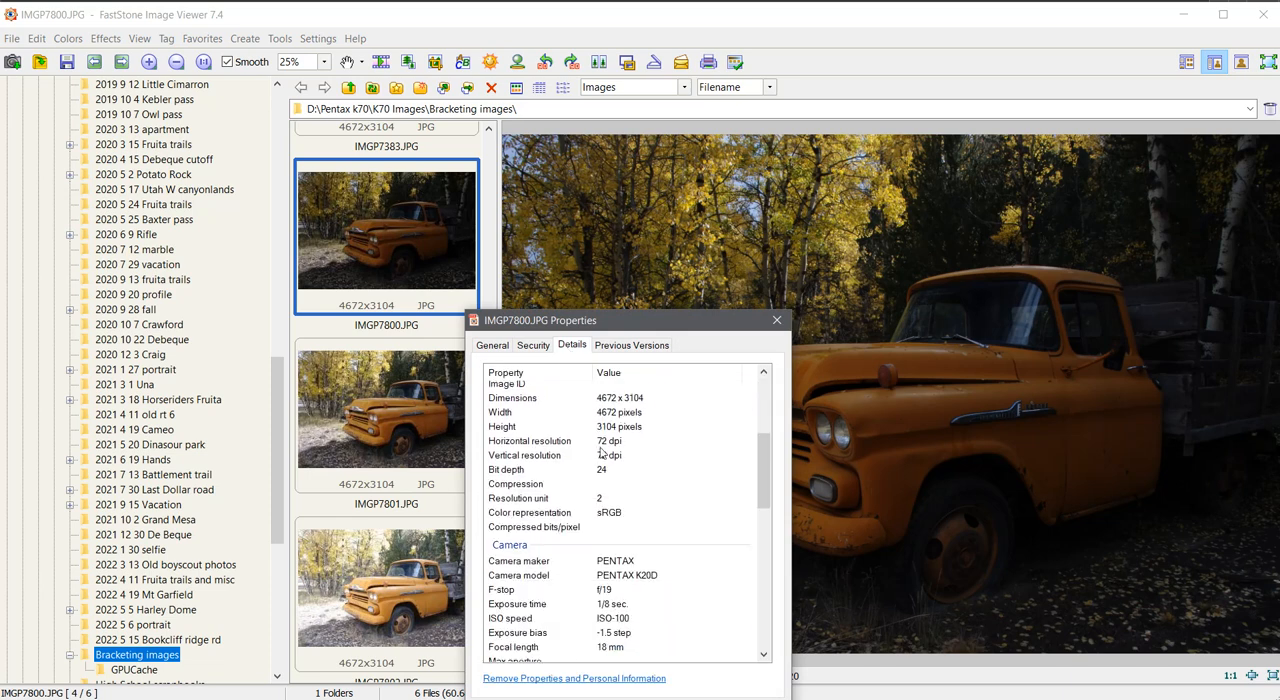
click(516, 589)
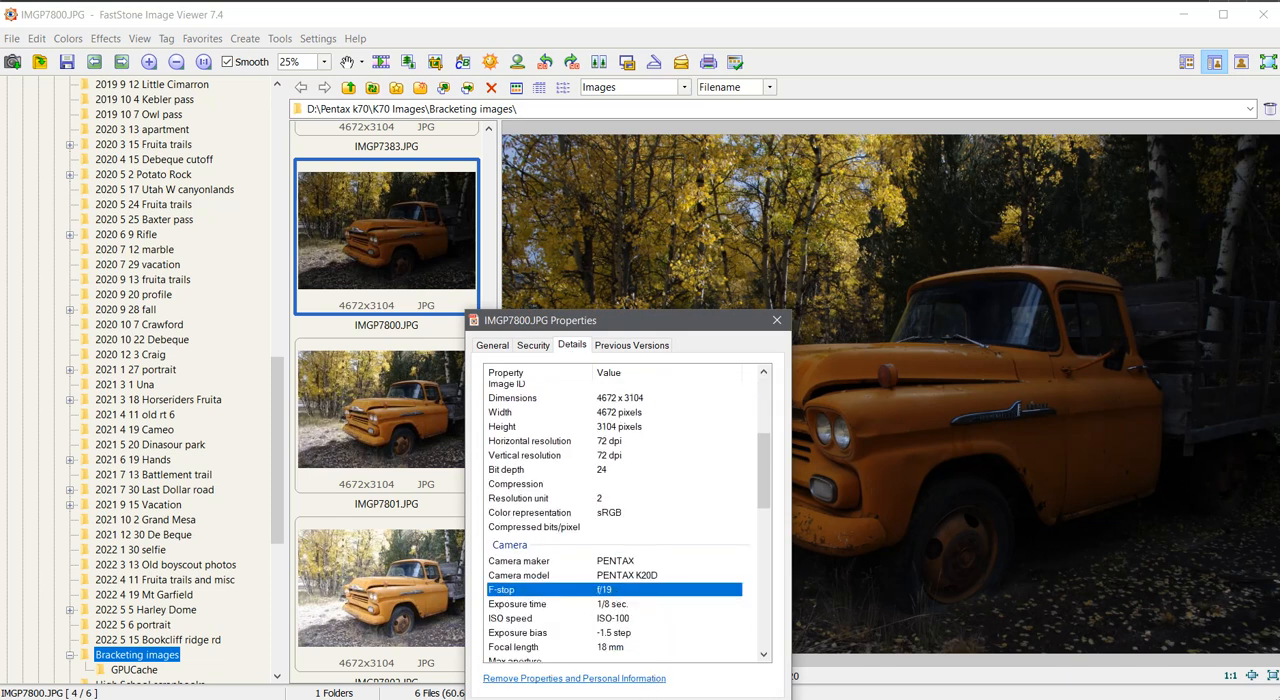
Check IMGP7802's F-stop details, then view the middle exposure IMGP7801
click(386, 590)
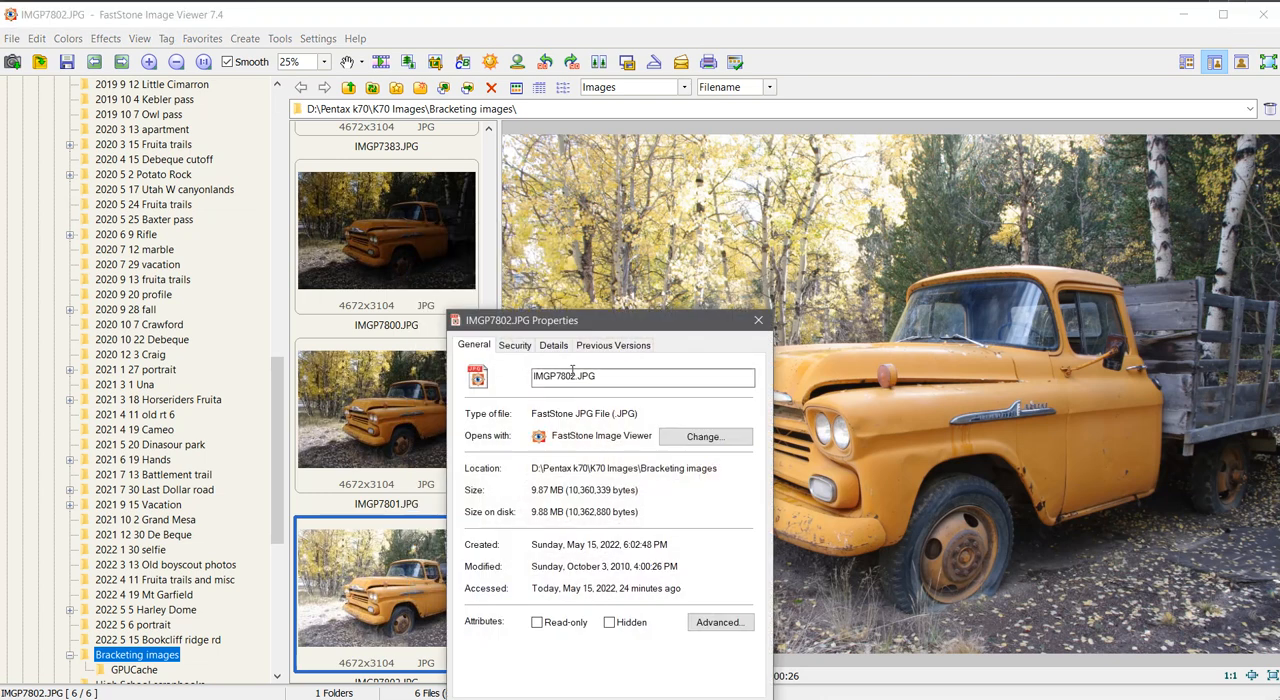
click(553, 345)
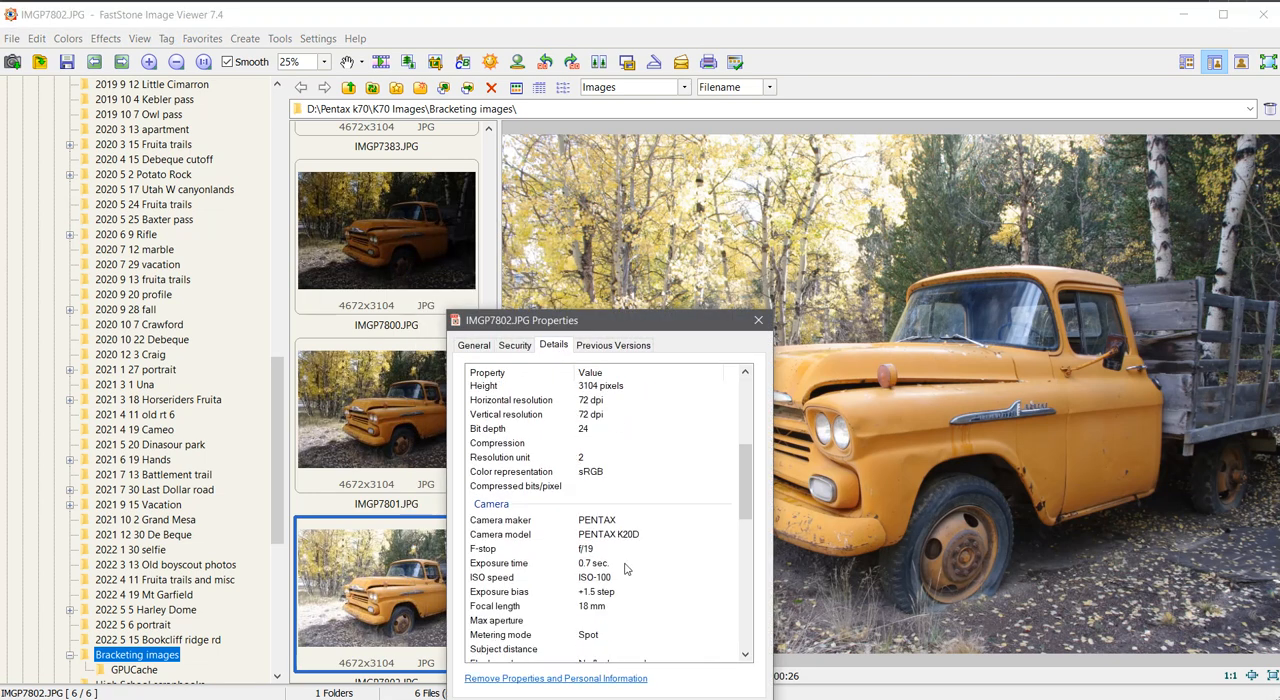
click(483, 548)
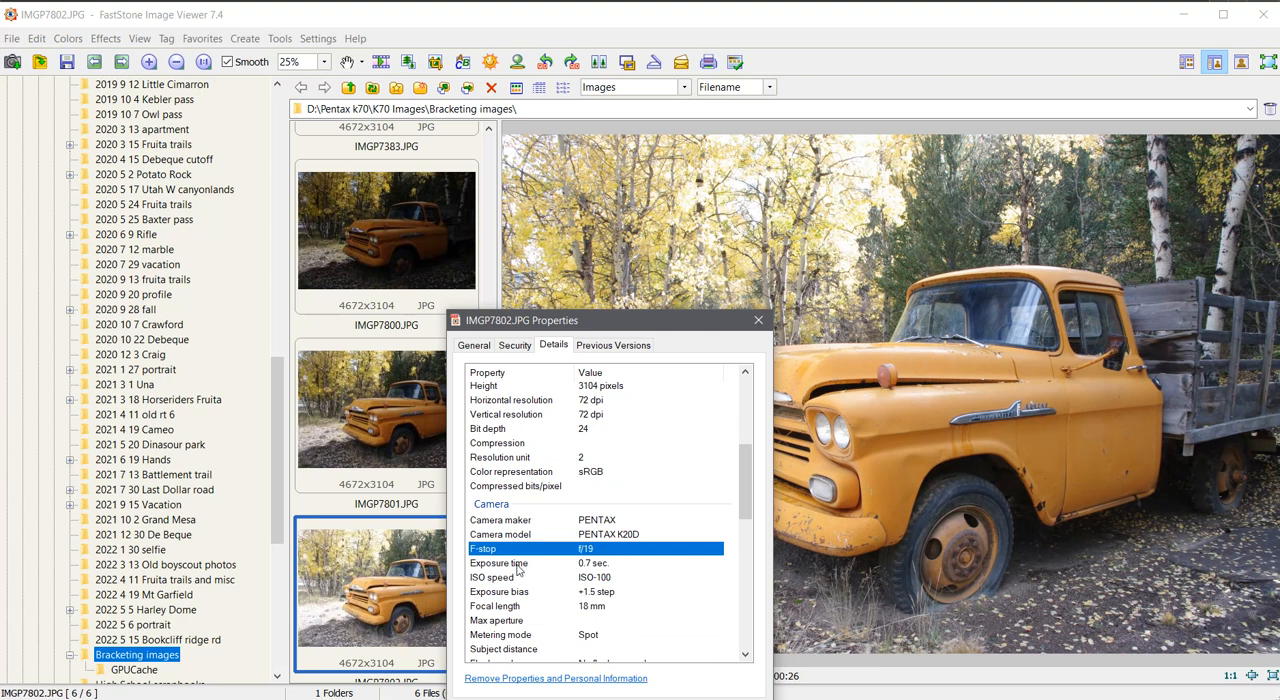
mouse_move(580, 605)
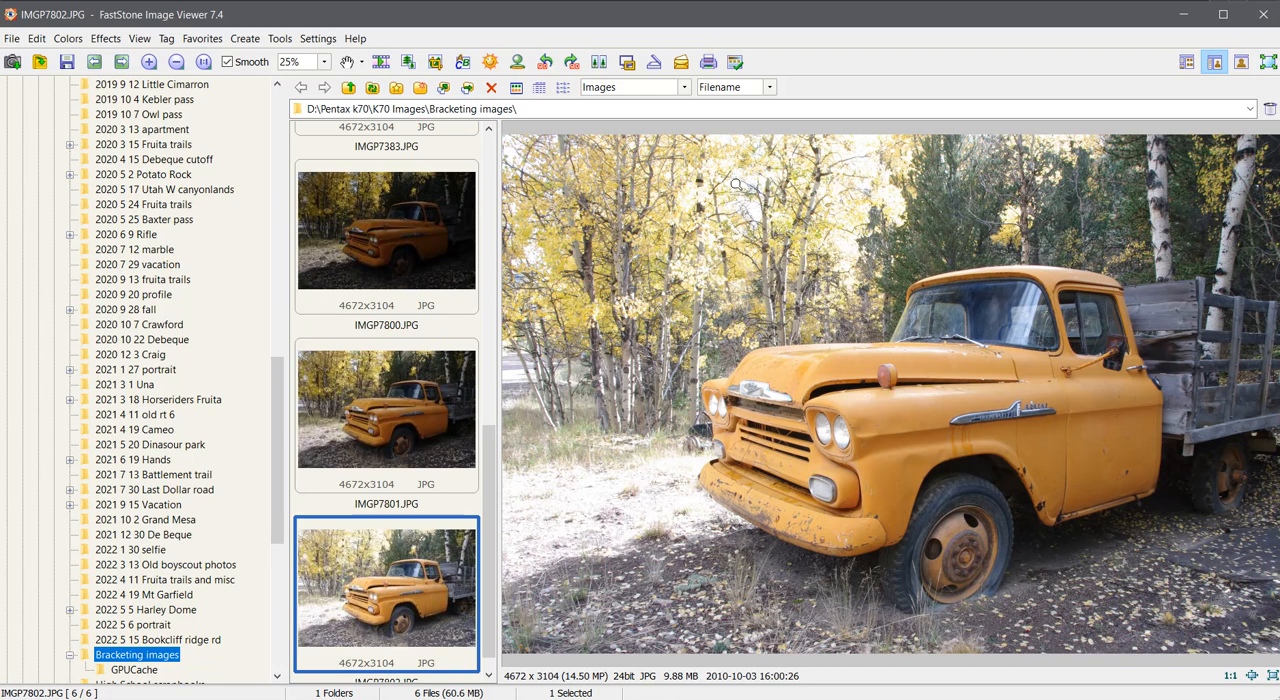
click(386, 407)
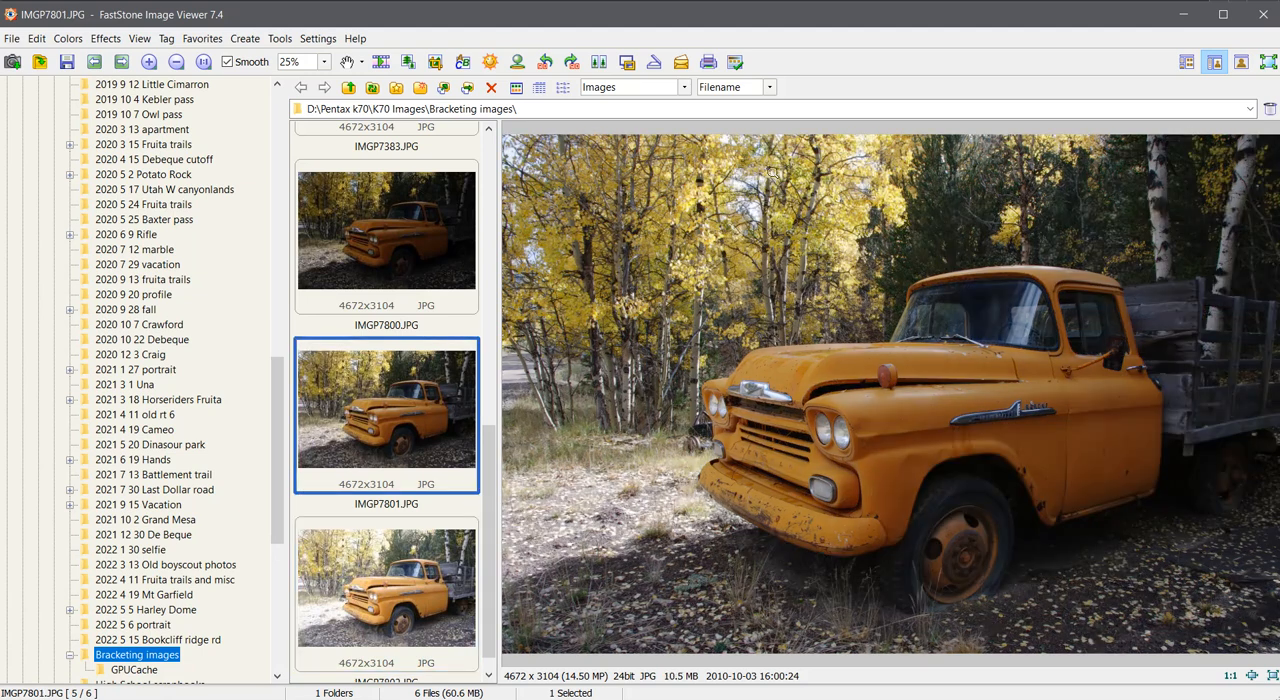
mouse_move(722, 212)
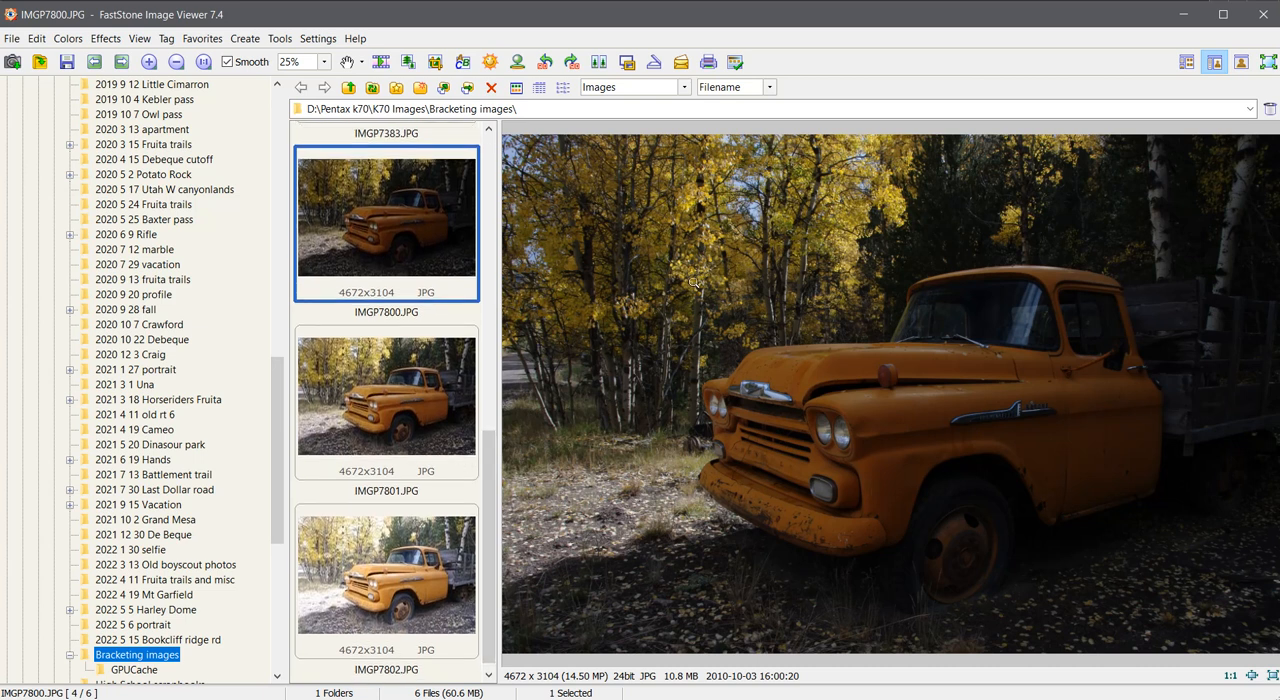
mouse_move(720, 256)
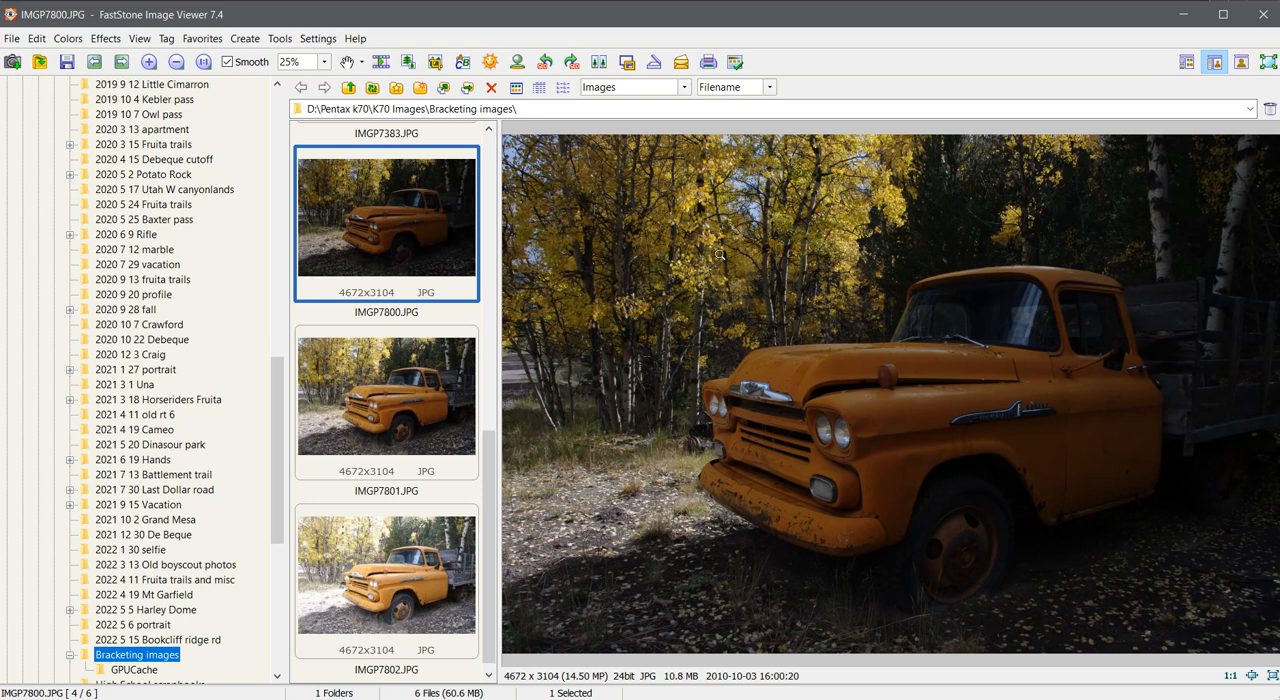
scroll(down, 3)
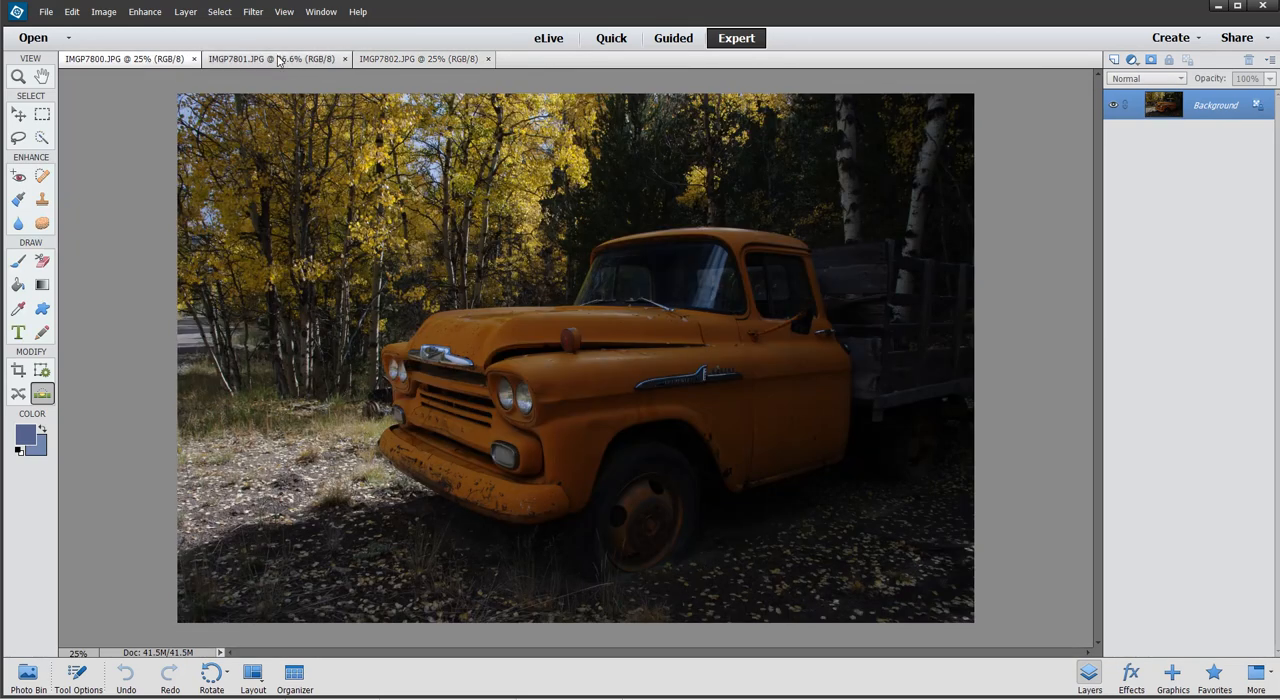
Switch between the open truck photo tabs, returning to IMGP7800 to inspect branch detail
click(420, 58)
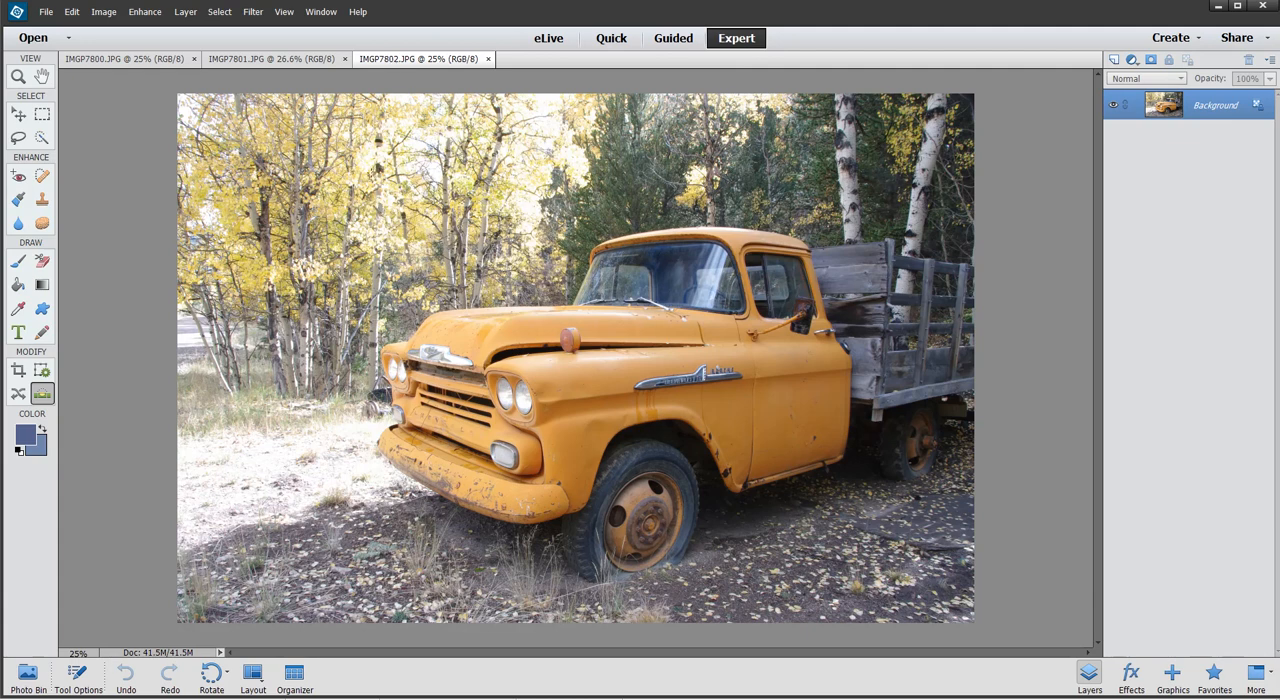
click(125, 58)
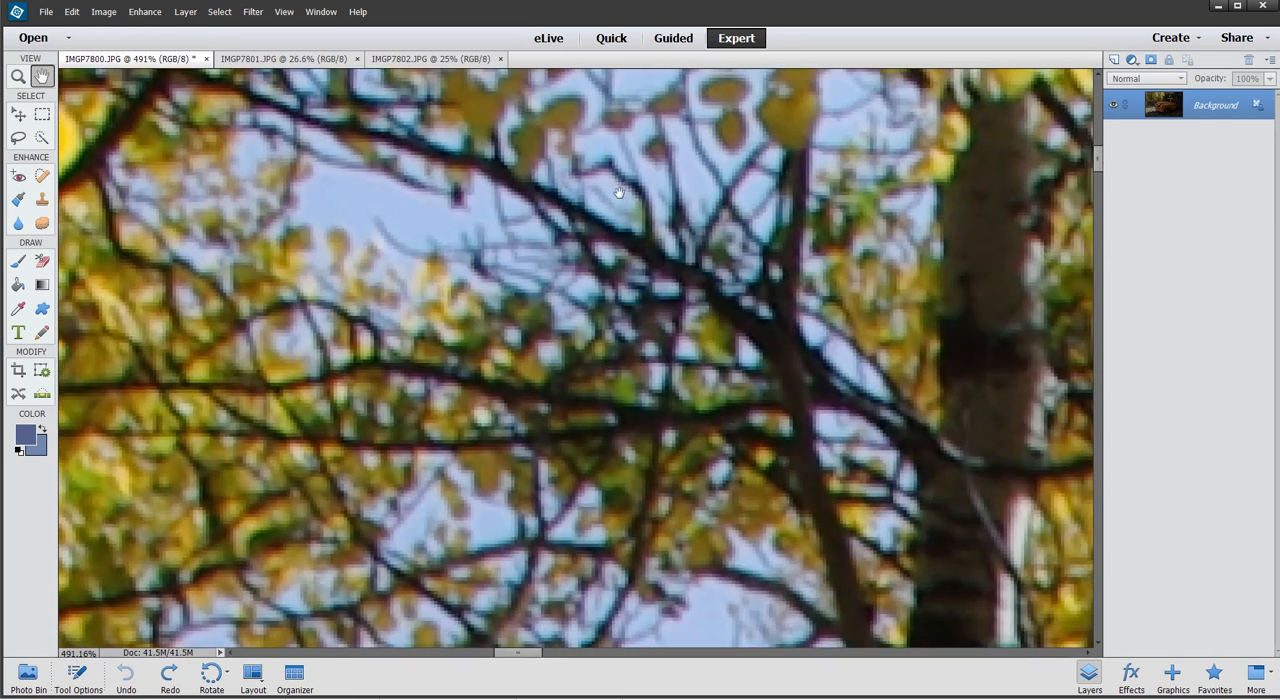
mouse_move(1127, 381)
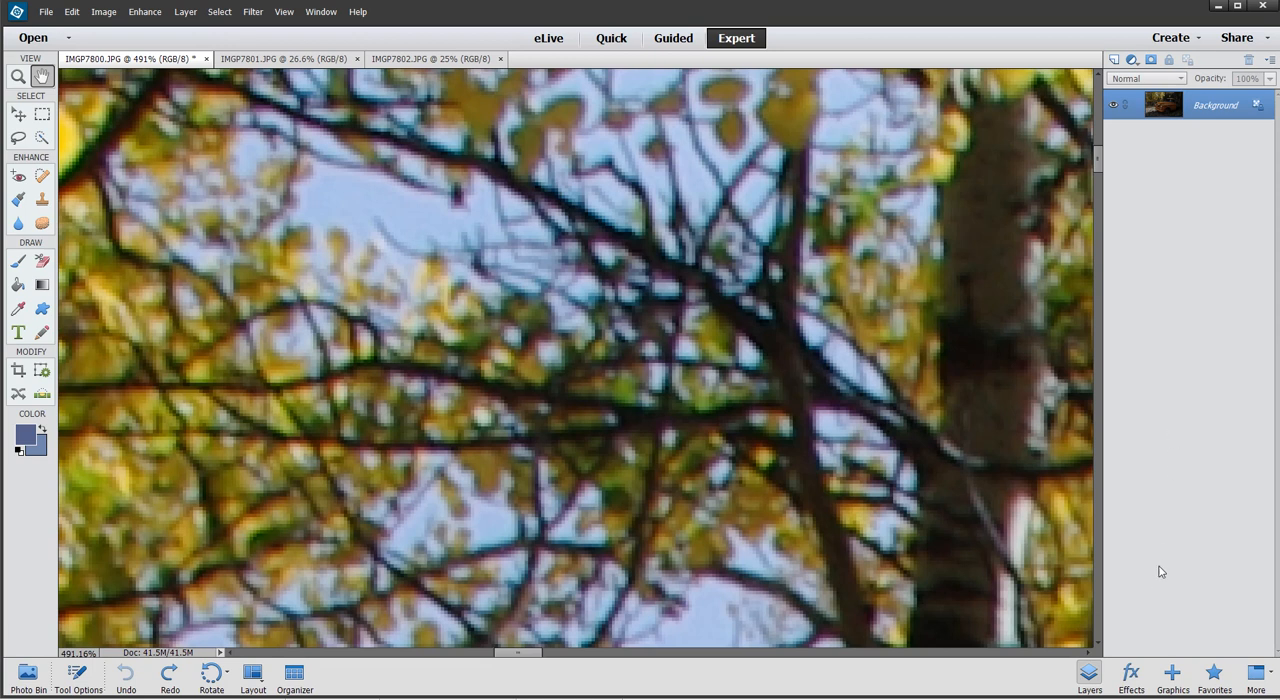
Apply Camera Raw to IMGP7800, comparing Remove Chromatic Aberration off and on, leaving it on
click(1130, 678)
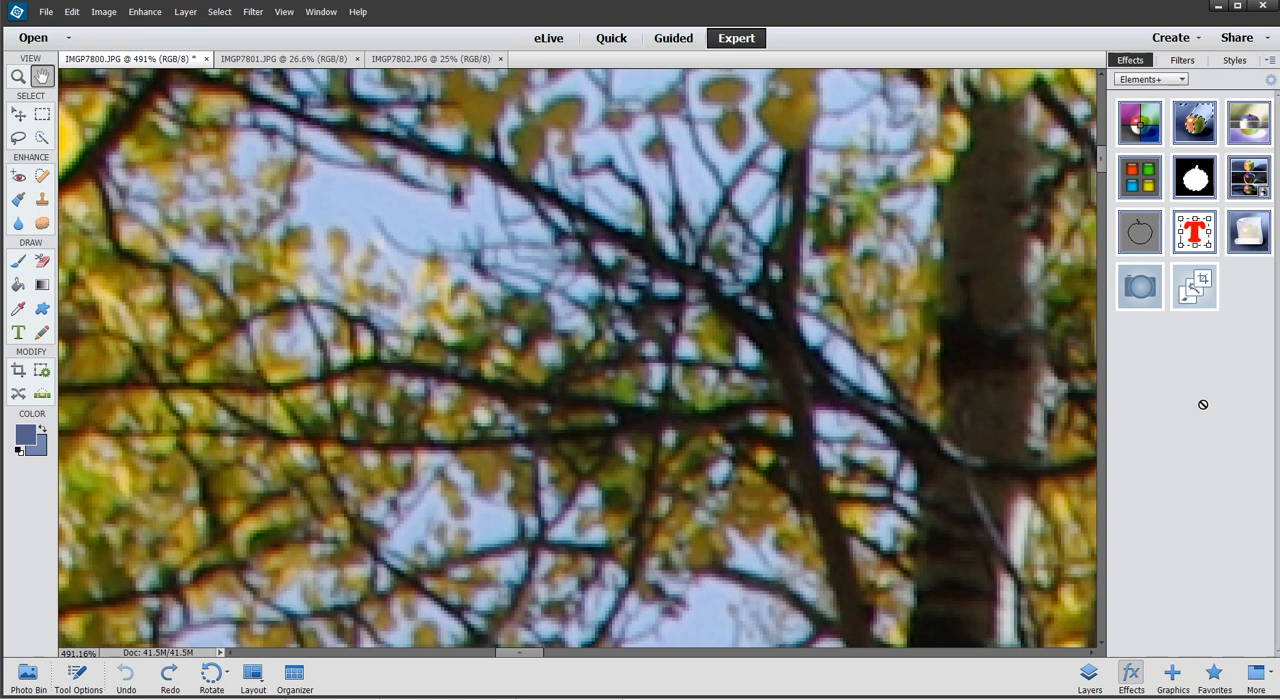
mouse_move(1204, 404)
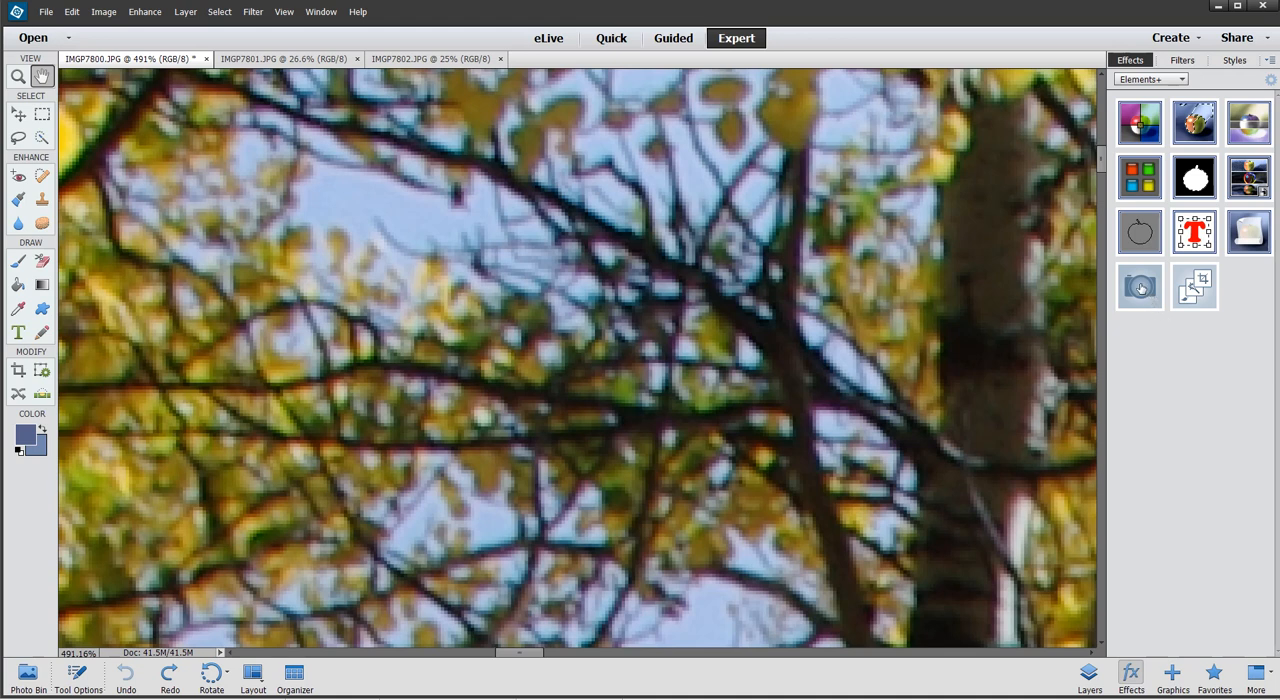
mouse_move(1140, 287)
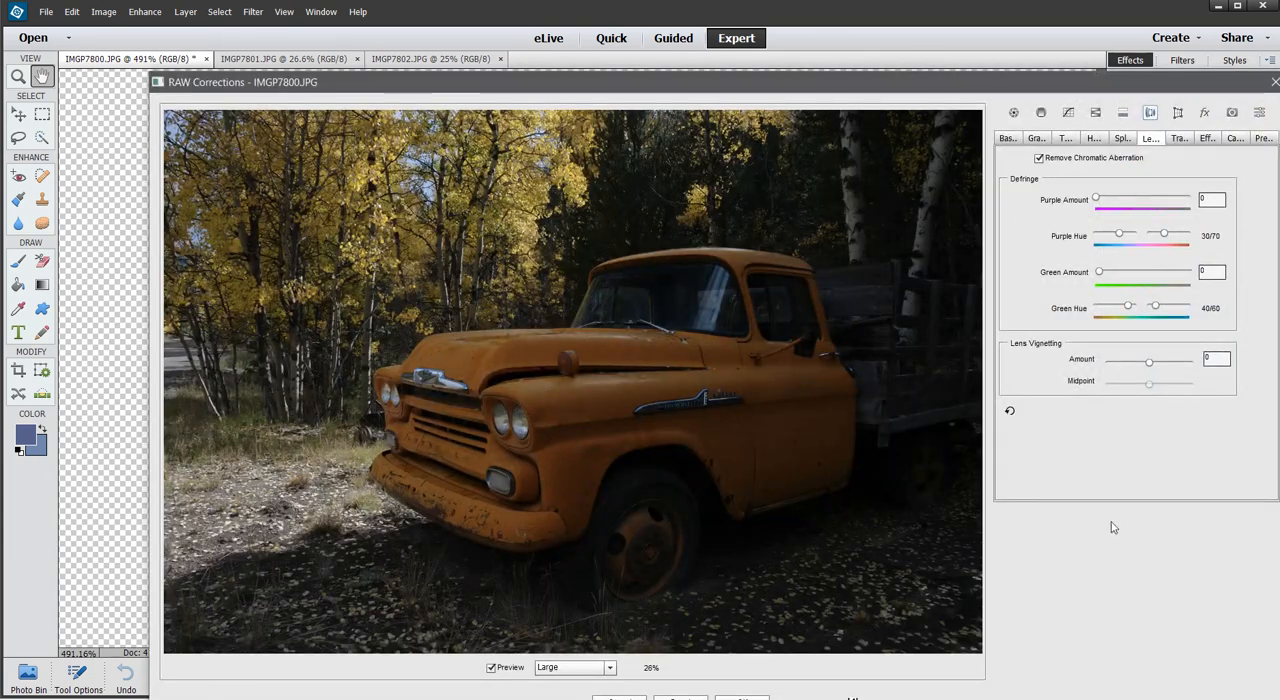
click(1039, 158)
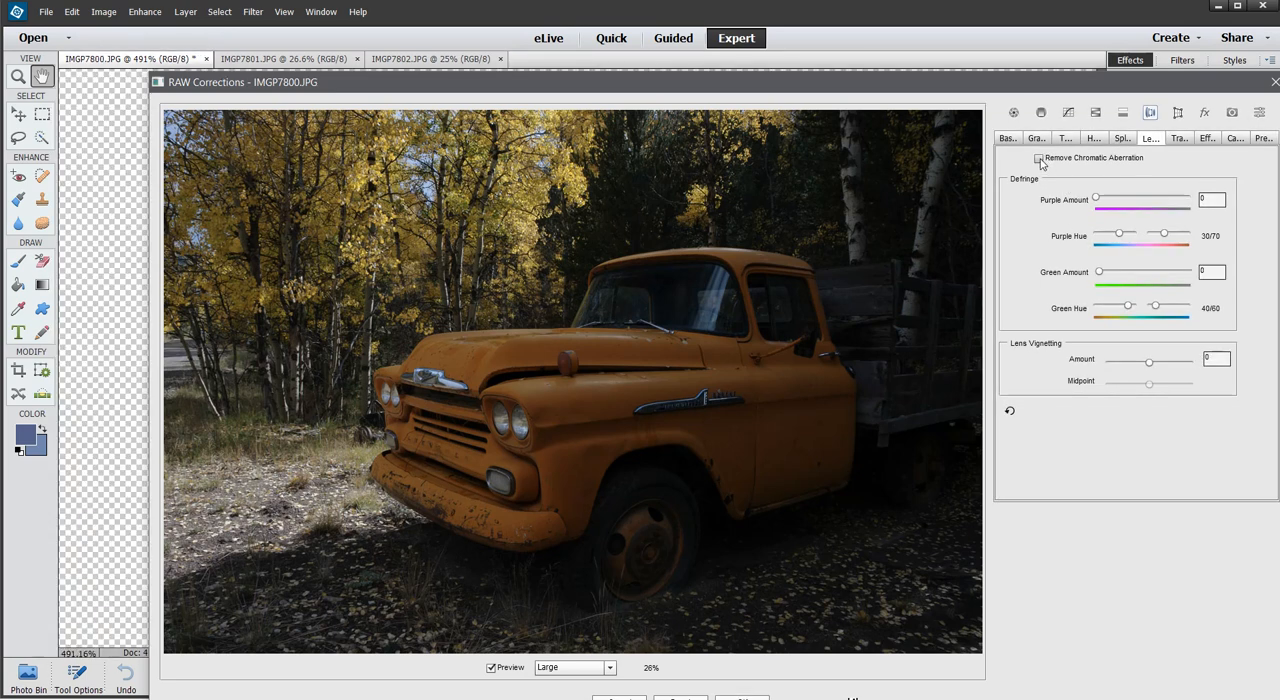
click(1038, 158)
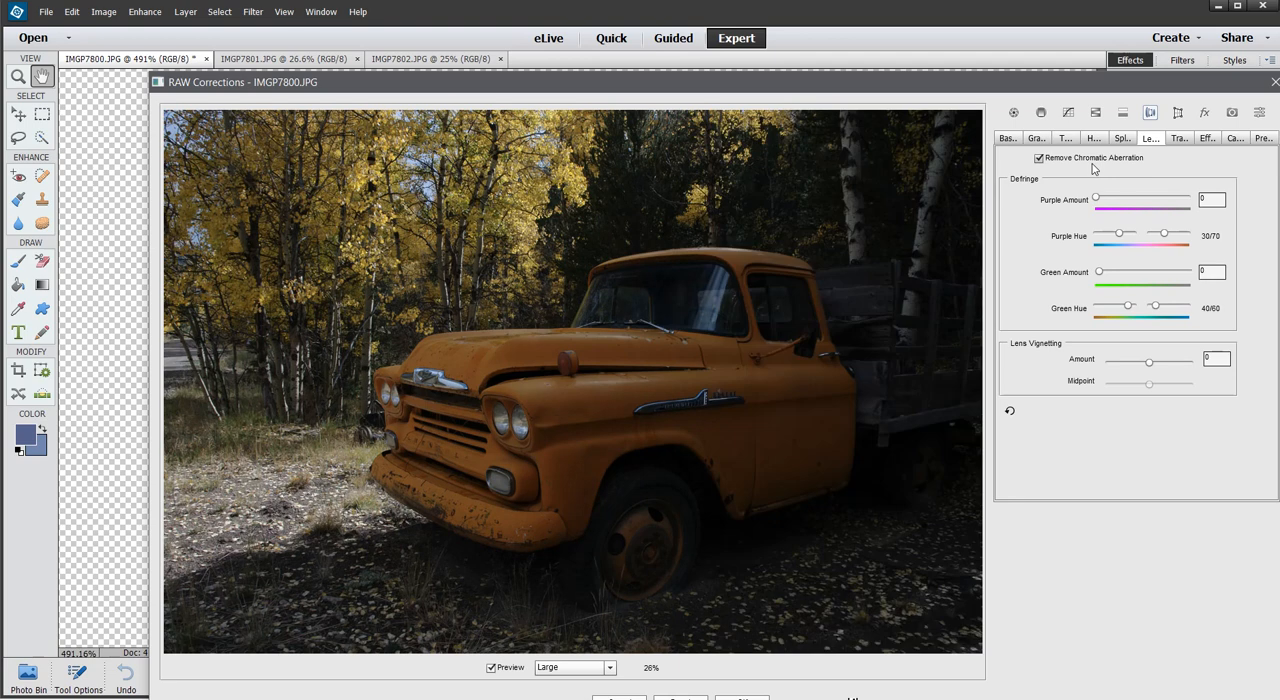
mouse_move(744, 608)
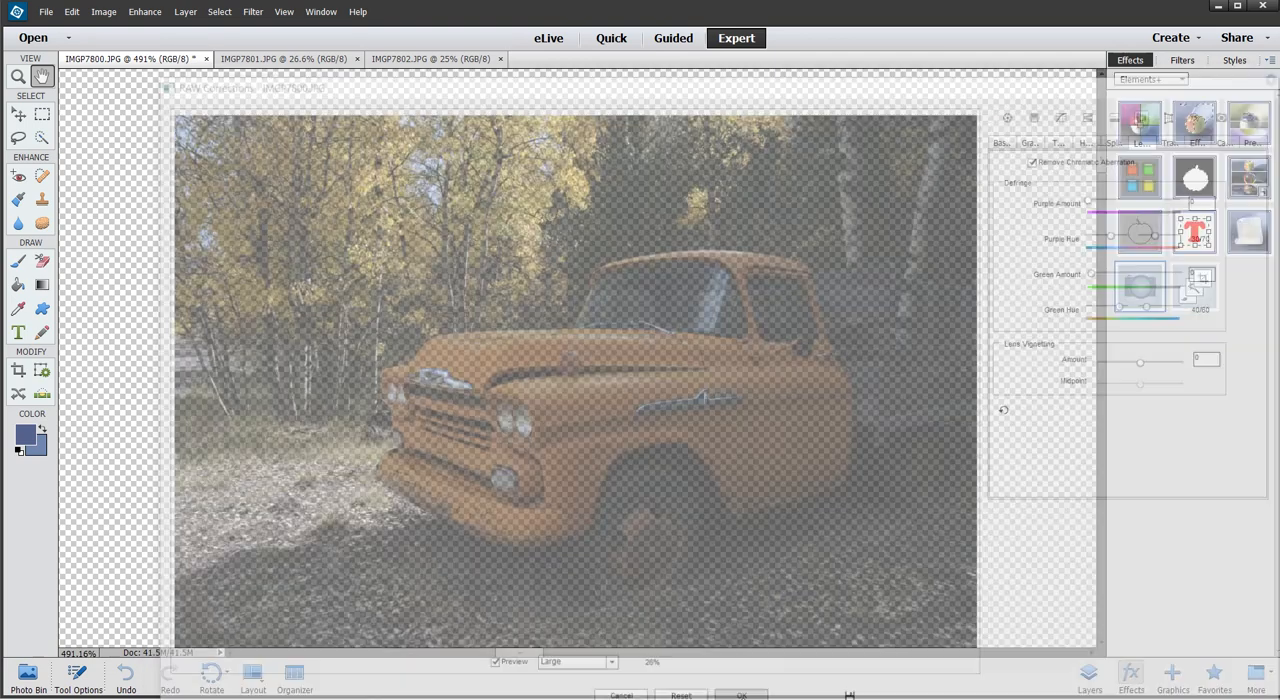
Apply the corrections and toggle the RAW Corrections 2 layer against the Background
click(740, 695)
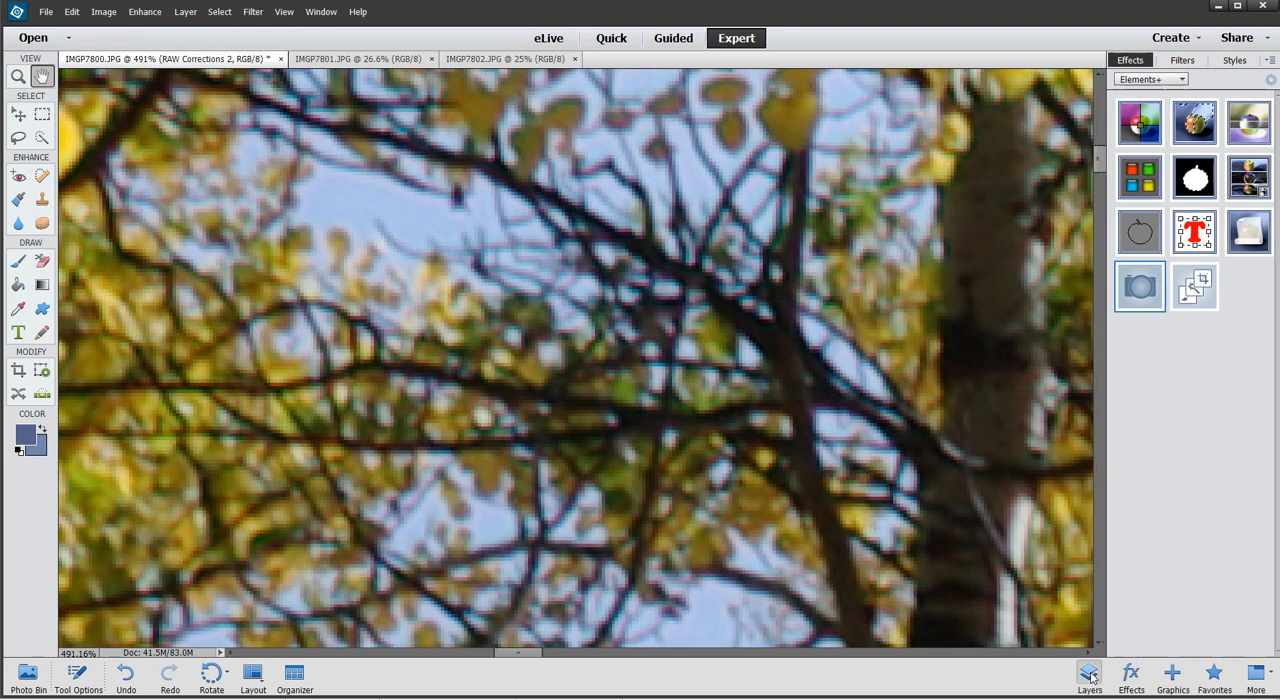
click(1089, 675)
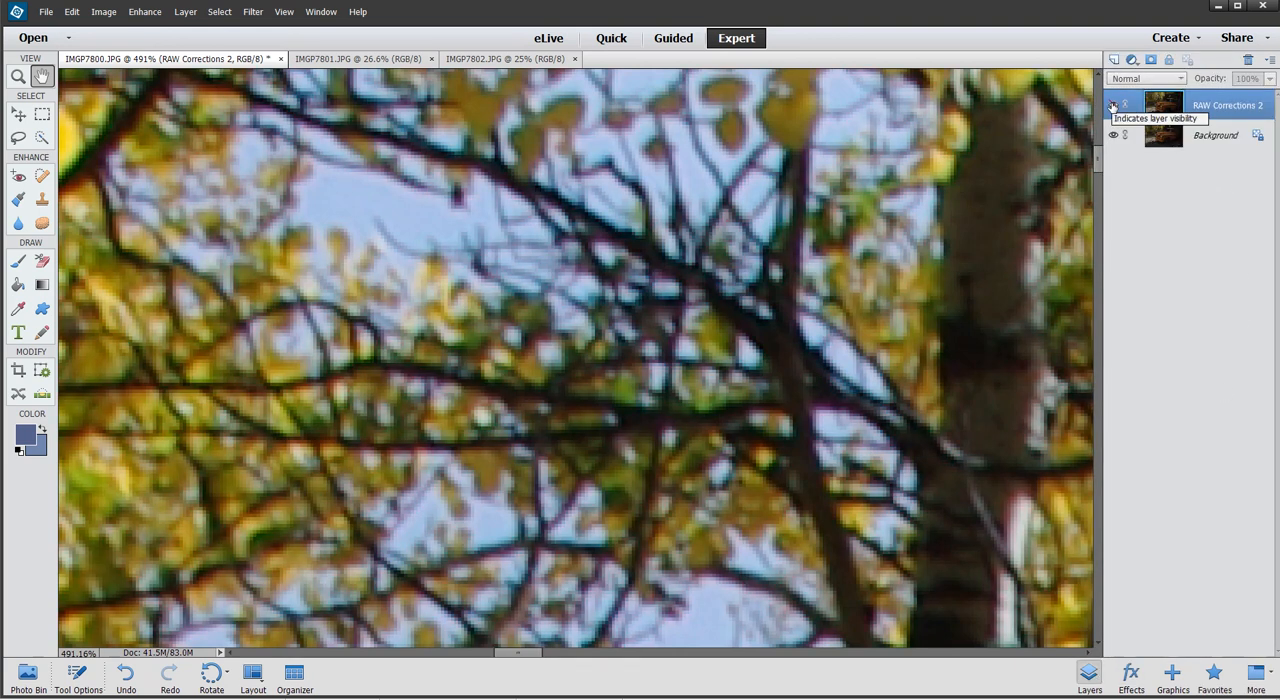
click(1113, 105)
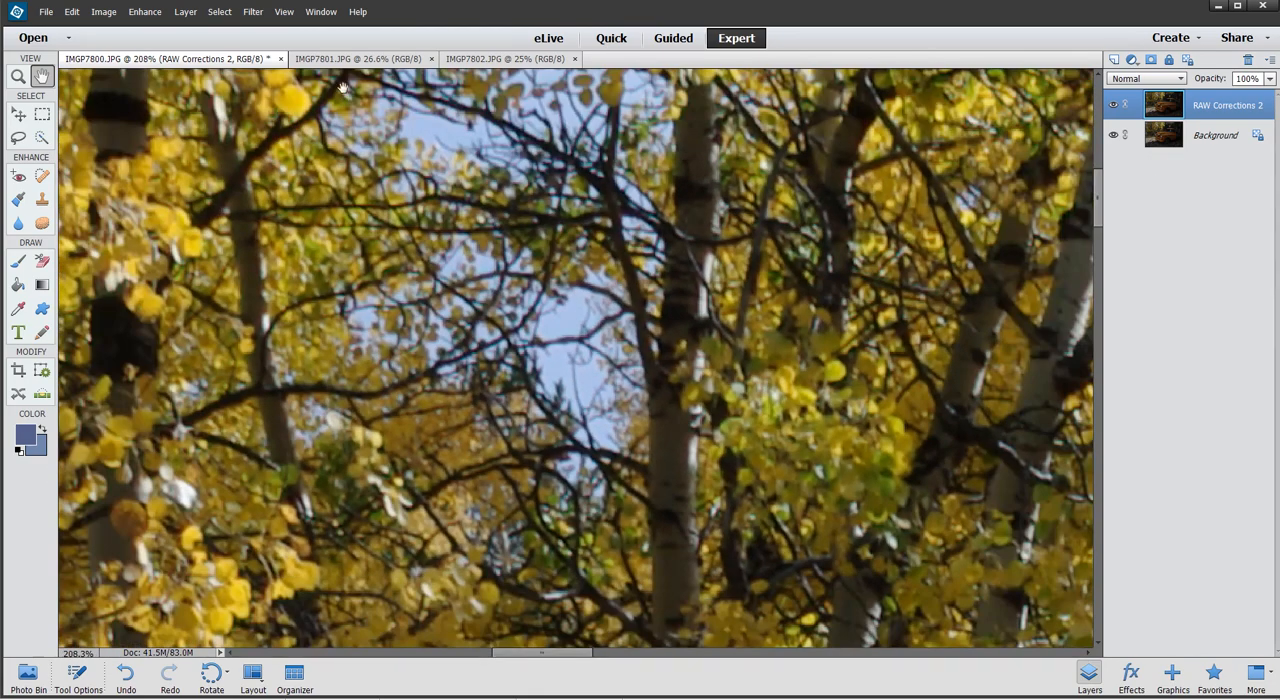
click(505, 58)
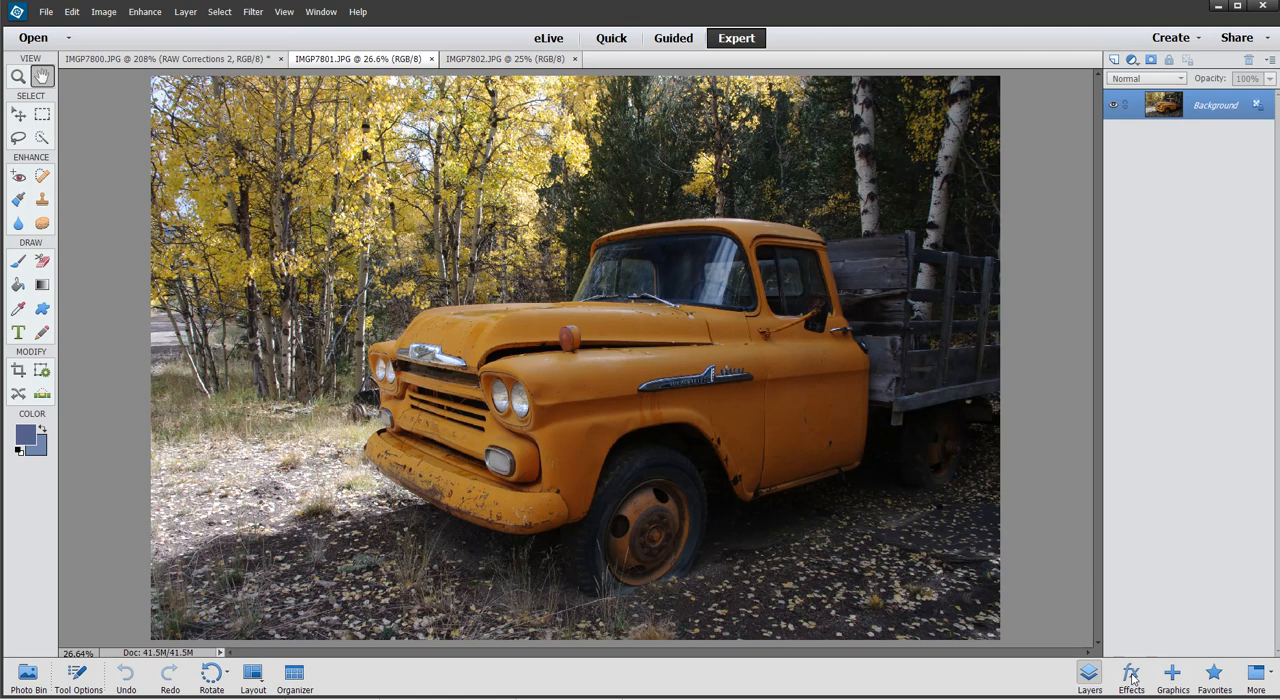
Add Camera Raw corrections to IMGP7801 as a RAW Corrections 2 layer
click(1131, 678)
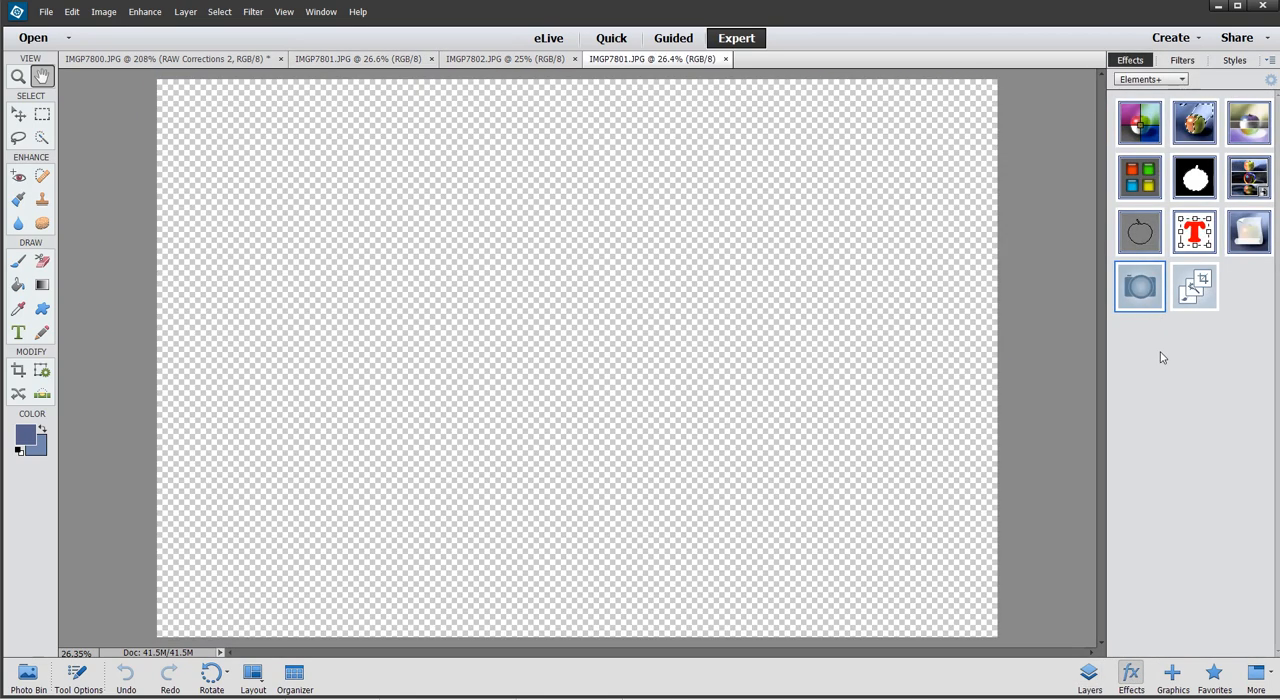
click(724, 58)
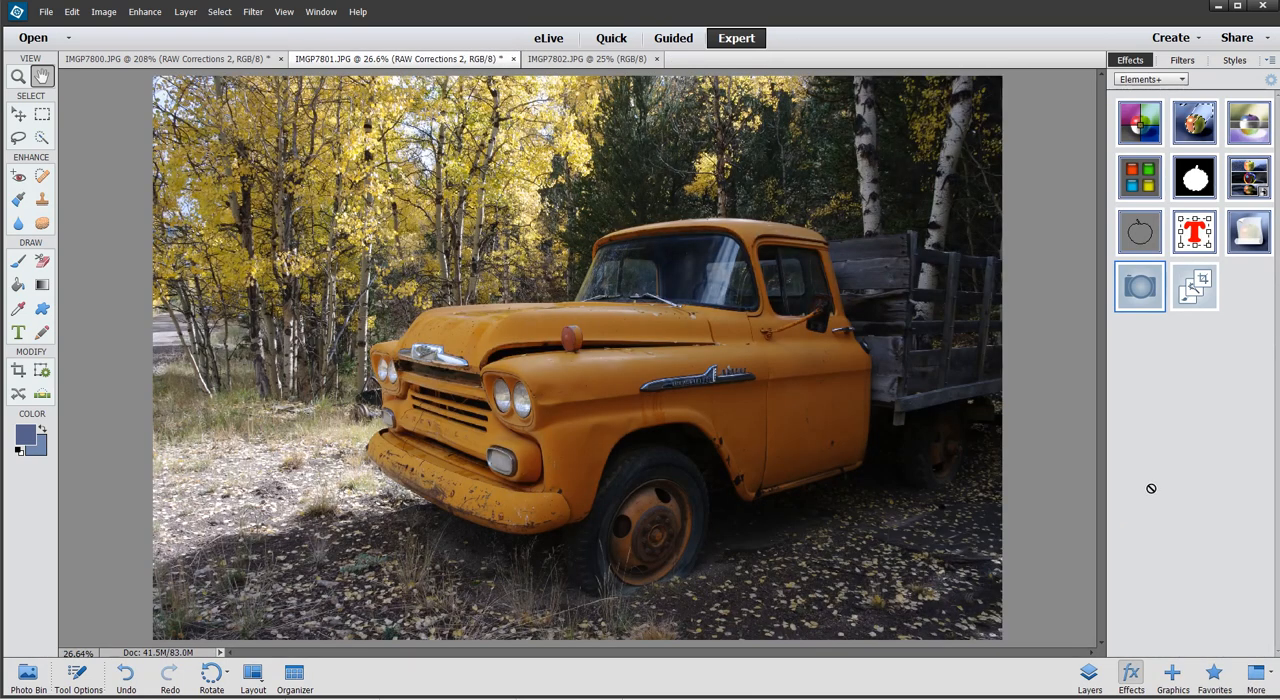
mouse_move(1081, 471)
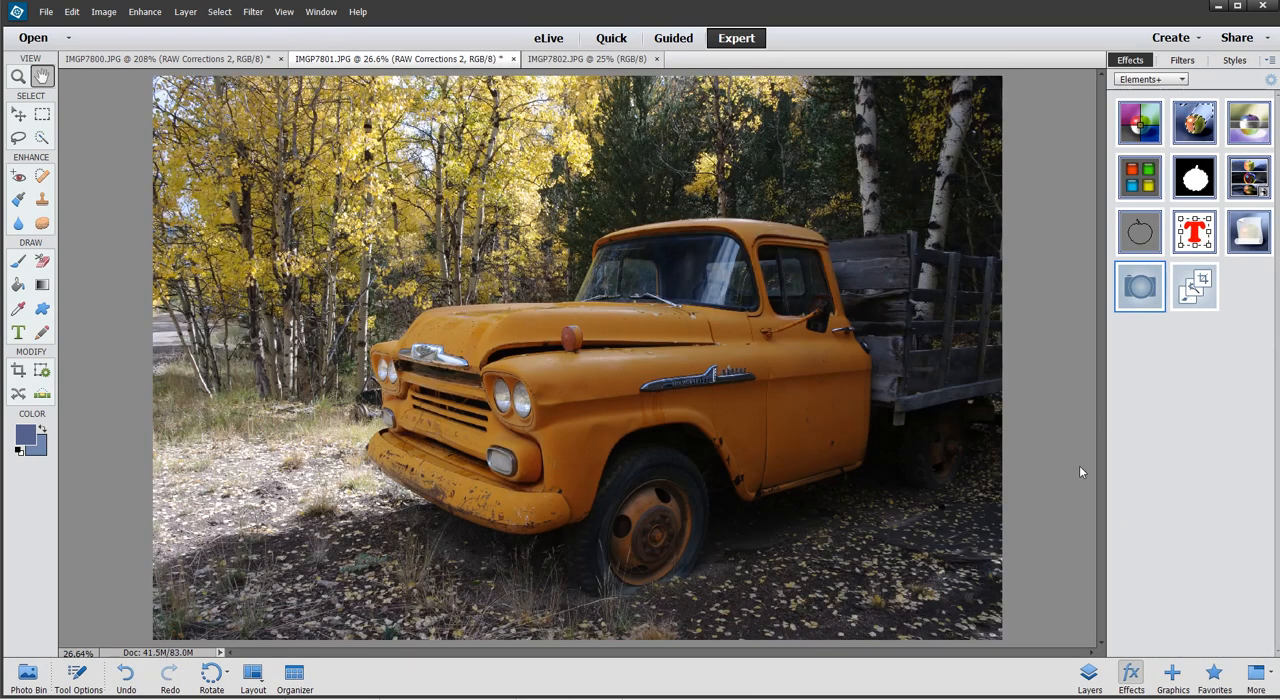
mouse_move(1050, 341)
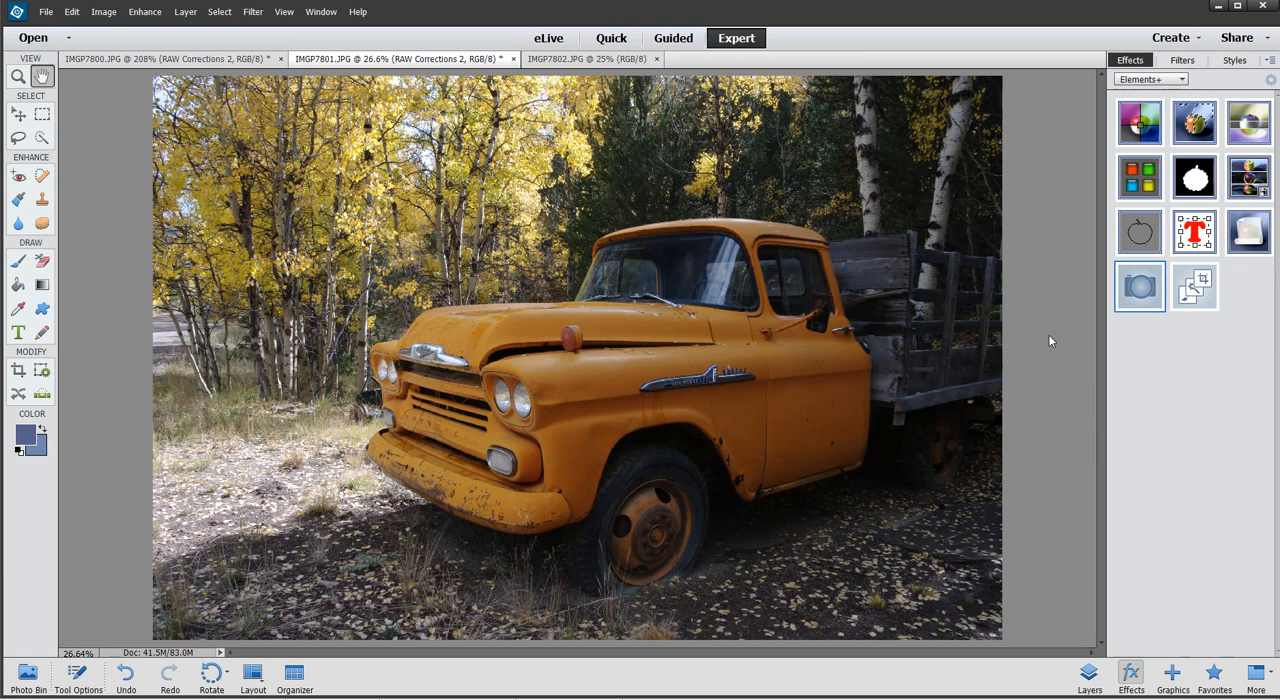
mouse_move(1058, 328)
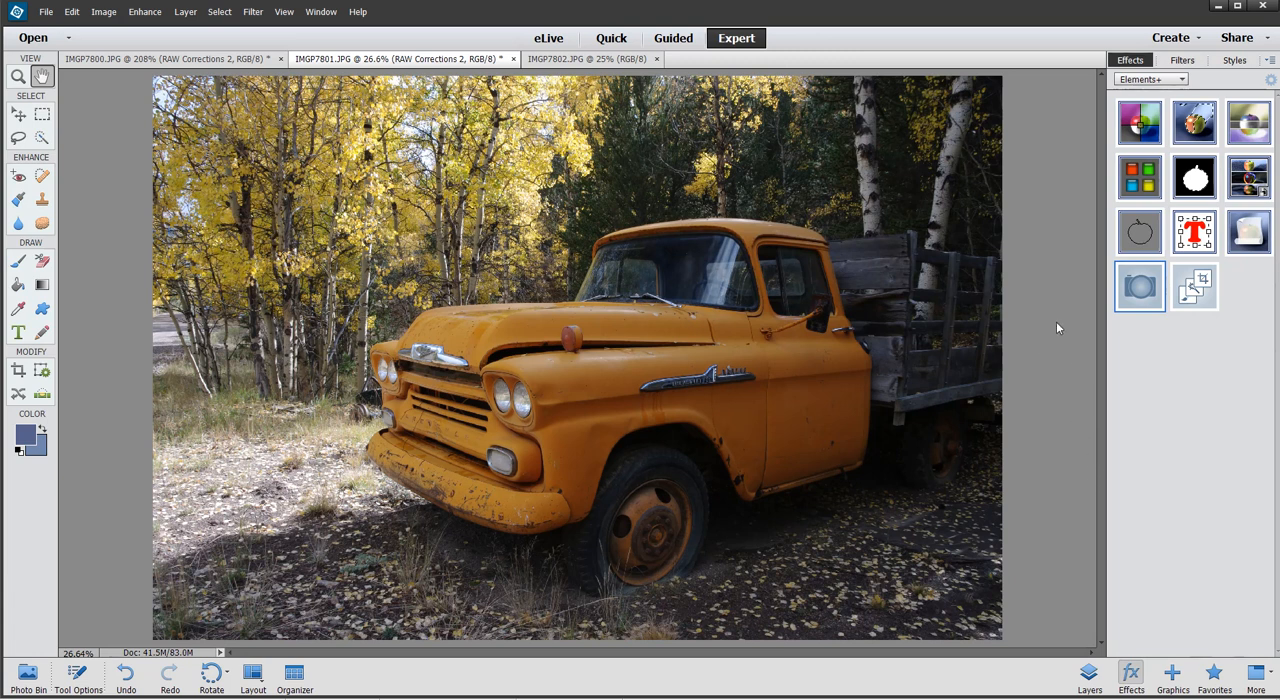
mouse_move(1072, 287)
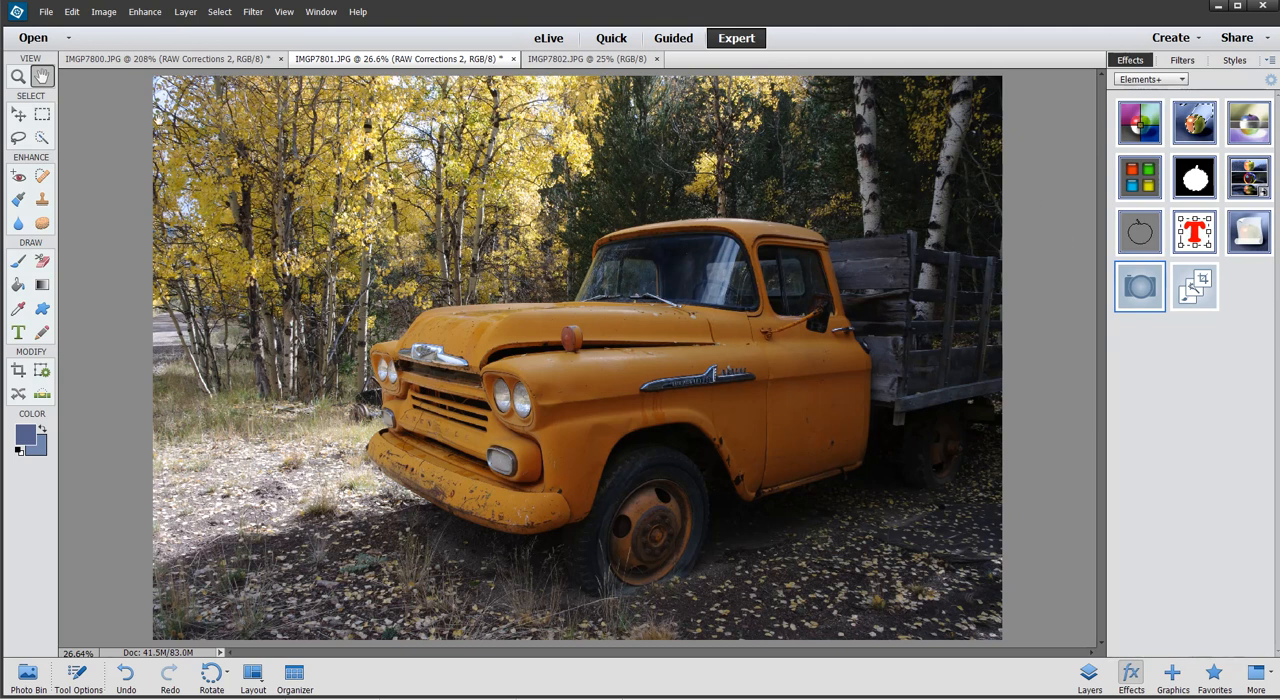
Cancel the Photomerge Exposure prompt and show the three truck photos in the Photo Bin
click(144, 11)
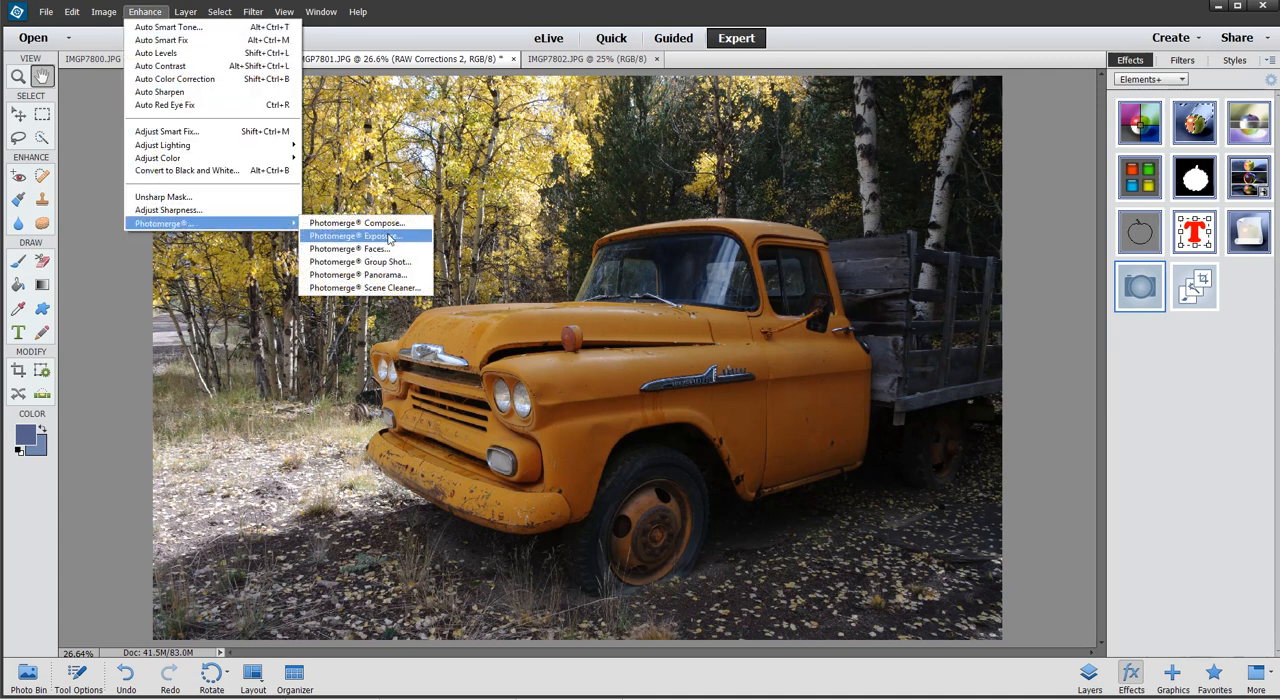
click(354, 236)
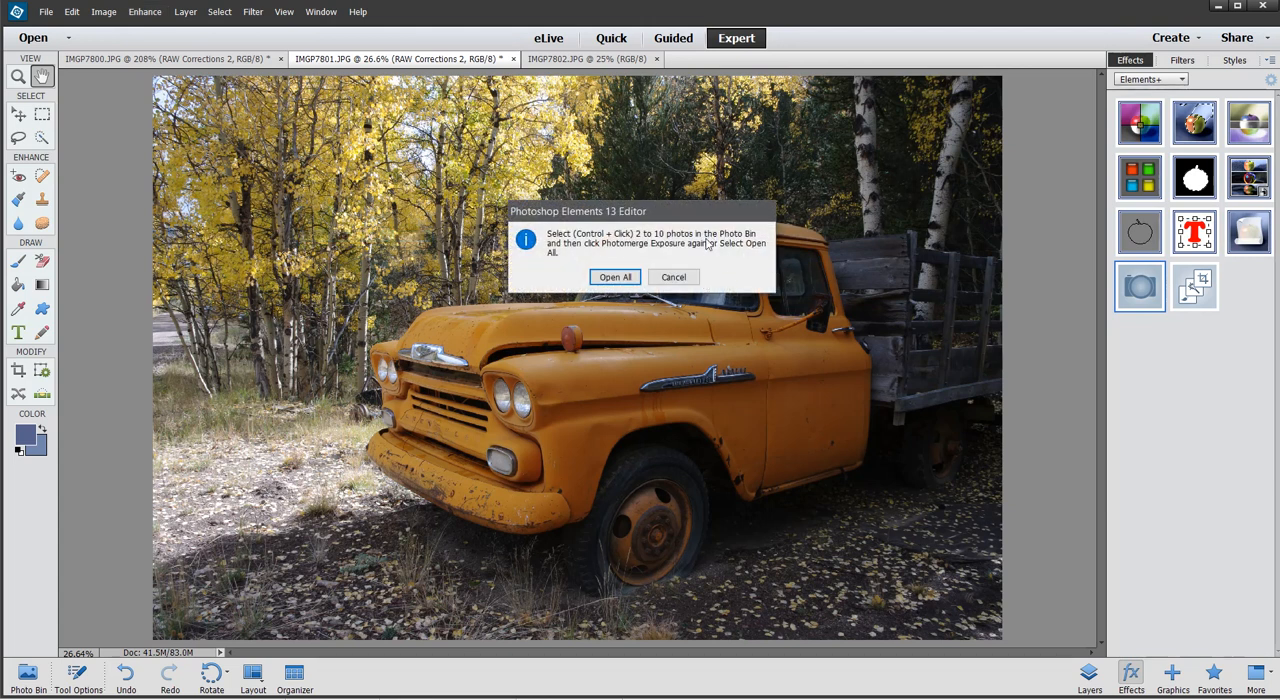
mouse_move(715, 263)
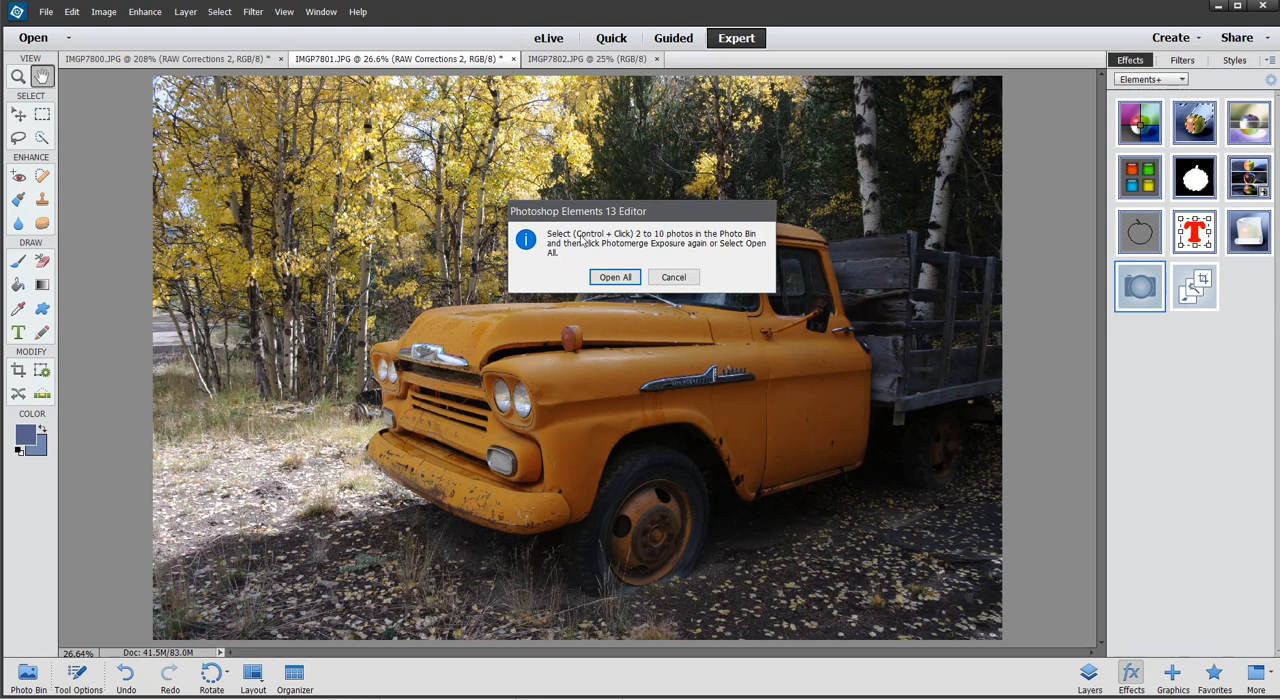
mouse_move(680, 247)
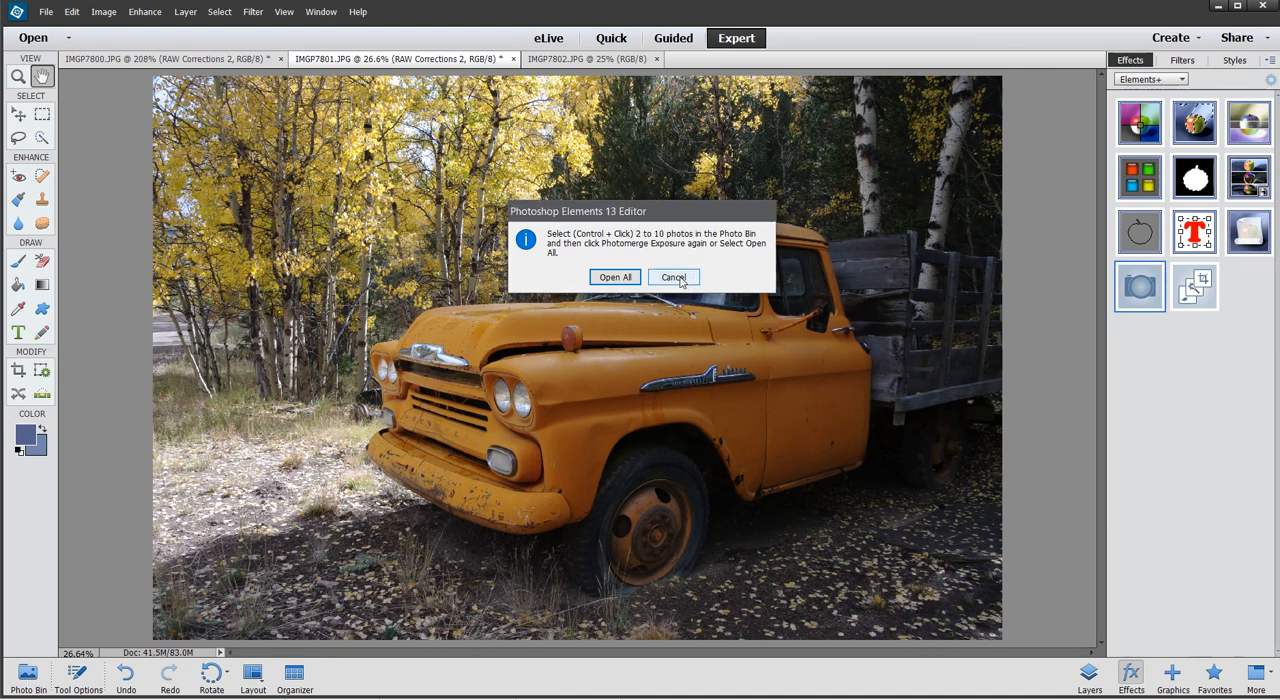
click(672, 277)
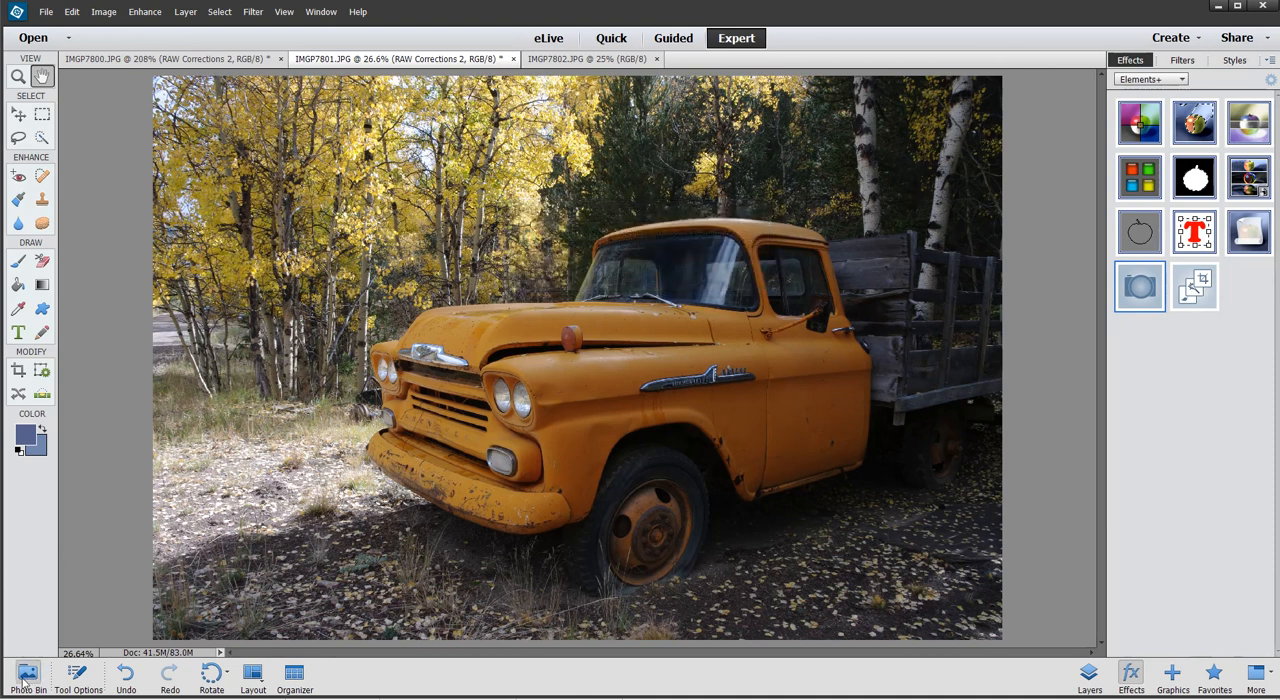
click(27, 675)
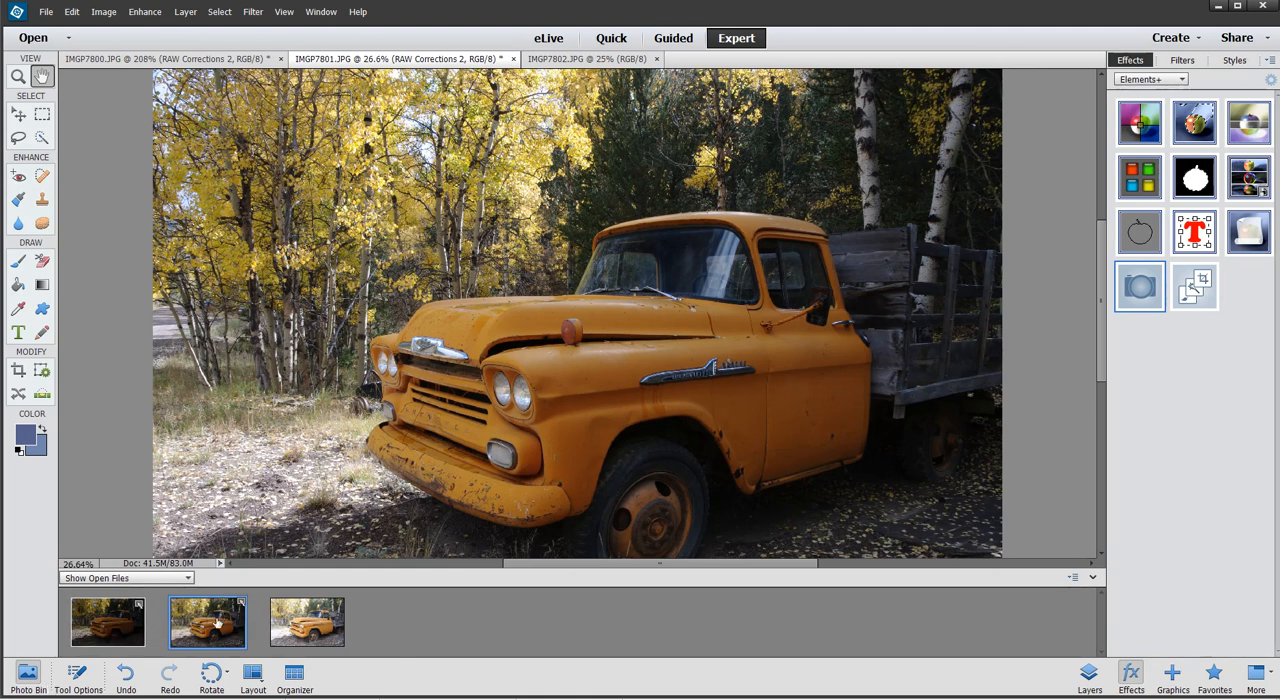
mouse_move(320, 622)
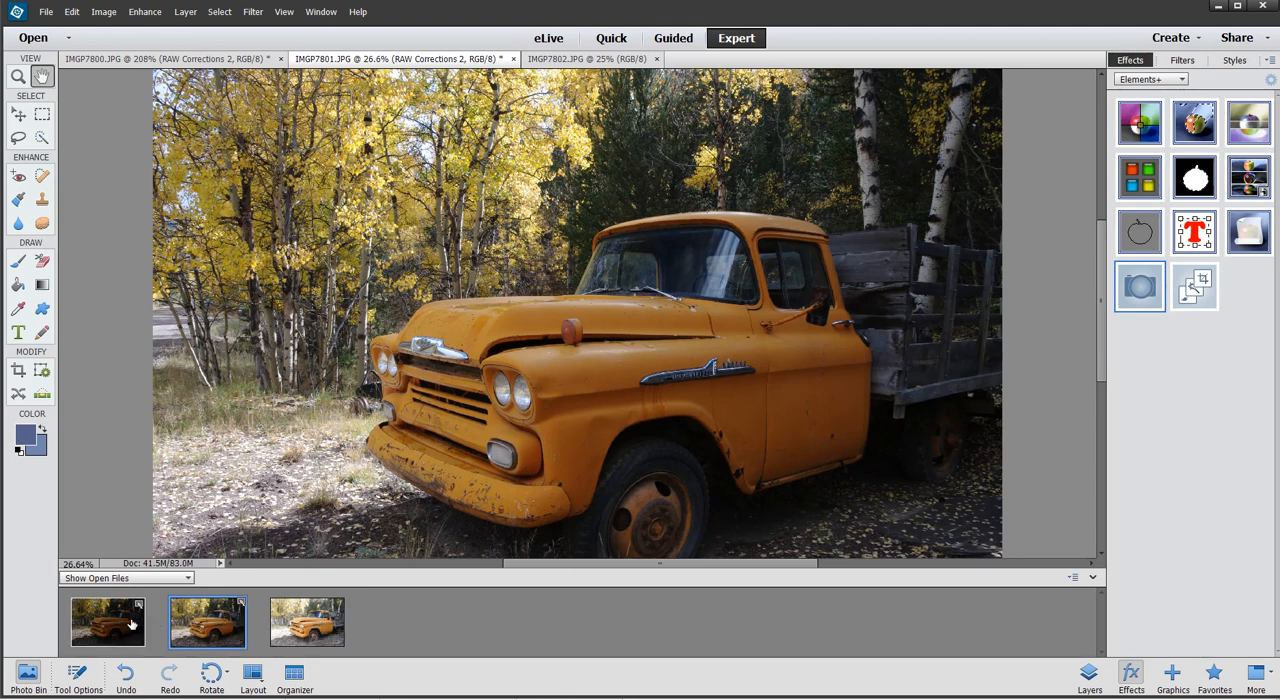
mouse_move(107, 622)
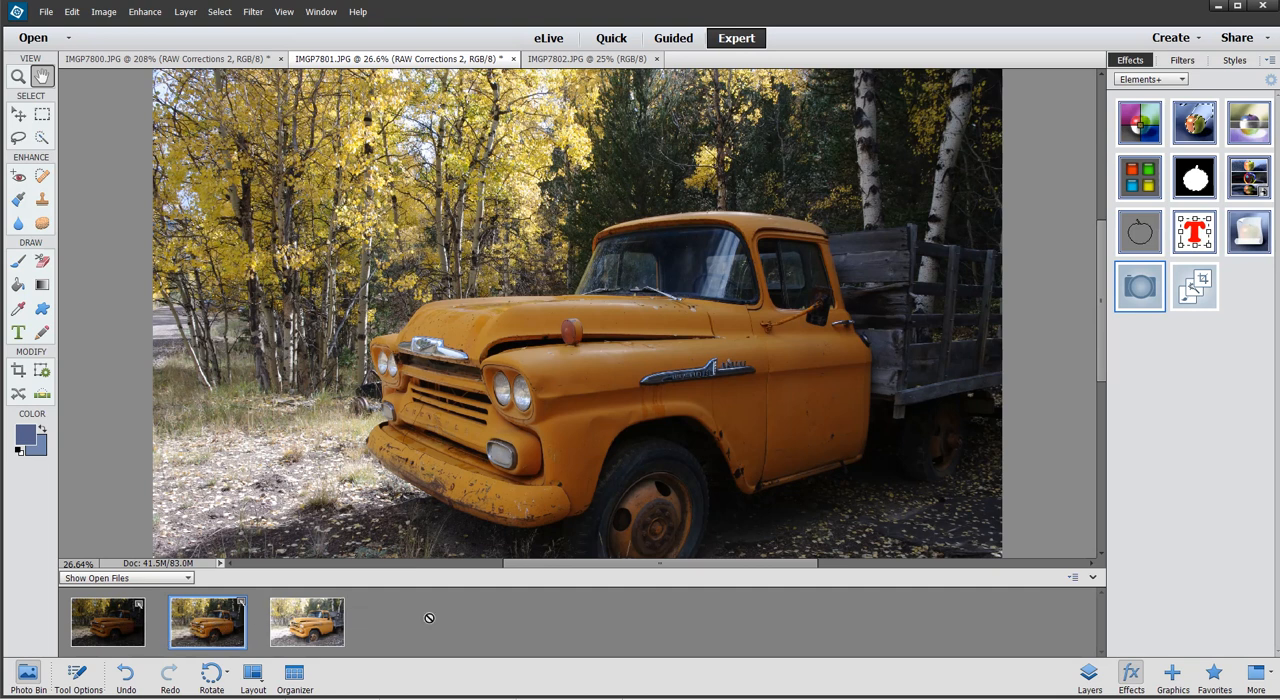
mouse_move(425, 620)
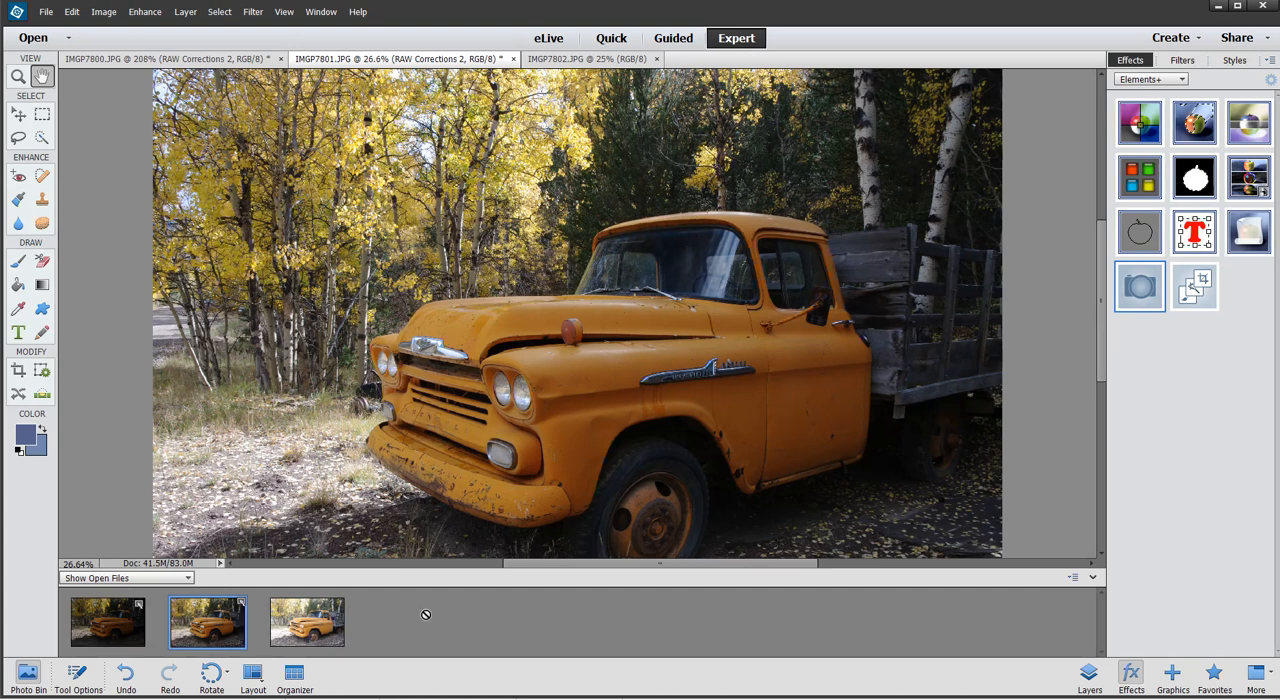
Rerun Photomerge Exposure using all three open truck photos, previewing Smart Blending
click(145, 11)
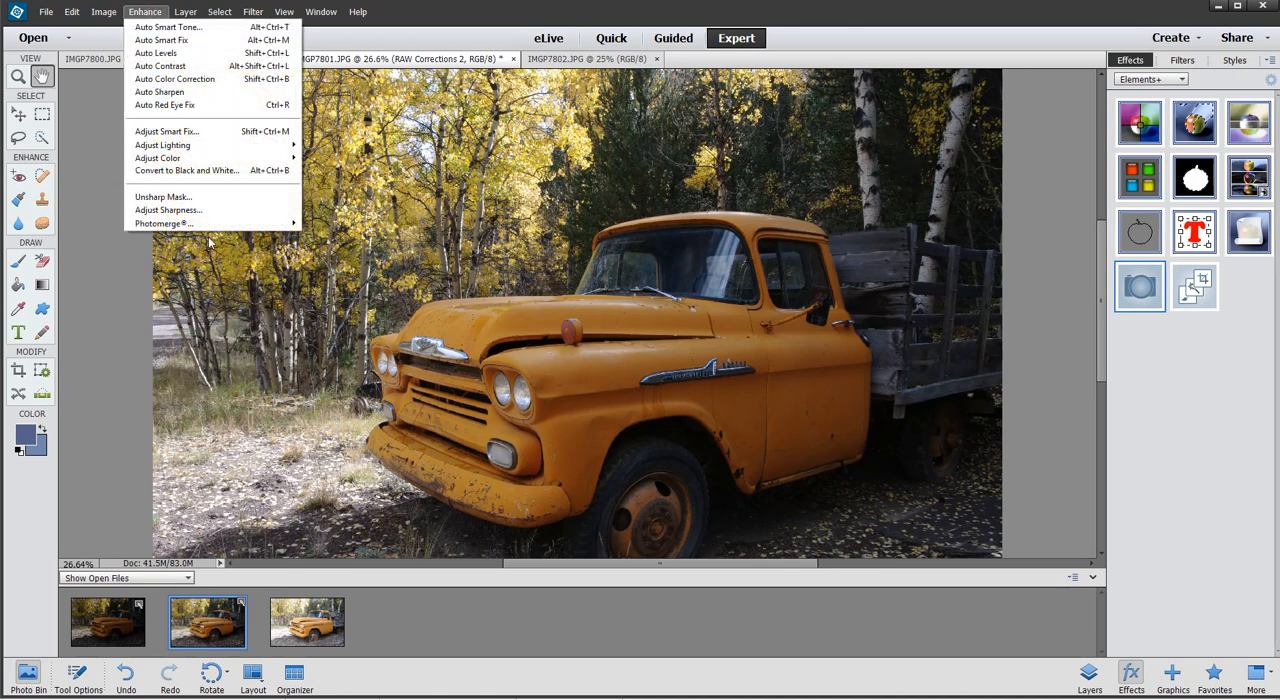
mouse_move(164, 223)
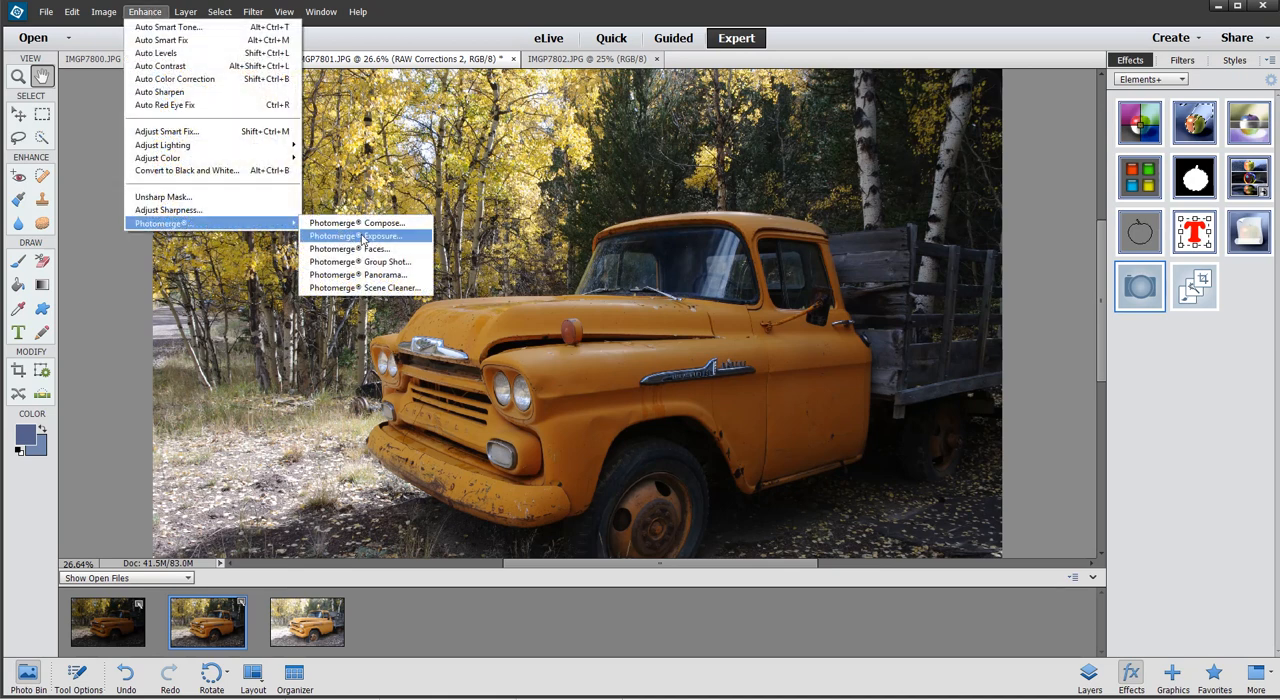
click(355, 236)
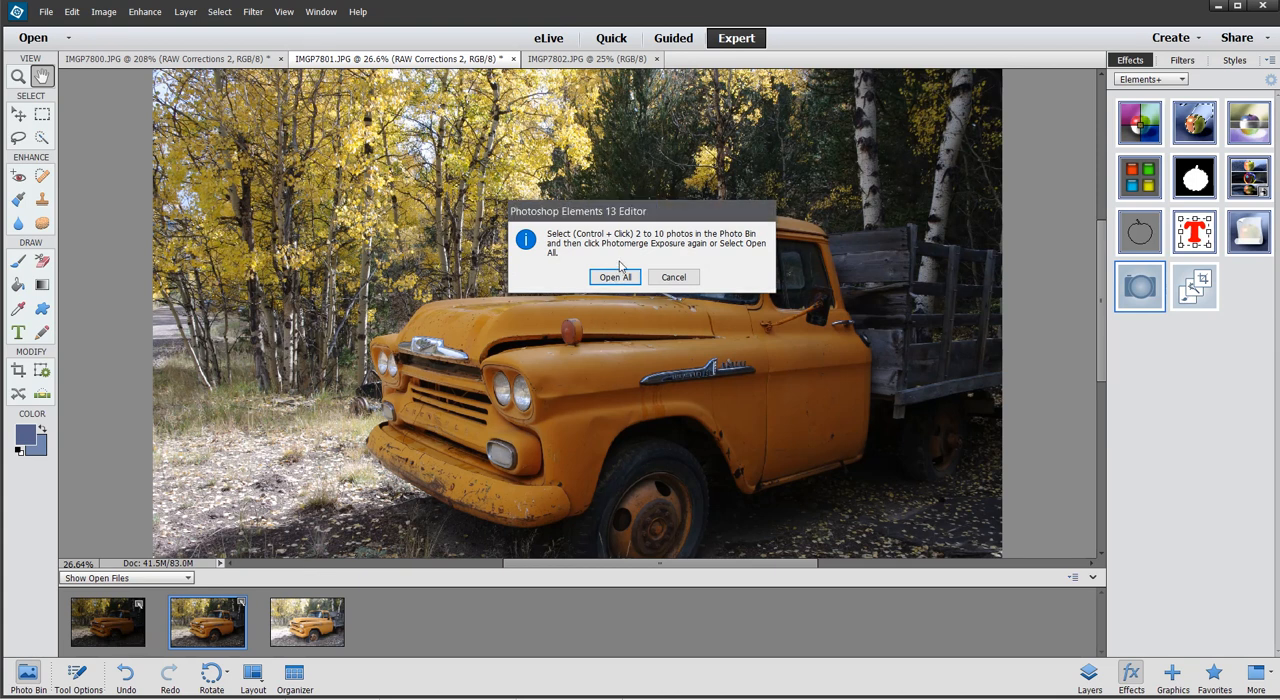
click(615, 277)
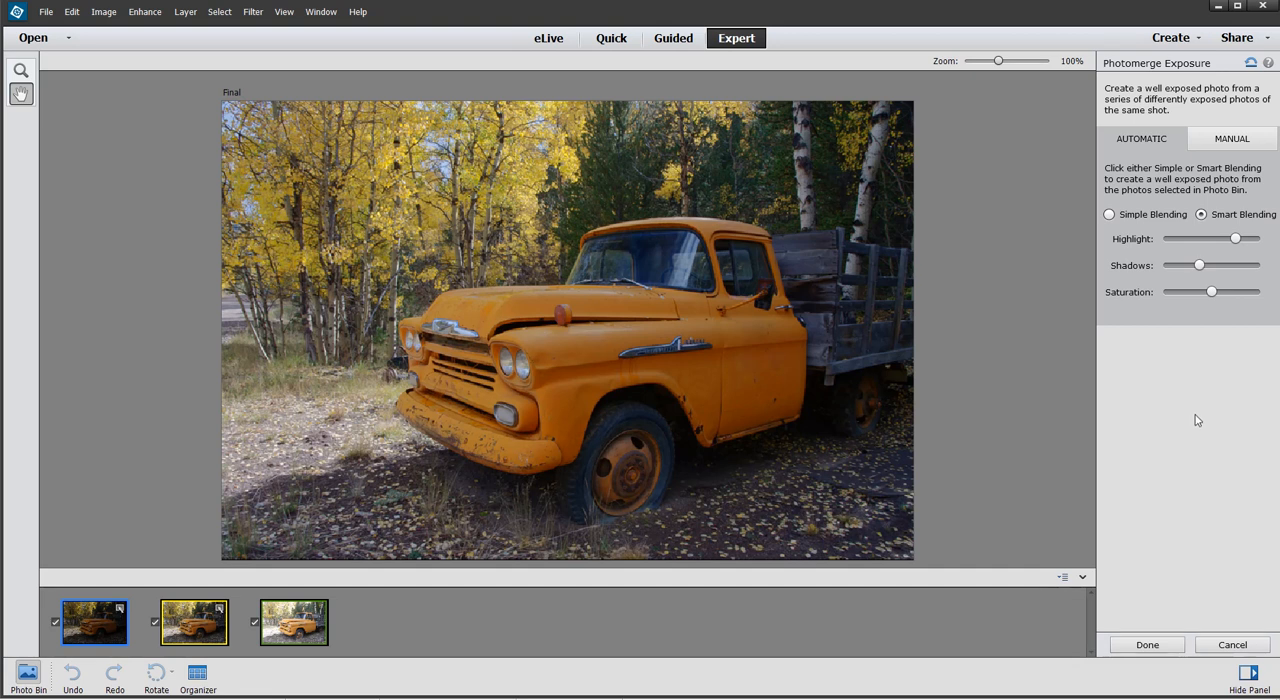
mouse_move(1205, 418)
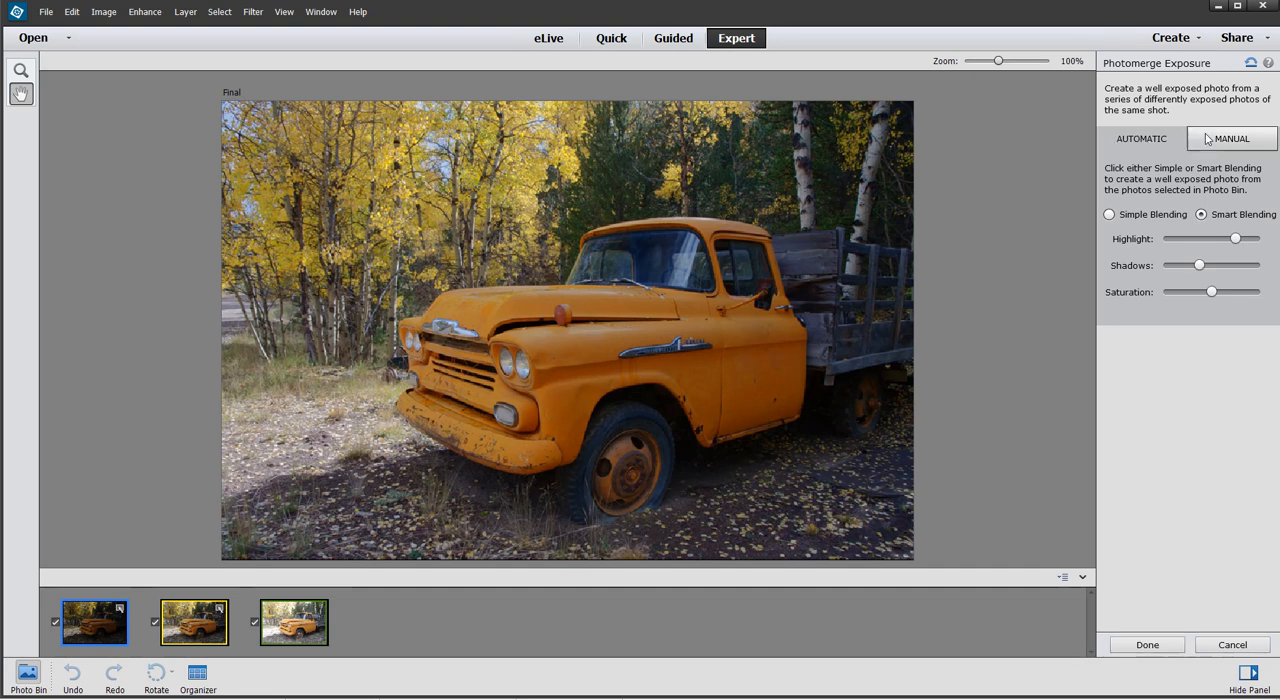
Compare Manual and Automatic modes, then Smart versus Simple Blending, choosing Simple Blending
click(1231, 138)
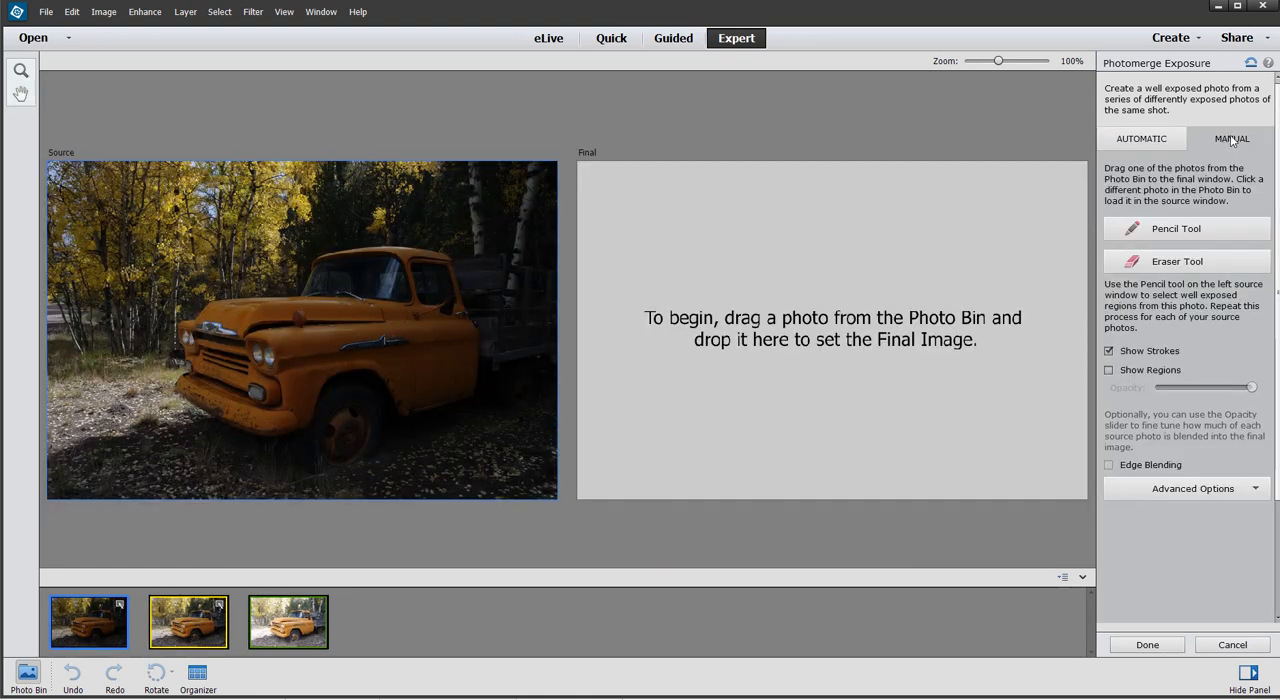
click(1141, 138)
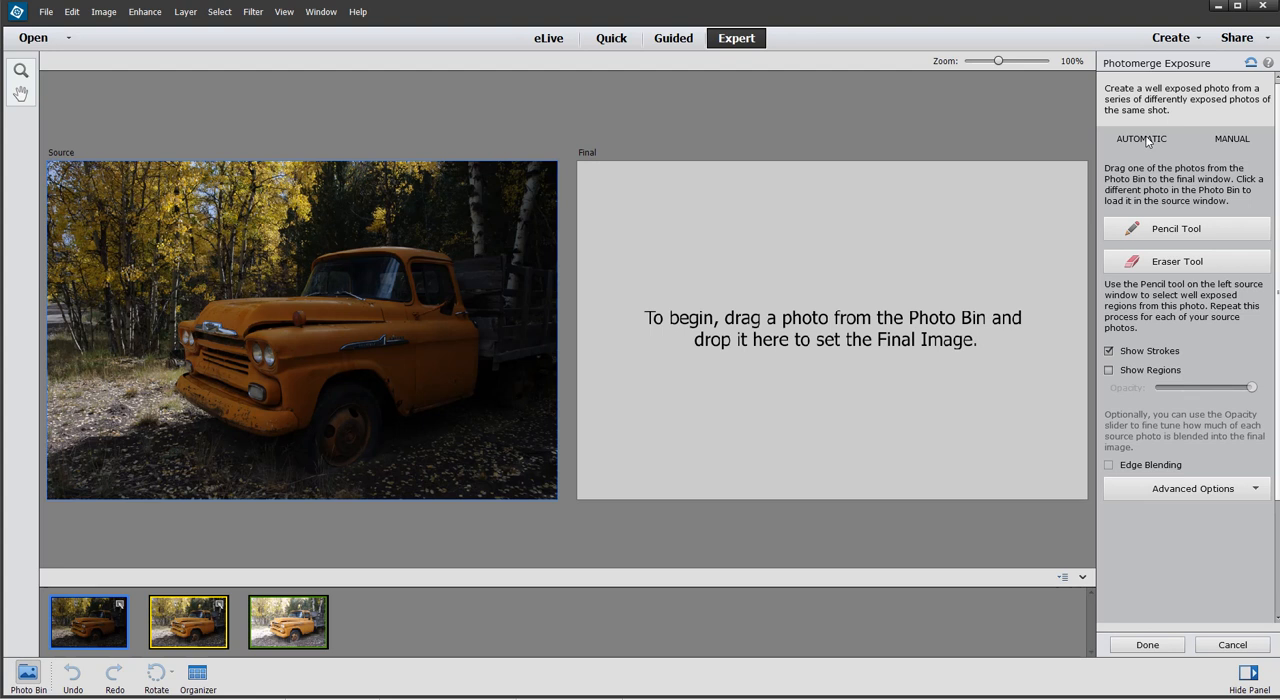
click(1232, 138)
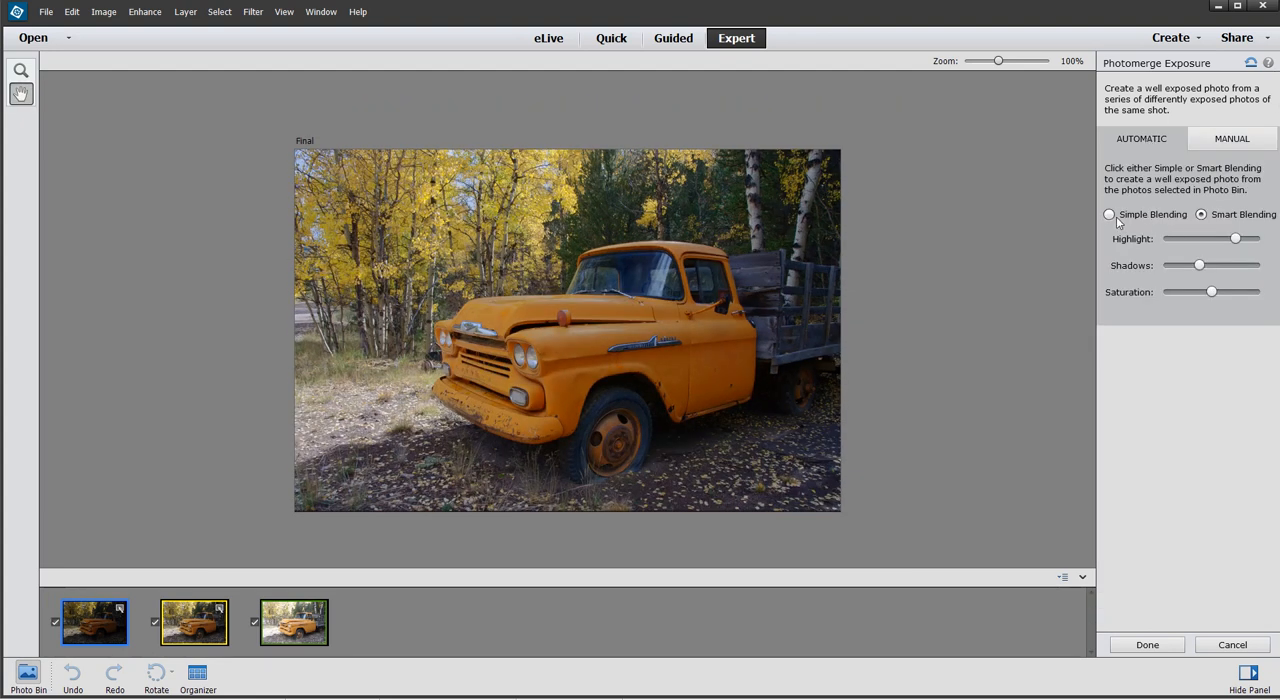
click(1109, 214)
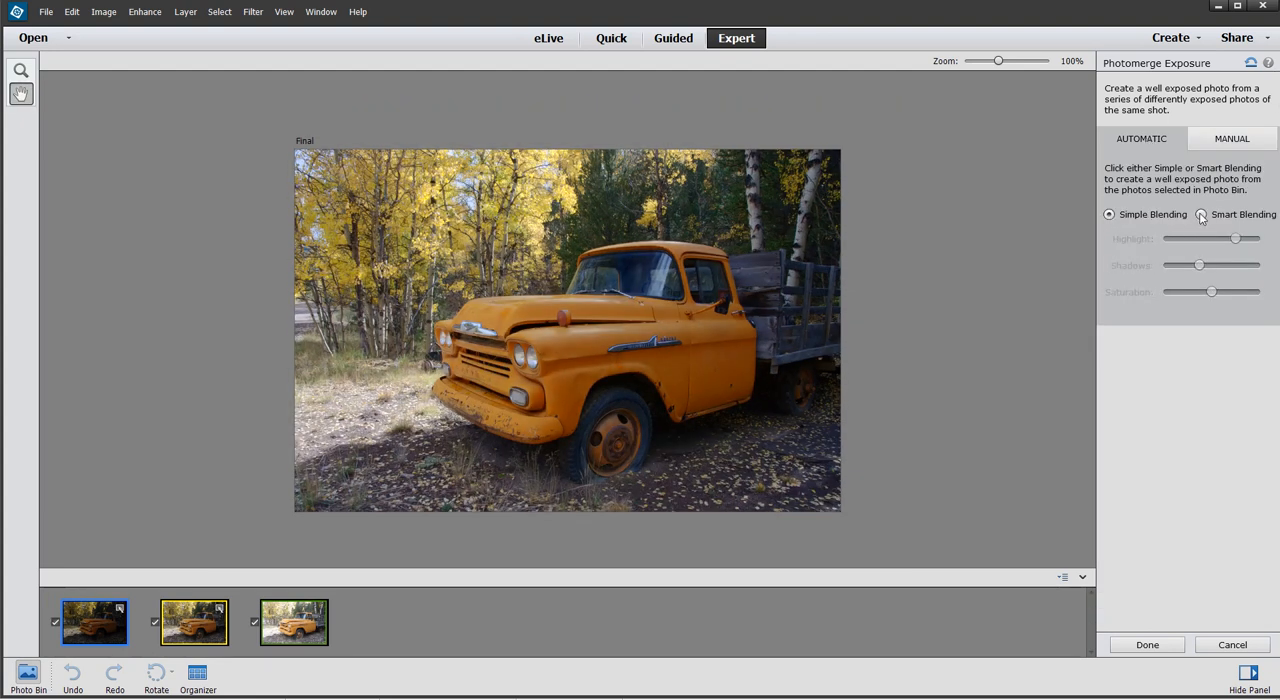
click(1201, 214)
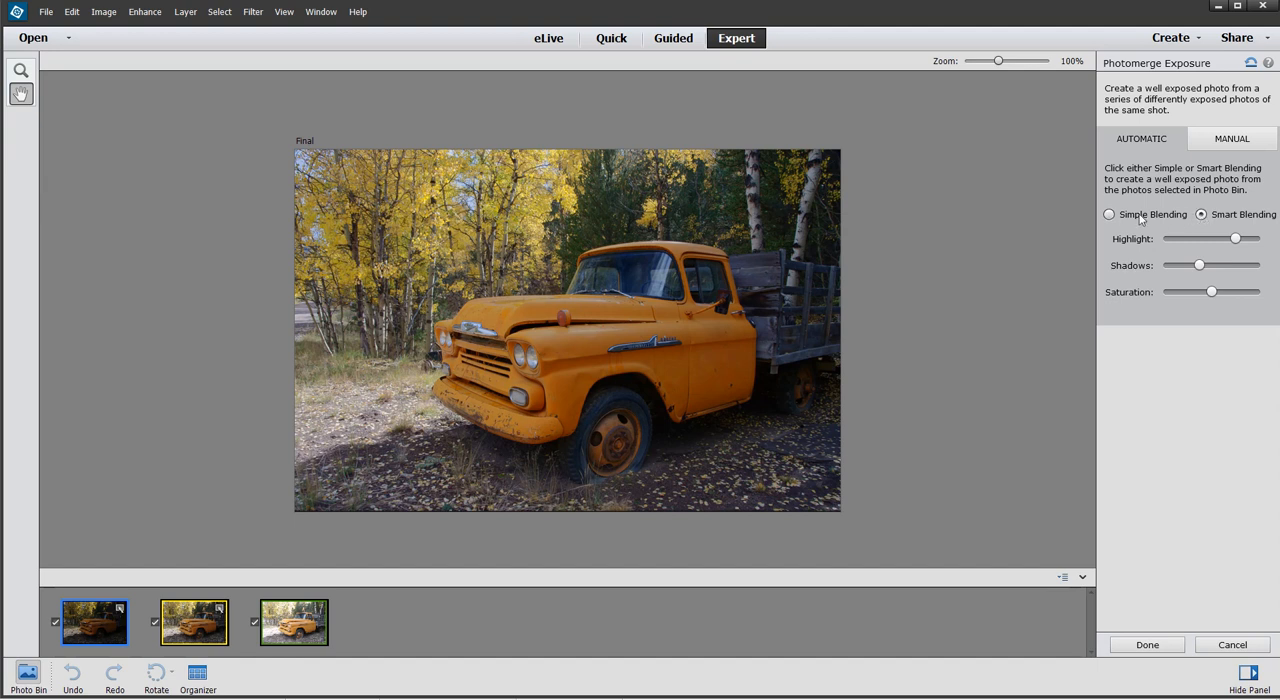
click(1109, 214)
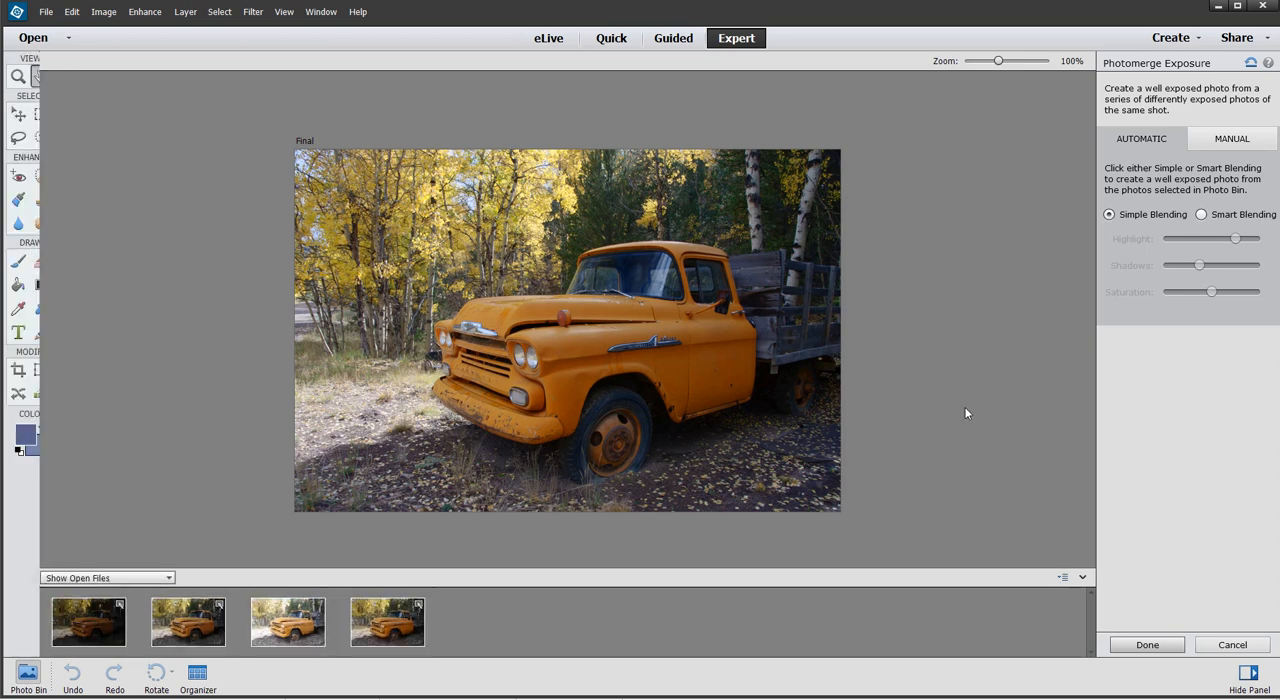
Accept the merge and save it as a JPEG named 'Si…' at maximum quality
click(1146, 644)
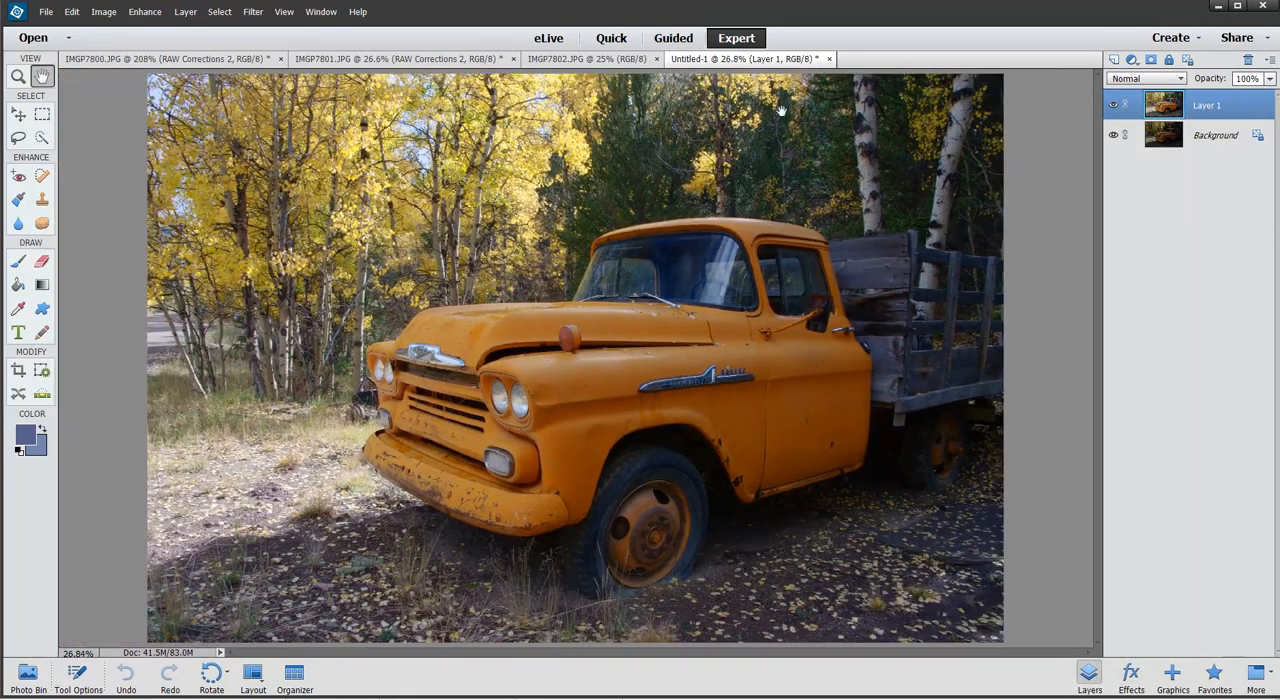
click(46, 11)
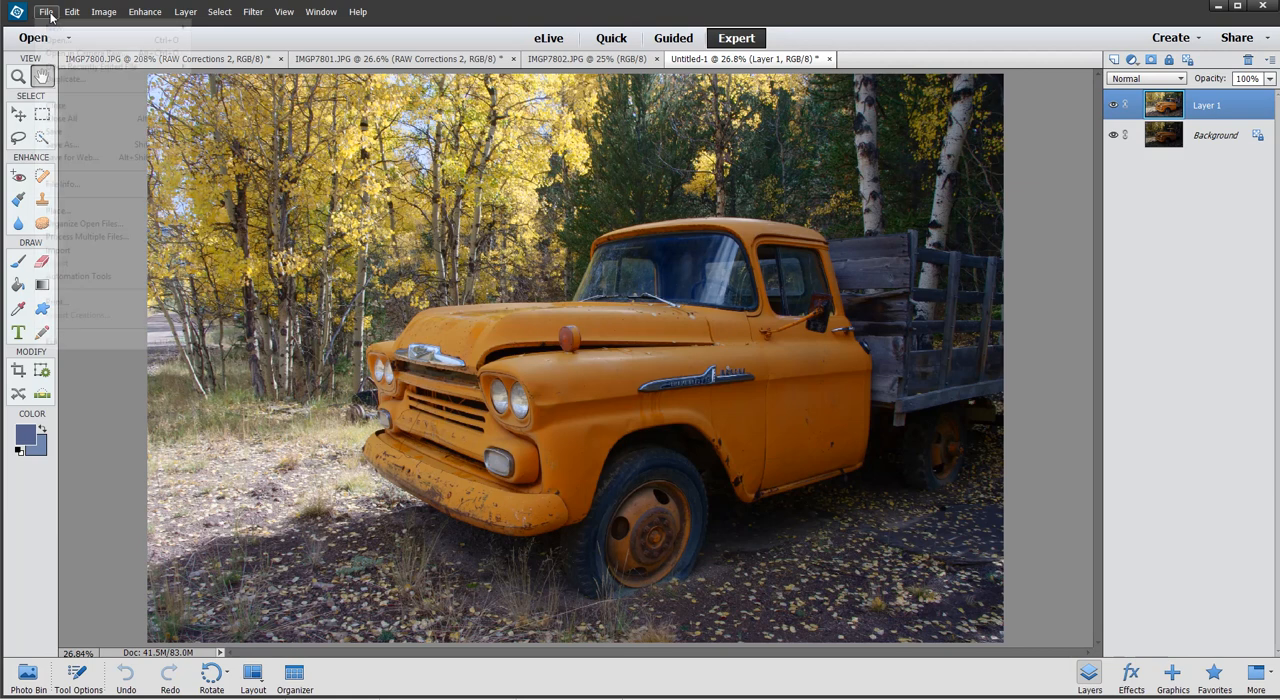
click(46, 11)
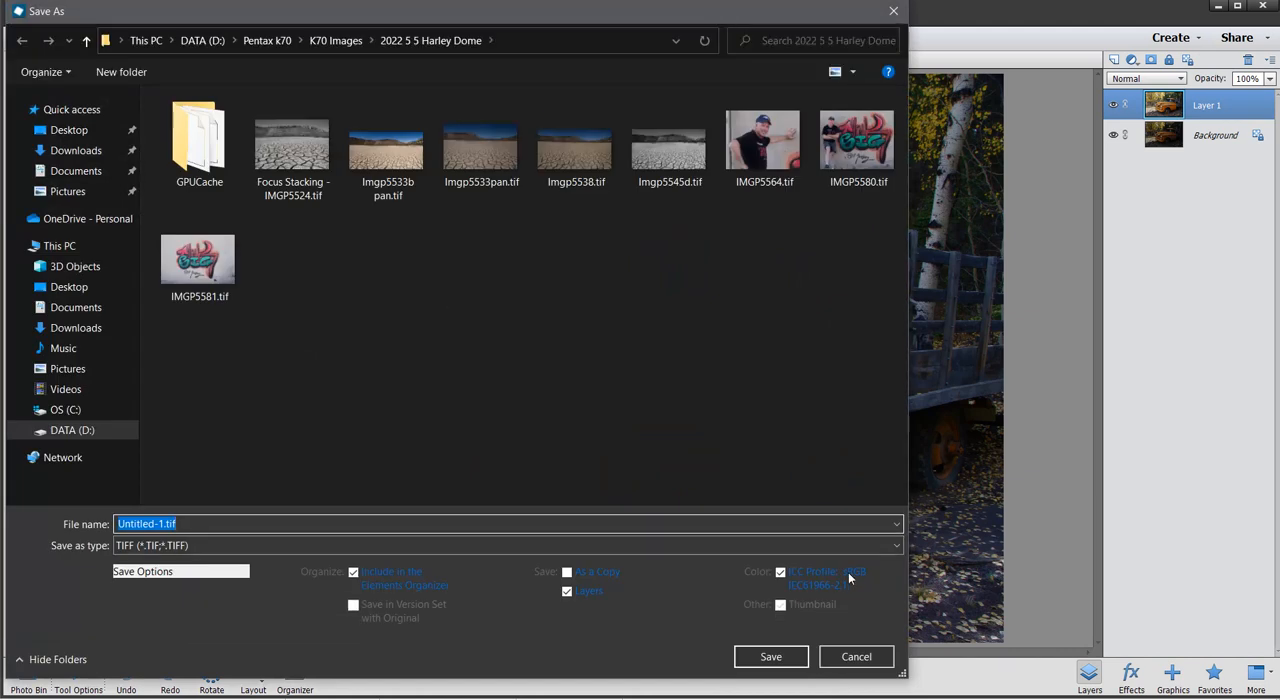
click(505, 545)
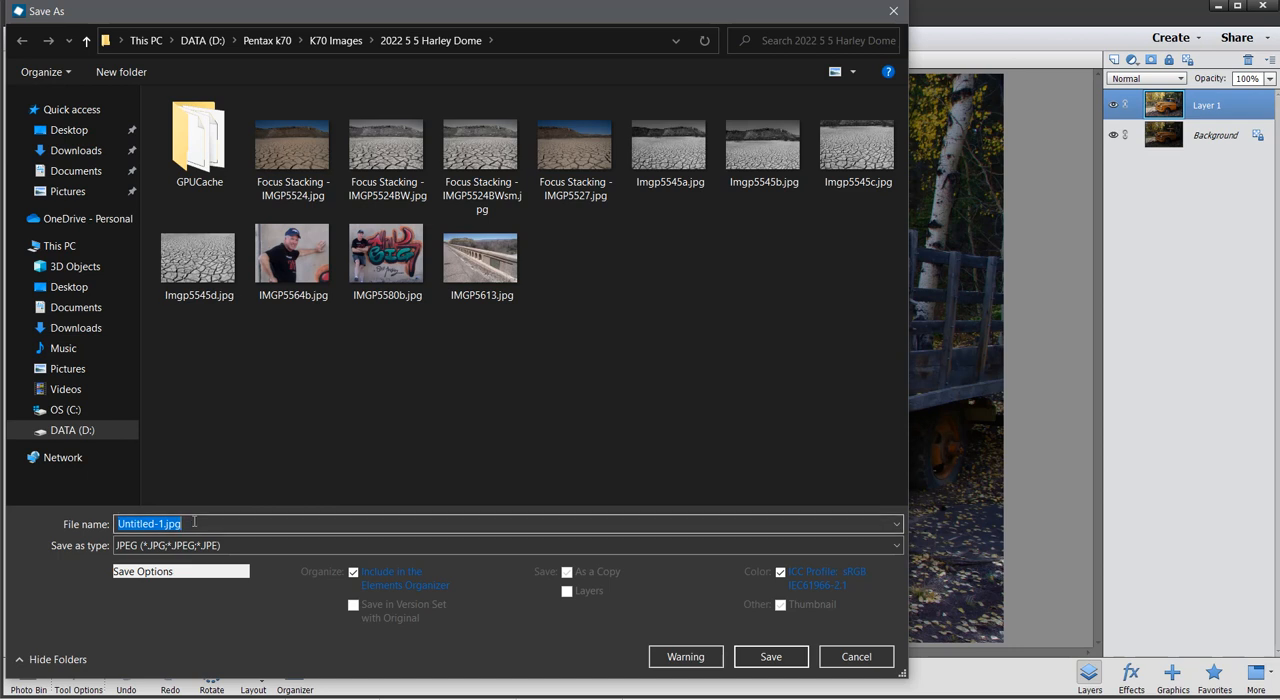
text(Simple blen)
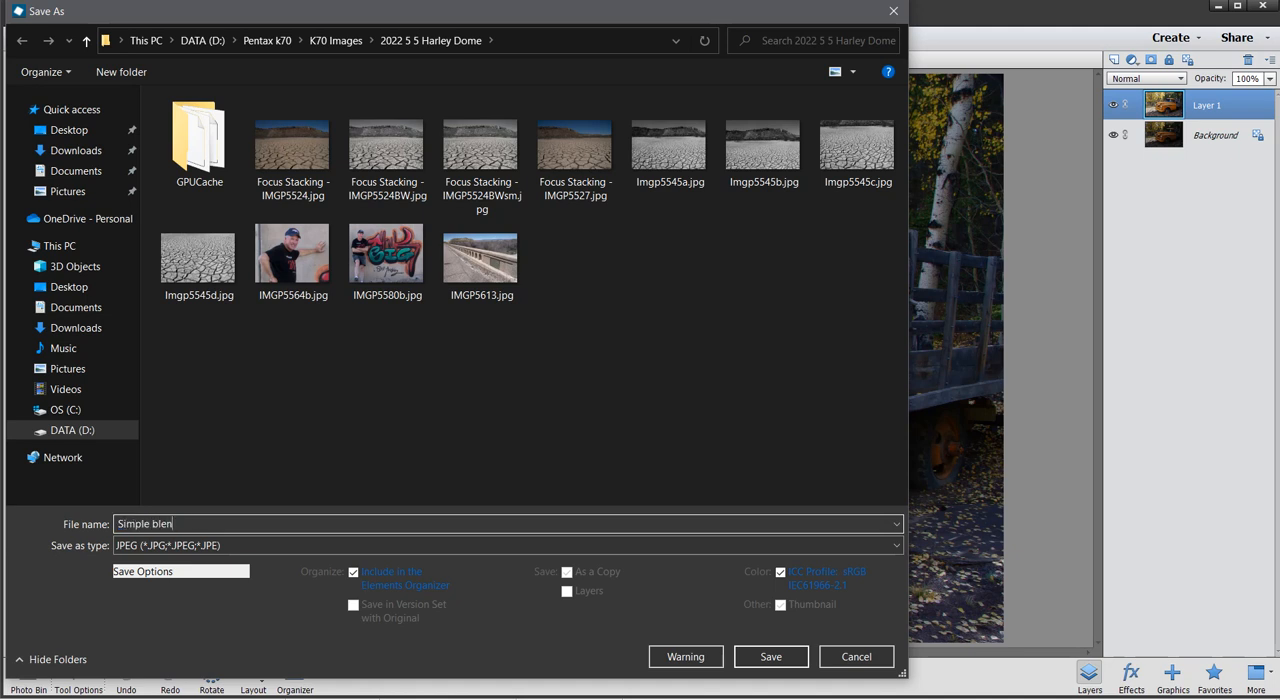
click(770, 656)
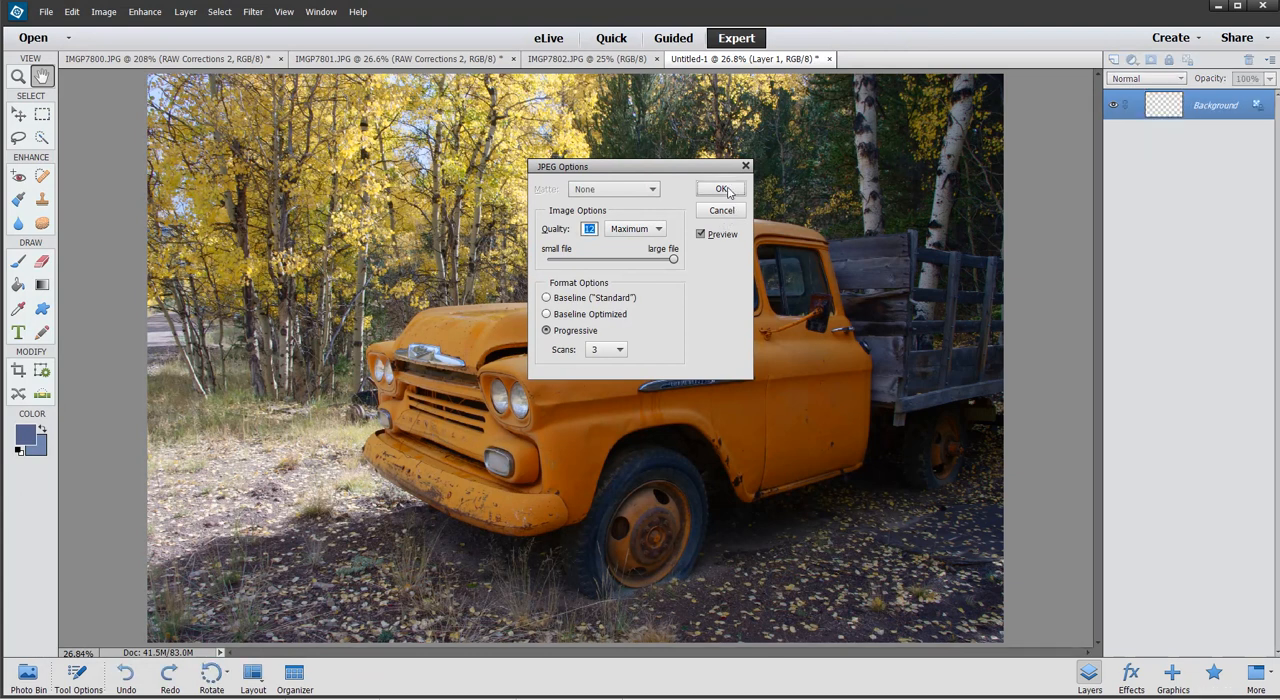
click(722, 189)
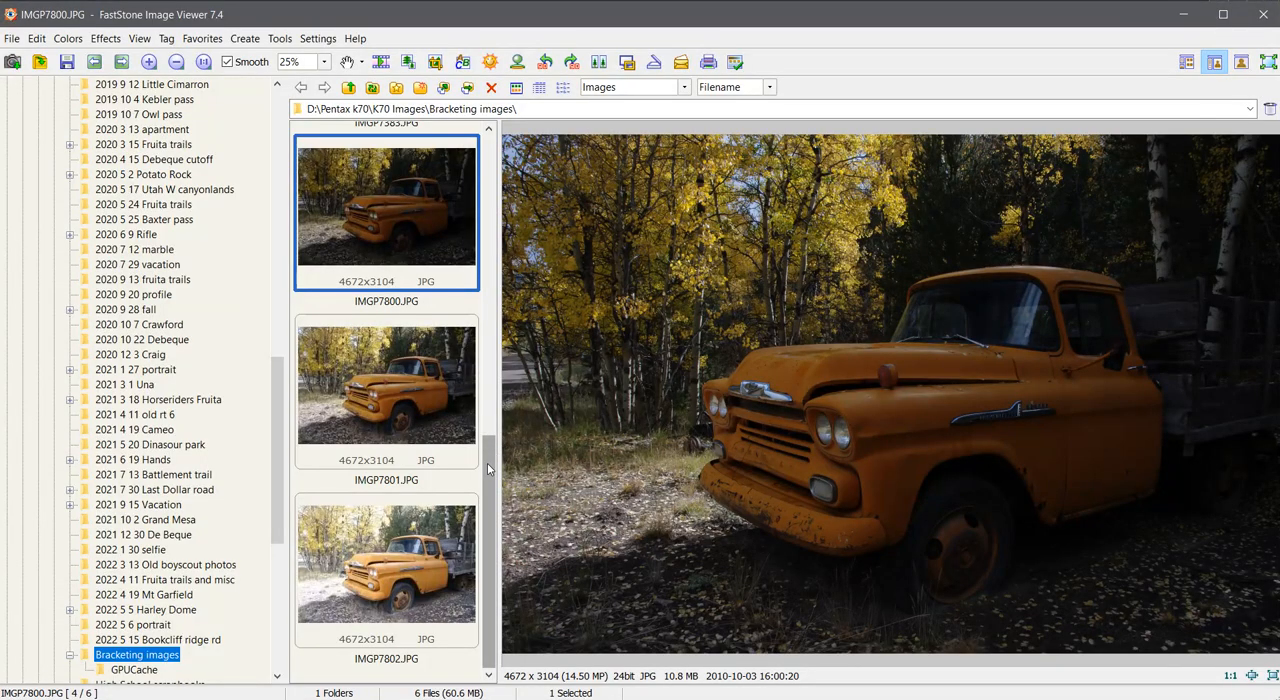
scroll(down, 3)
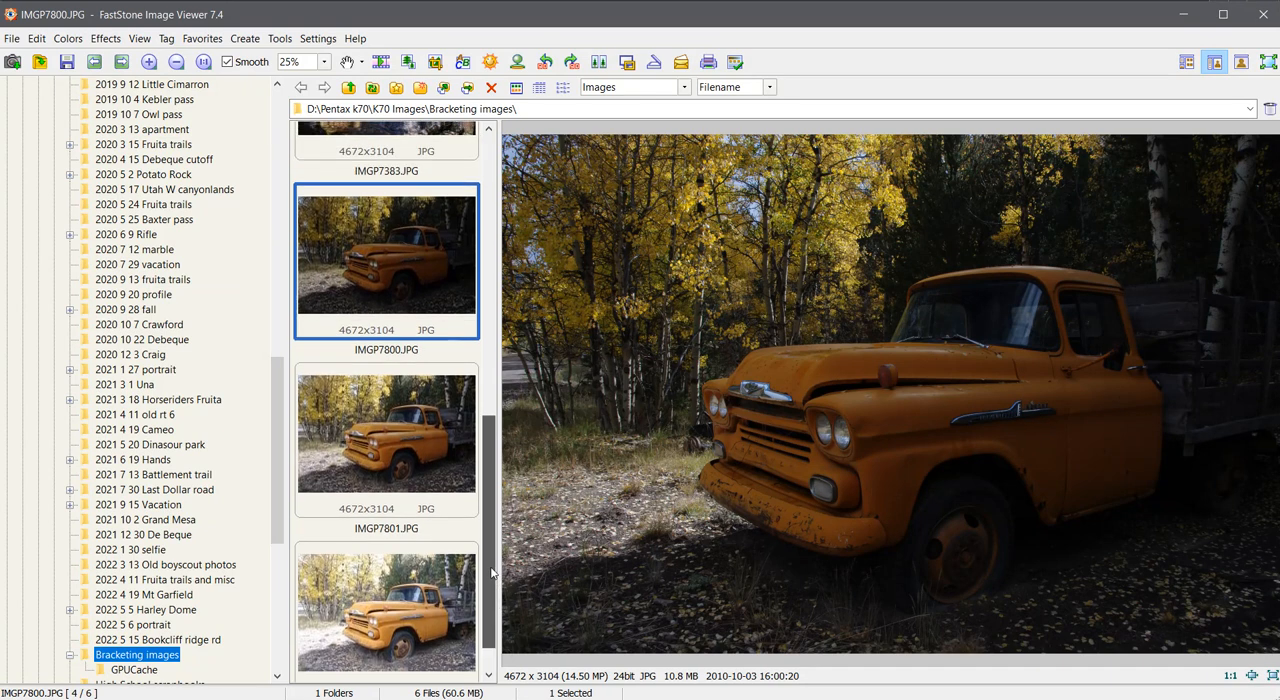
scroll(down, 3)
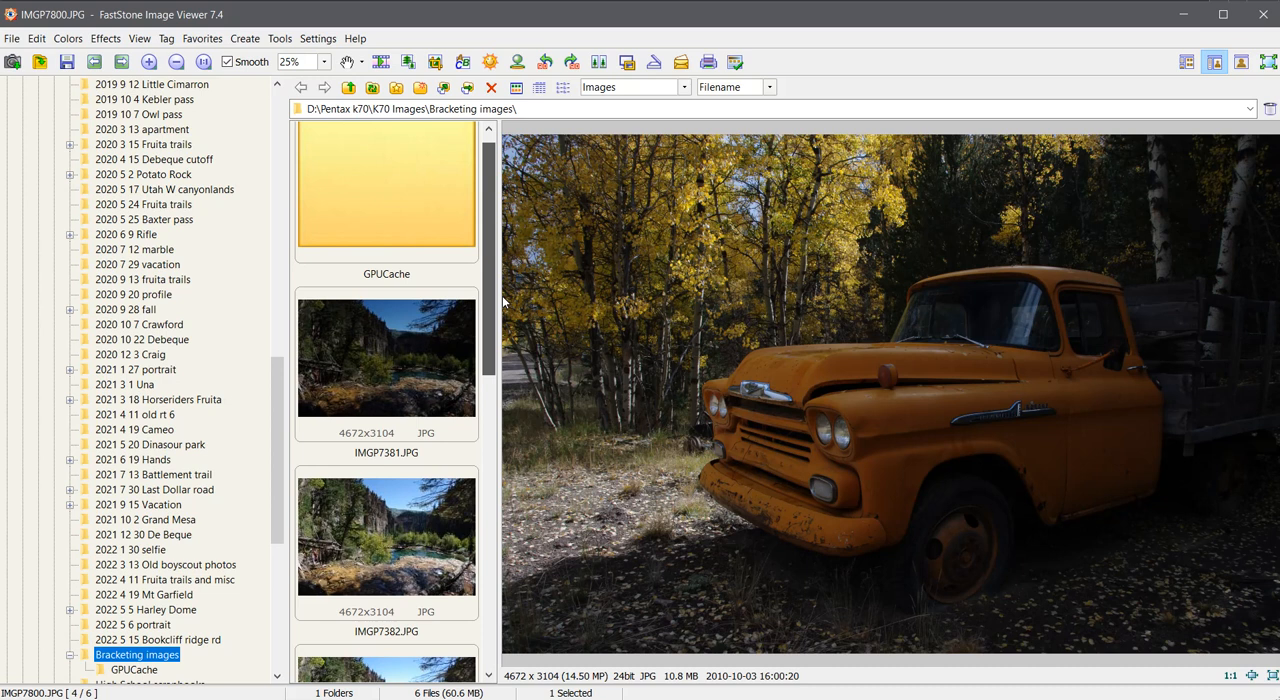
scroll(down, 3)
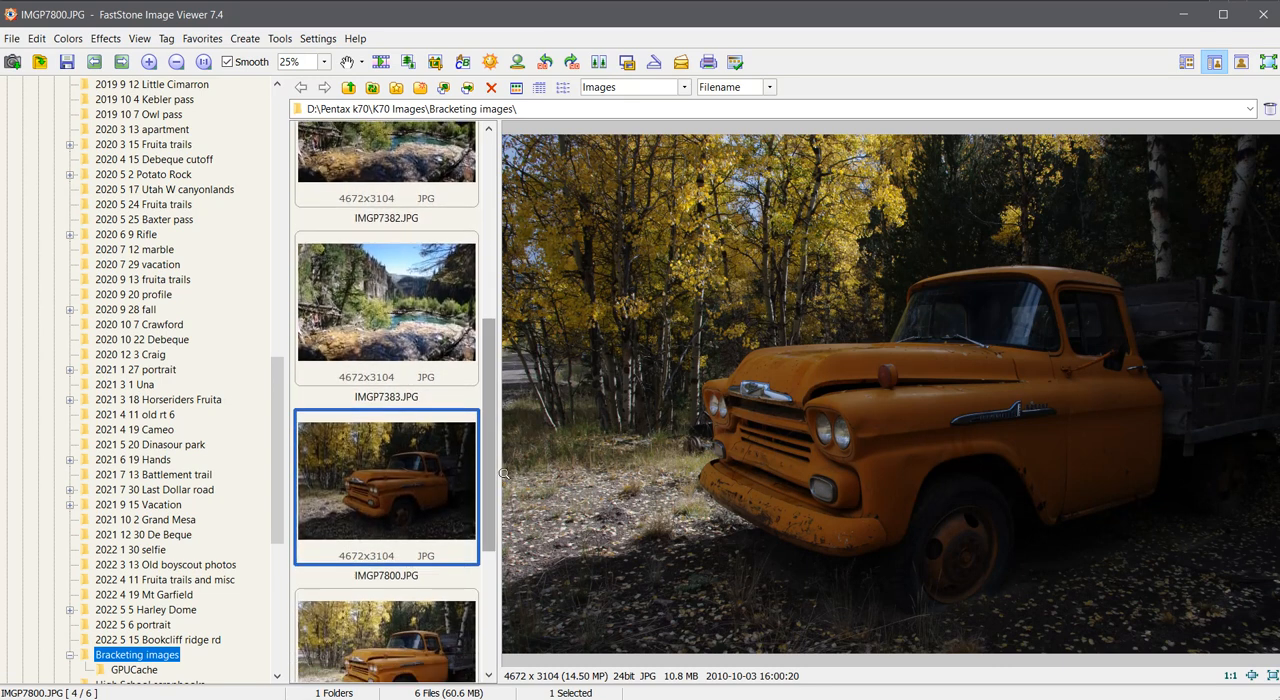
scroll(down, 3)
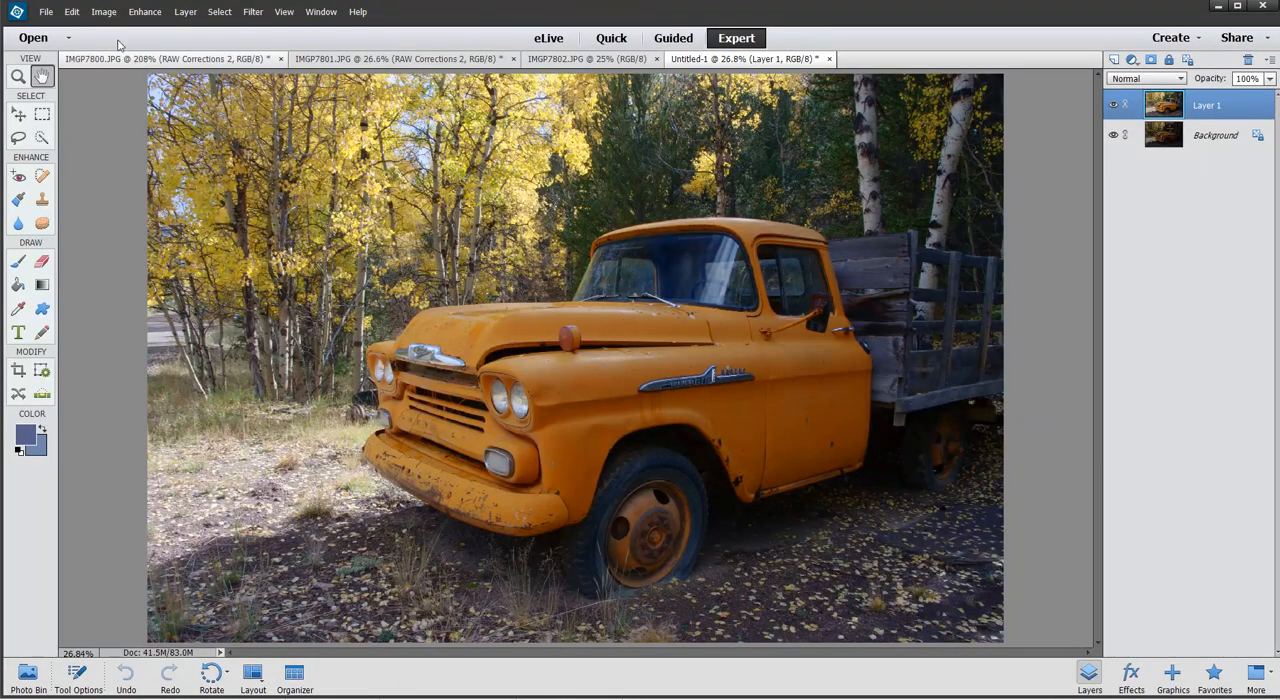
Save as 'Simple blend.tif' in DATA (D:) > Pentax k70 > K70 Images > Bracketing images
click(46, 11)
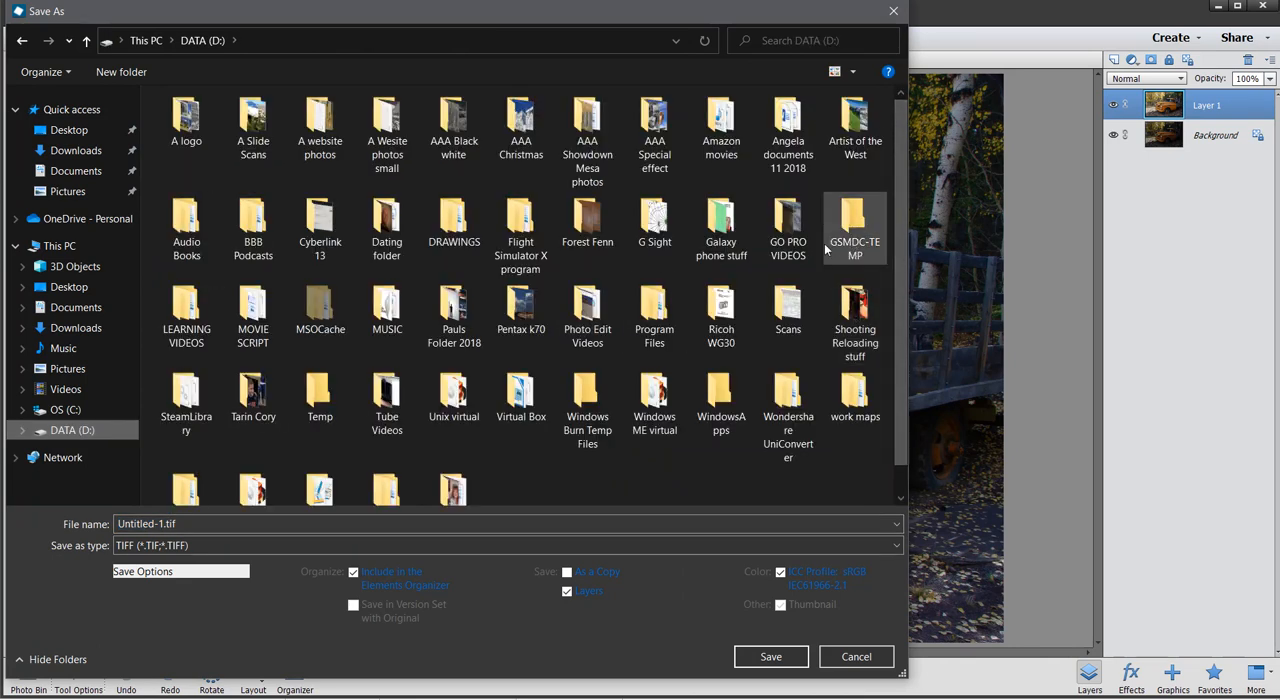
click(520, 315)
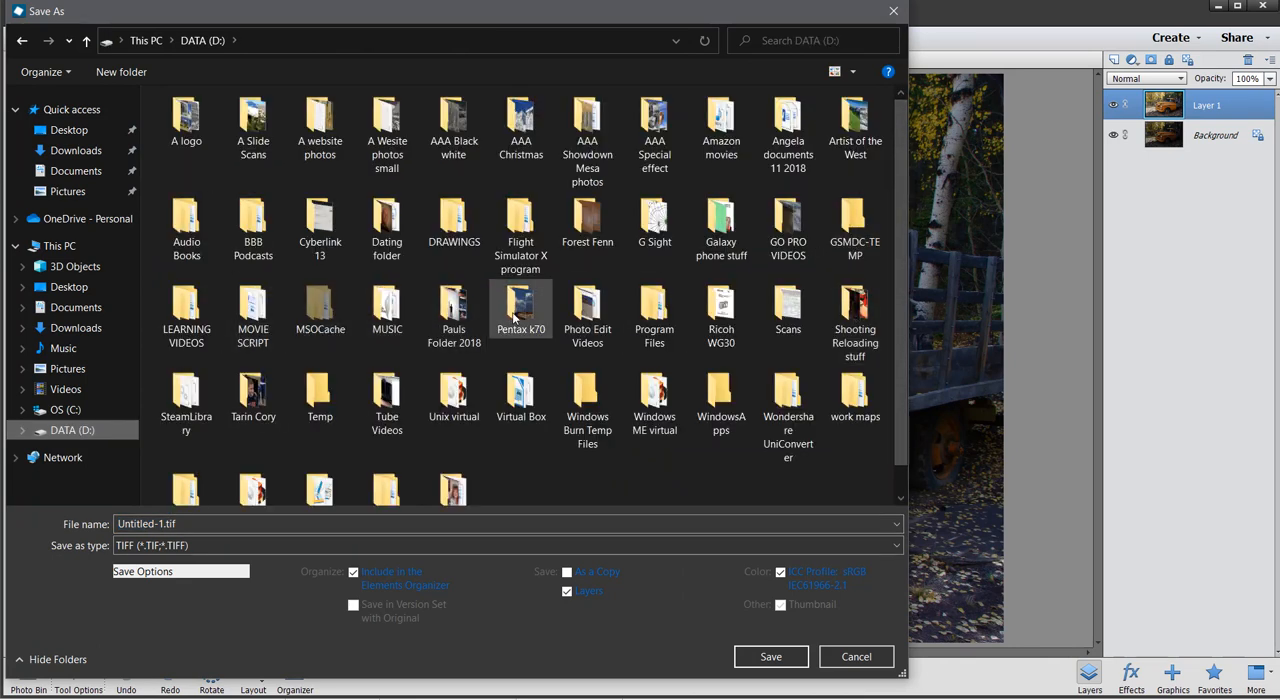
double_click(520, 310)
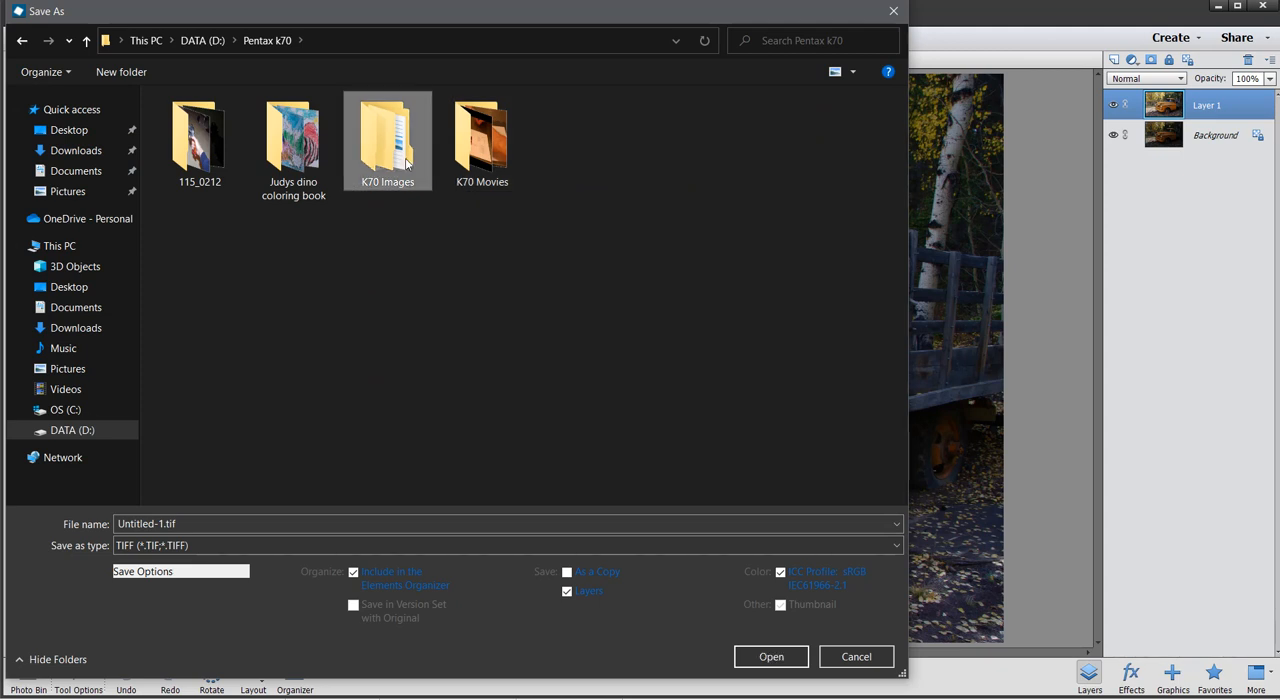
double_click(387, 135)
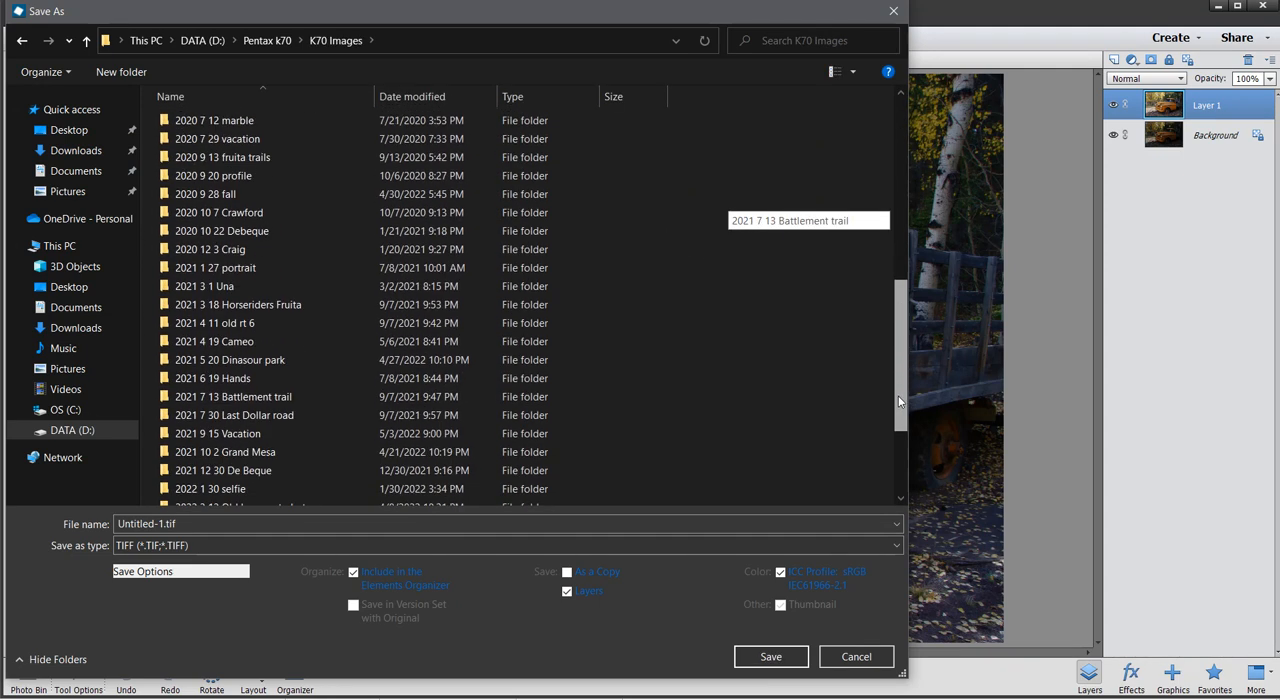
scroll(down, 3)
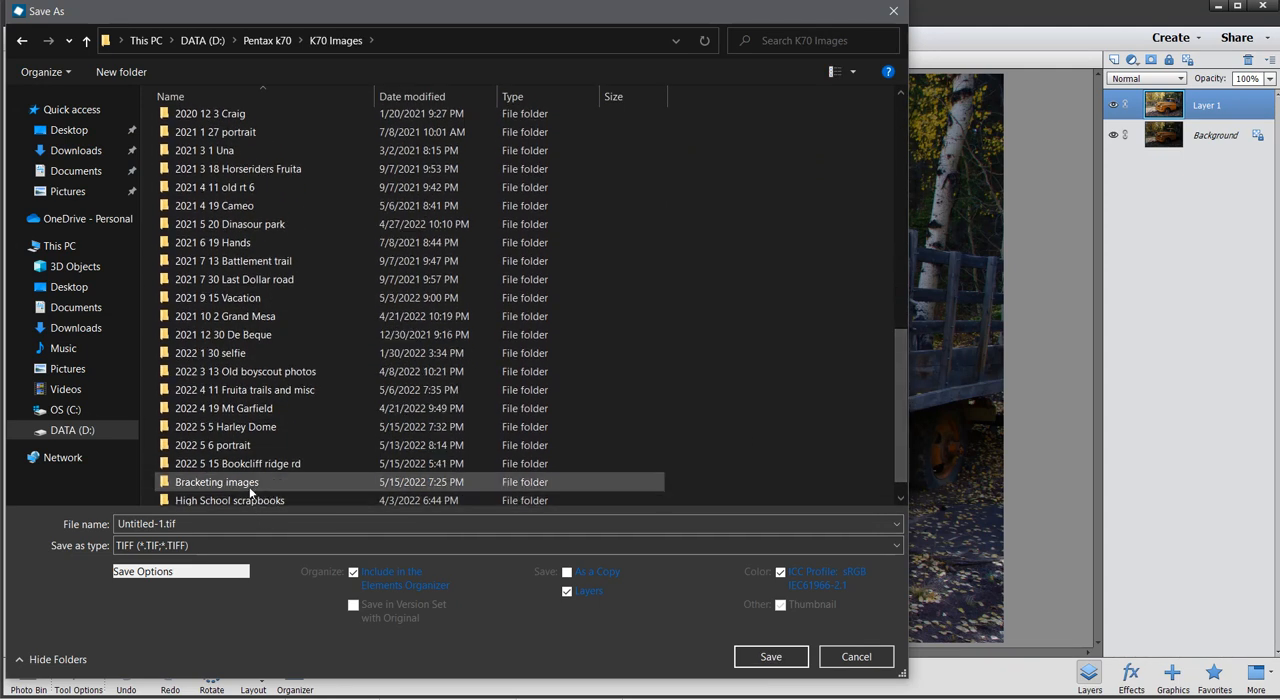
double_click(216, 482)
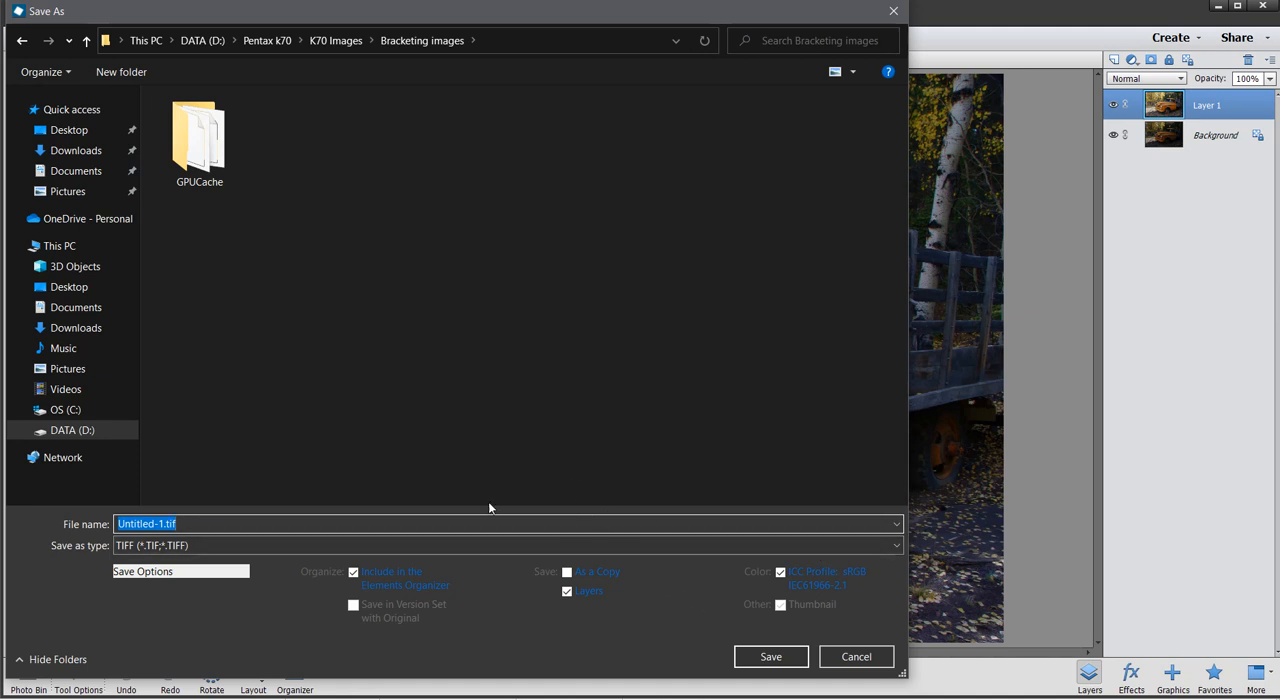
text(S)
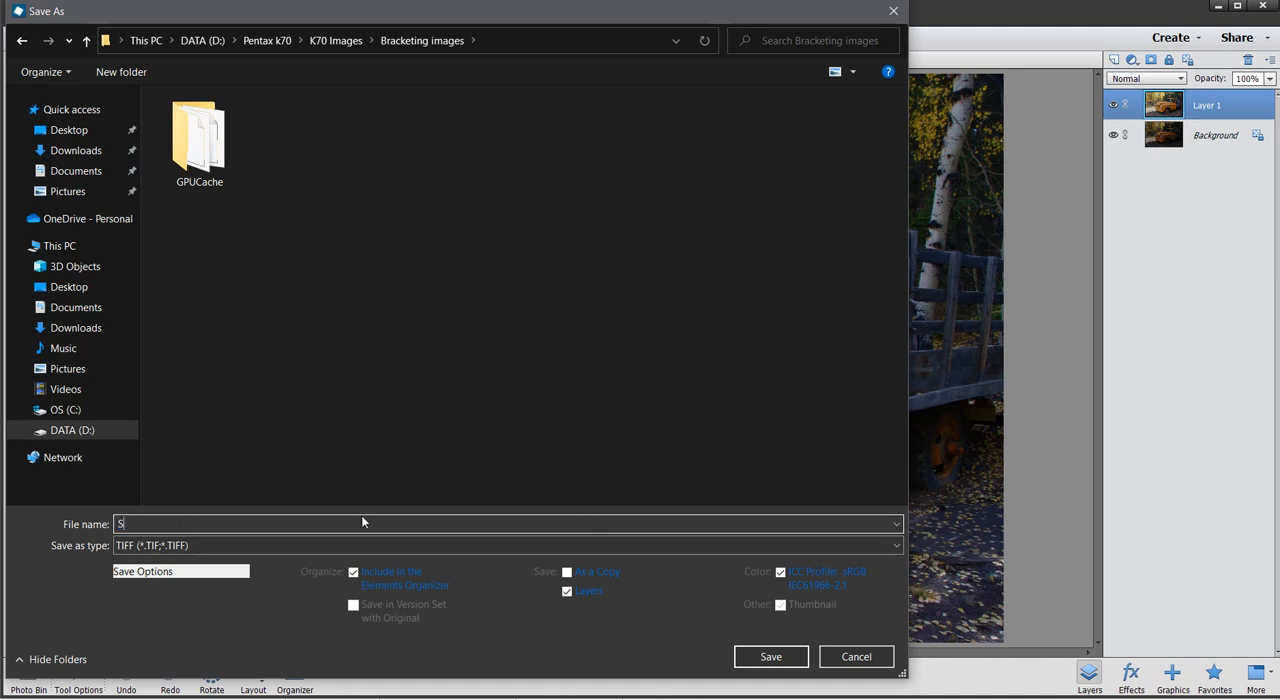
text(imple bl)
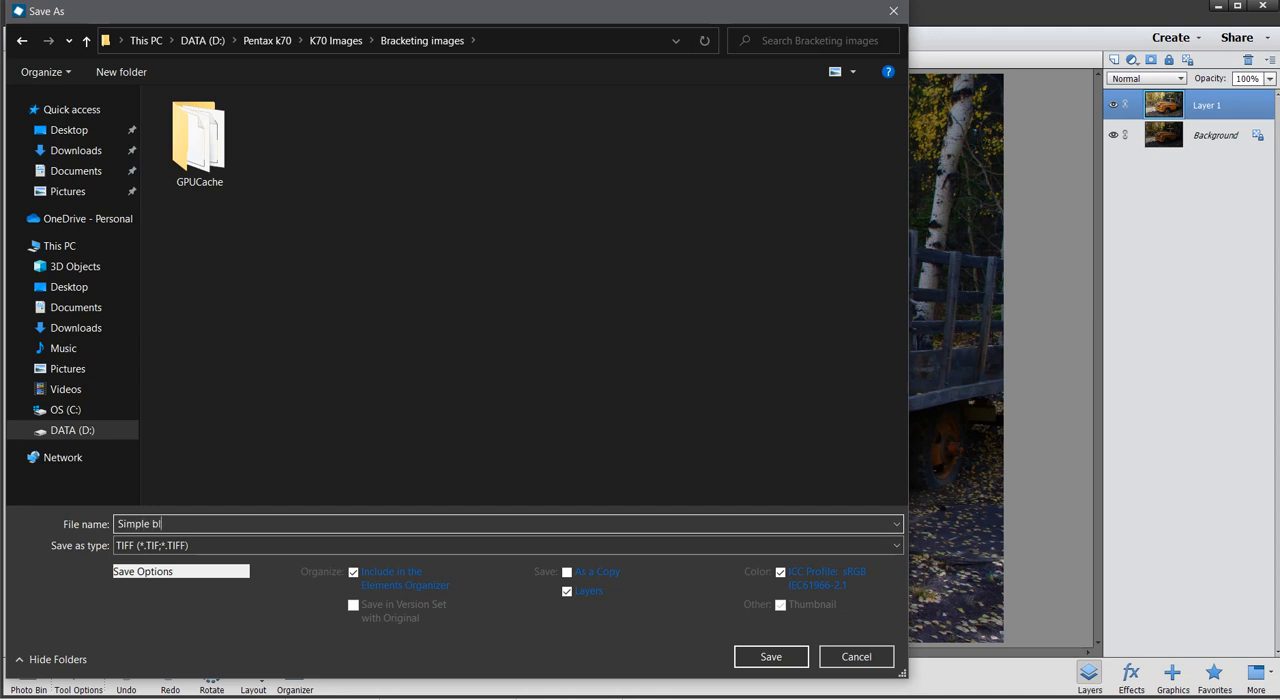
click(769, 656)
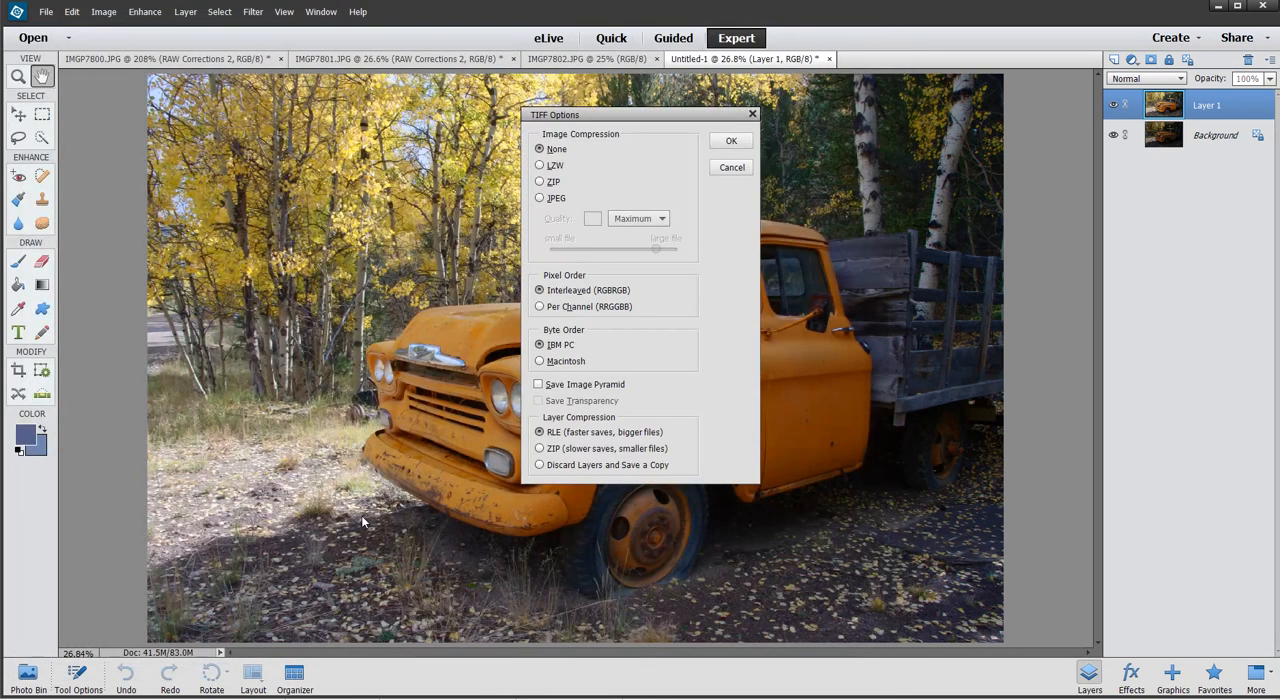
click(731, 140)
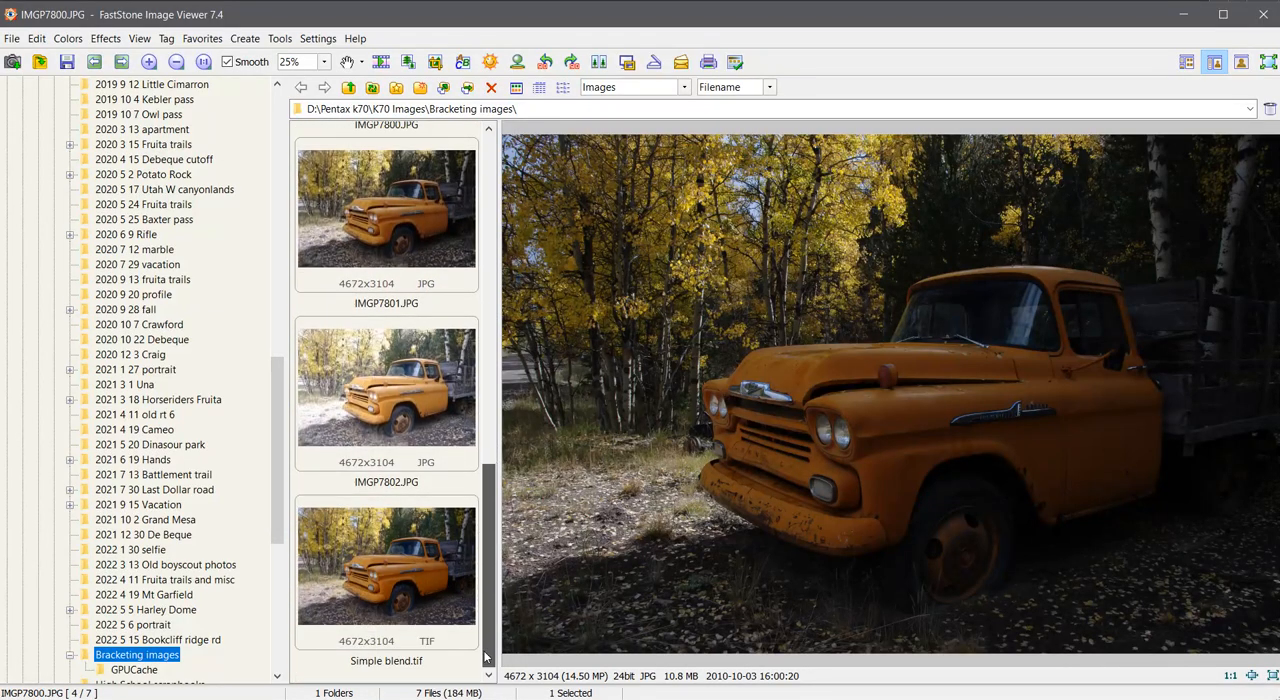
Compare the Simple blend.tif preview against the dark original IMGP7800.JPG
click(386, 565)
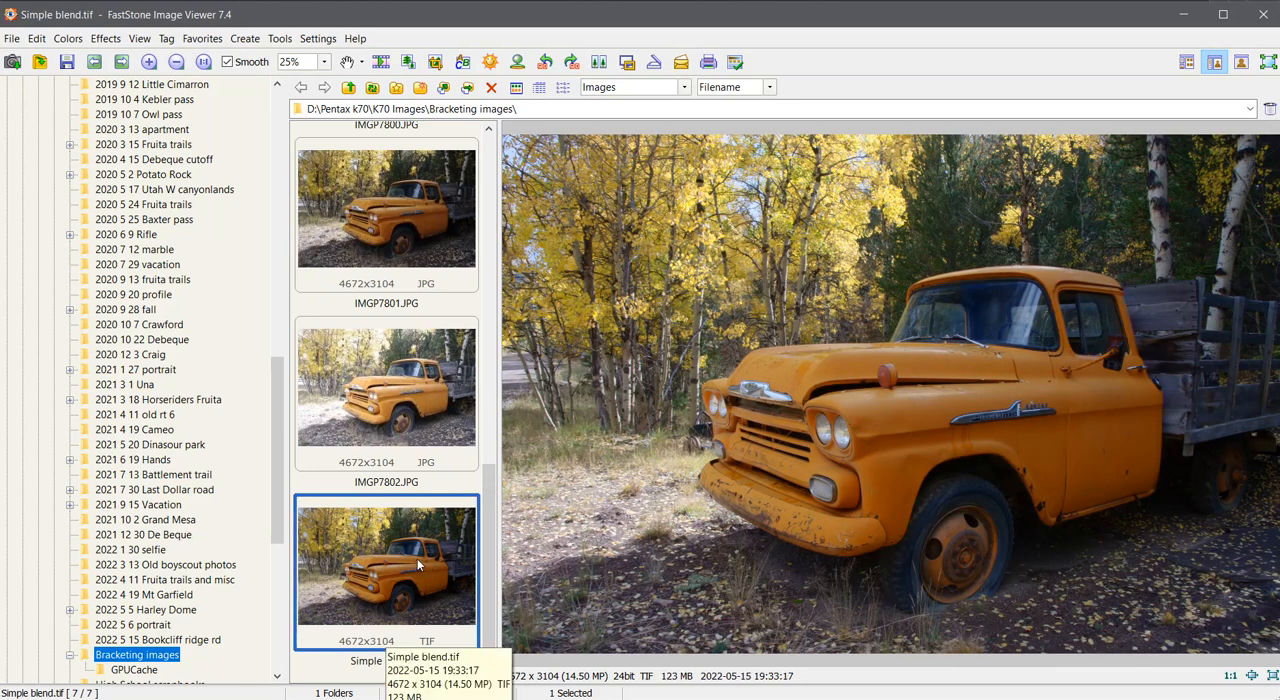
scroll(down, 3)
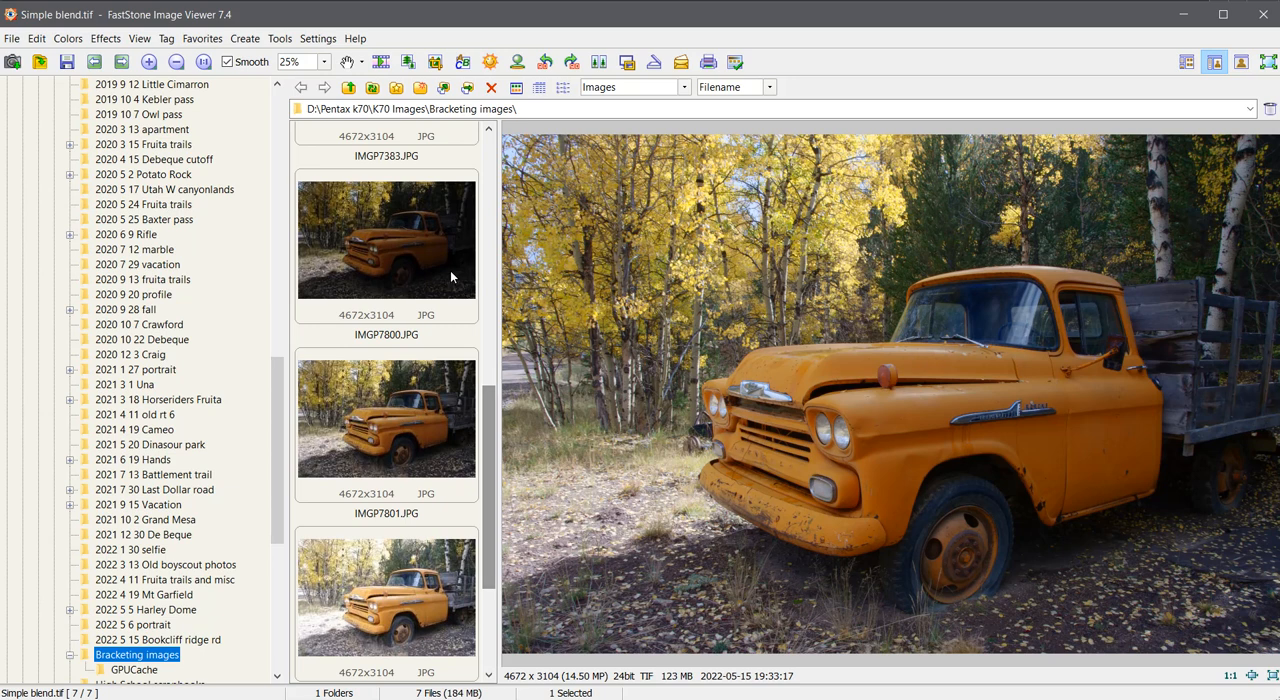
click(386, 238)
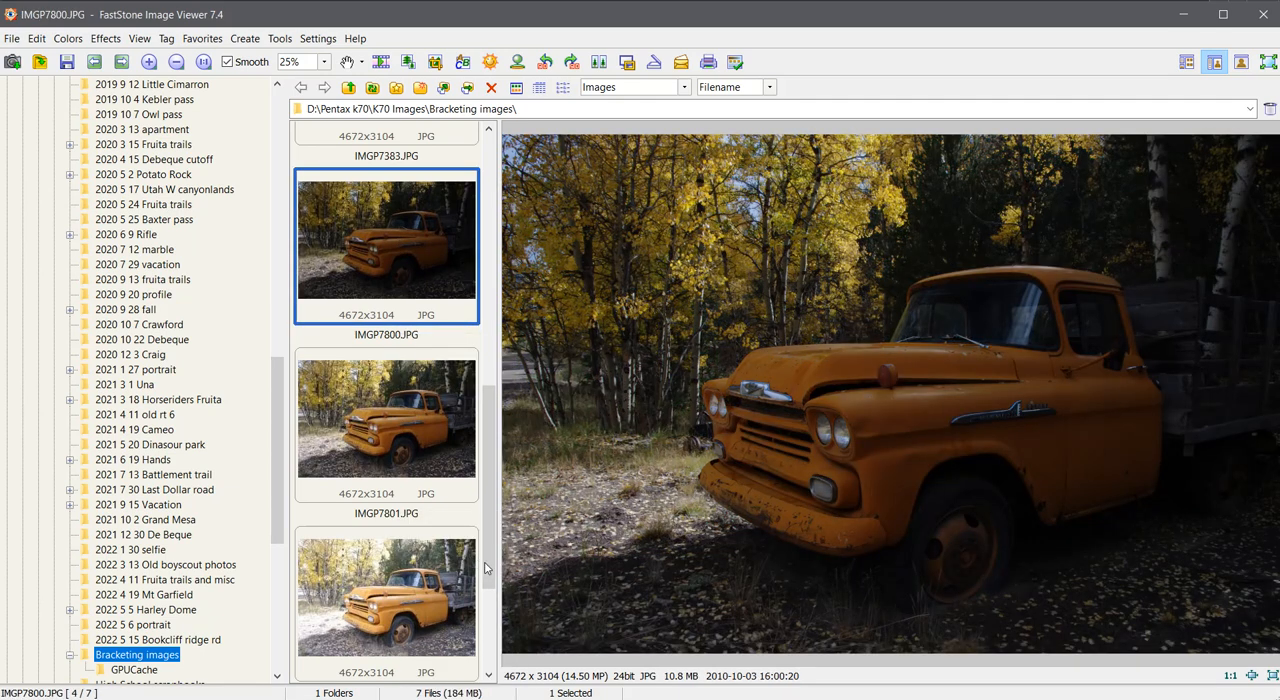
click(386, 565)
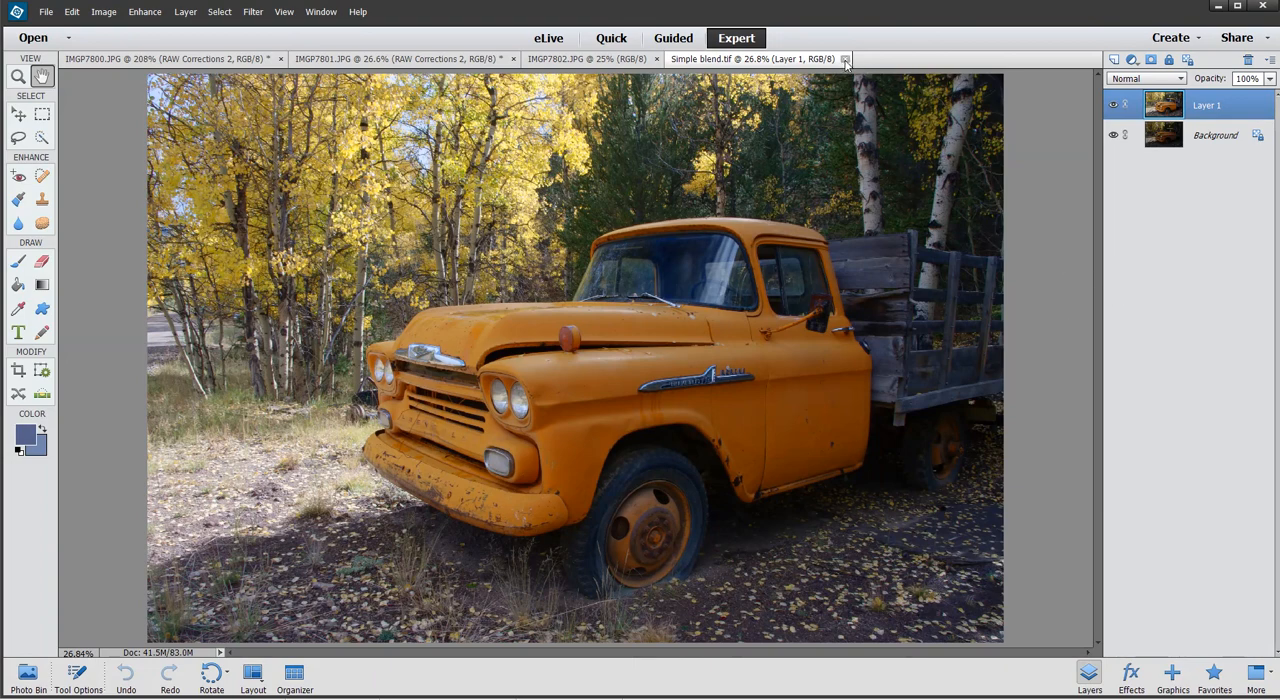
Close Simple blend.tif and give IMGP7802.JPG a duplicated Background copy layer
click(845, 58)
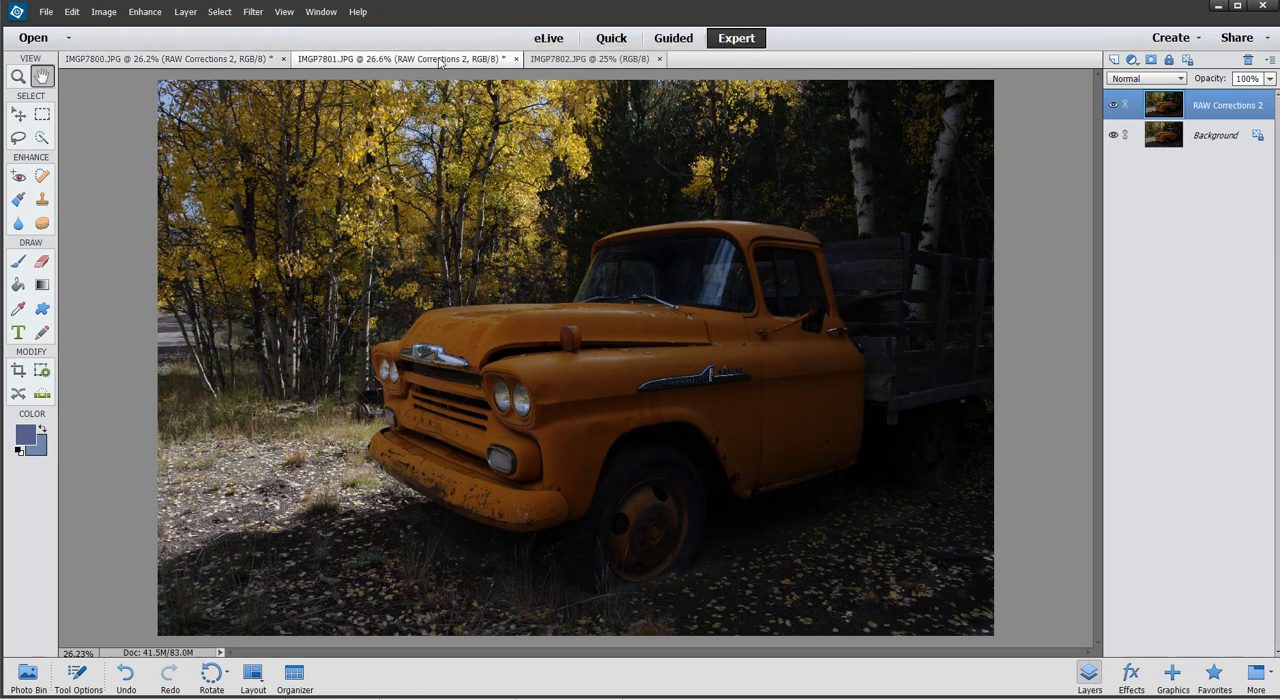
click(588, 58)
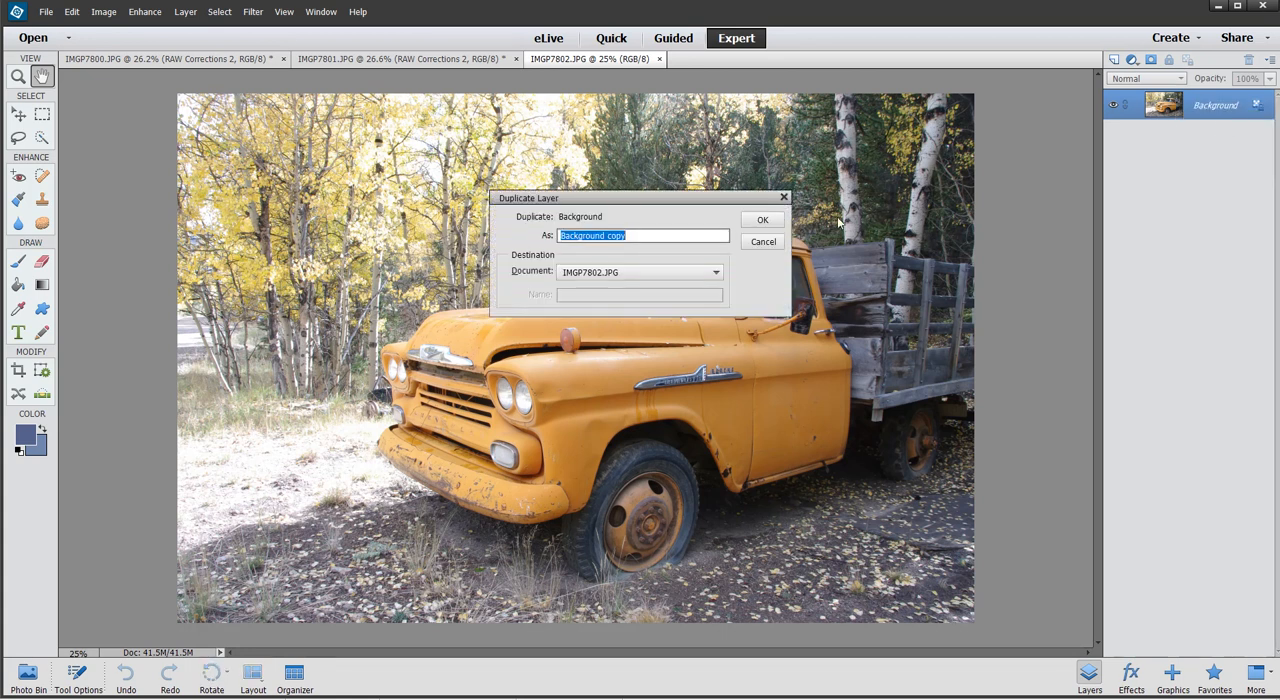
click(762, 219)
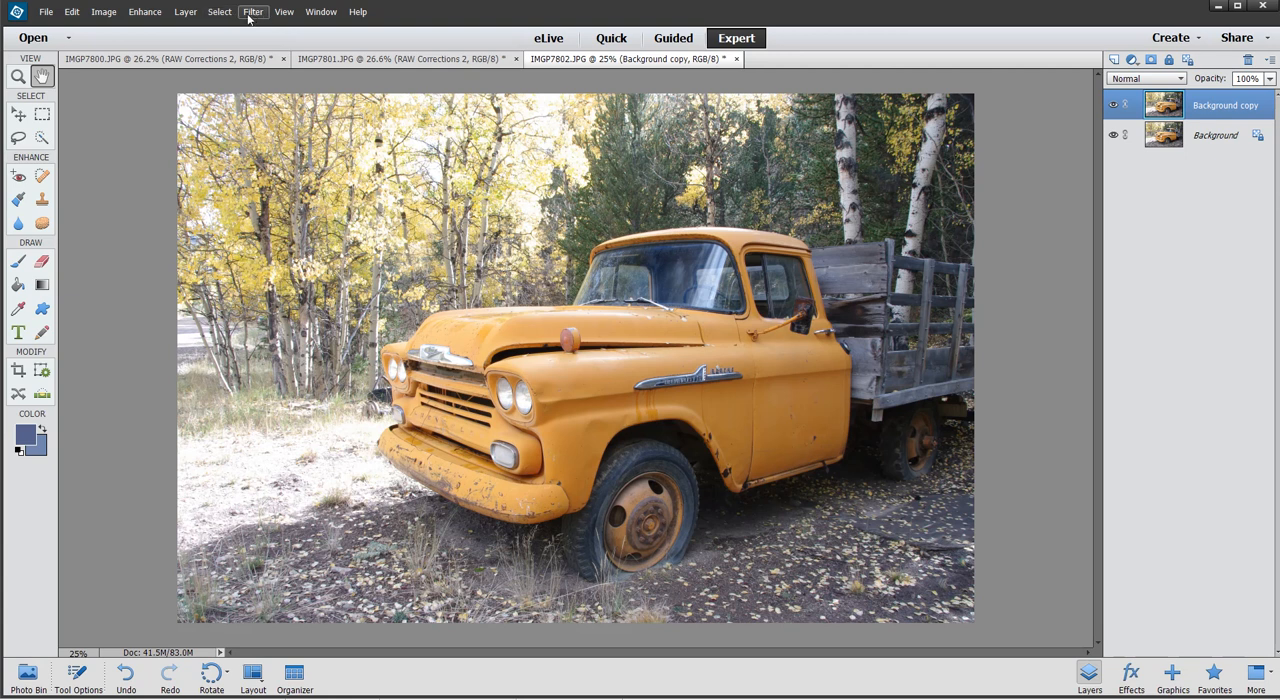
click(252, 11)
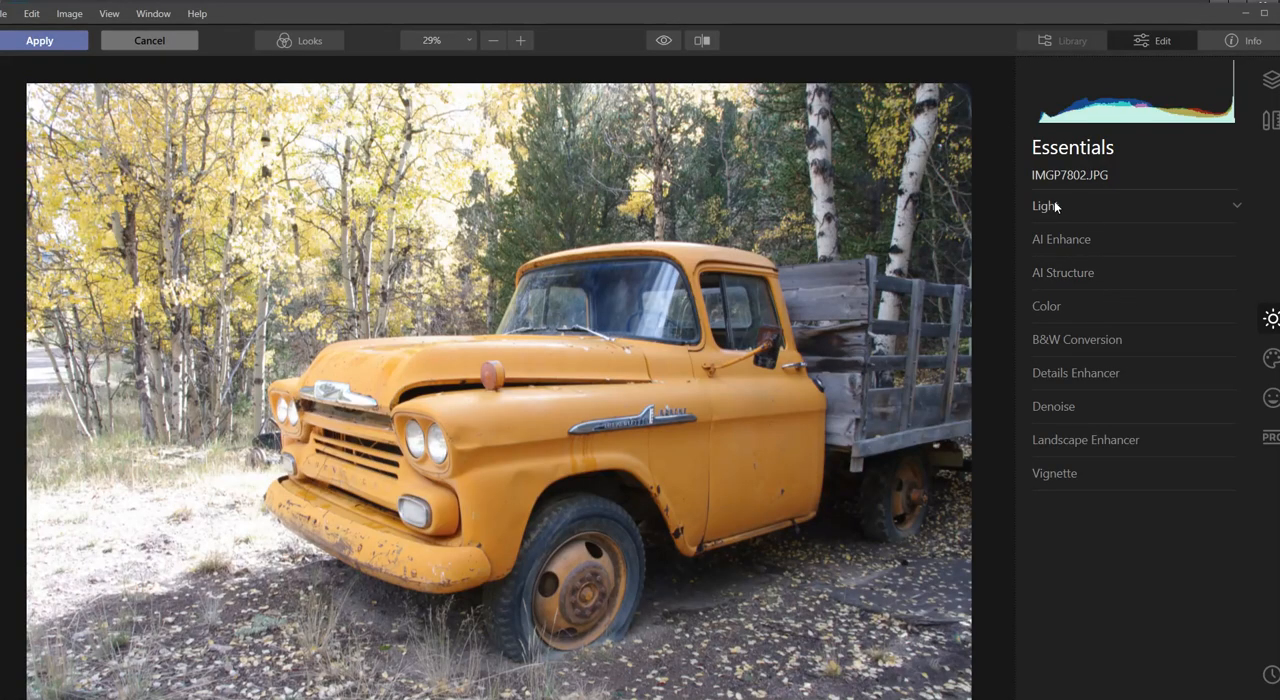
In Light advanced settings, set Shadows 79 and Exposure 0.17, then apply to IMGP7802
click(1046, 205)
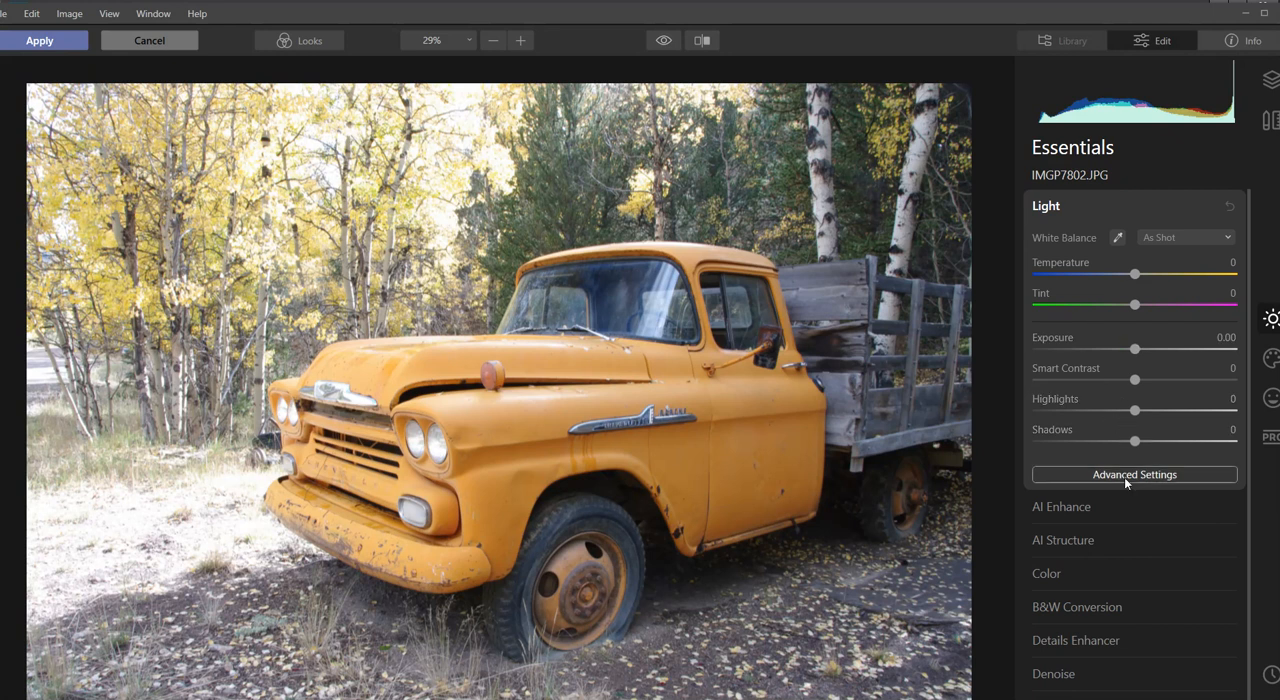
click(1134, 474)
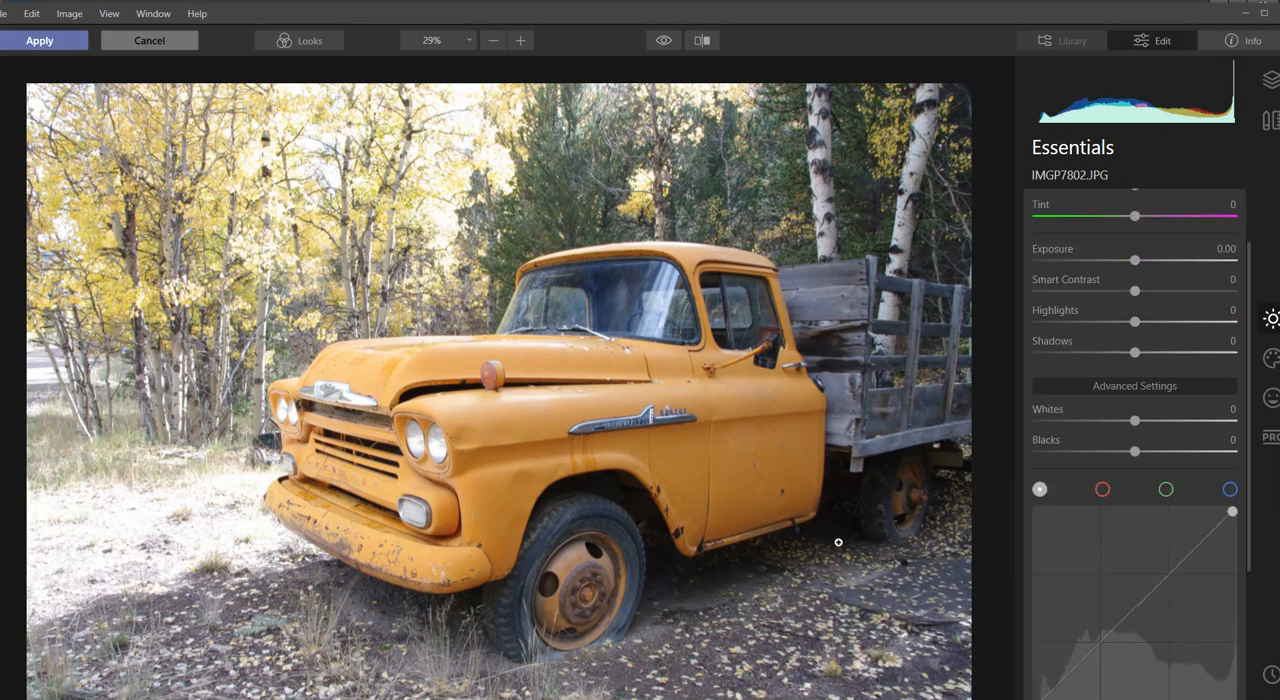
mouse_move(377, 196)
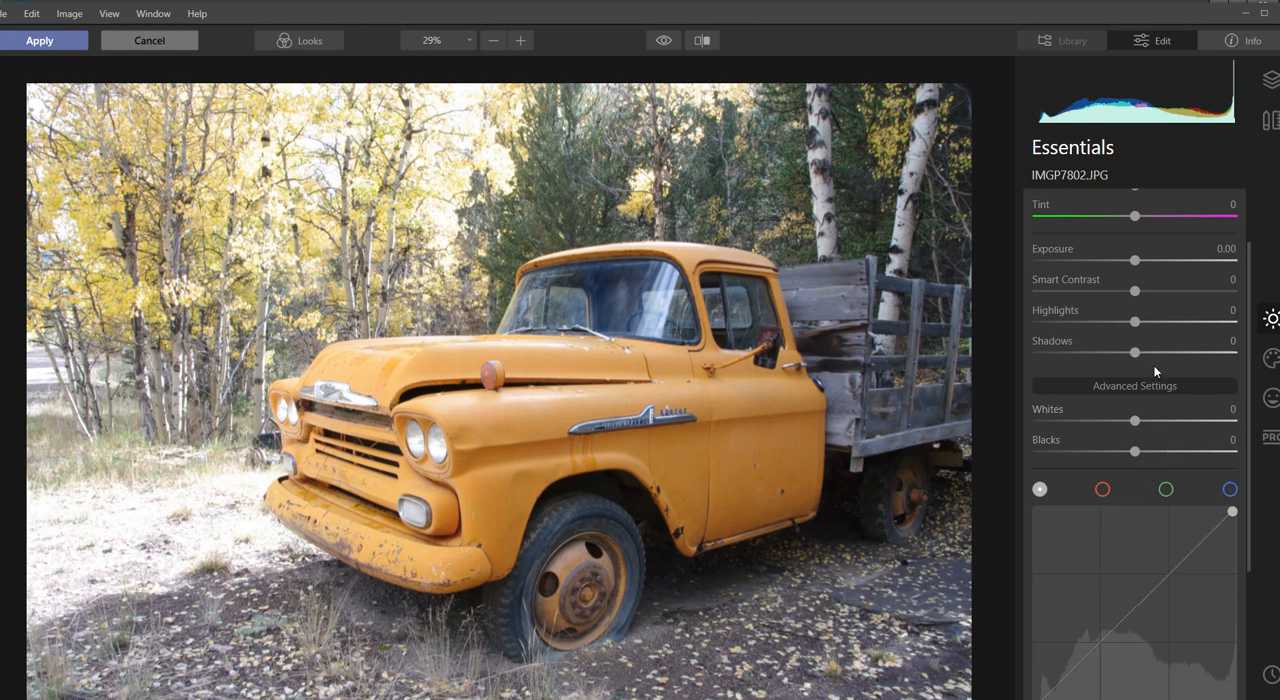
drag(1135, 353, 1188, 353)
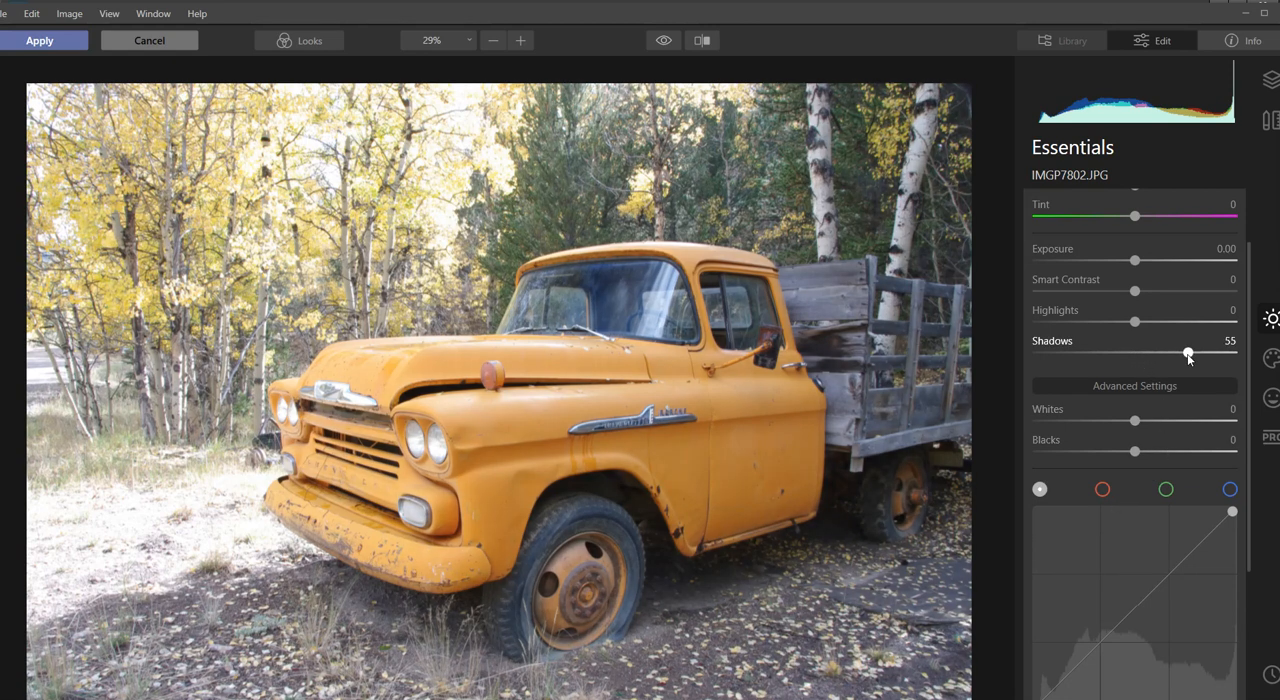
drag(1188, 354, 1206, 354)
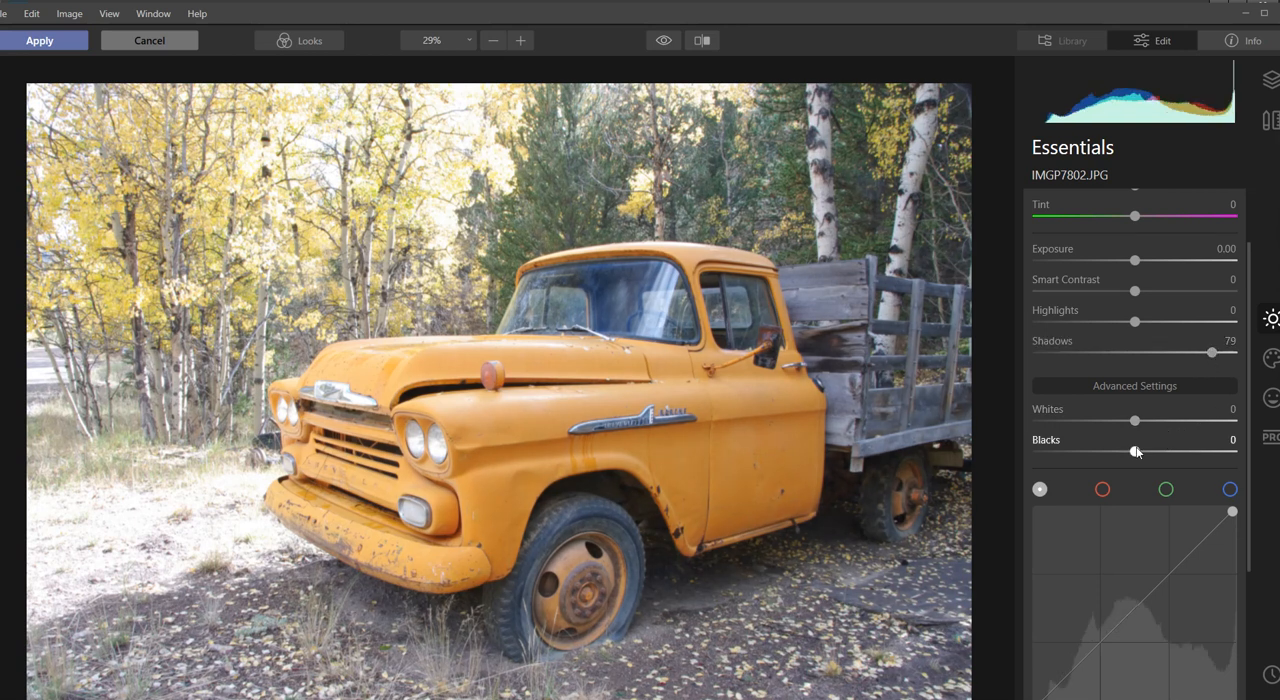
drag(1135, 452, 1150, 452)
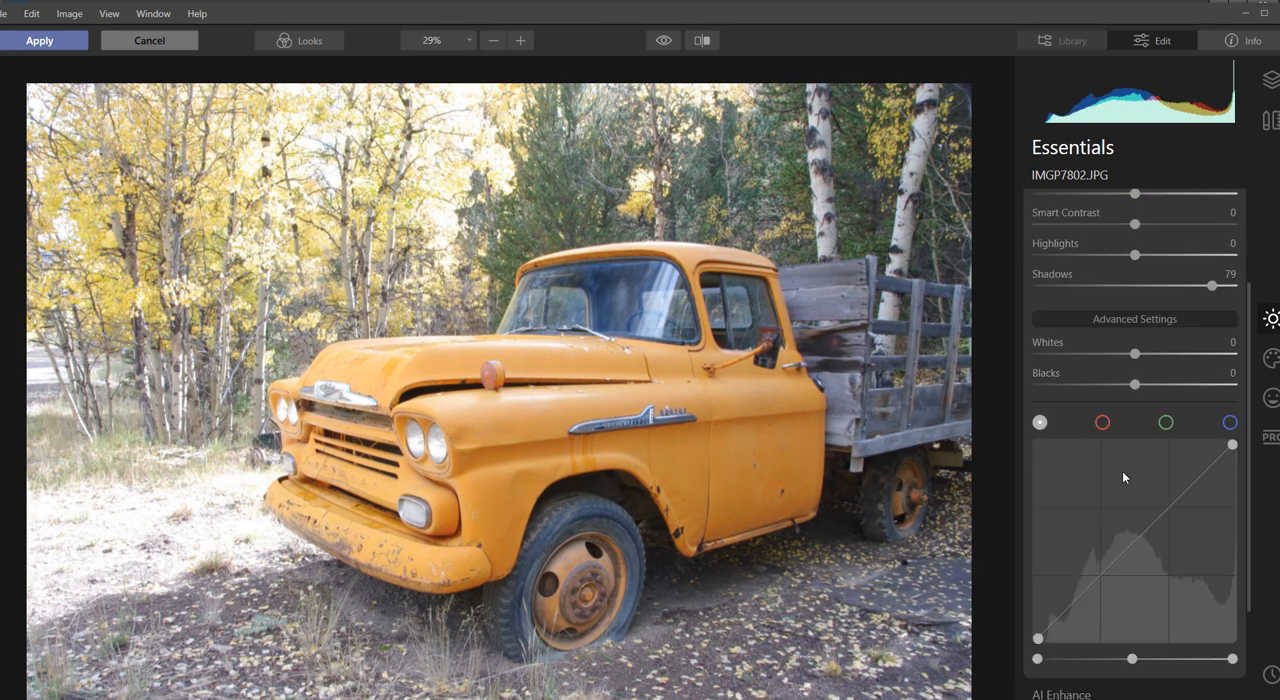
scroll(down, 3)
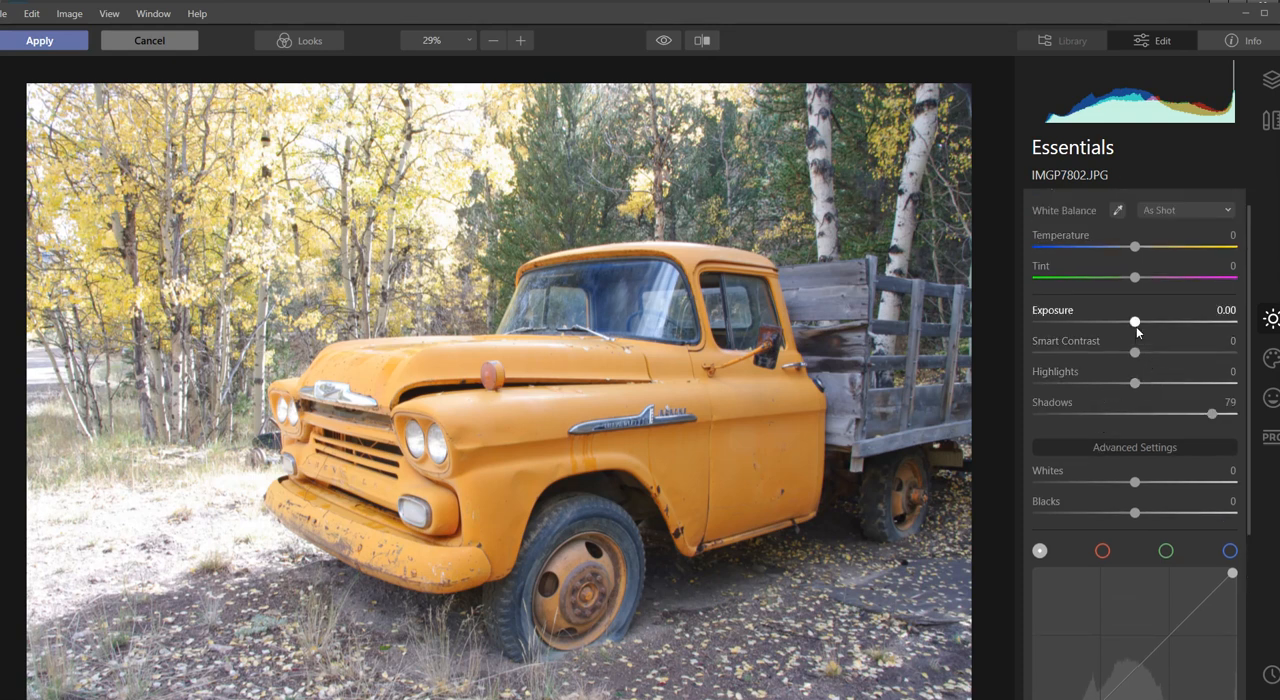
drag(1135, 322, 1143, 322)
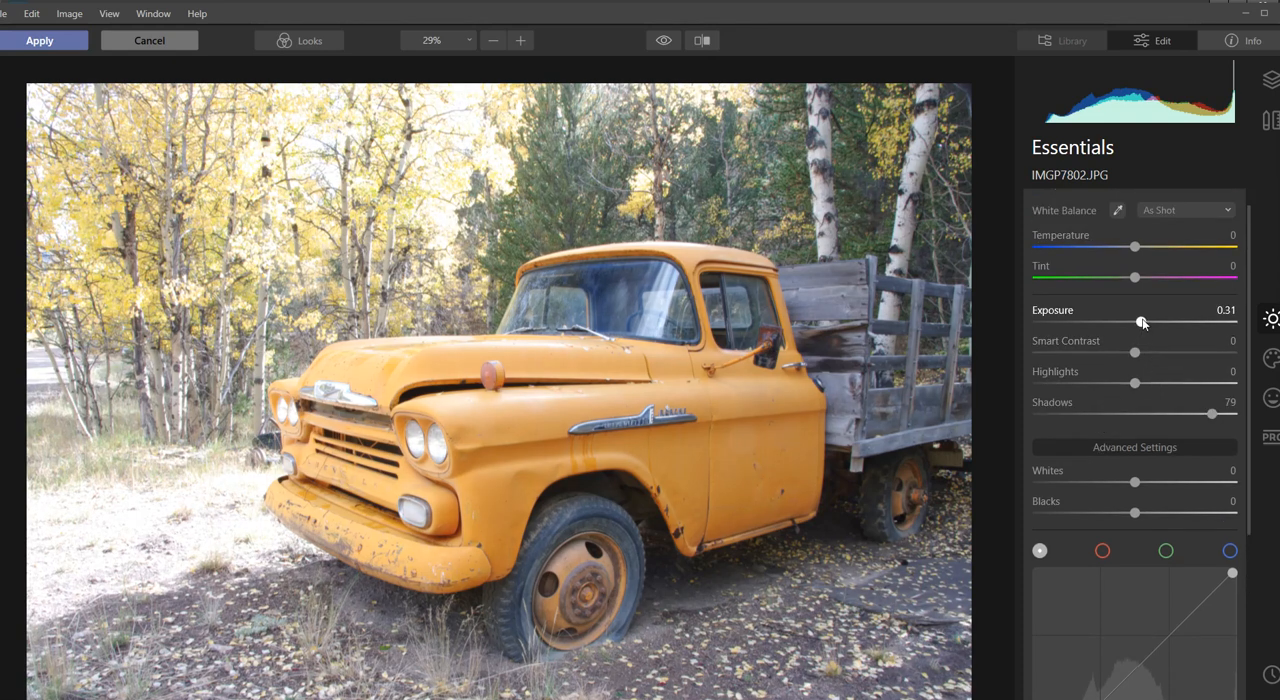
drag(1144, 323, 1140, 323)
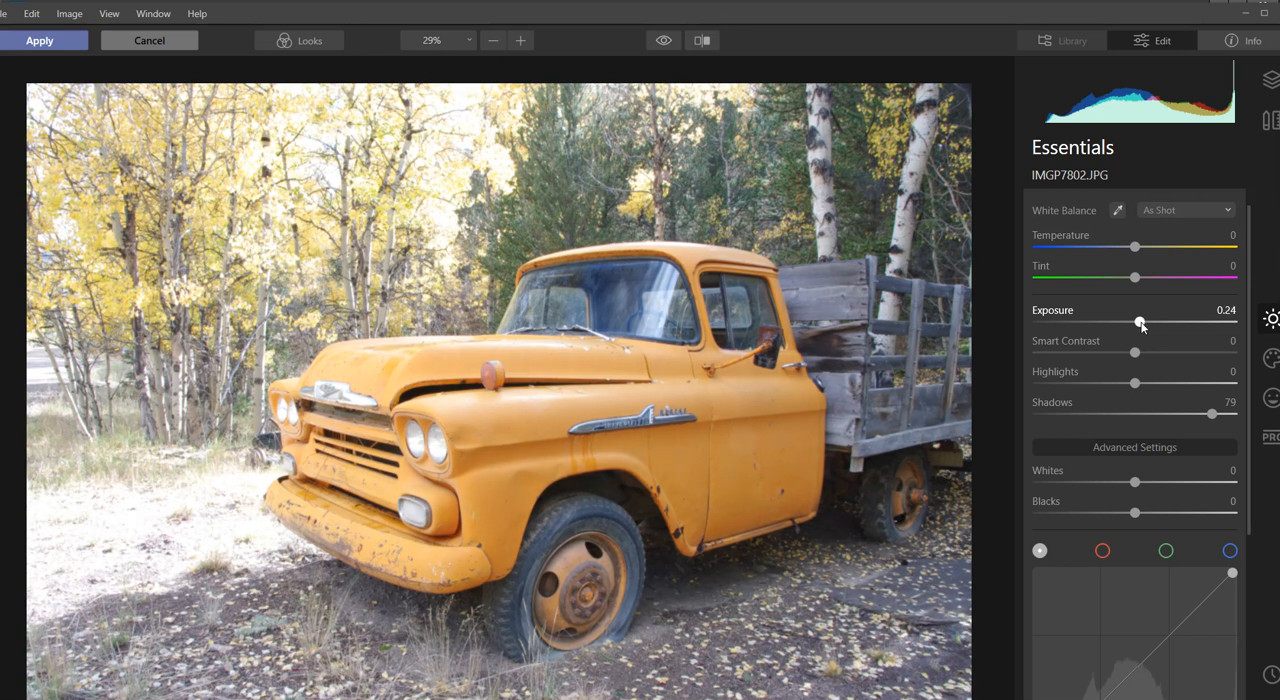
drag(1142, 322, 1138, 322)
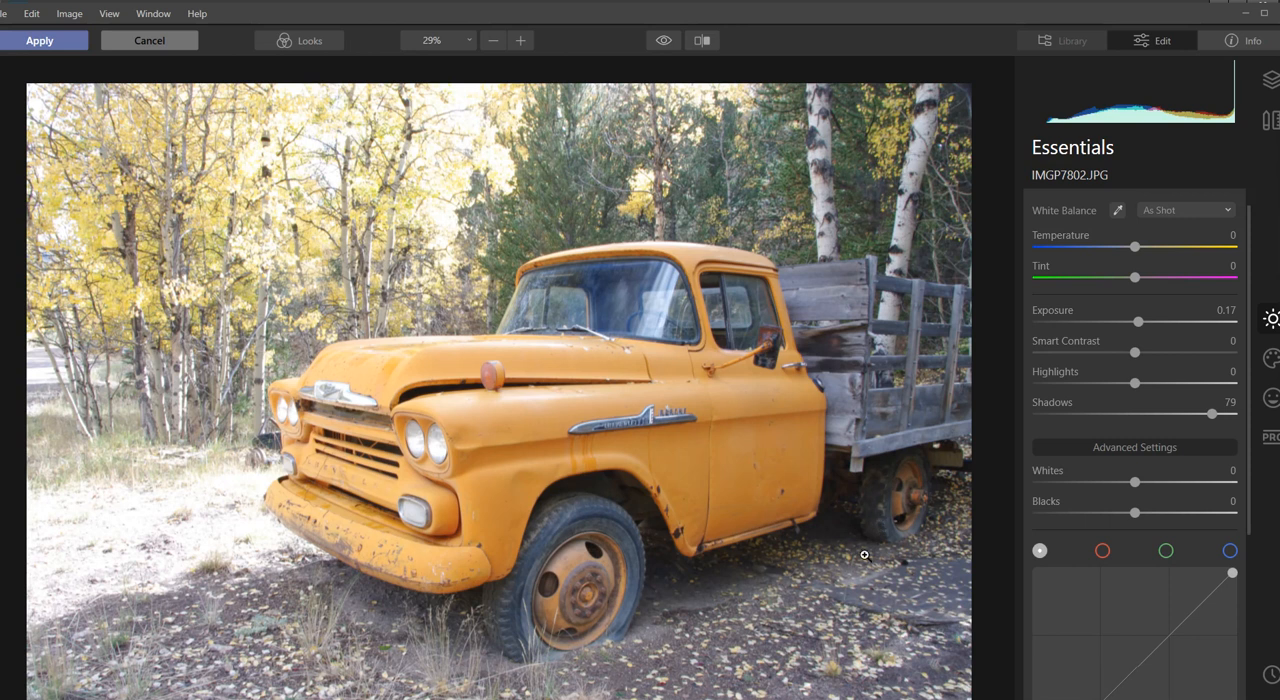
mouse_move(857, 515)
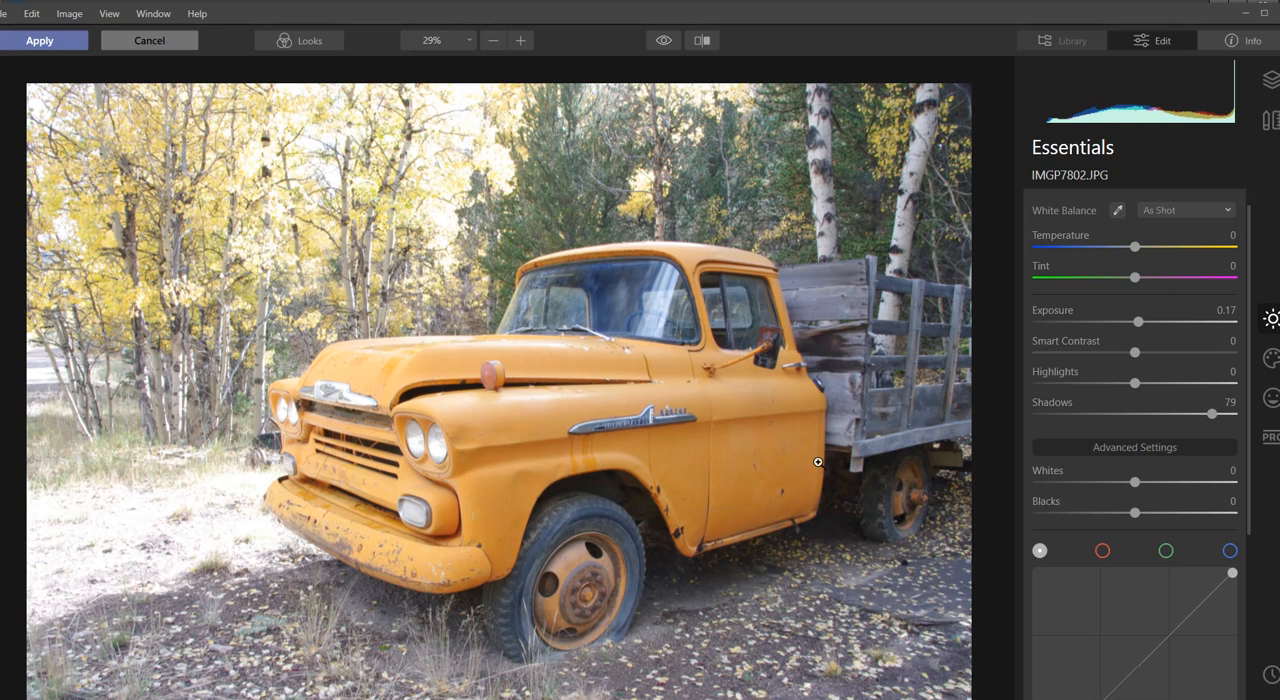
click(39, 40)
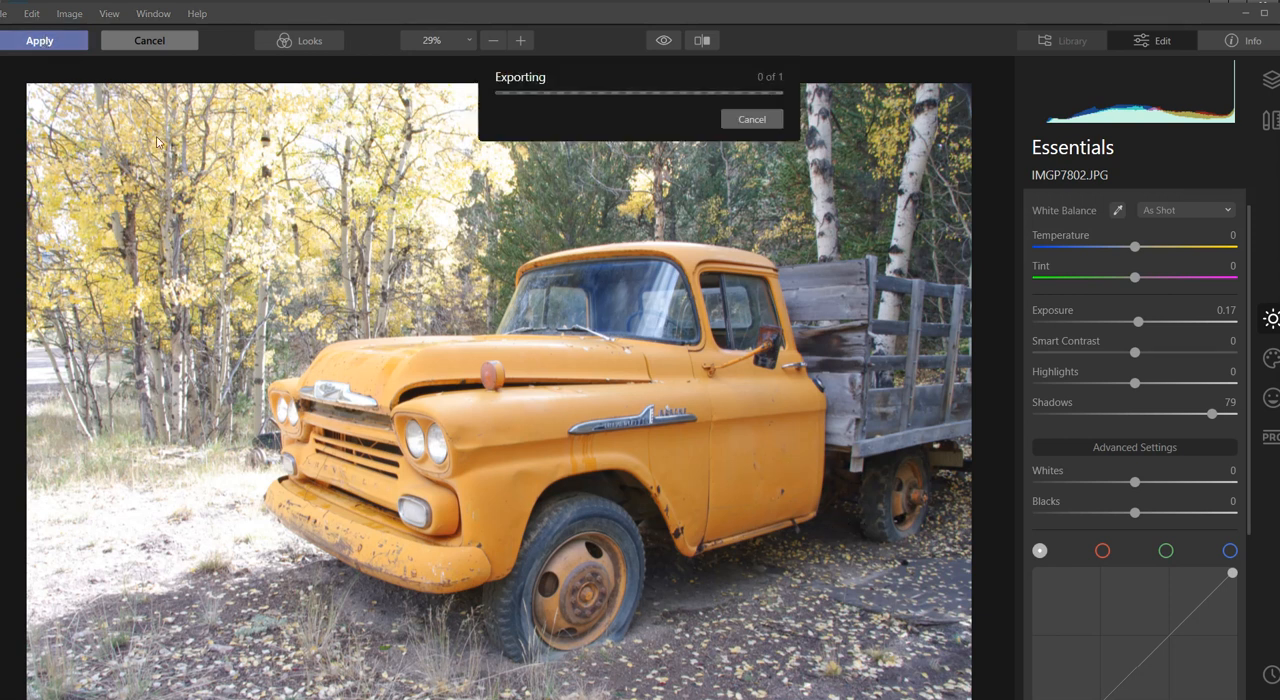
mouse_move(156, 146)
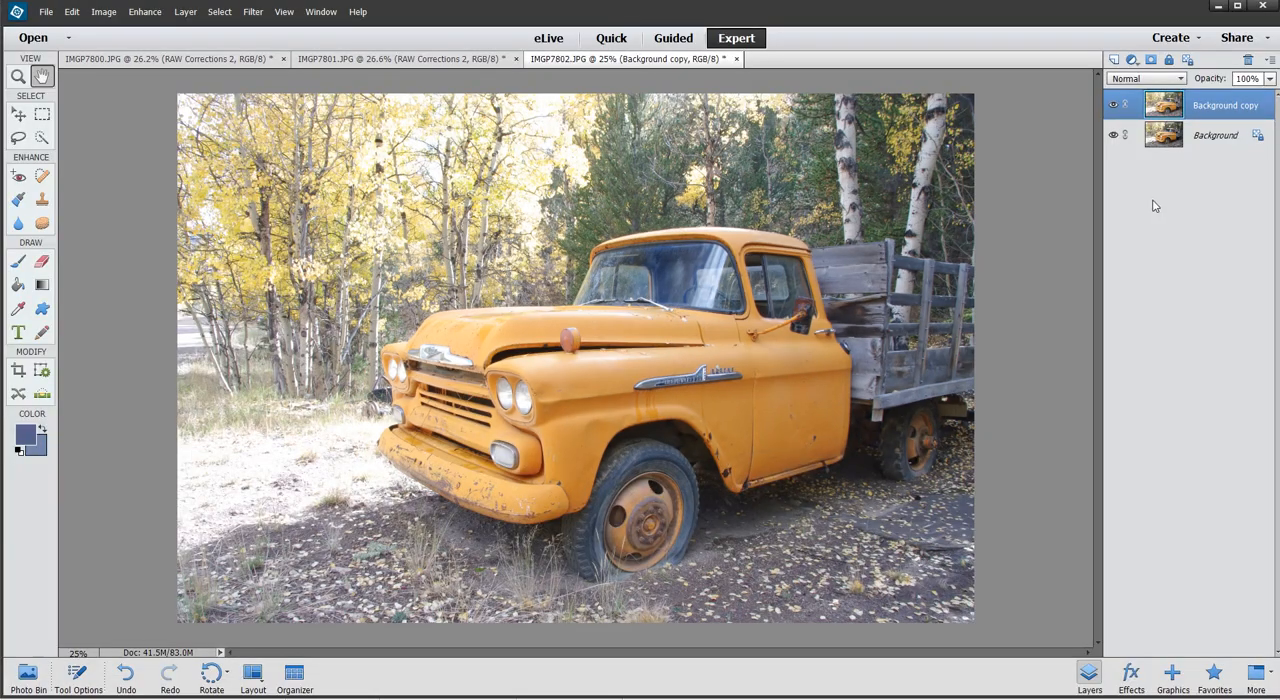
Switch to the IMGP7801.JPG document and bring up the Filter menu for Luminar
click(1112, 105)
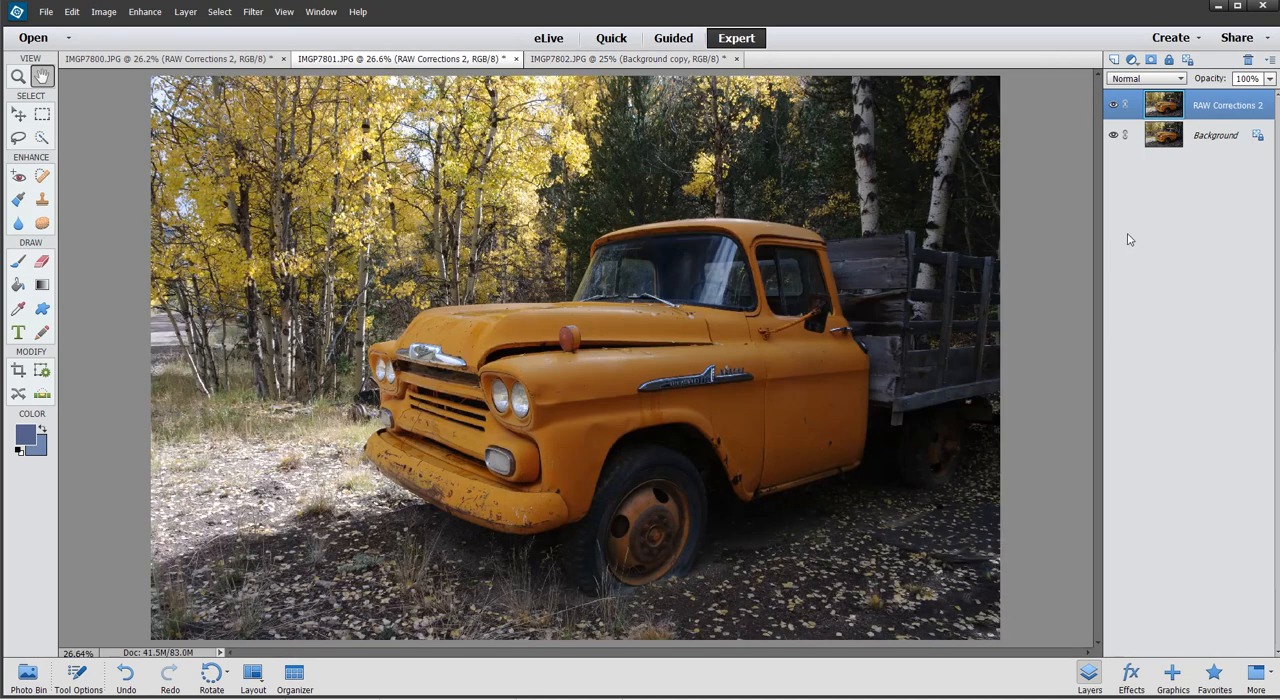
mouse_move(1147, 131)
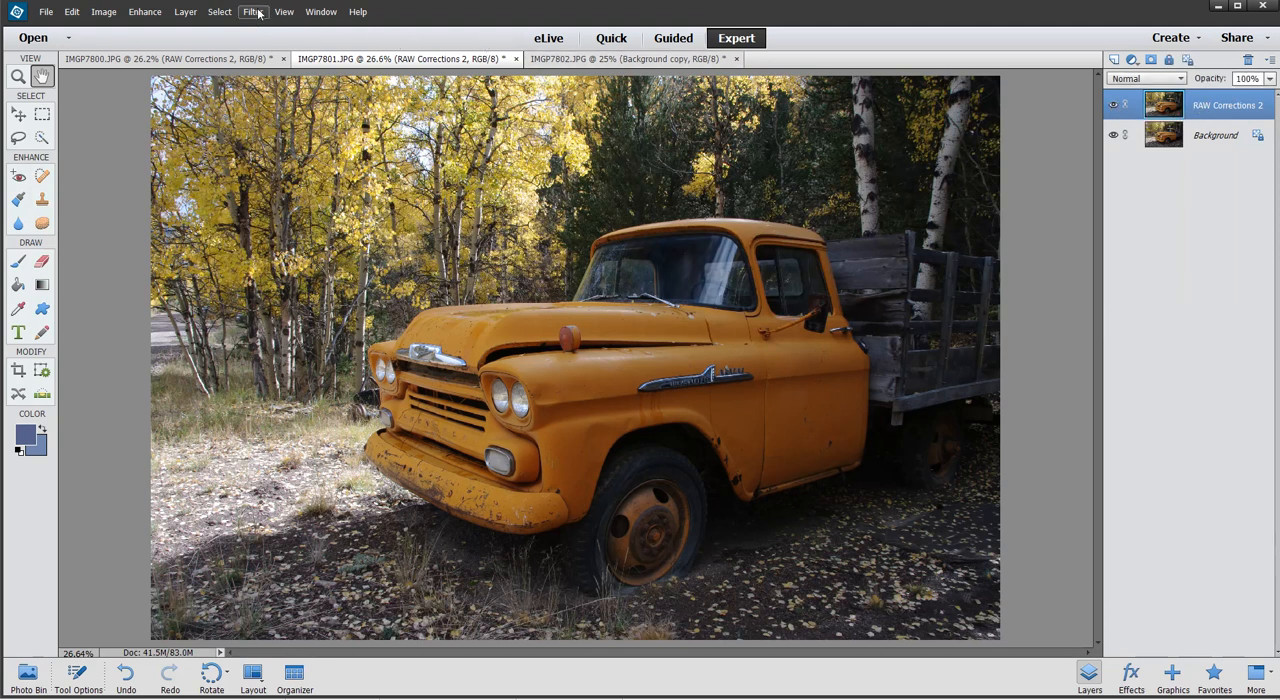
click(253, 11)
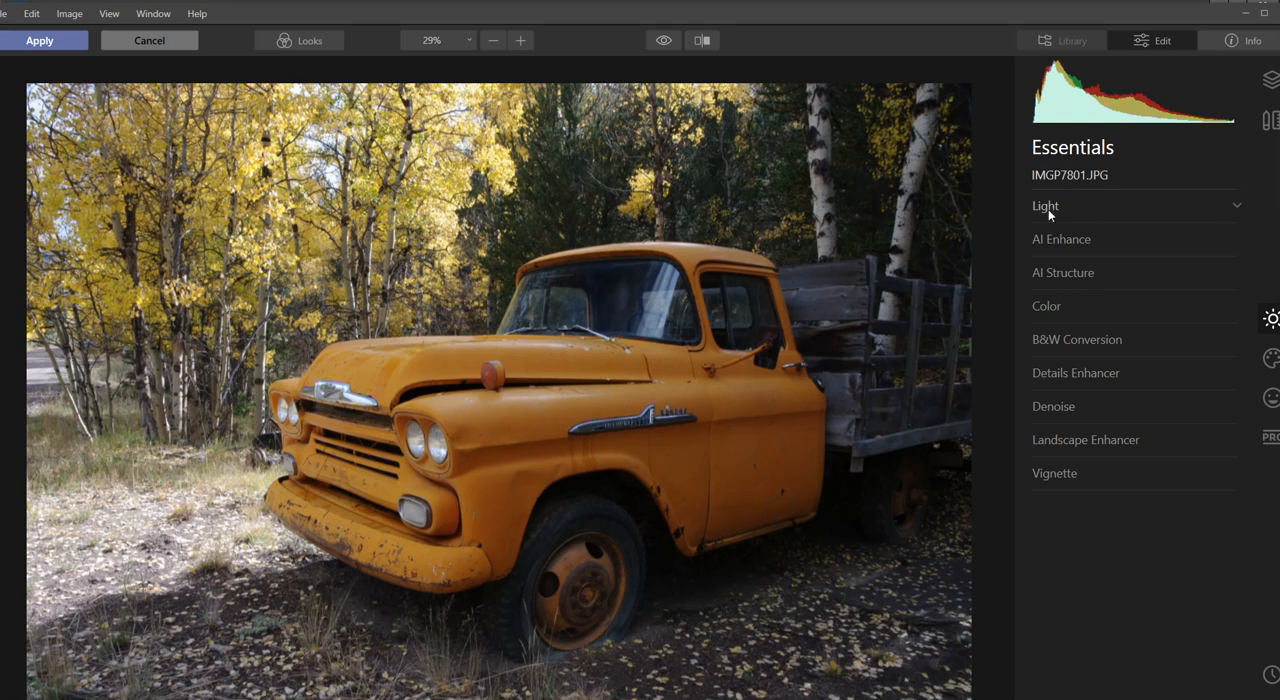
Set IMGP7801's Shadows to 64 and Highlights to -100, then apply the edit
click(1045, 205)
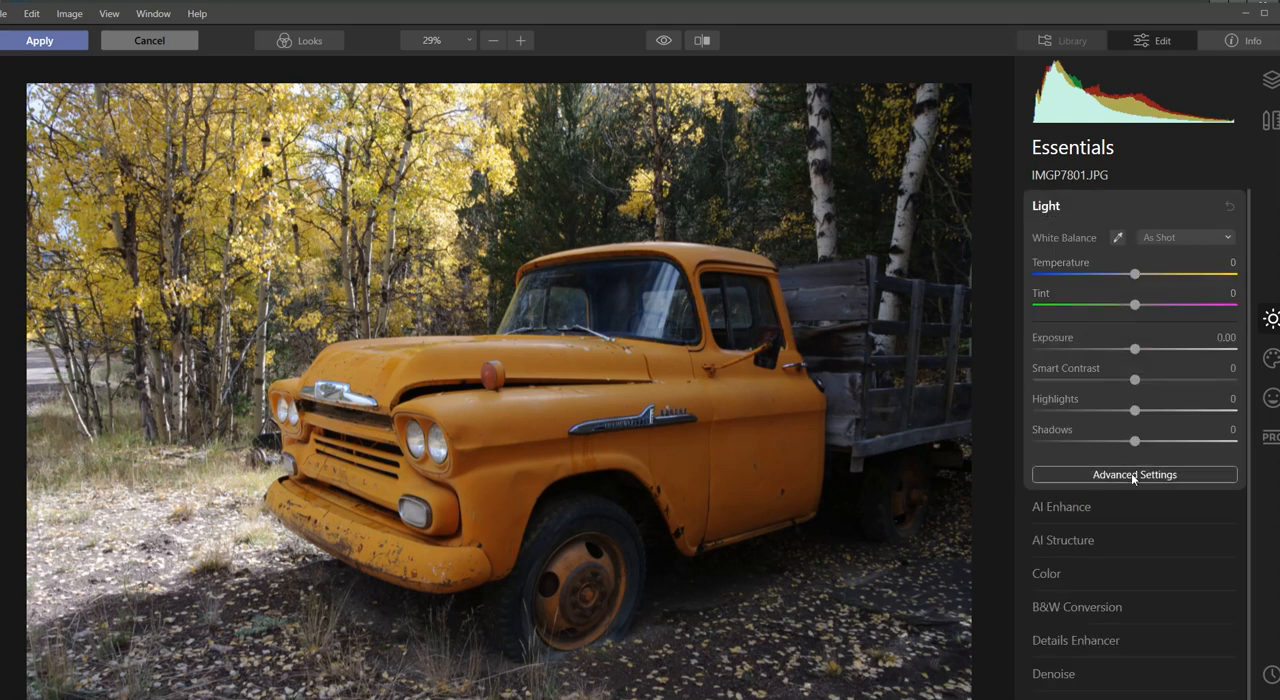
click(1134, 474)
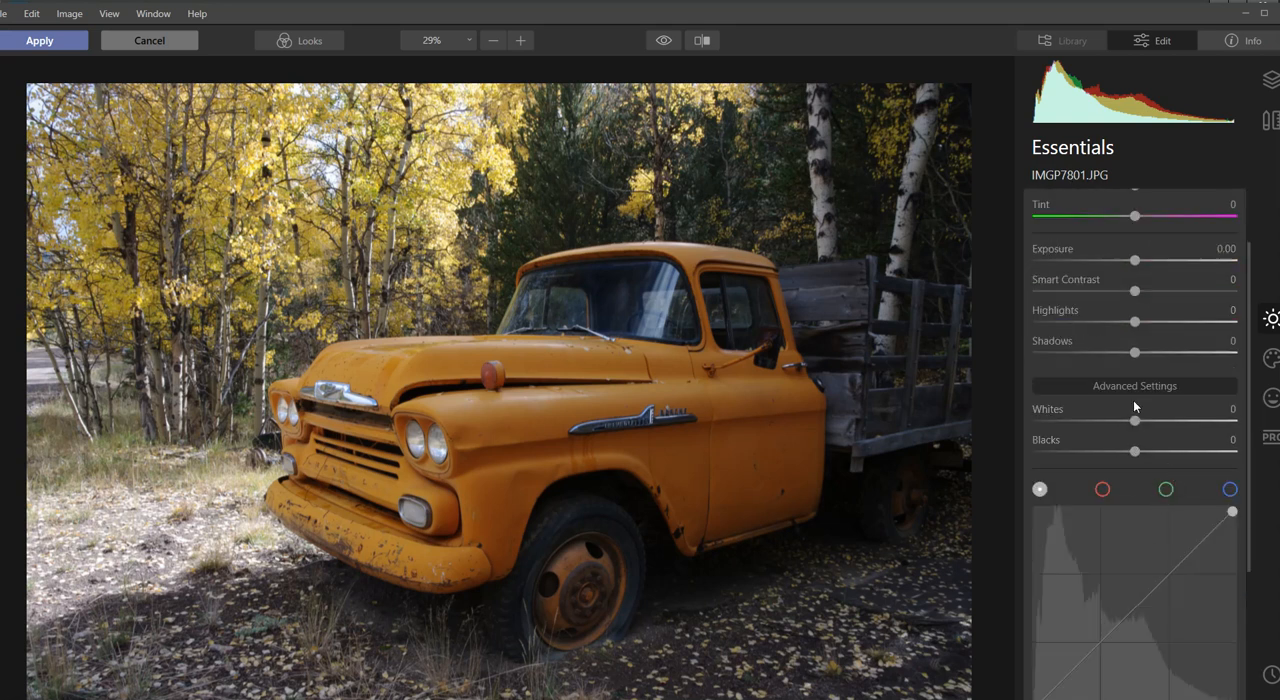
drag(1135, 352, 1170, 352)
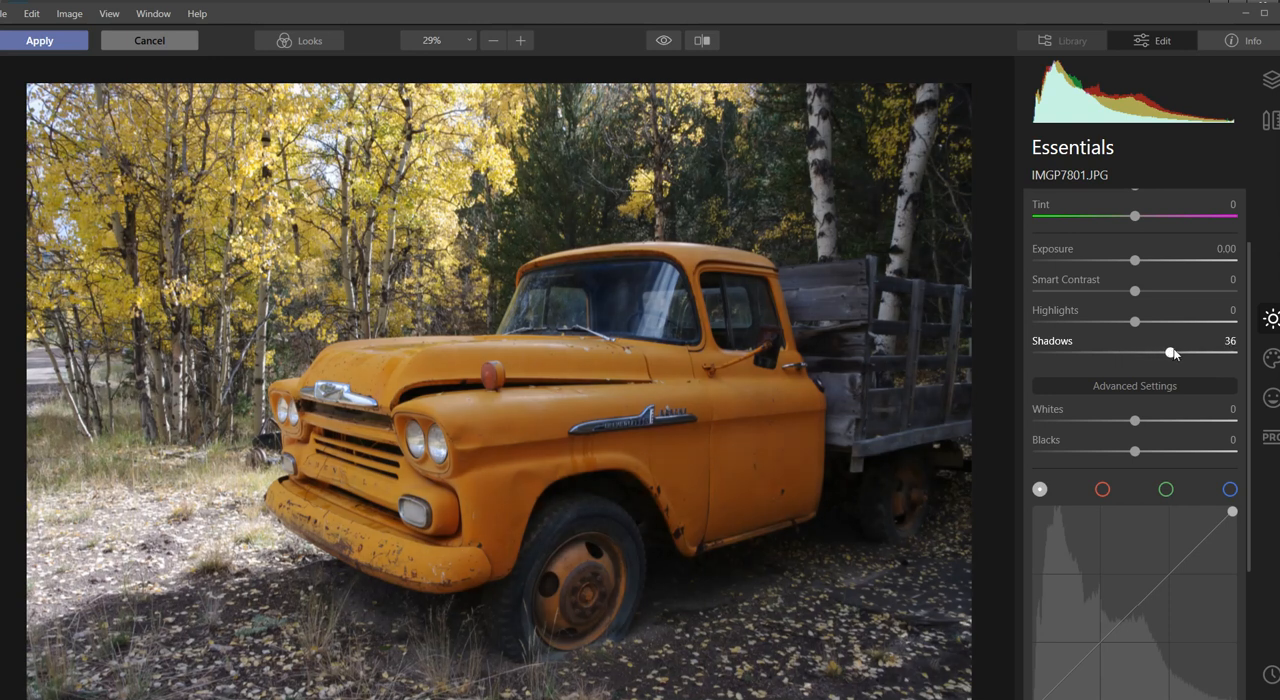
drag(1170, 353, 1195, 352)
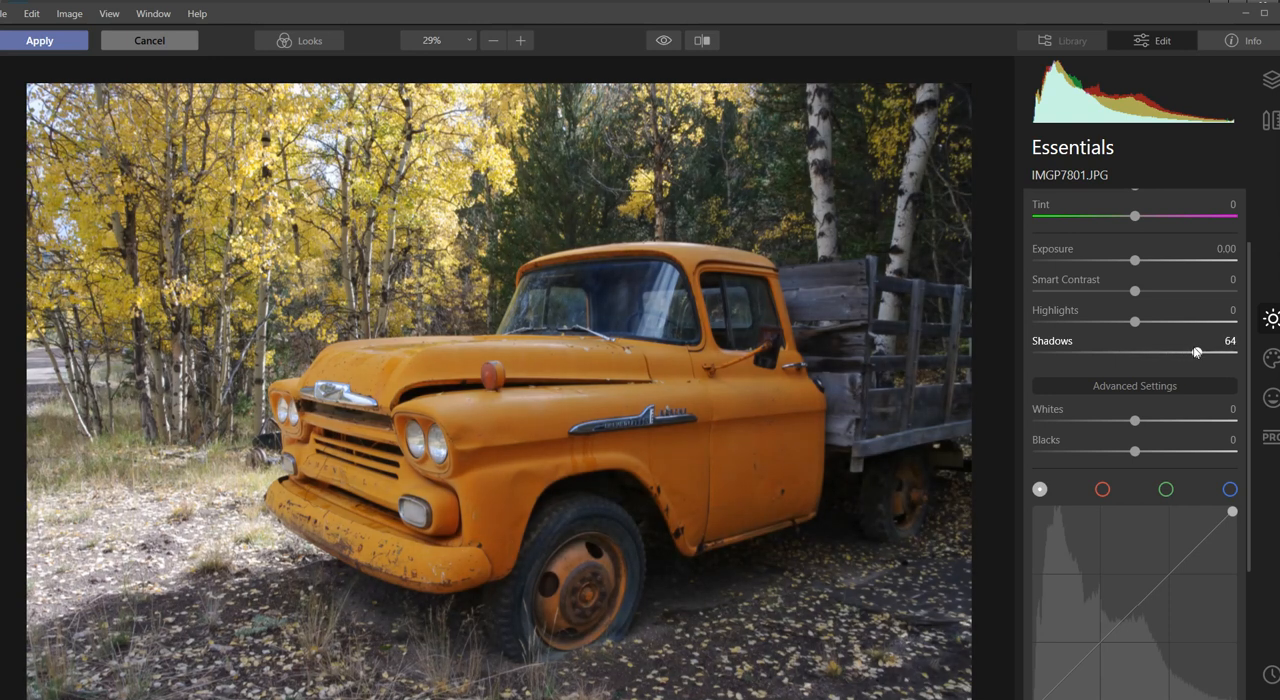
drag(1135, 322, 1086, 322)
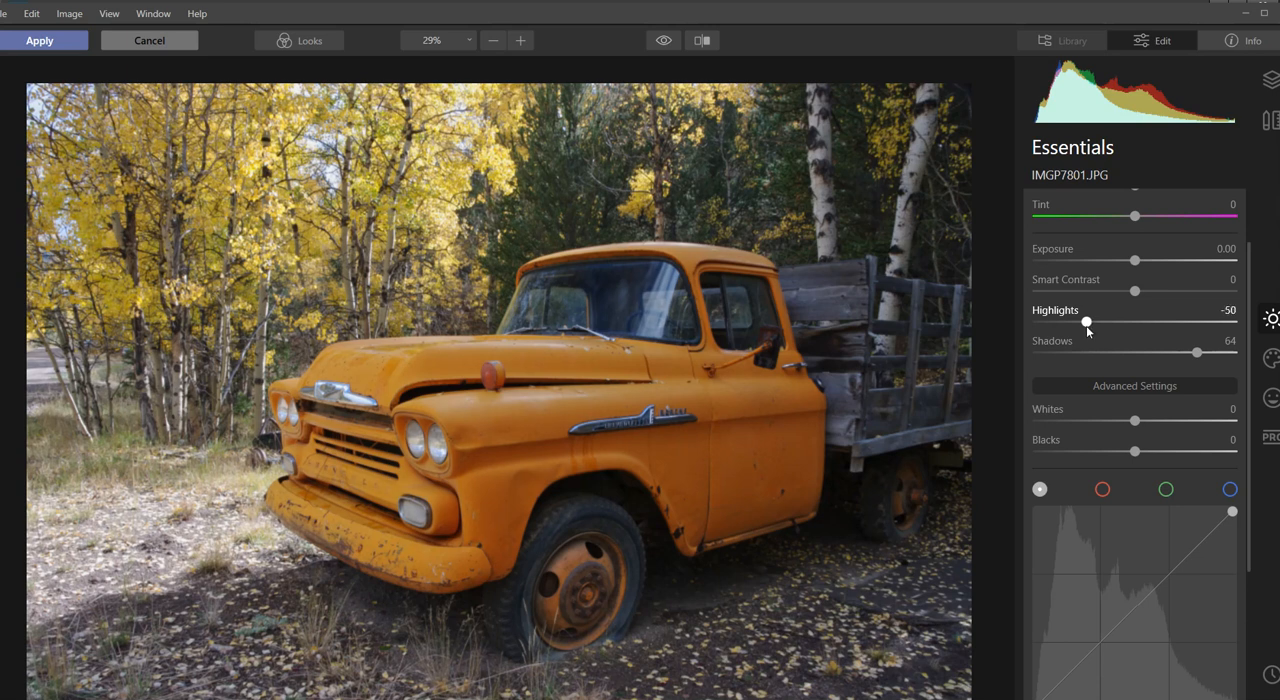
drag(1086, 321, 1037, 321)
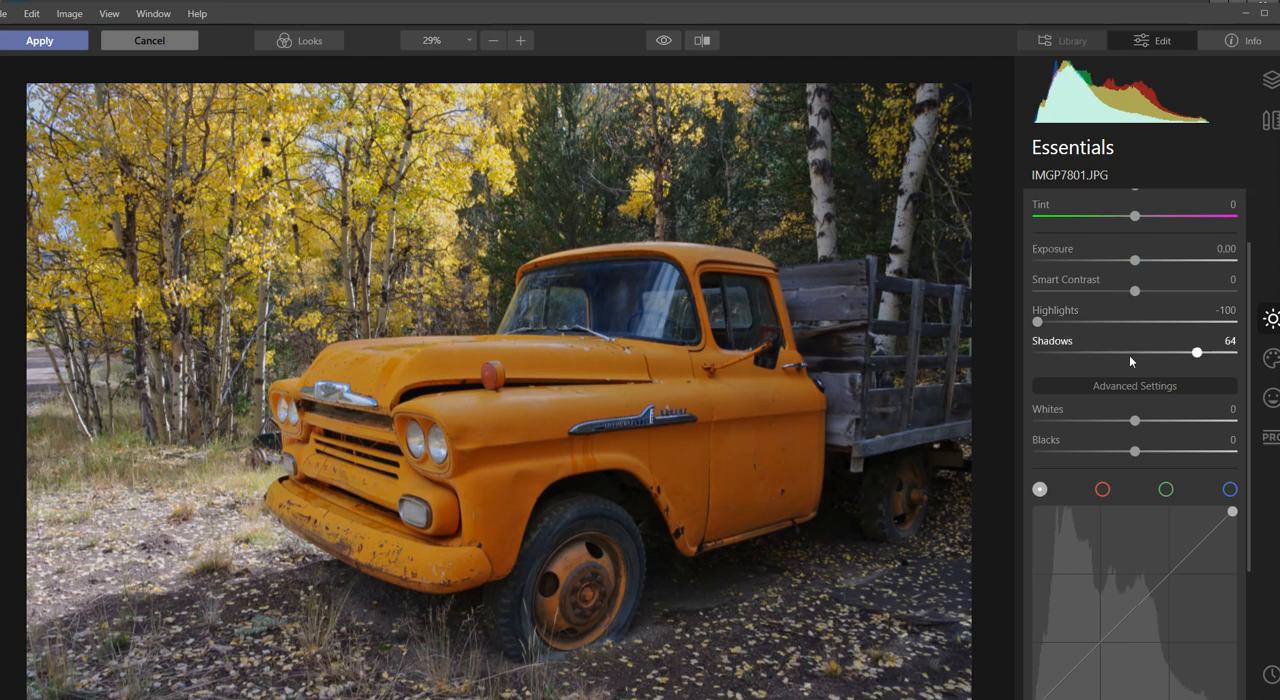
mouse_move(1142, 377)
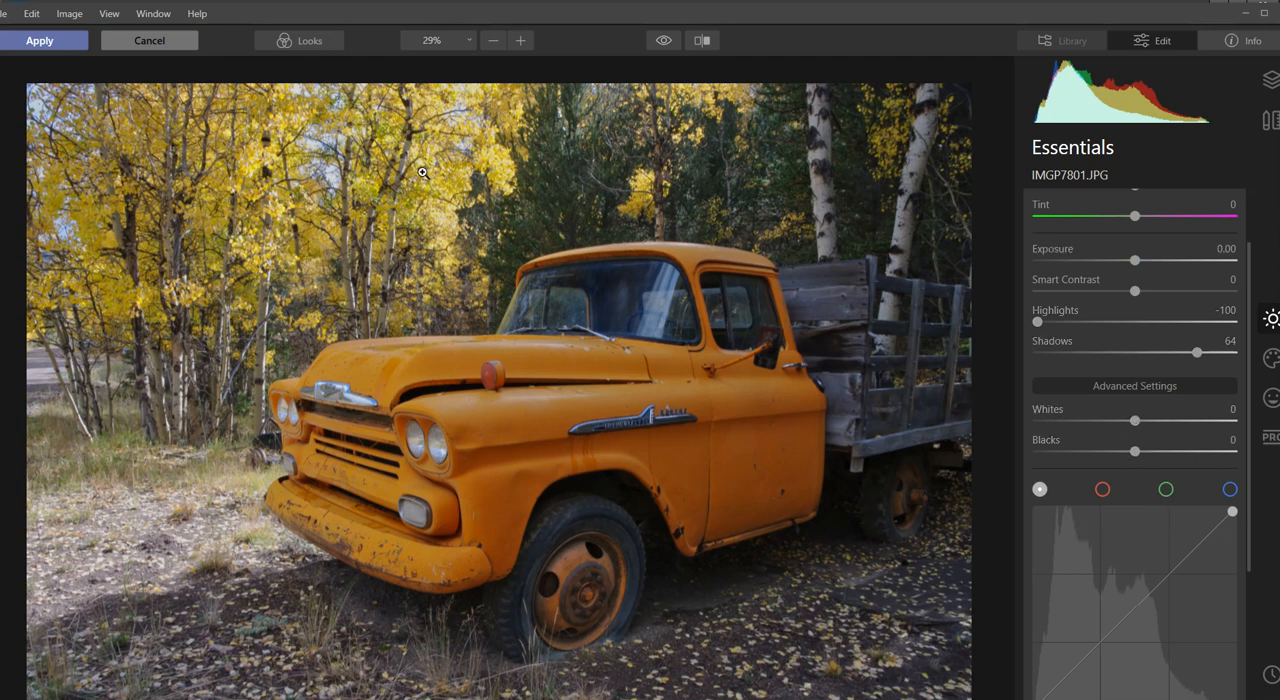
click(40, 40)
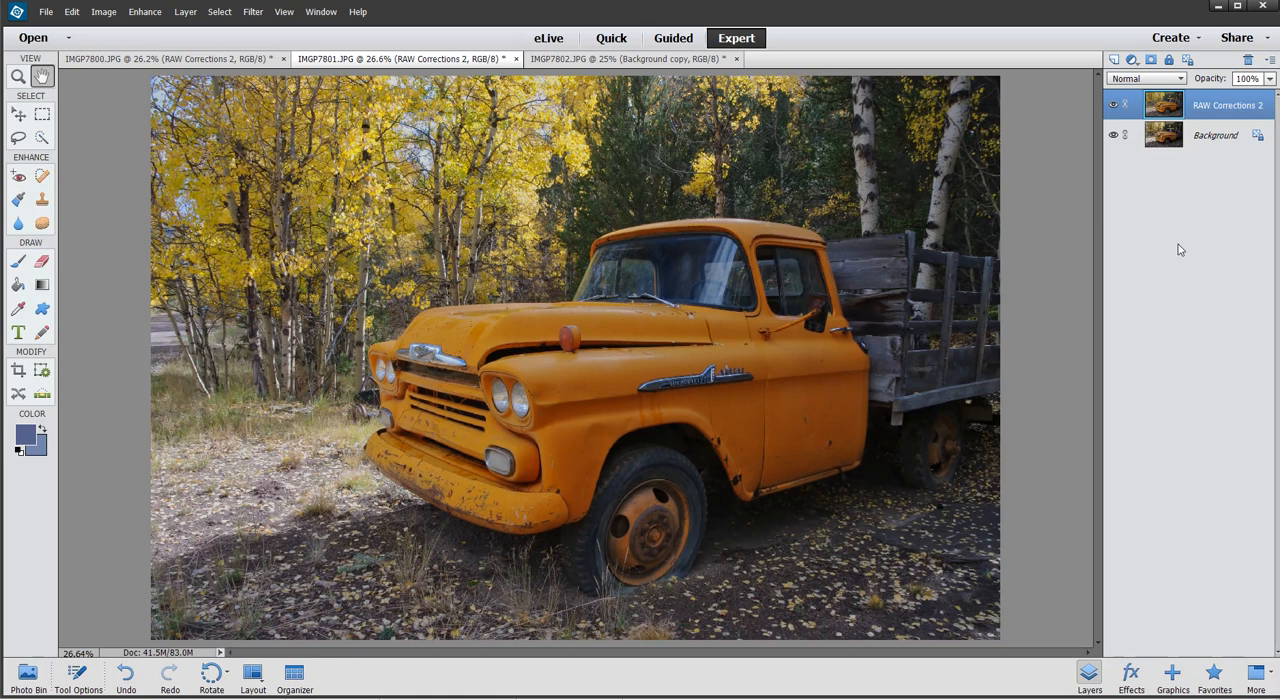
Switch to the IMGP7800.JPG document and bring up the Filter menu for Luminar
click(1113, 105)
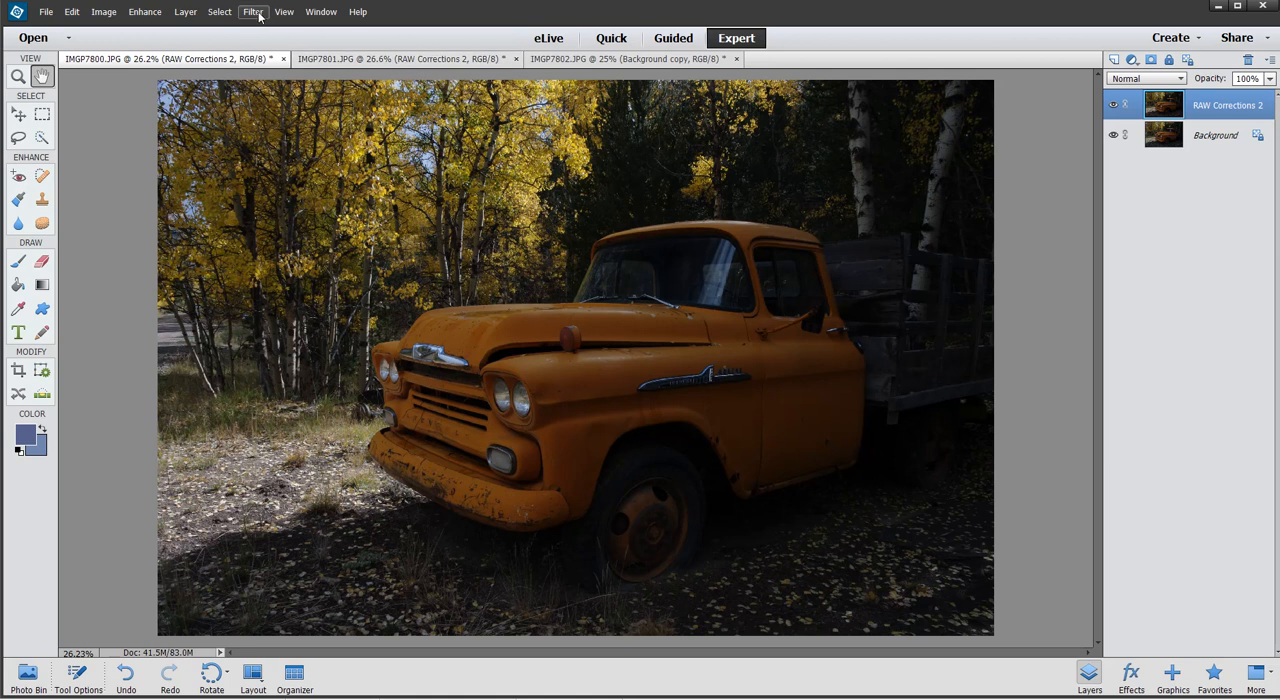
click(252, 11)
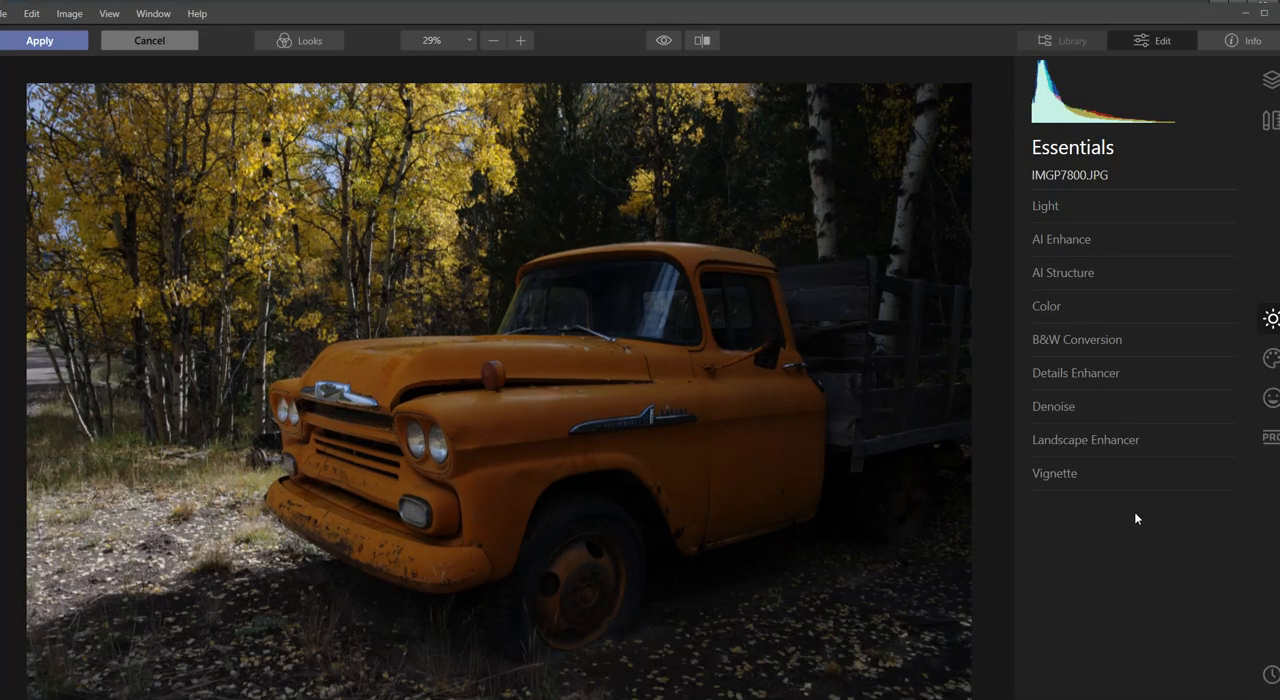
Make a first Light pass: shadows lifted, highlights to -48, exposure 0.45
click(1045, 206)
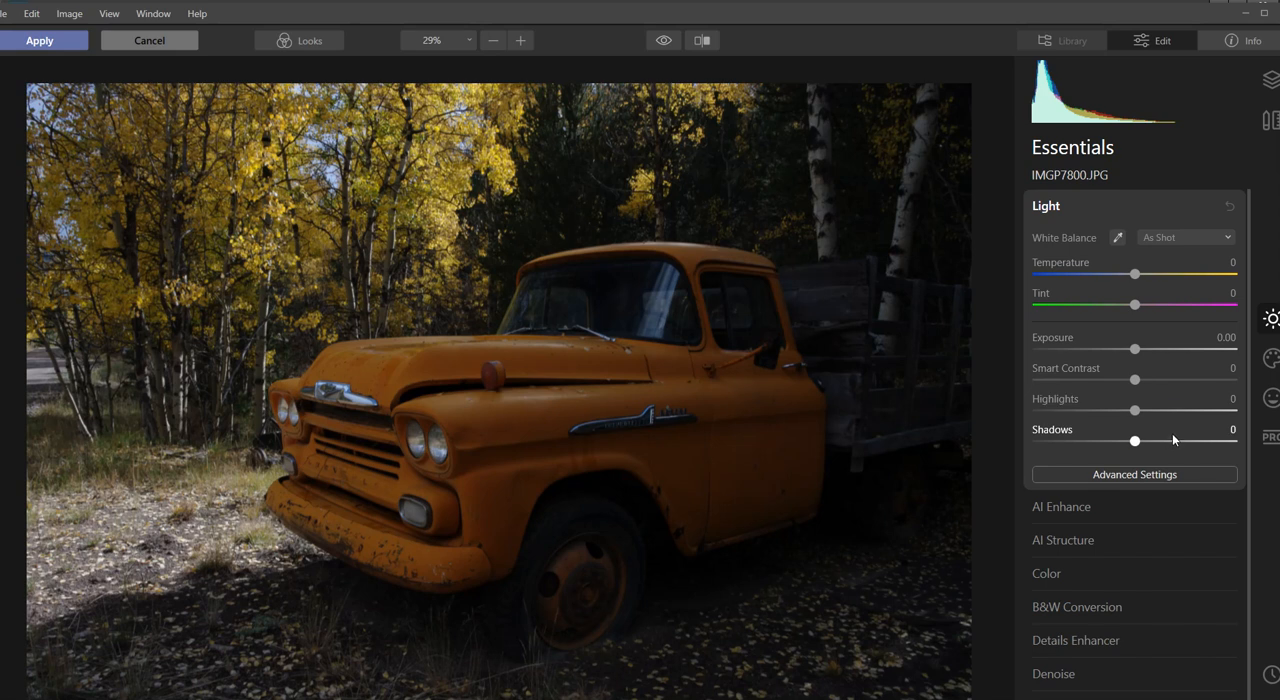
drag(1134, 441, 1199, 441)
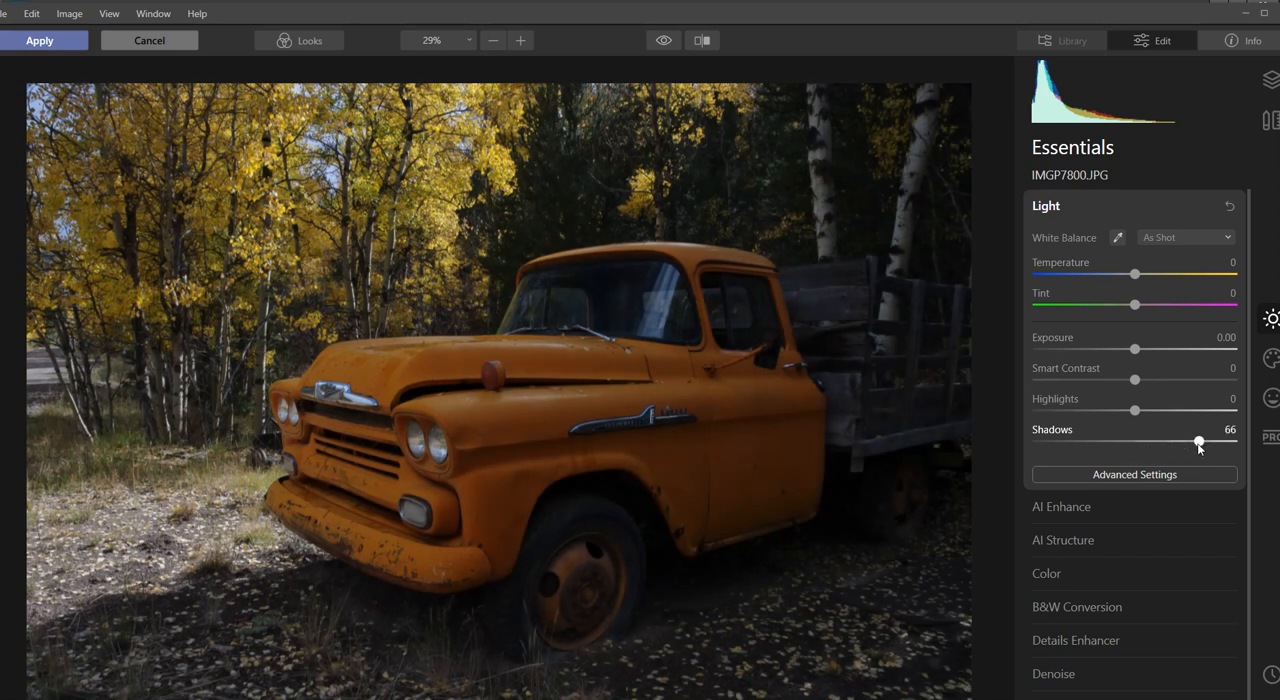
drag(1199, 442, 1196, 442)
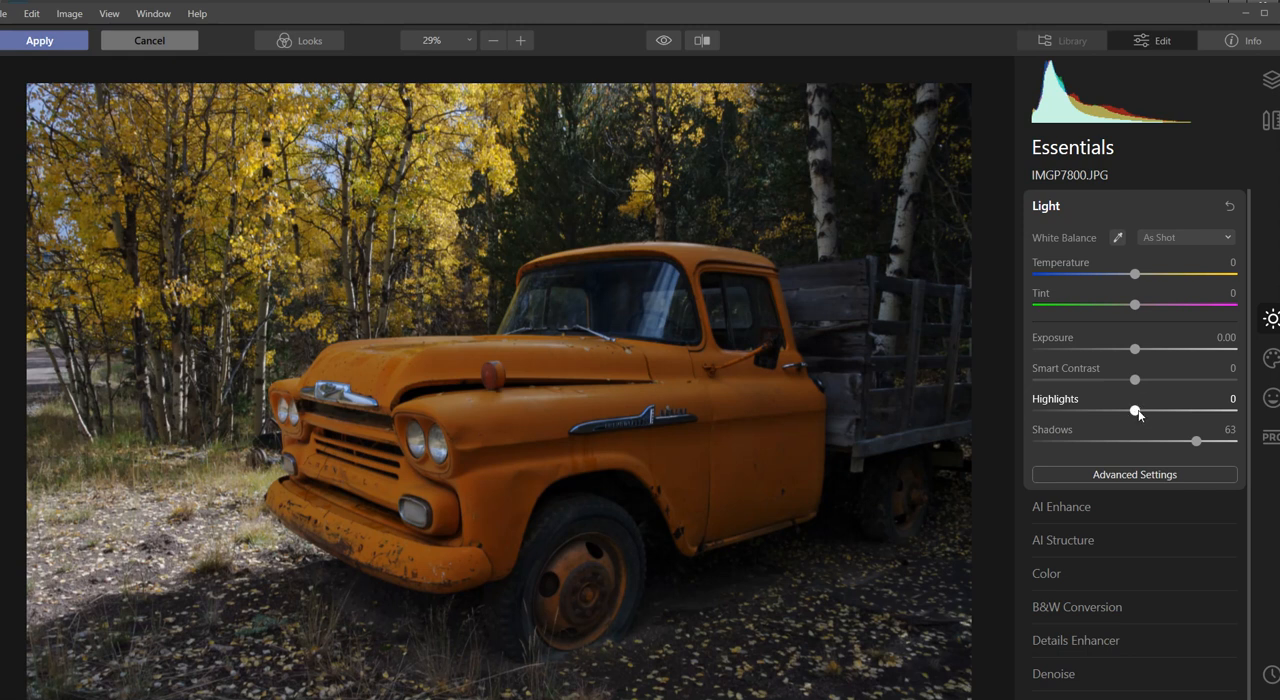
drag(1135, 411, 1156, 411)
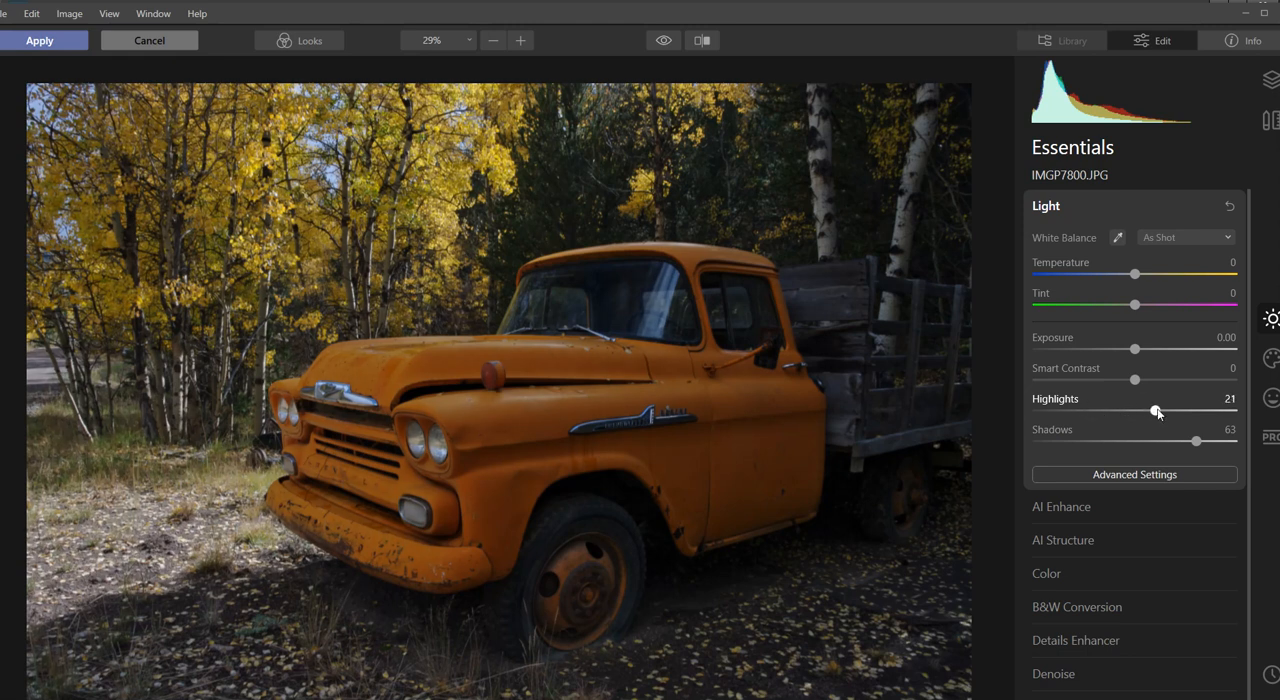
drag(1157, 411, 1078, 411)
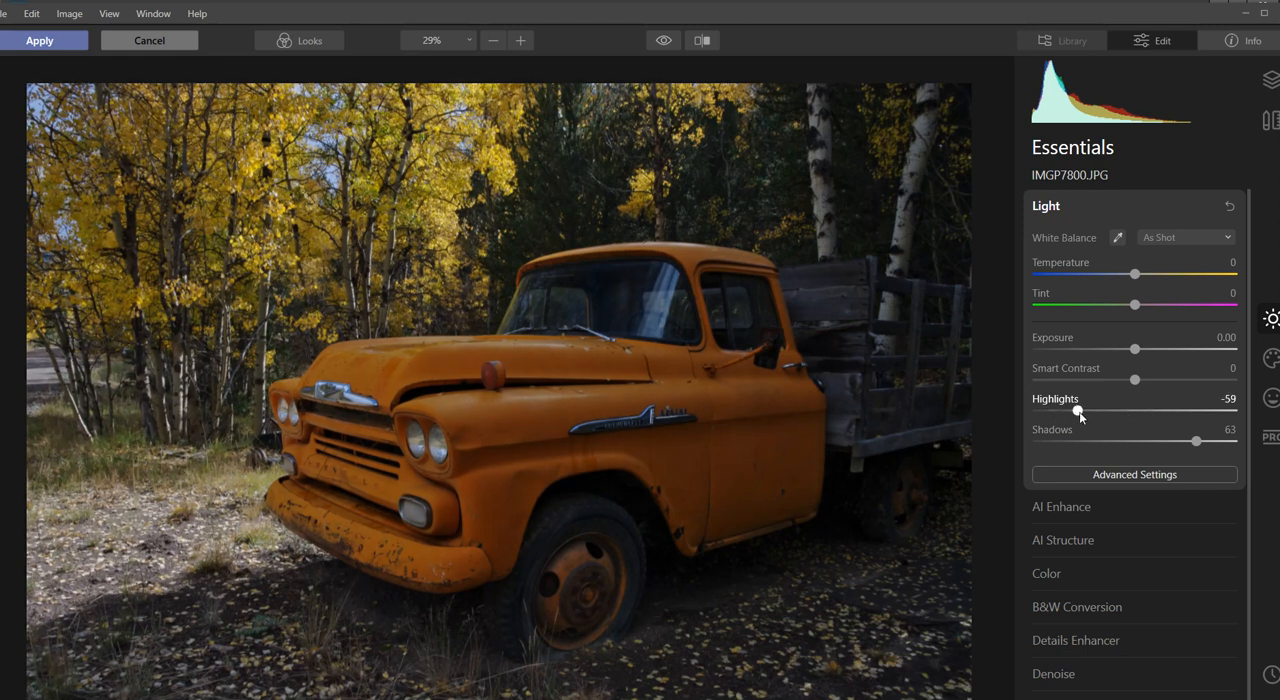
drag(1079, 412, 1089, 412)
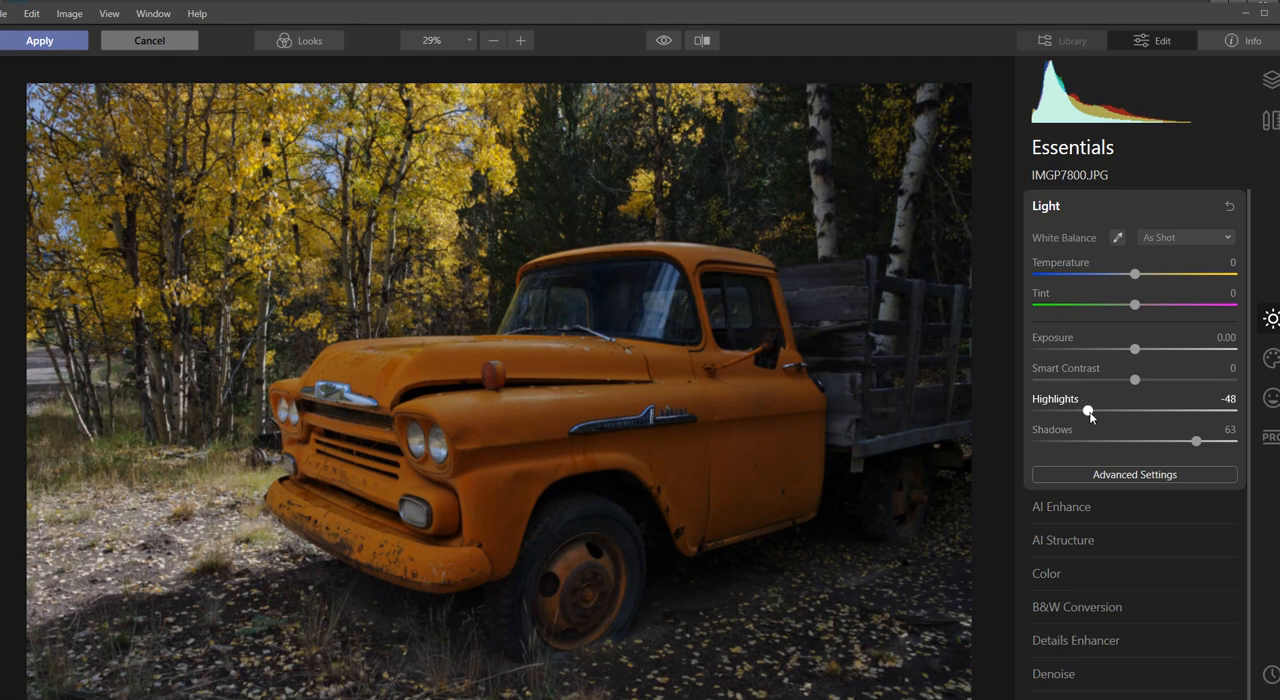
mouse_move(1135, 349)
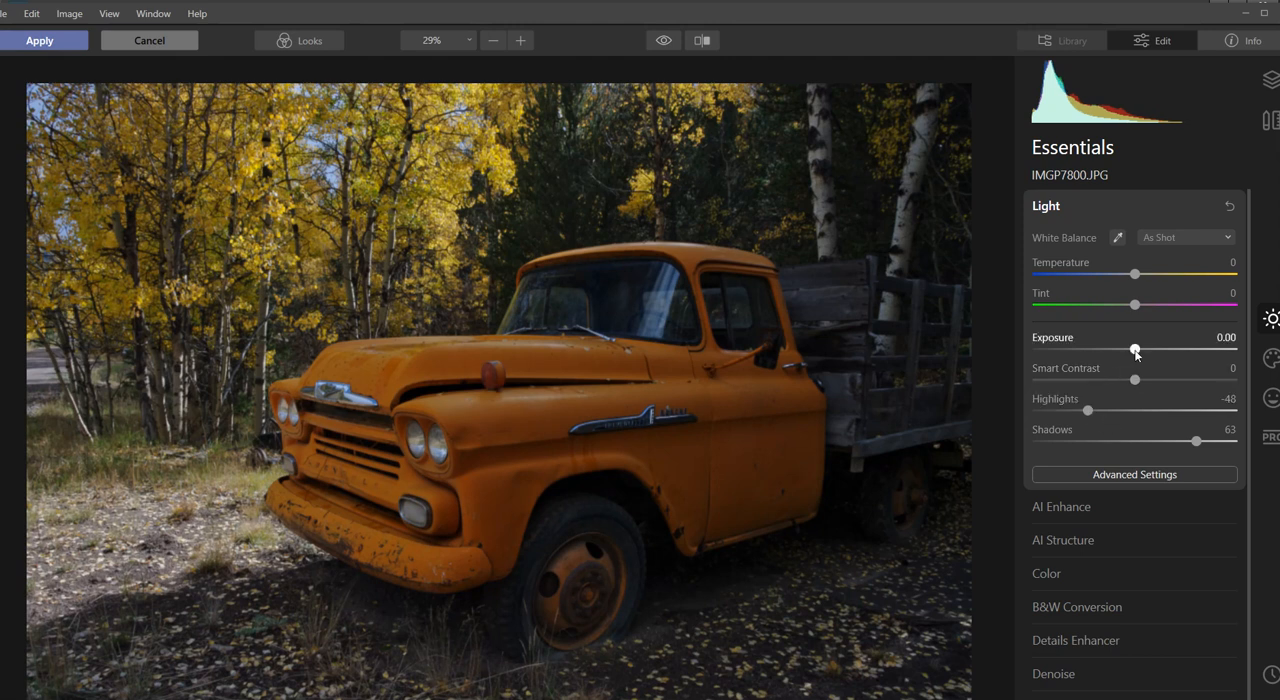
drag(1135, 350, 1146, 350)
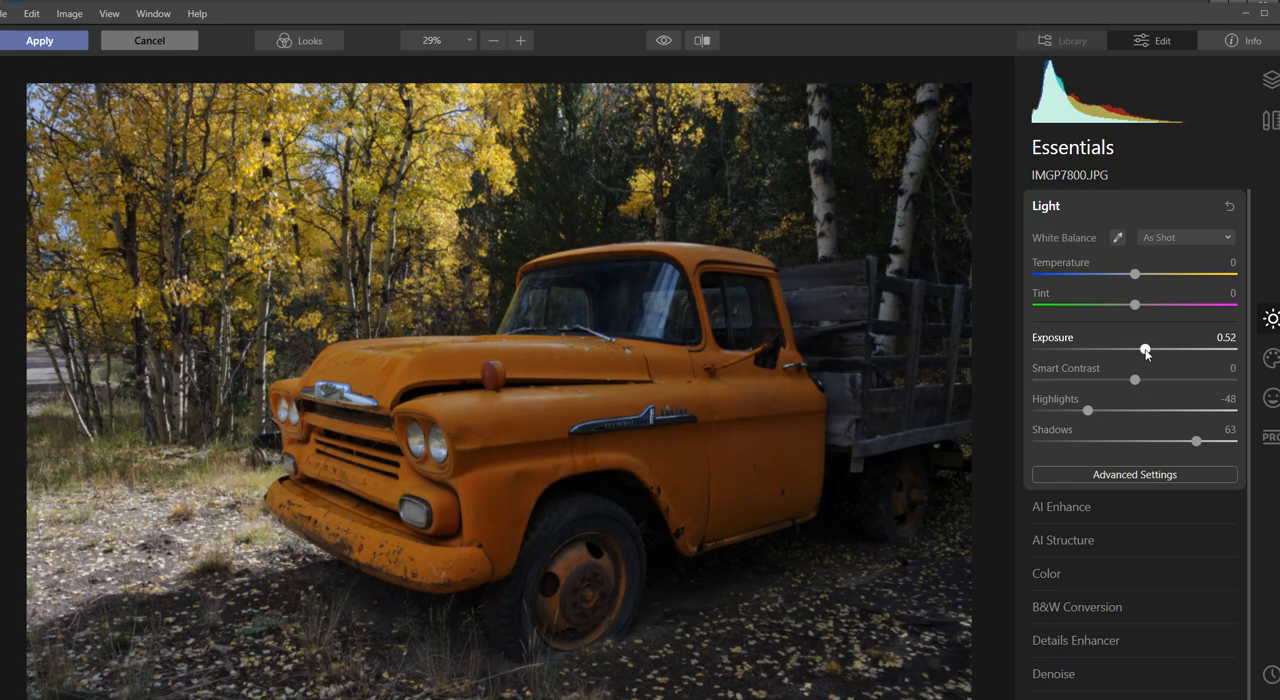
drag(1146, 349, 1143, 349)
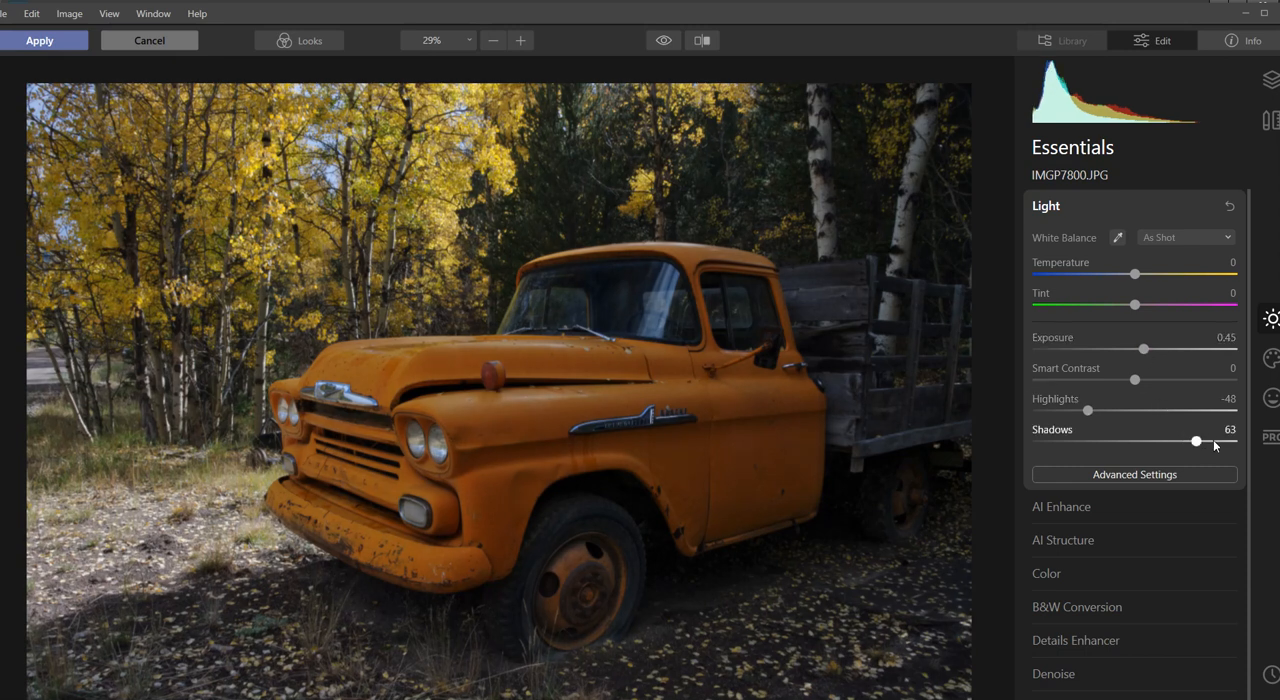
Refine Shadows to 90 and settle Highlights at -71
drag(1196, 441, 1221, 441)
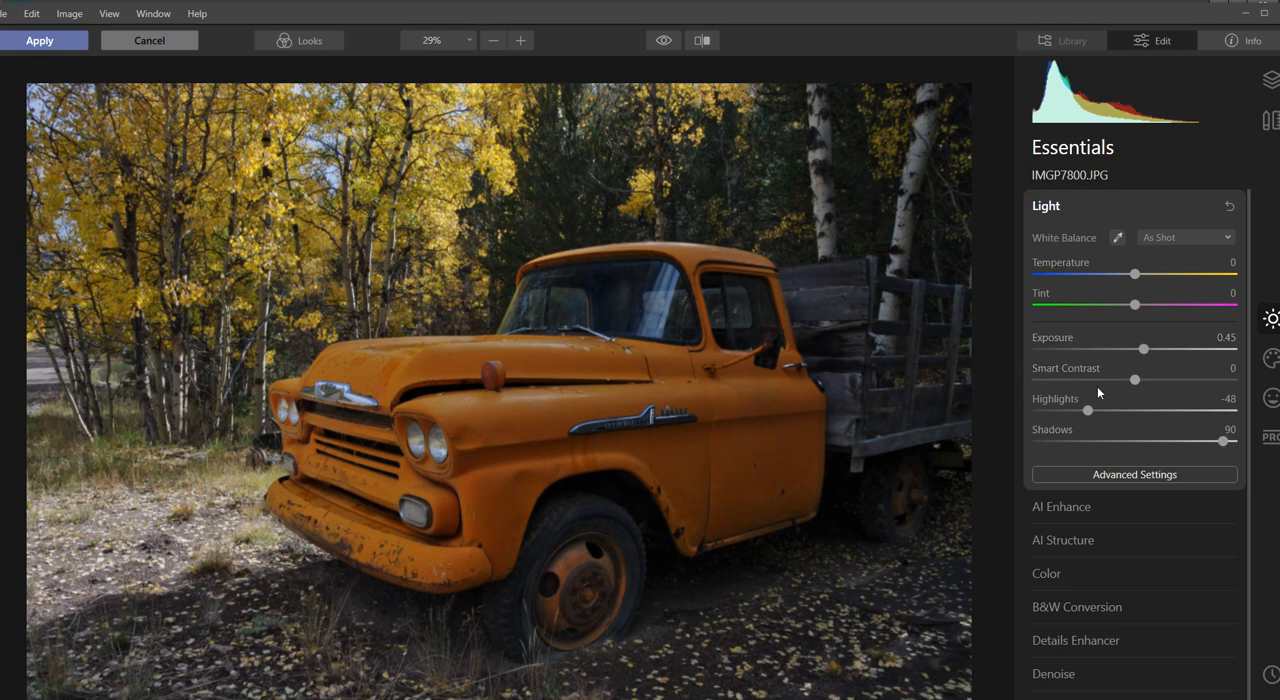
drag(1088, 411, 1082, 411)
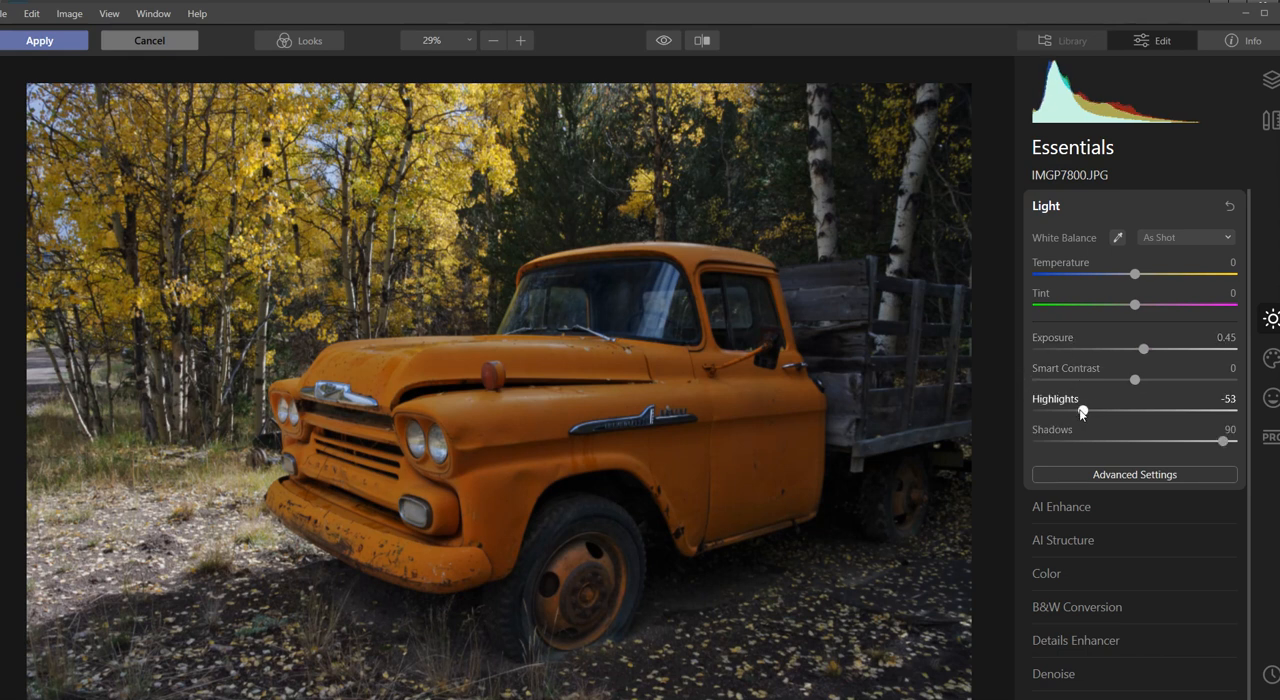
drag(1082, 411, 1128, 411)
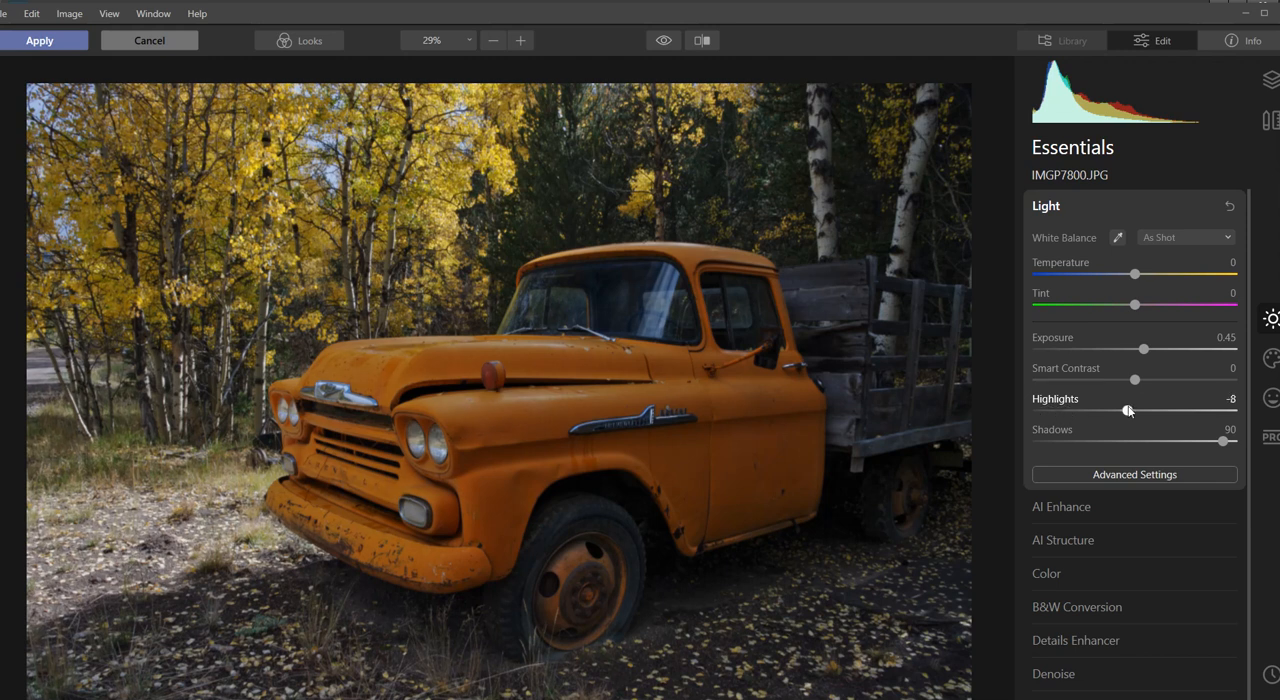
drag(1128, 412, 1108, 412)
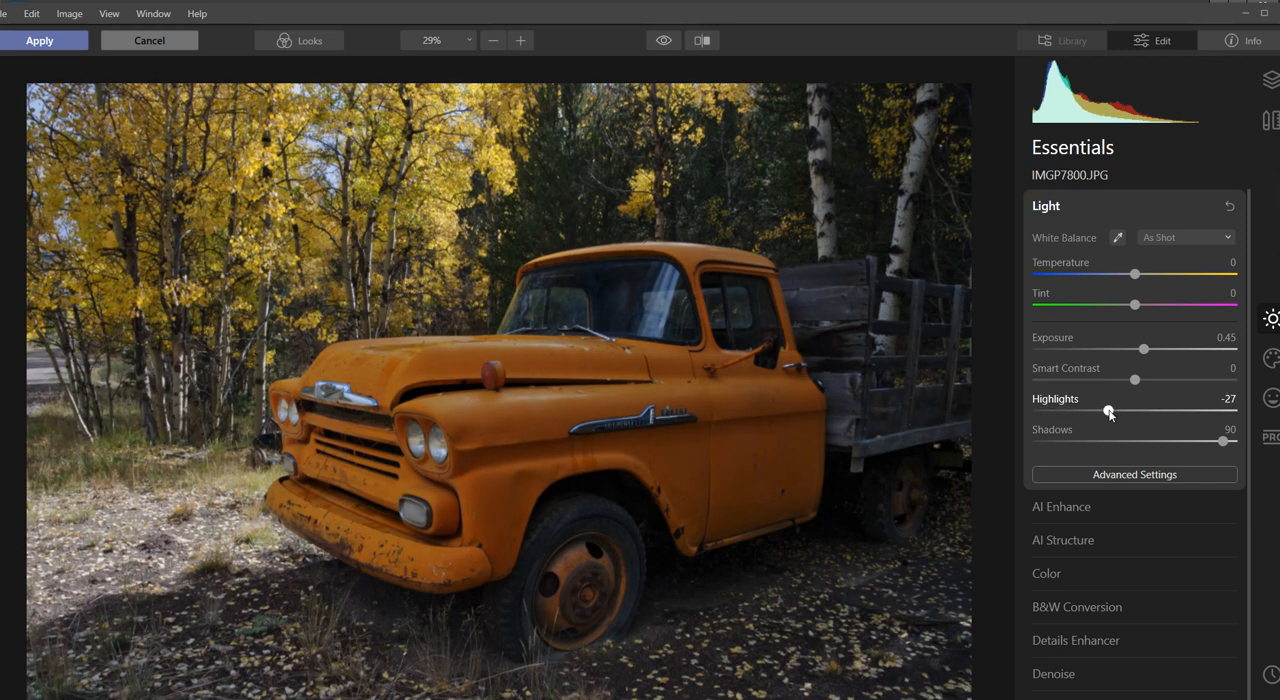
drag(1108, 412, 1080, 412)
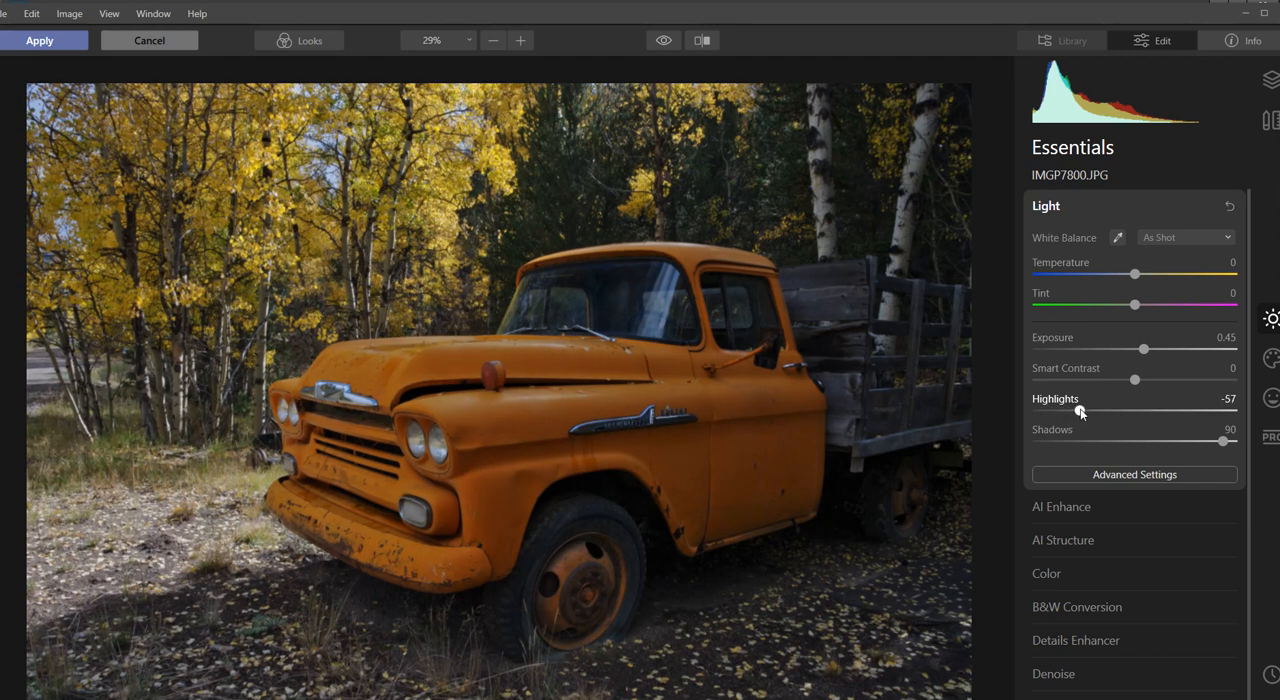
drag(1090, 412, 1075, 412)
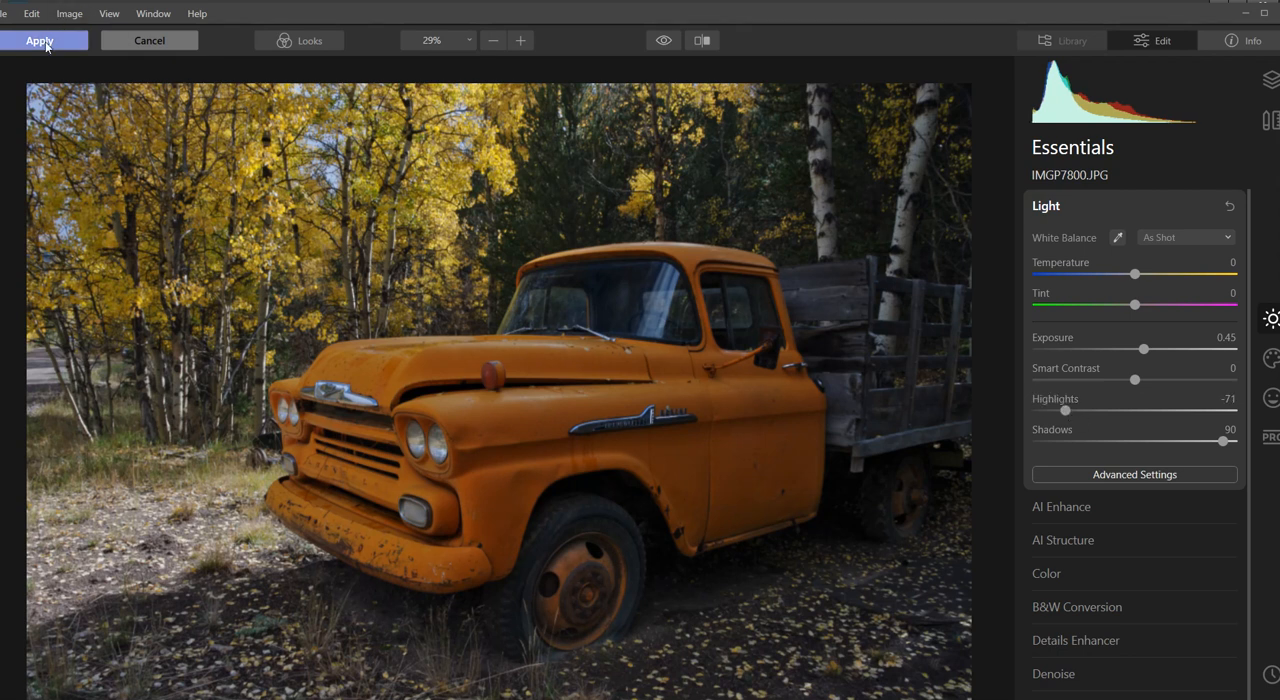
Apply the Luminar edit, toggle the corrected layer to compare, and start Photomerge Exposure
click(40, 40)
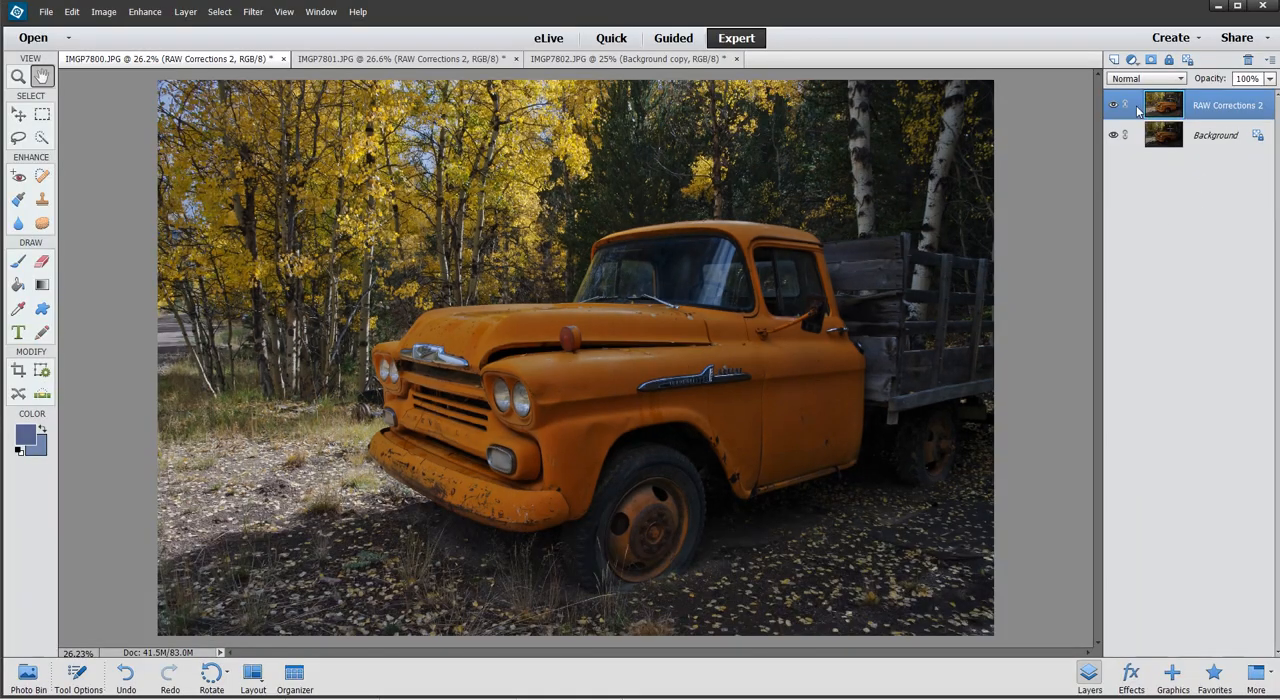
click(1113, 105)
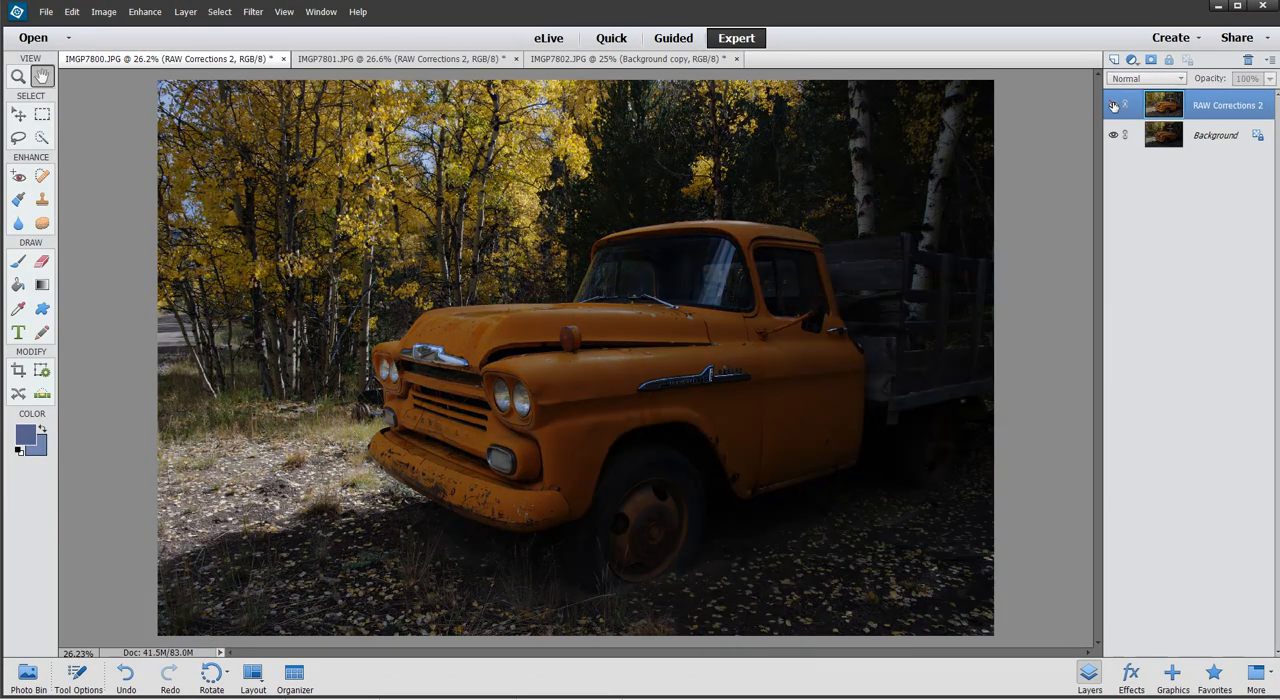
click(1112, 105)
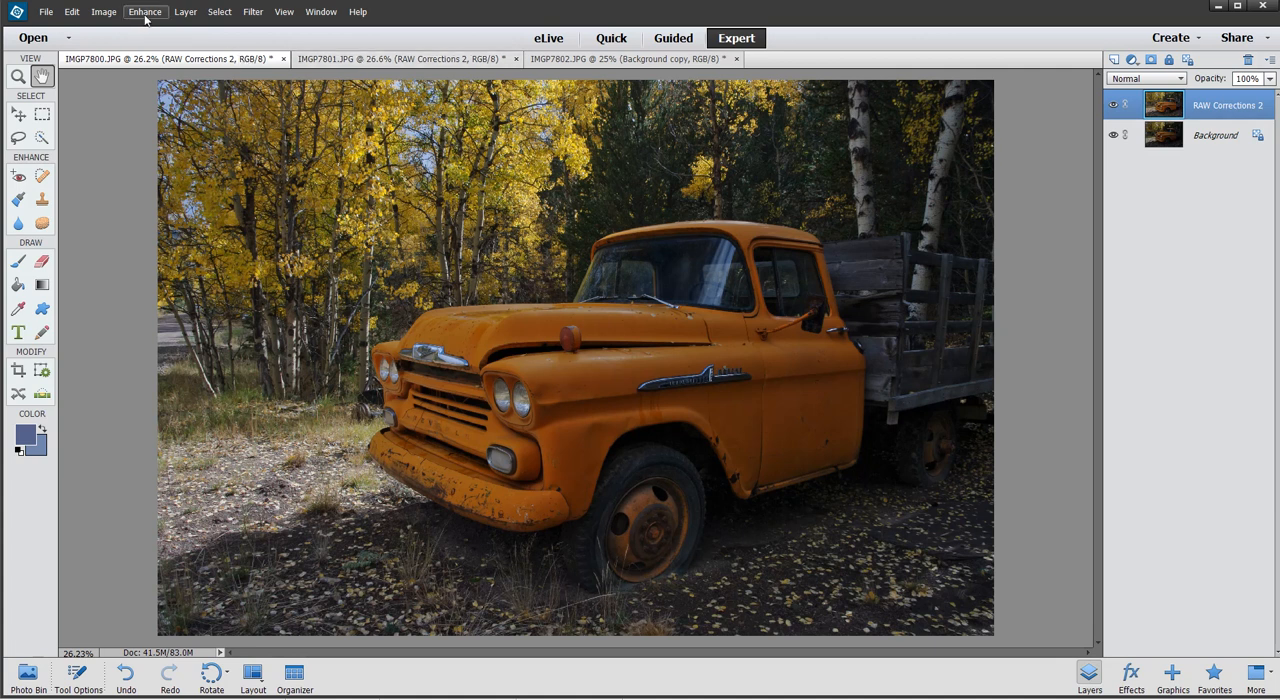
click(144, 11)
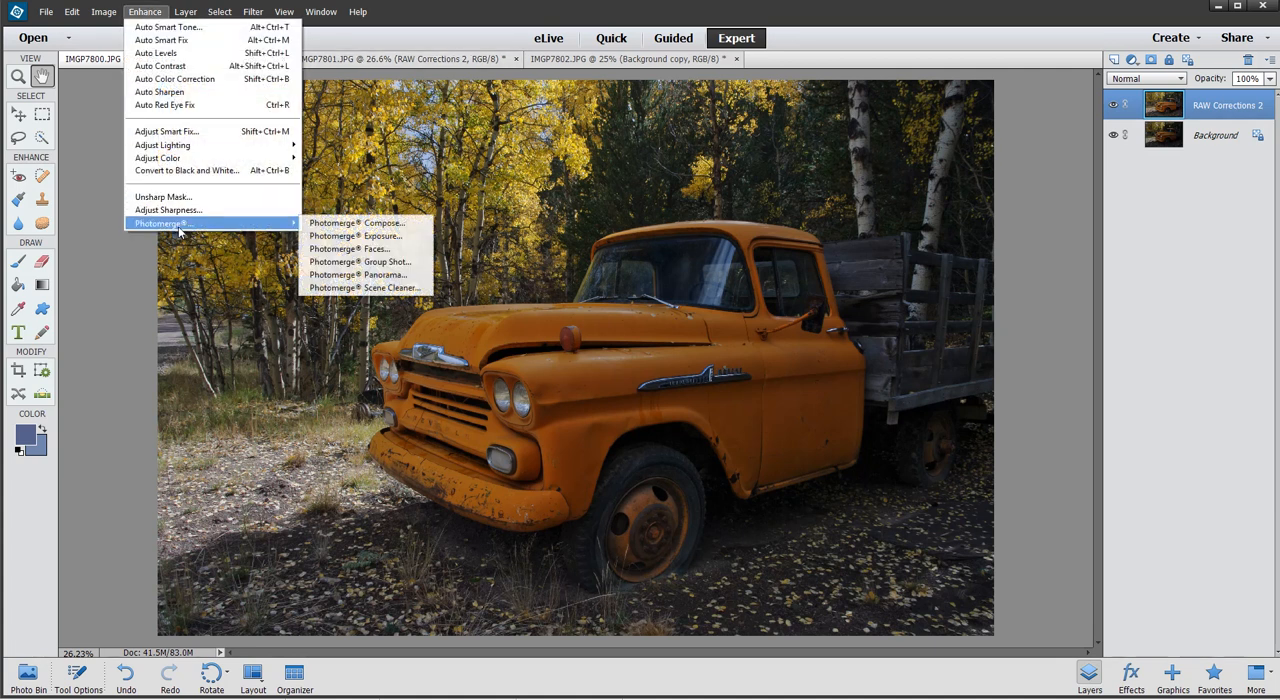
click(355, 235)
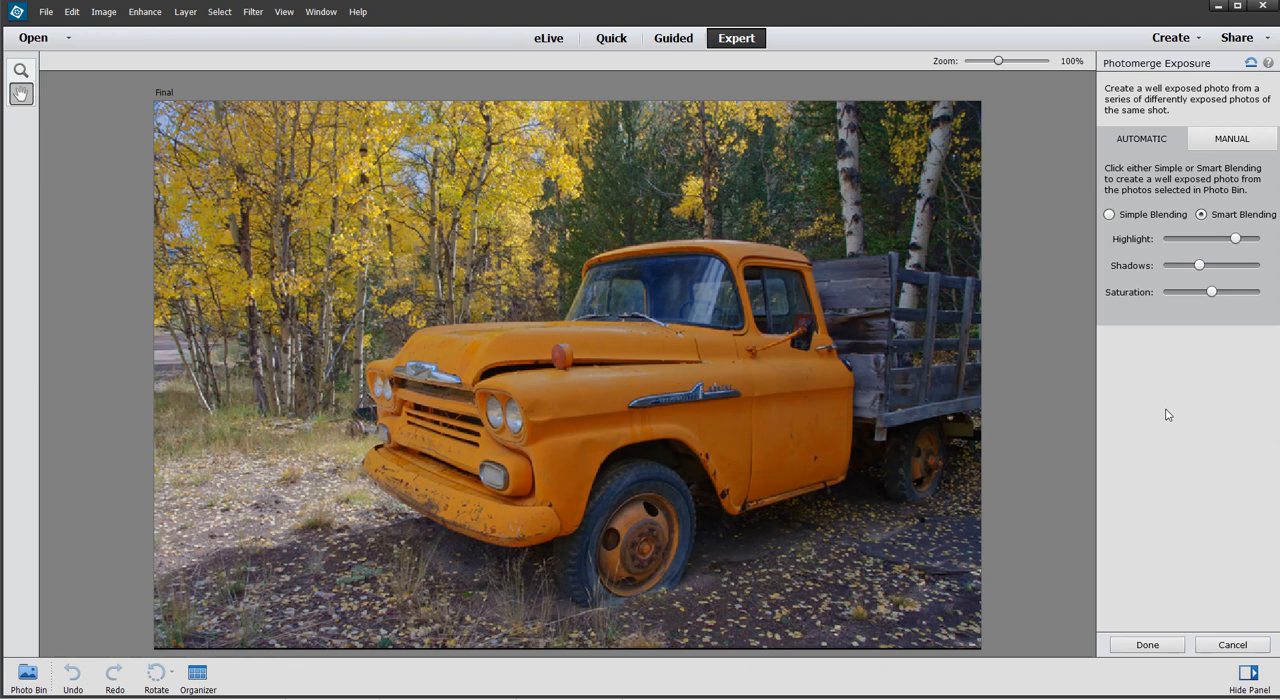
mouse_move(1258, 264)
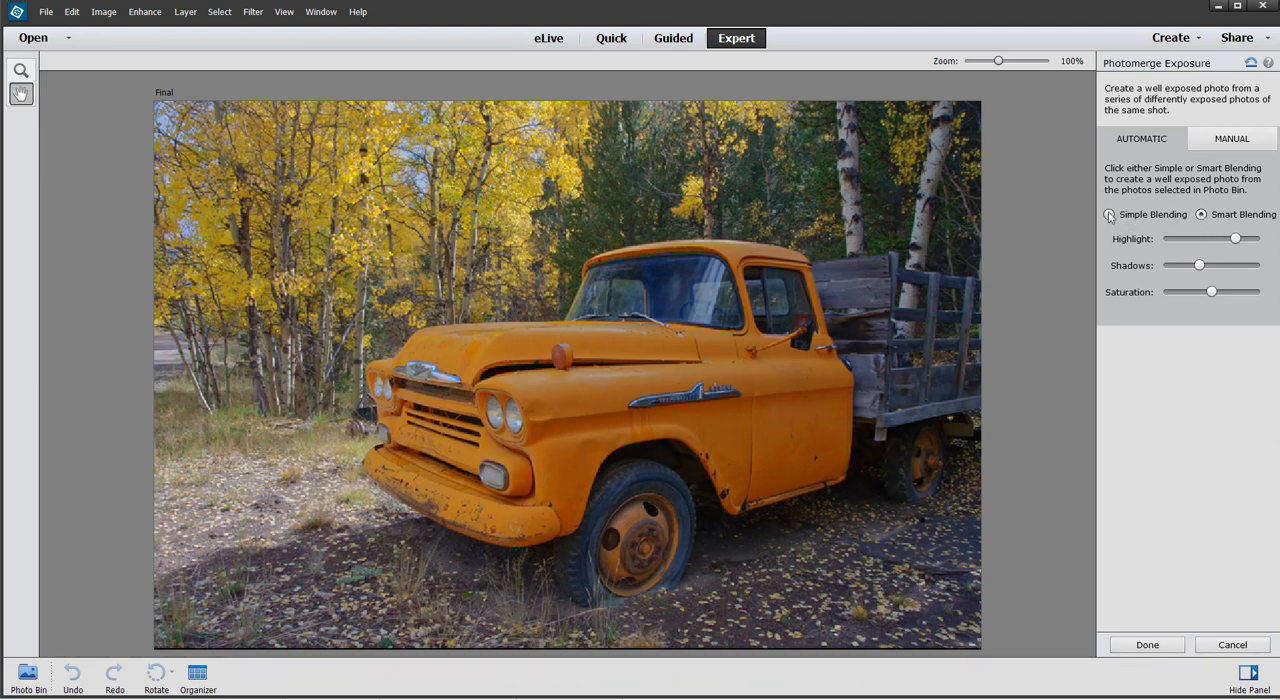
Merge the truck exposures with Simple Blending into a new Untitled-2 document
click(1109, 214)
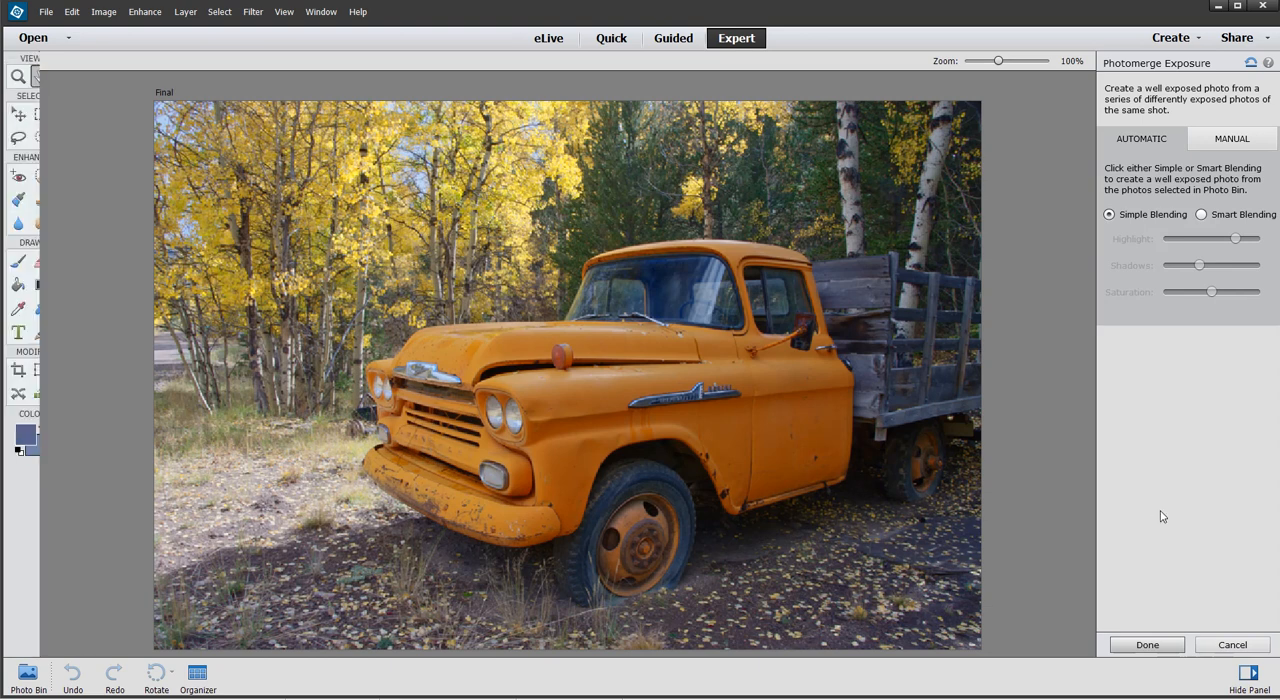
click(1146, 644)
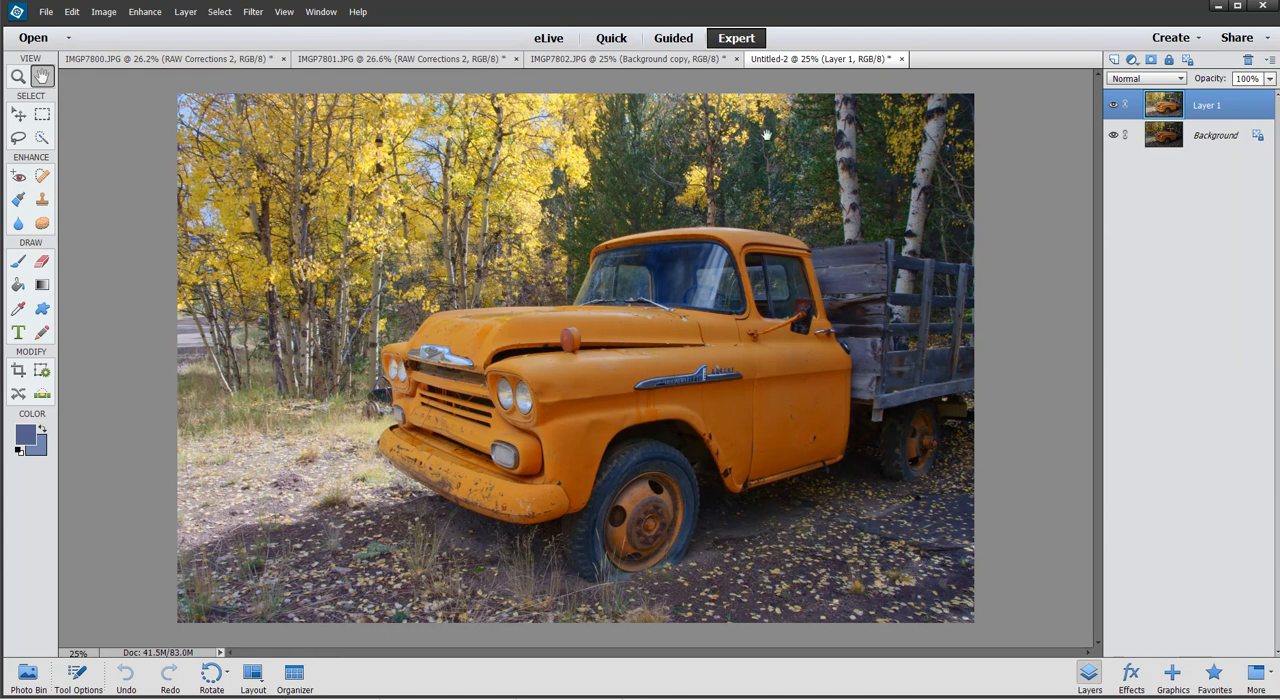
Save the merge as a quality-12 JPEG named 'Simple blend 2' in Bracketing images
click(46, 11)
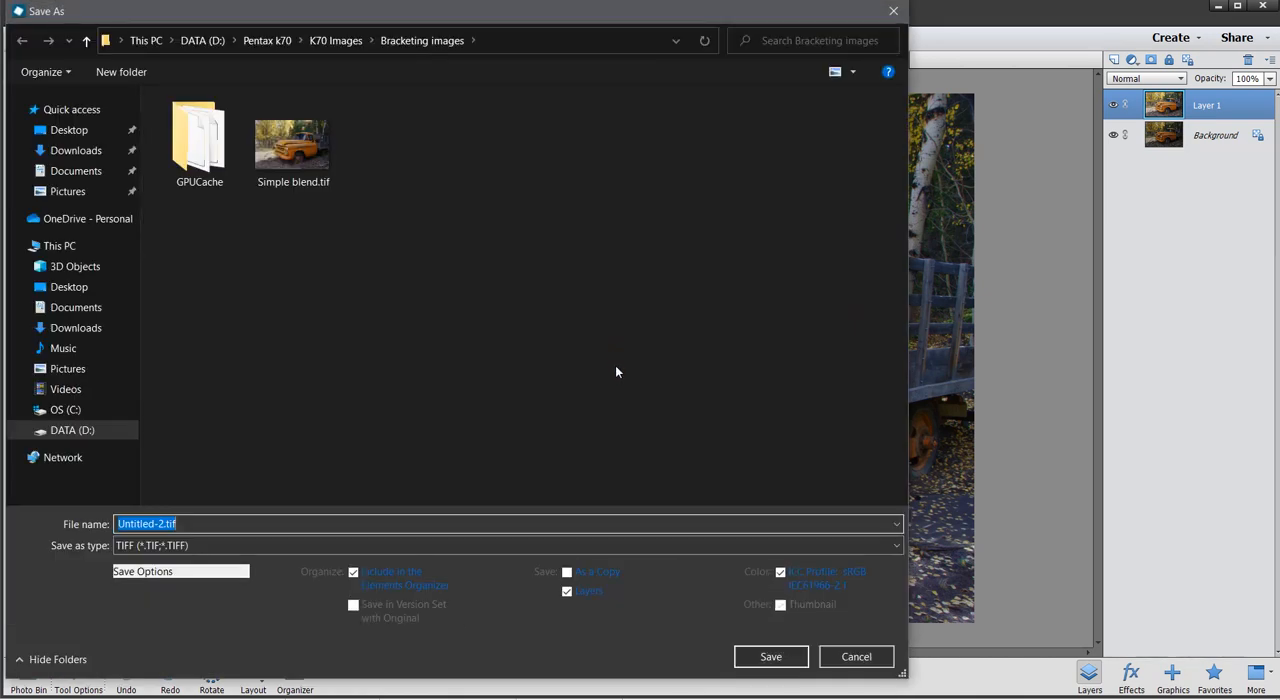
click(896, 545)
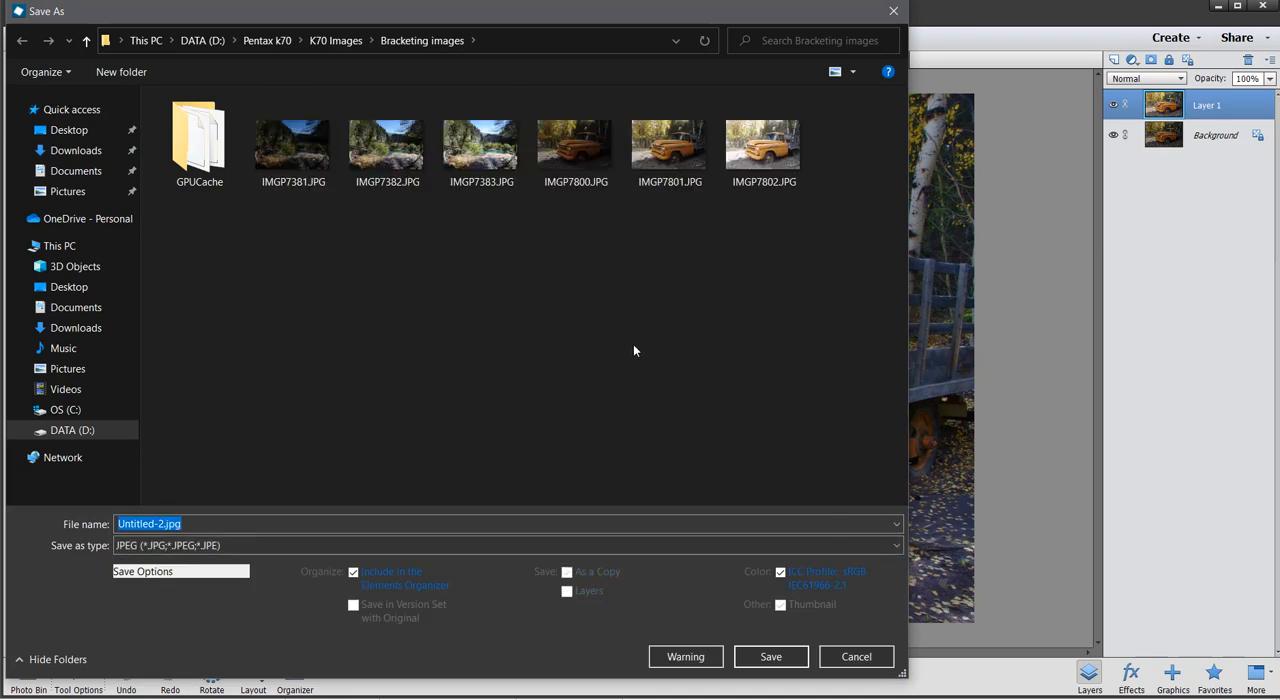
mouse_move(718, 297)
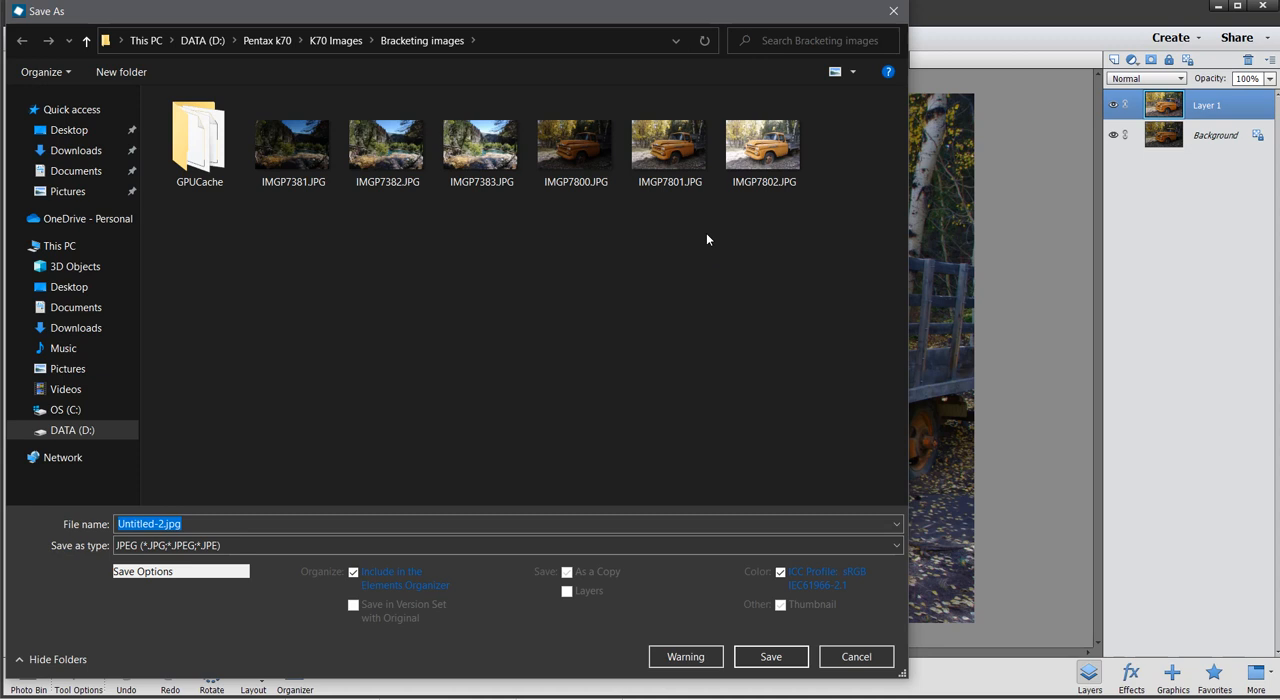
mouse_move(716, 233)
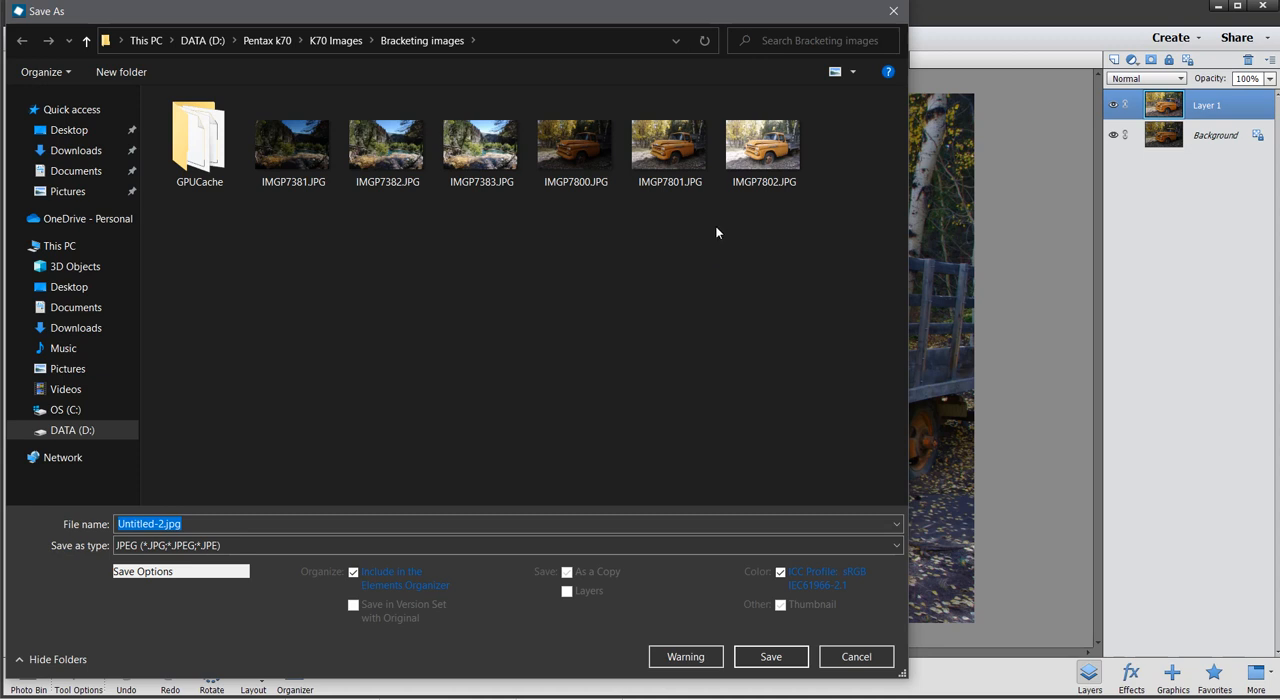
mouse_move(559, 223)
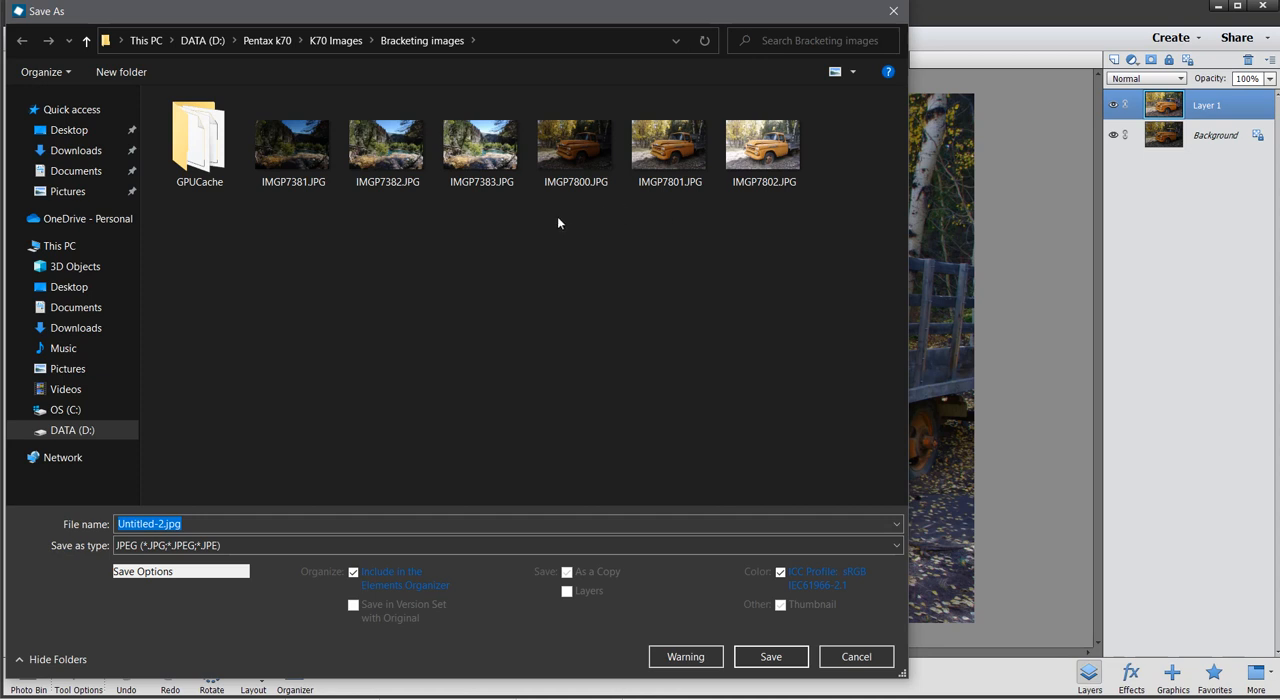
mouse_move(500, 257)
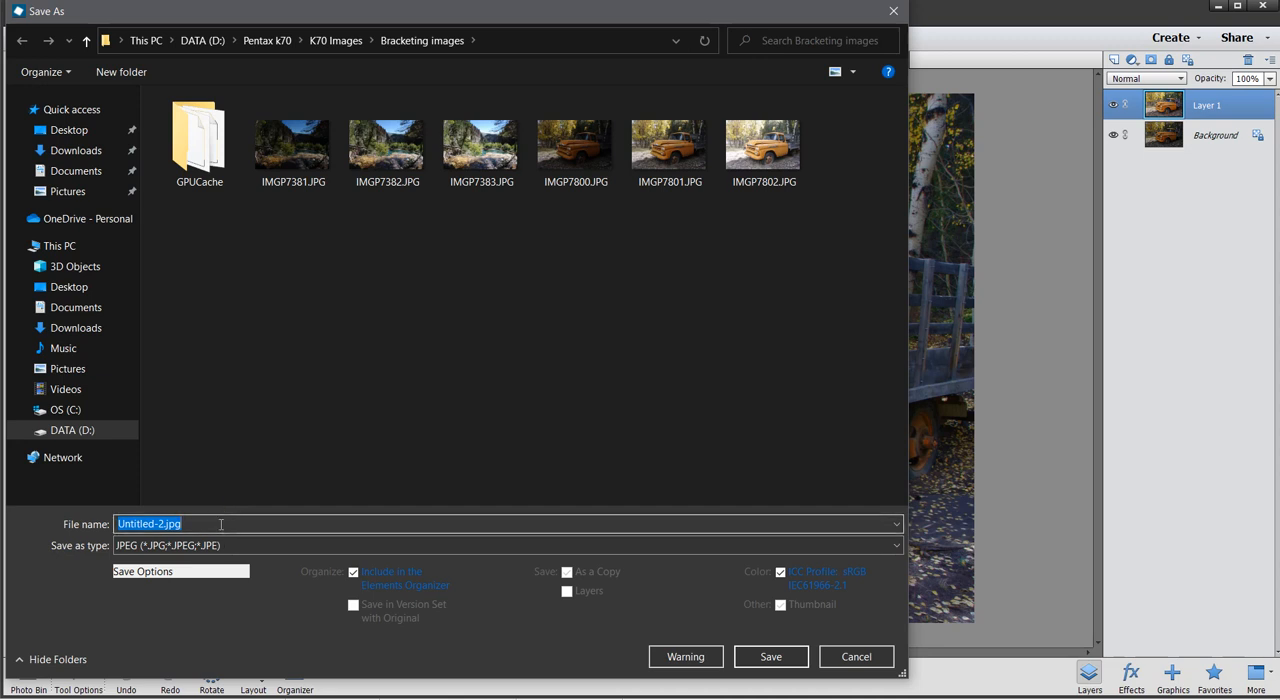
text(Simple blend 2)
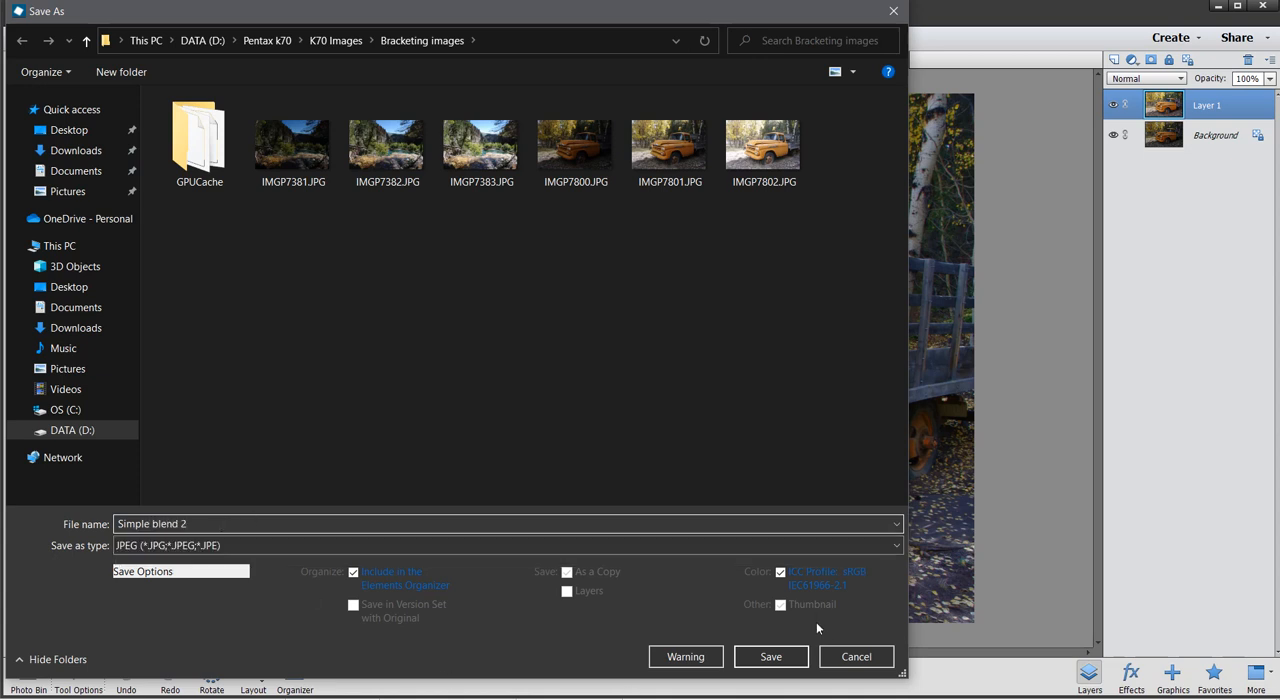
click(770, 656)
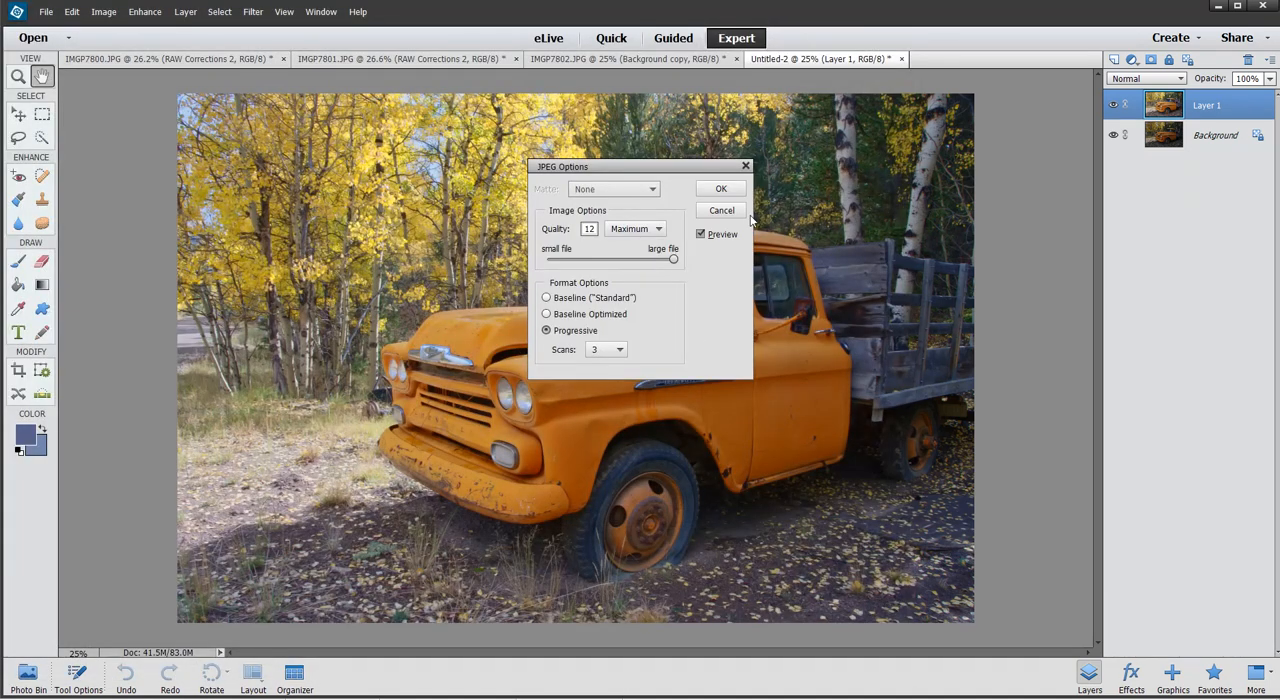
click(720, 188)
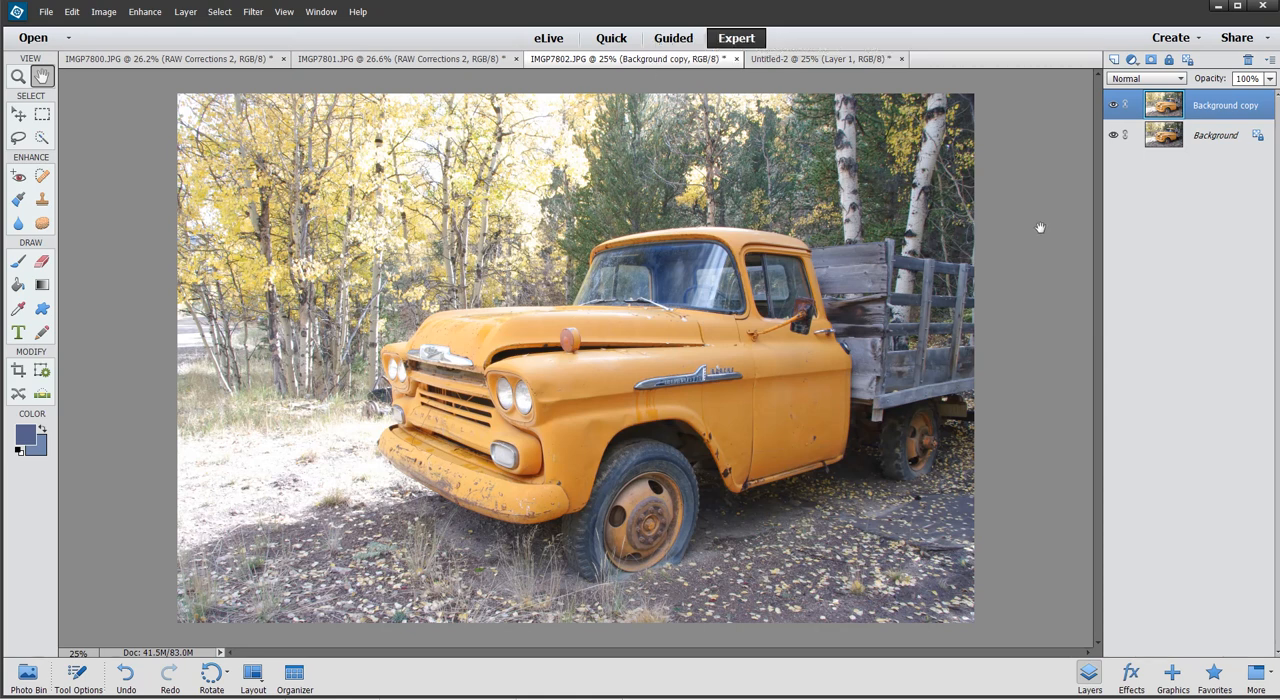
mouse_move(1040, 228)
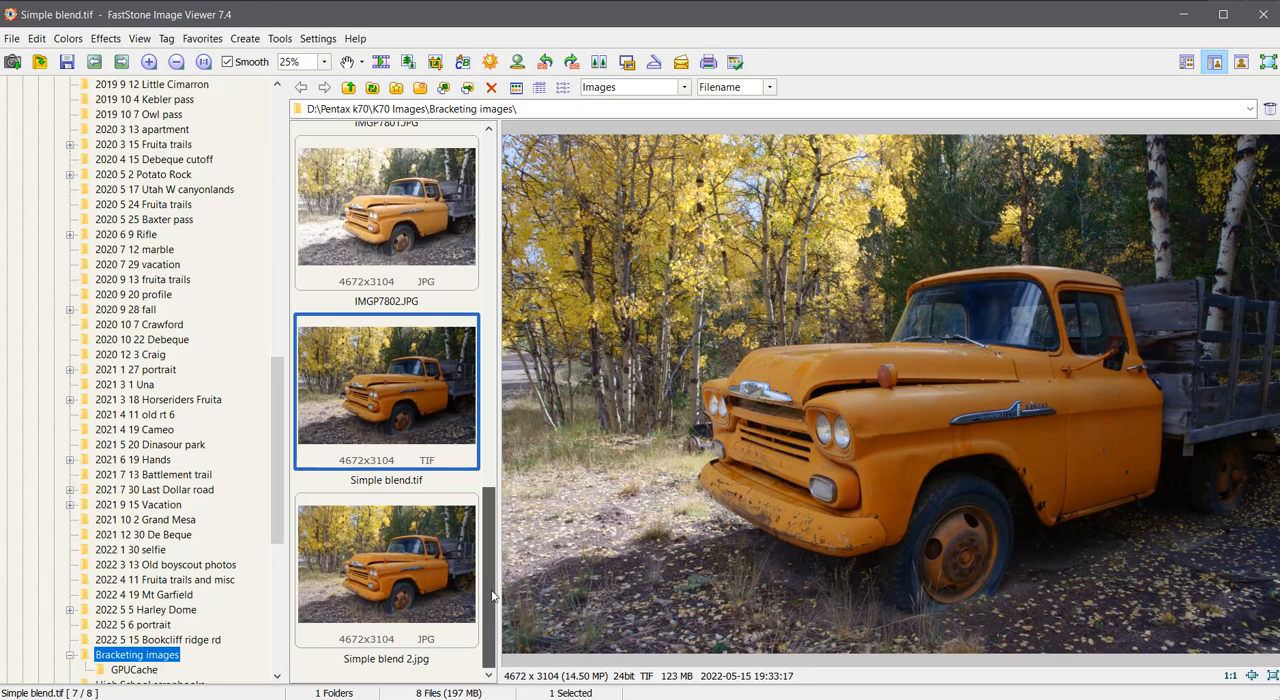
Flip between the Simple blend 2.jpg and Simple blend.tif previews to compare them
click(386, 563)
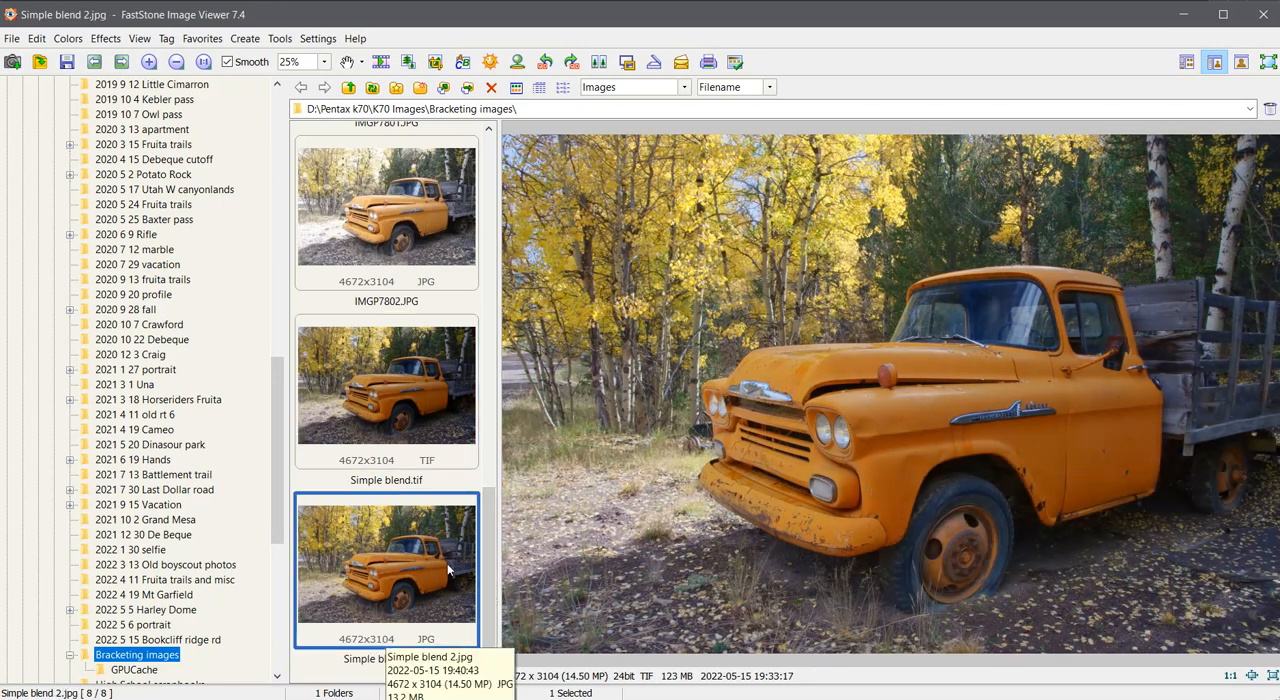
click(386, 385)
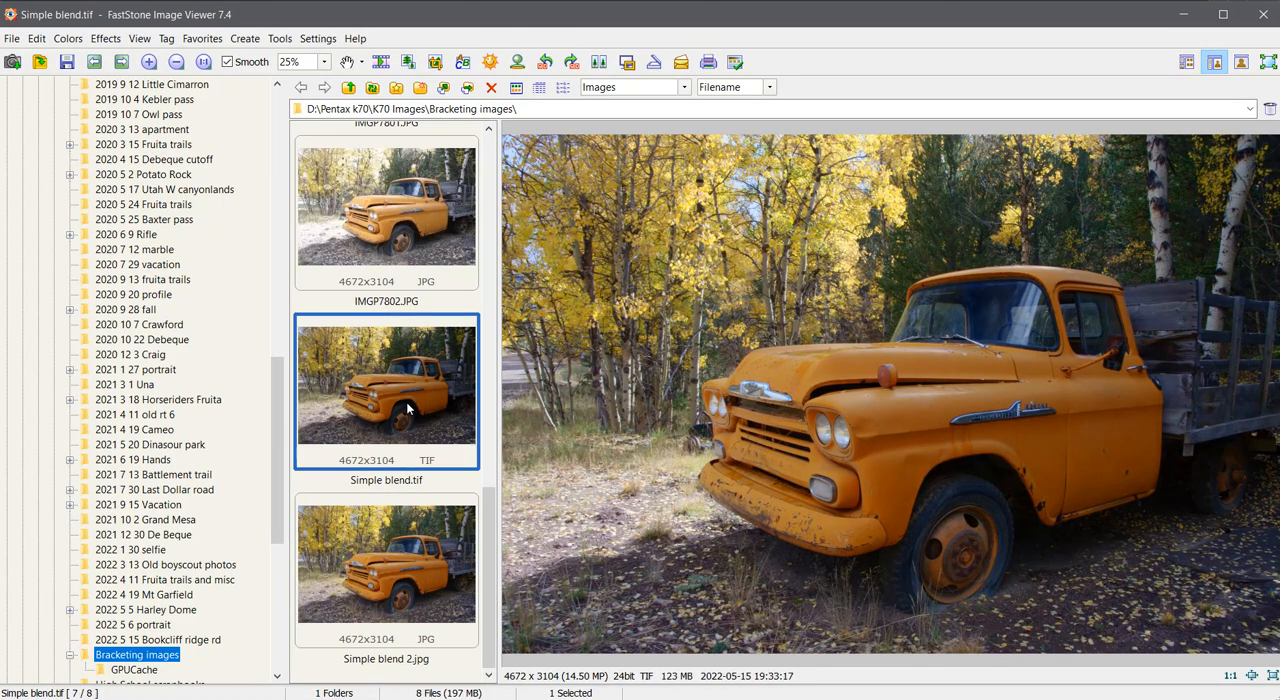
click(386, 565)
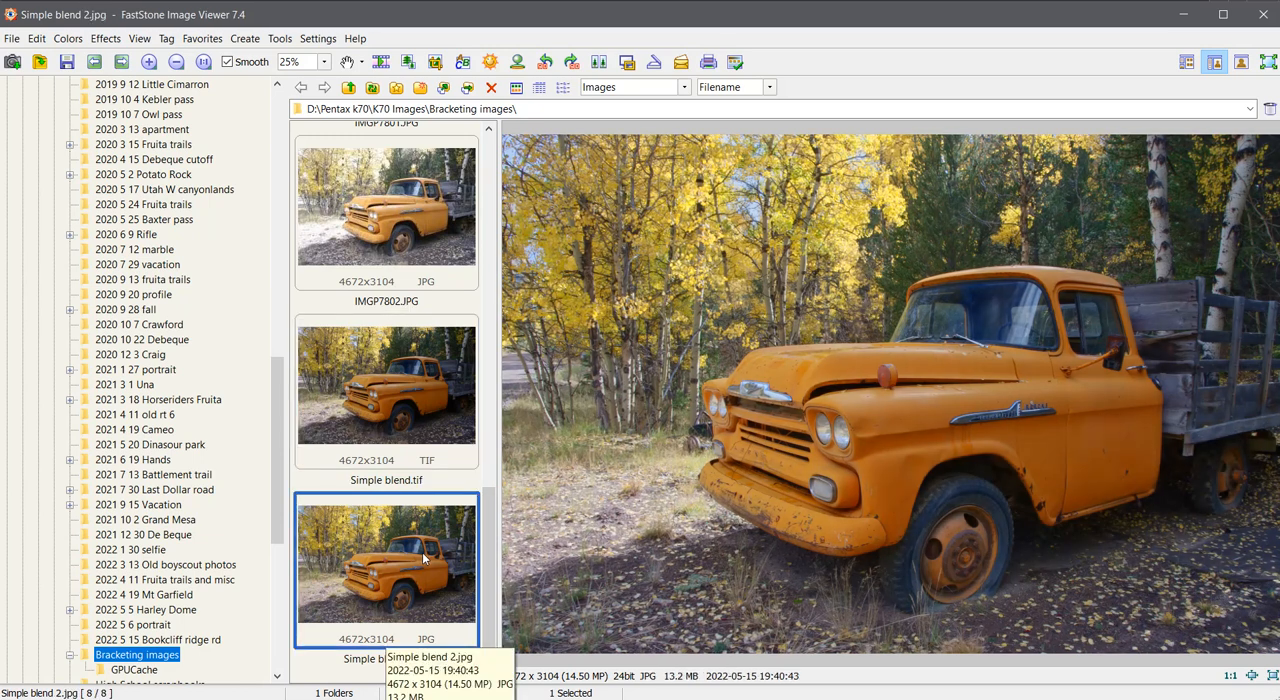
click(387, 385)
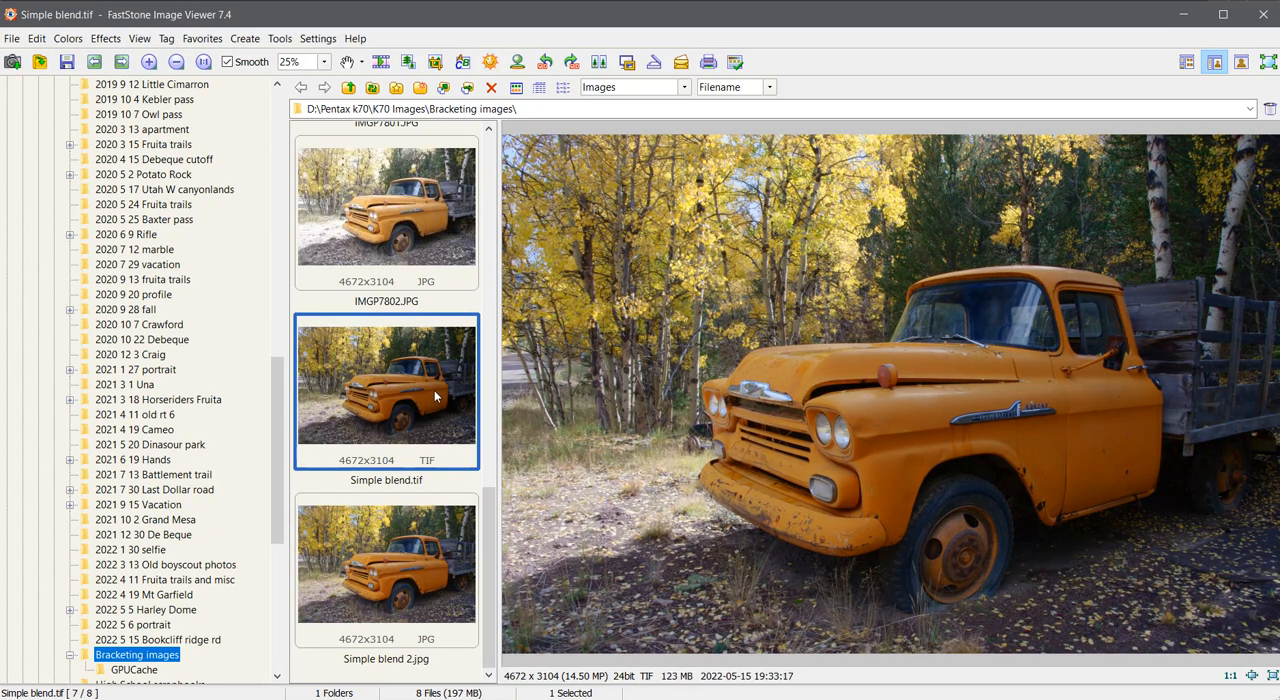
click(386, 560)
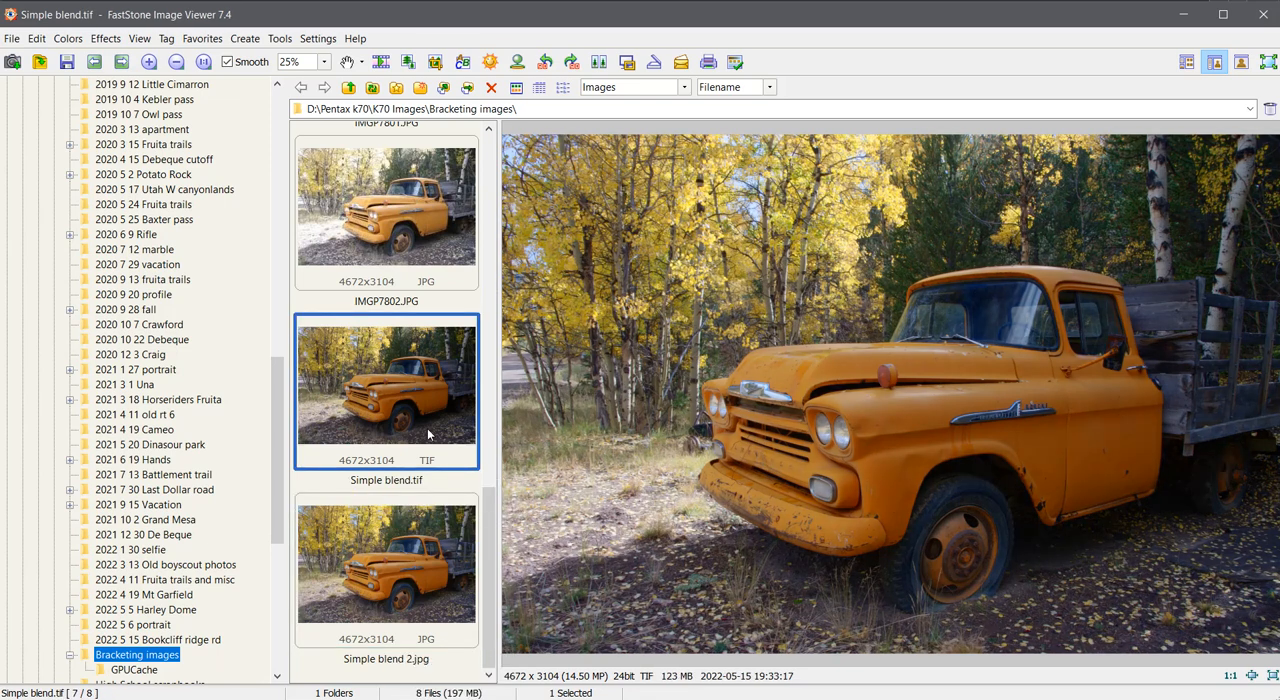
click(386, 568)
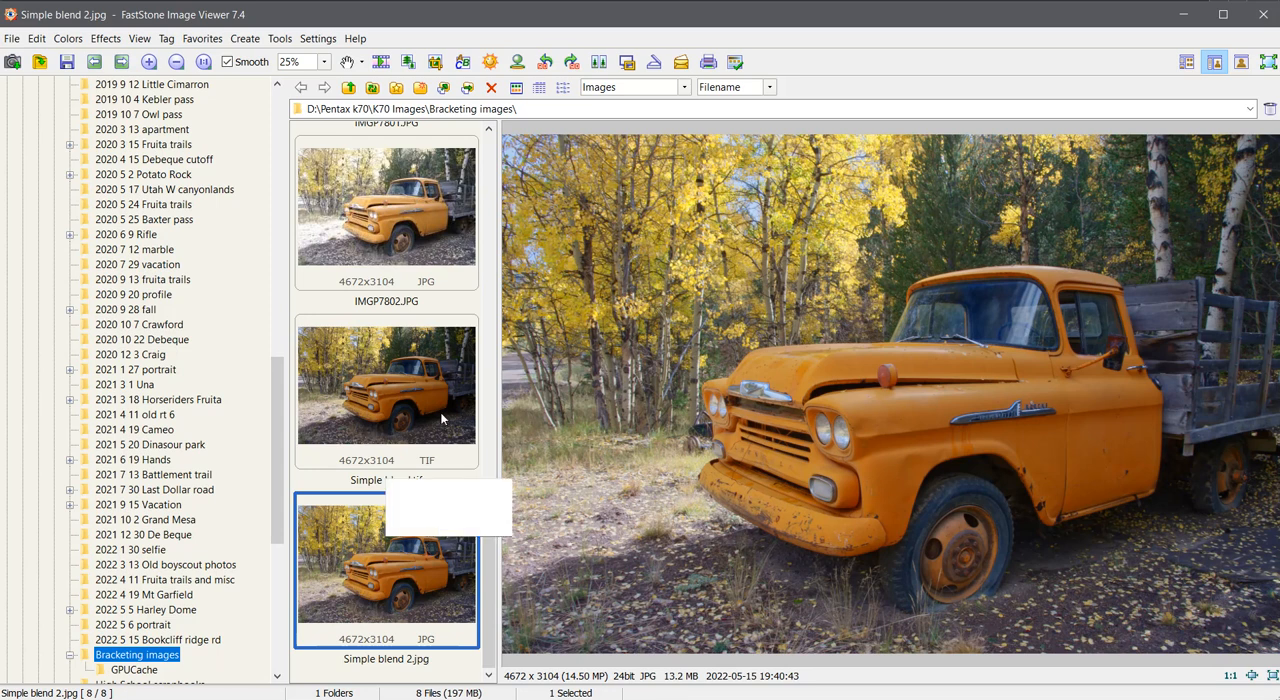
click(386, 385)
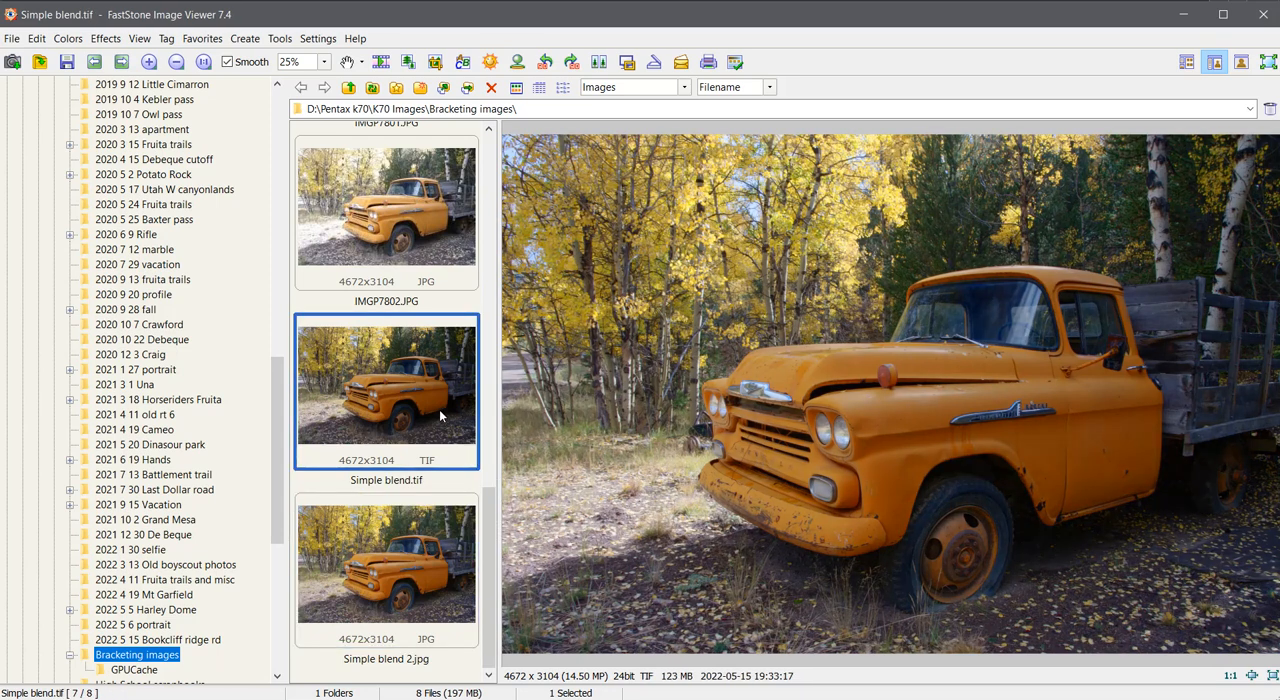
mouse_move(447, 558)
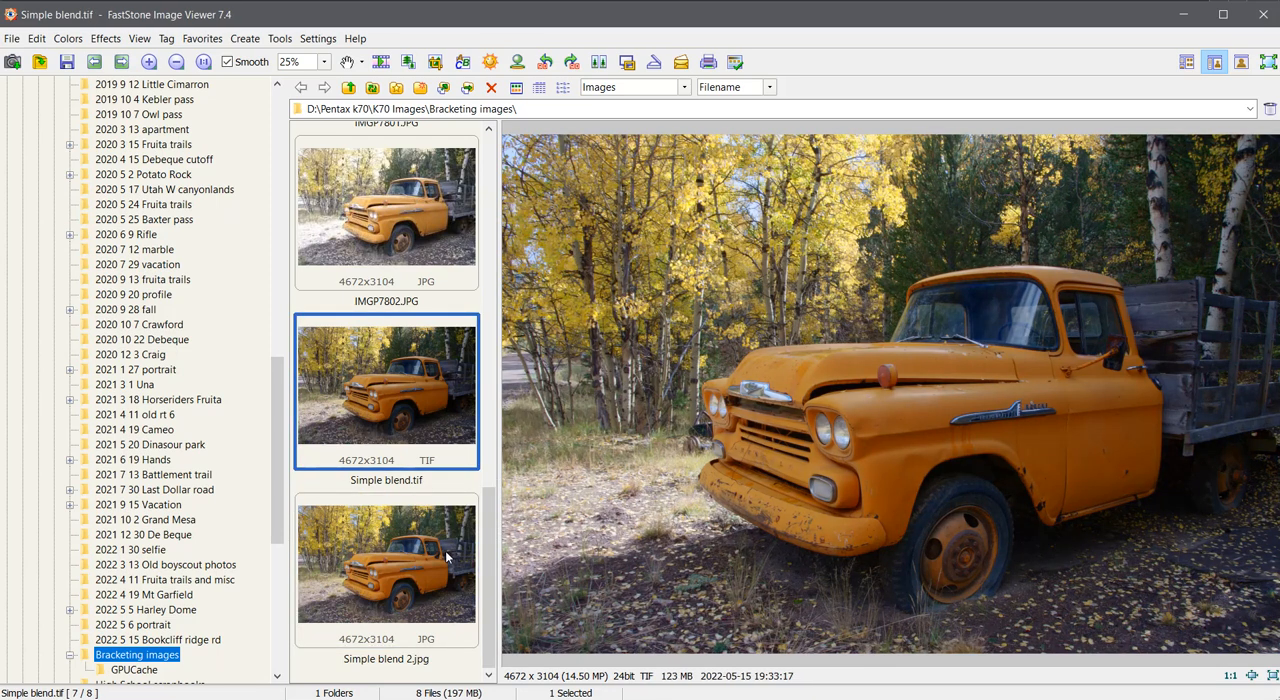
click(386, 560)
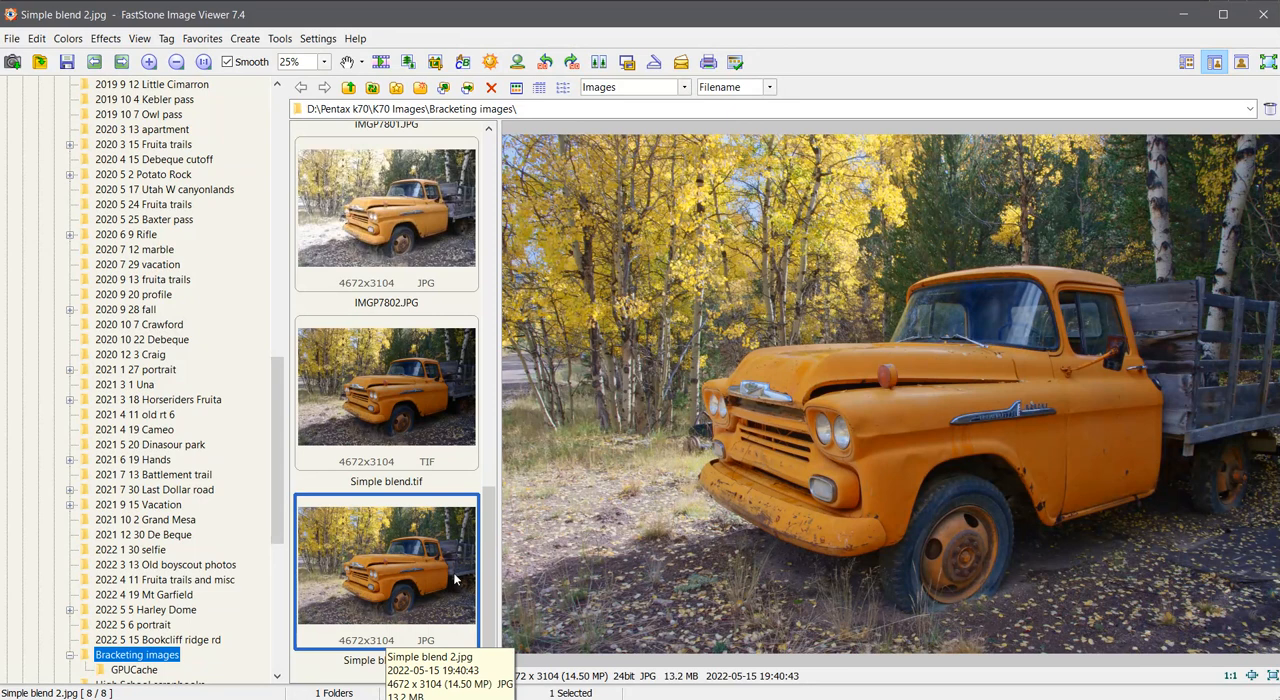
mouse_move(430, 417)
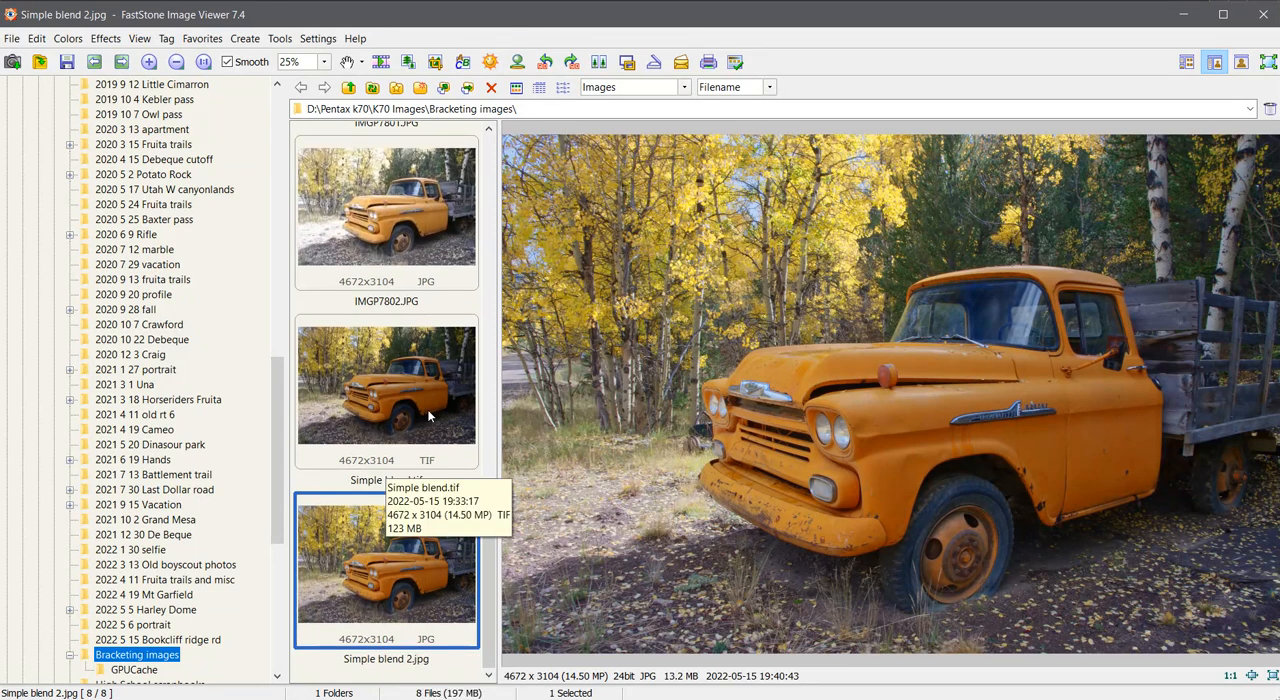
click(386, 385)
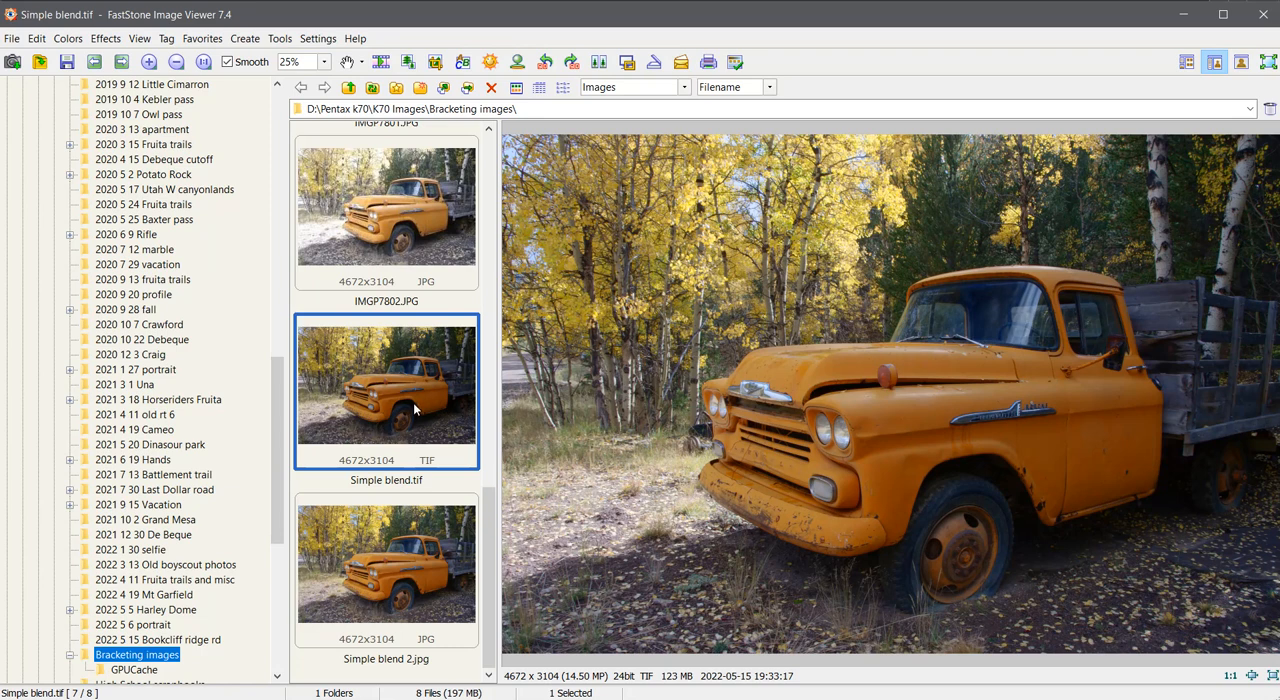
mouse_move(412, 425)
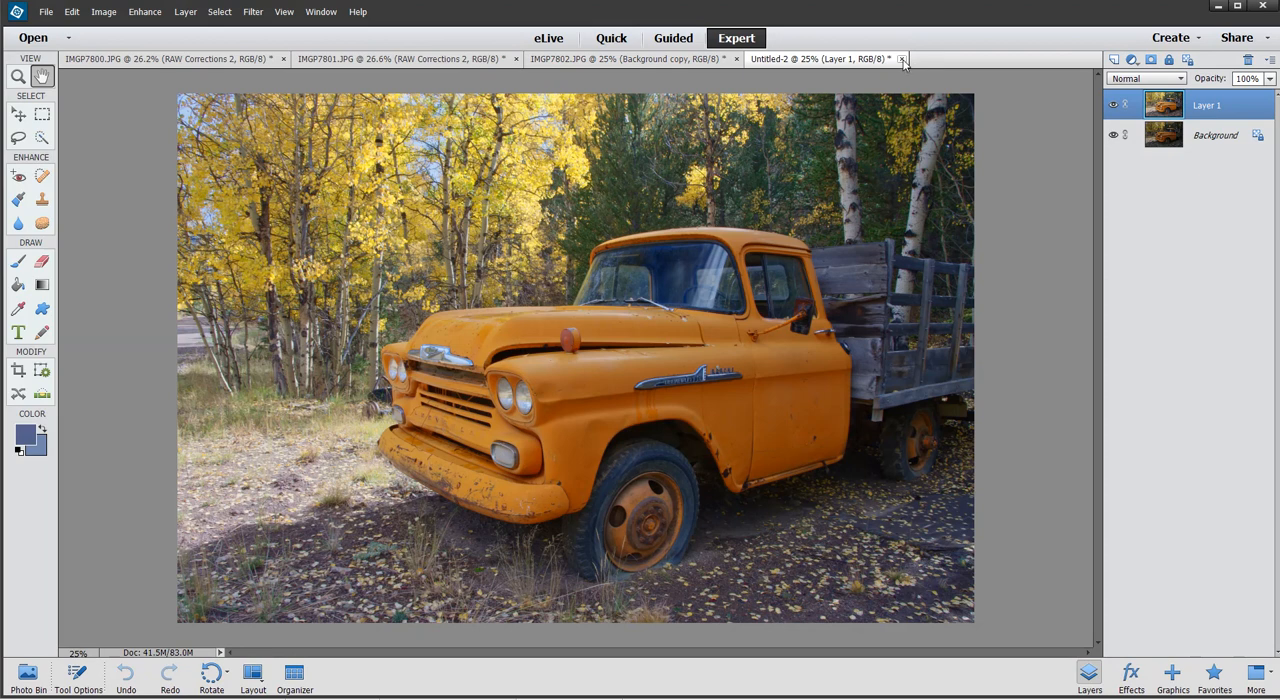
Close Untitled-2, IMGP7802, IMGP7801 and IMGP7800 without saving changes
click(901, 58)
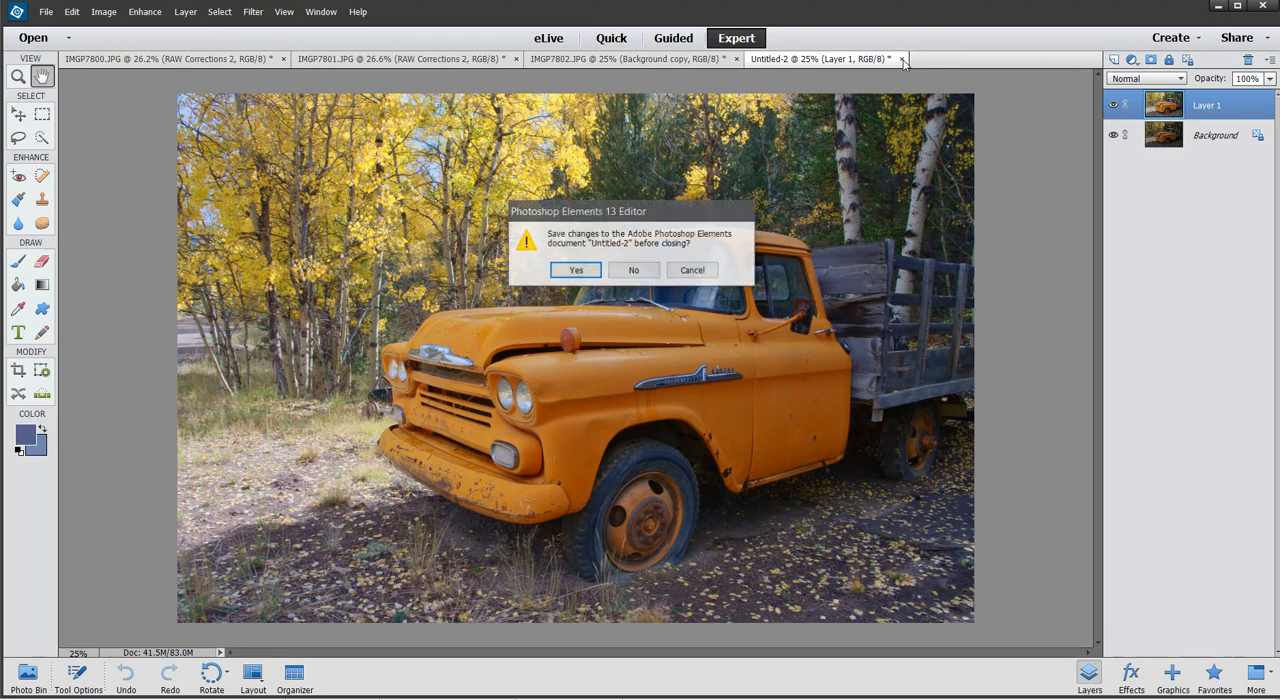
click(633, 270)
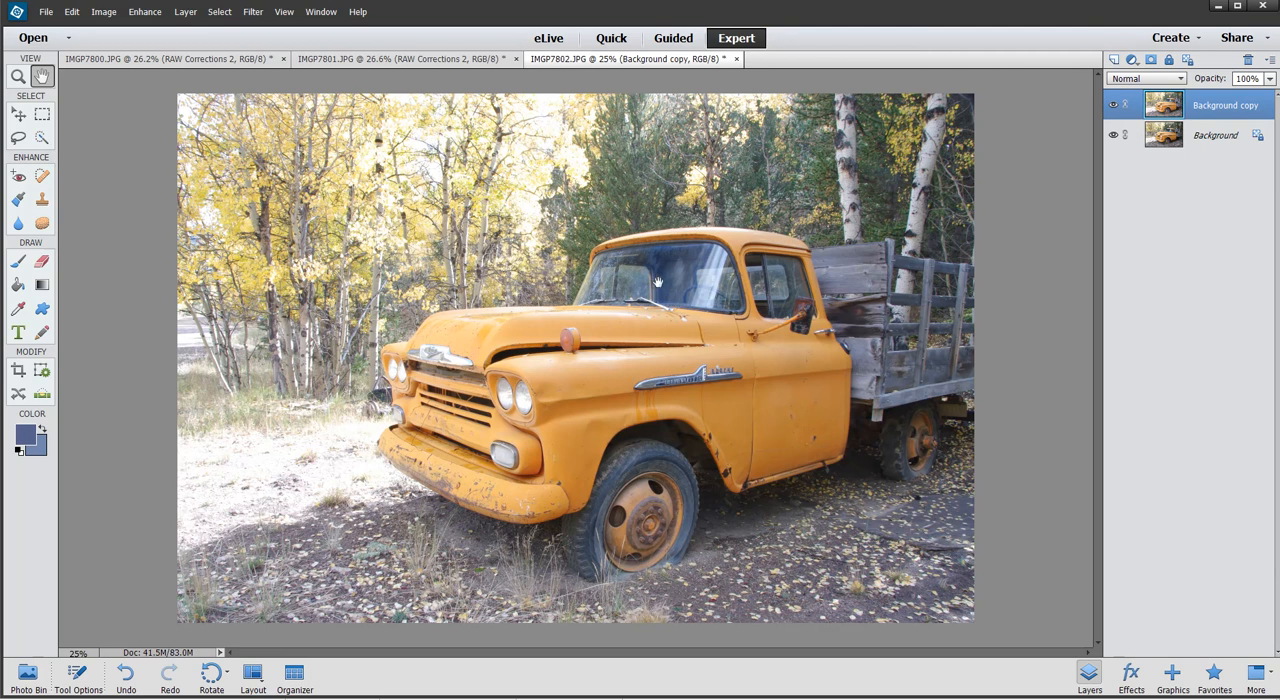
mouse_move(653, 293)
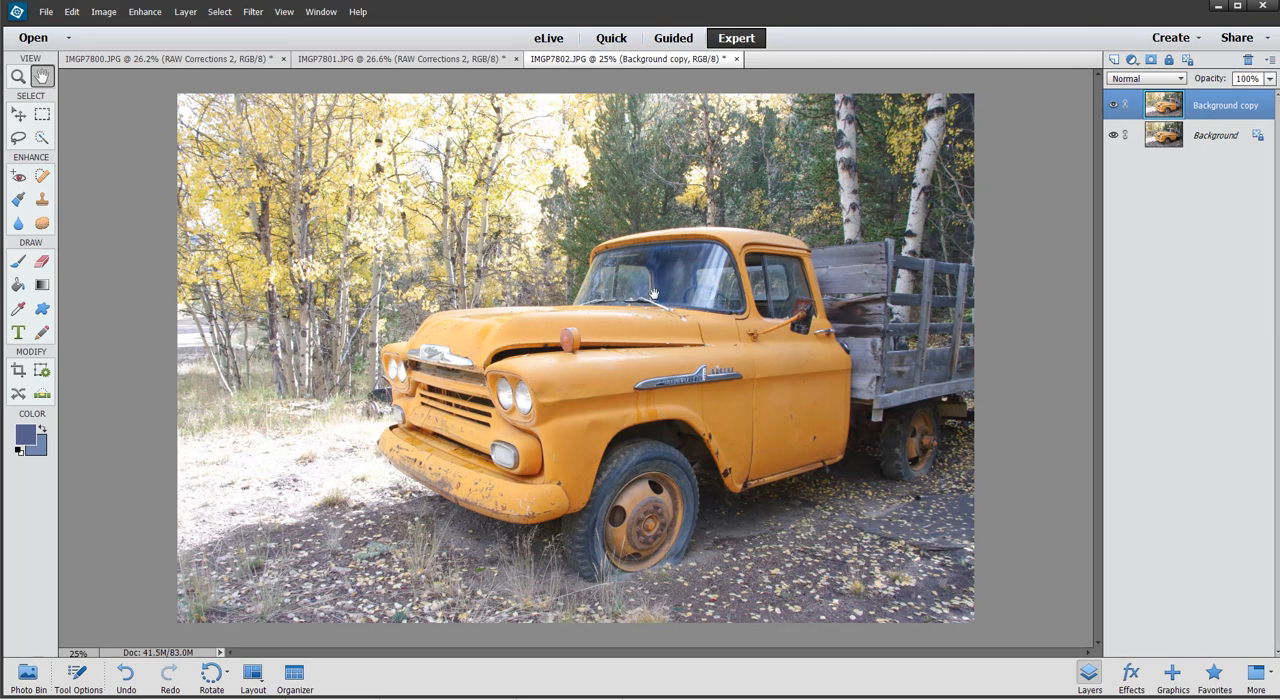
mouse_move(750, 87)
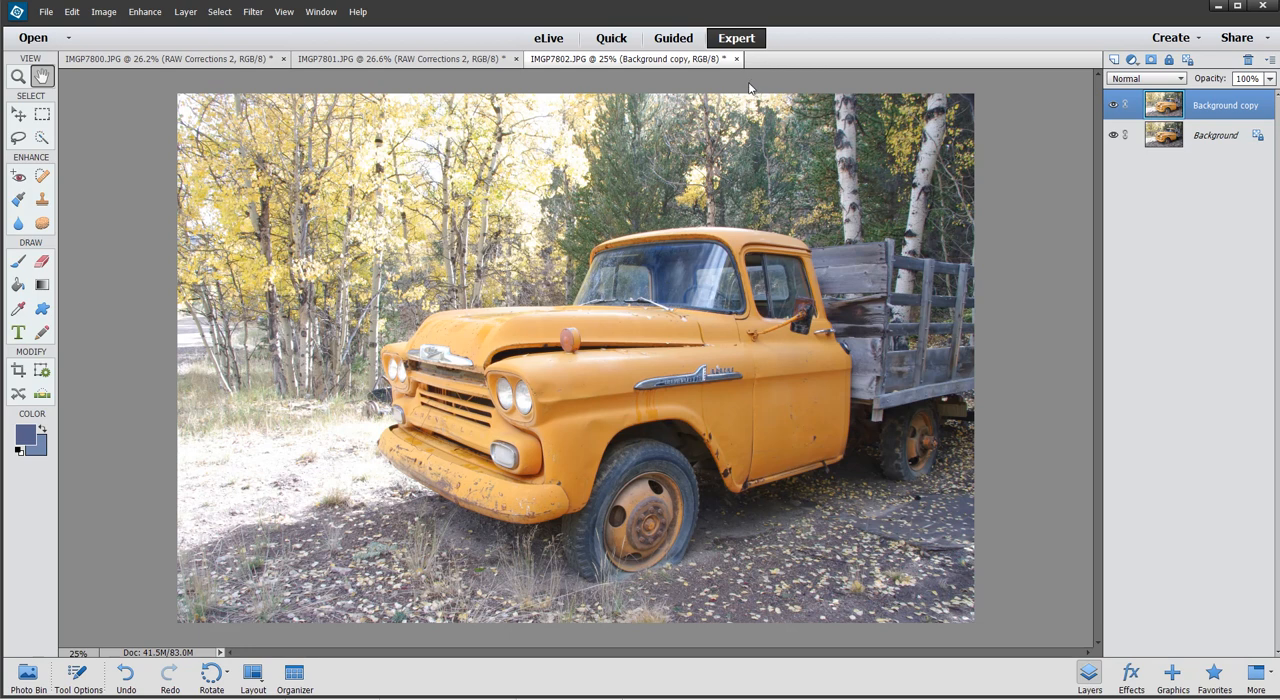
click(737, 58)
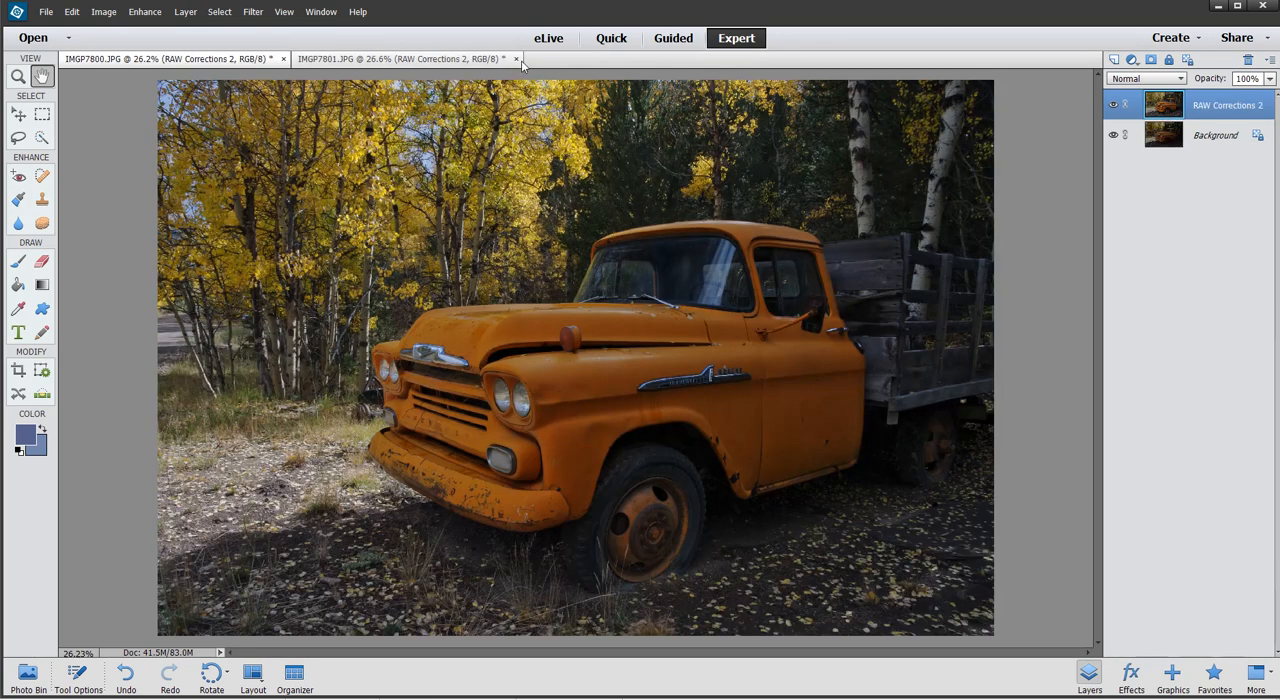
click(516, 58)
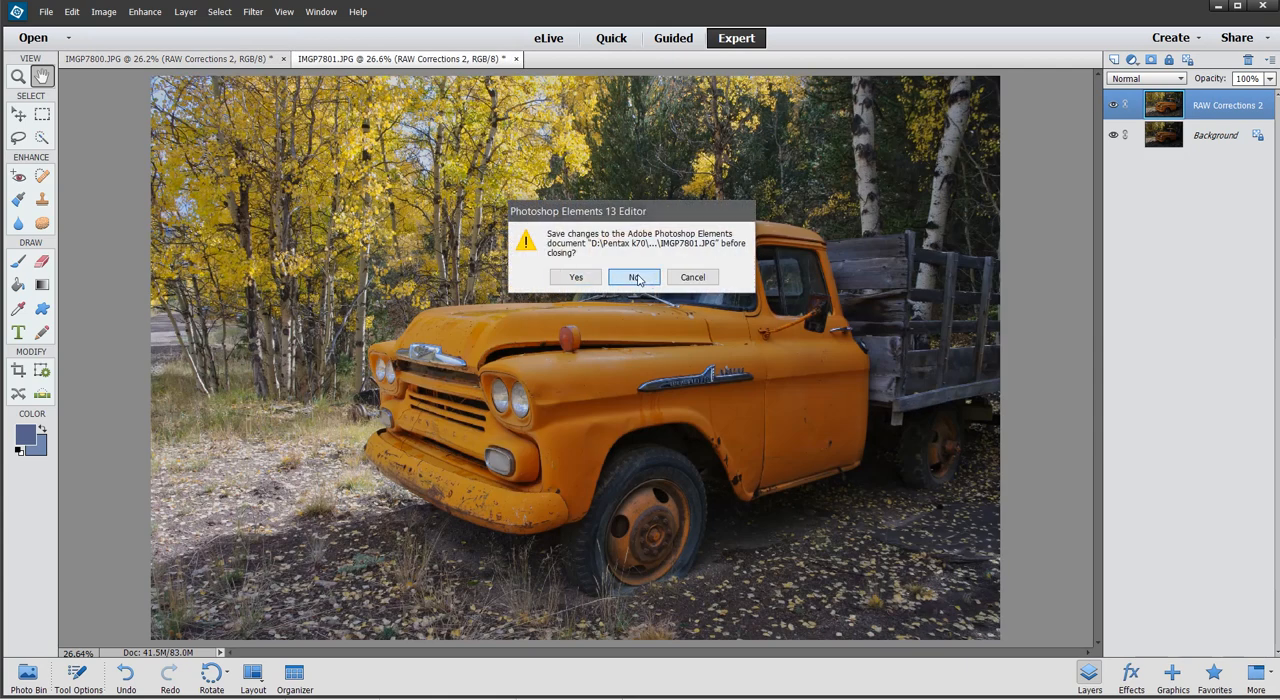
click(633, 277)
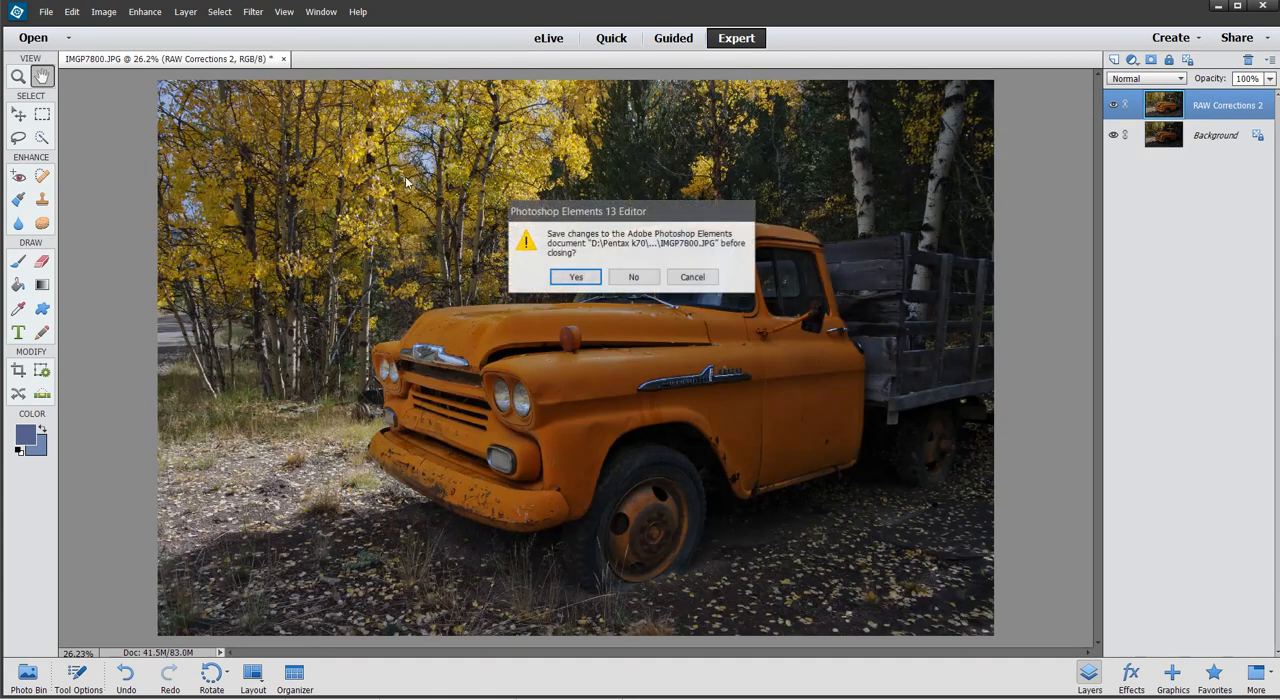
click(633, 277)
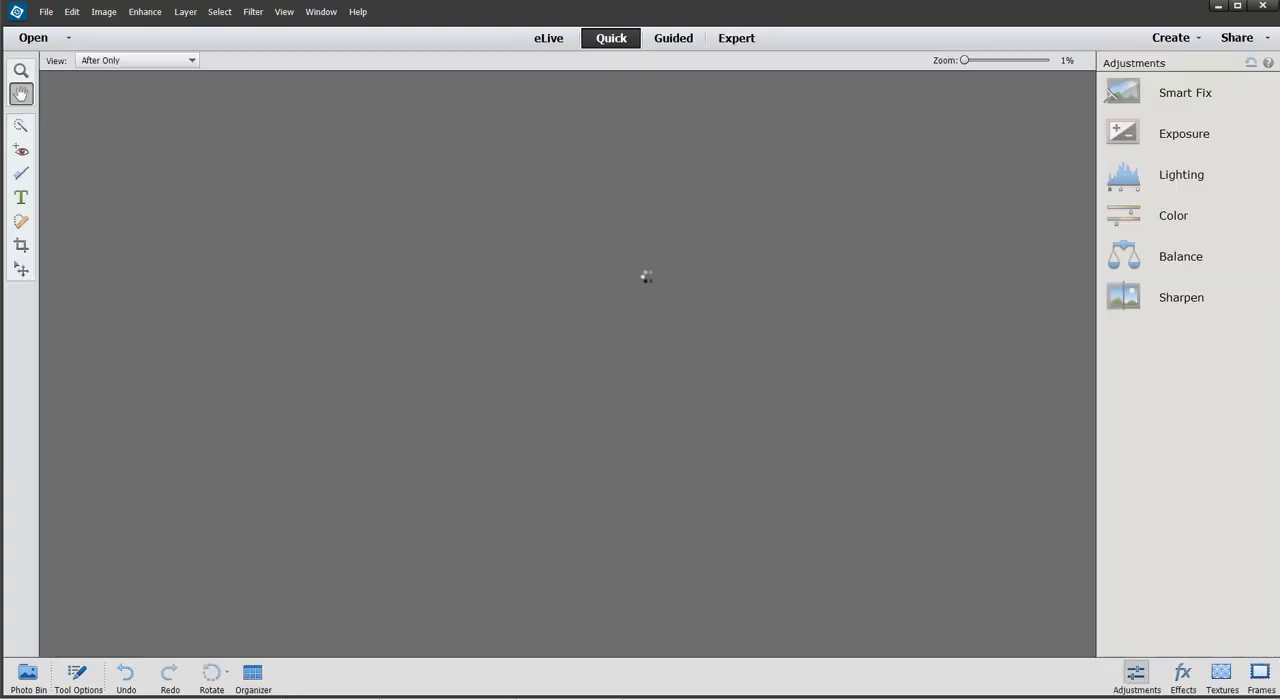
Switch Simple blend.tif to Expert mode and toggle Layer 1 off and back on
click(736, 38)
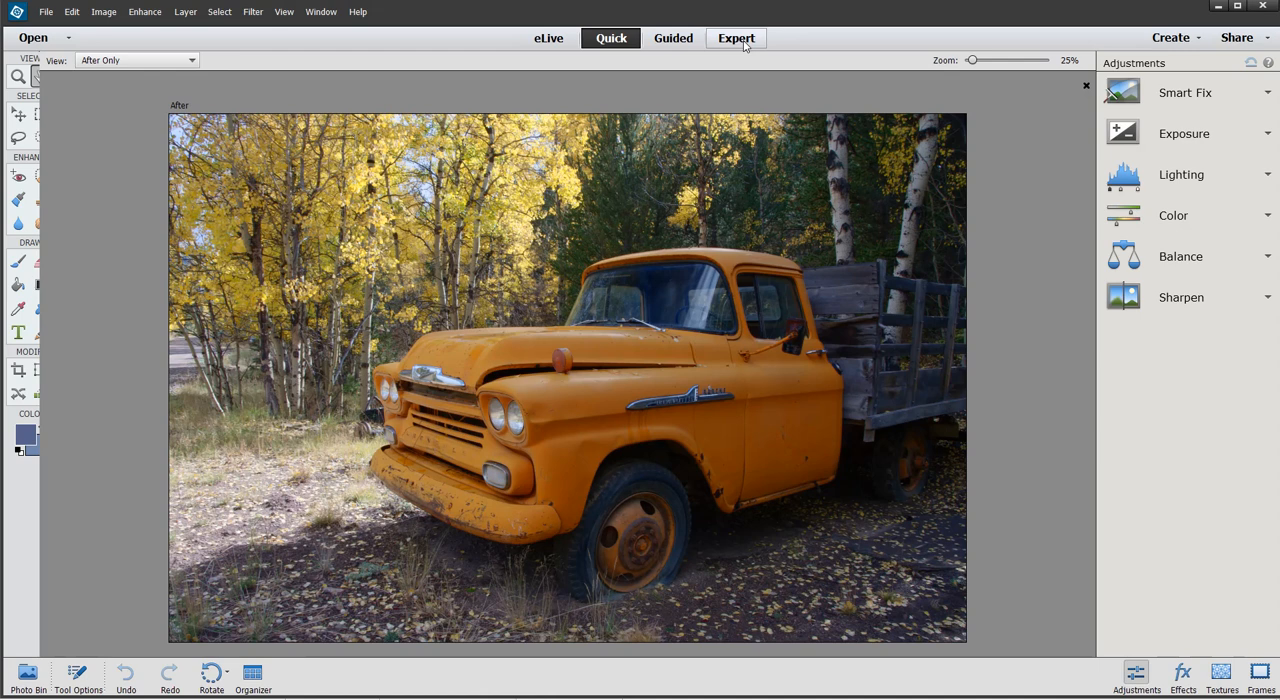
click(736, 38)
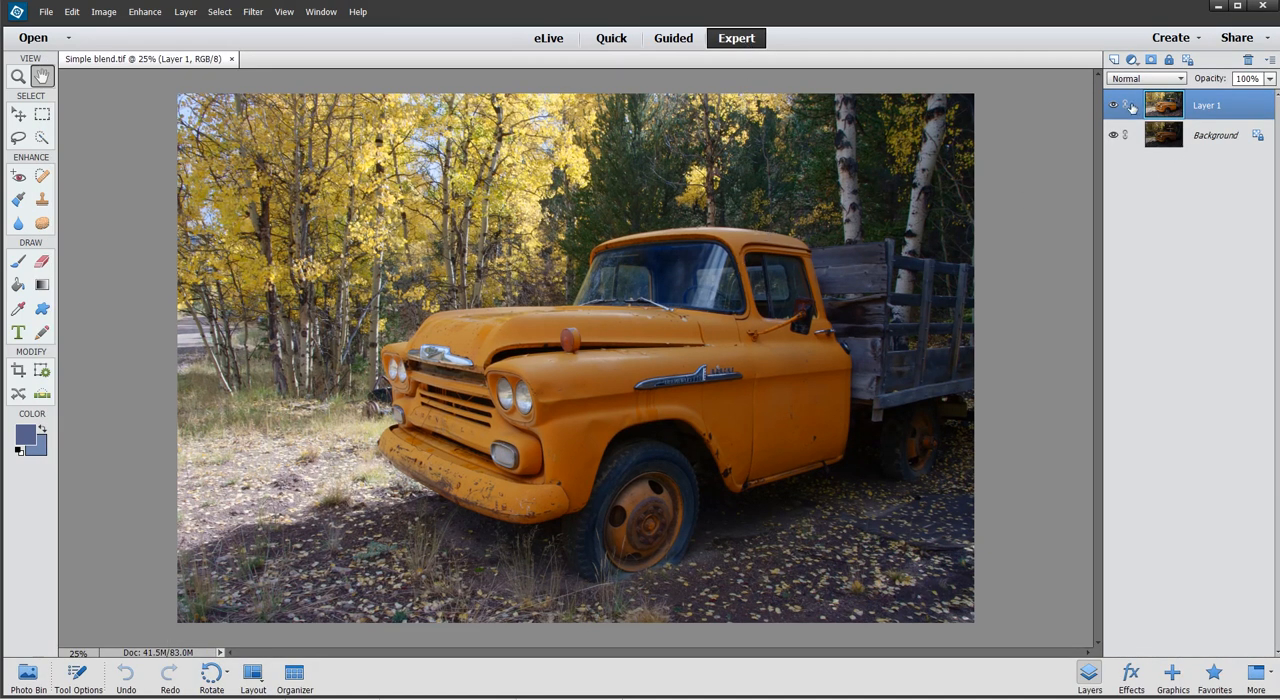
click(1113, 105)
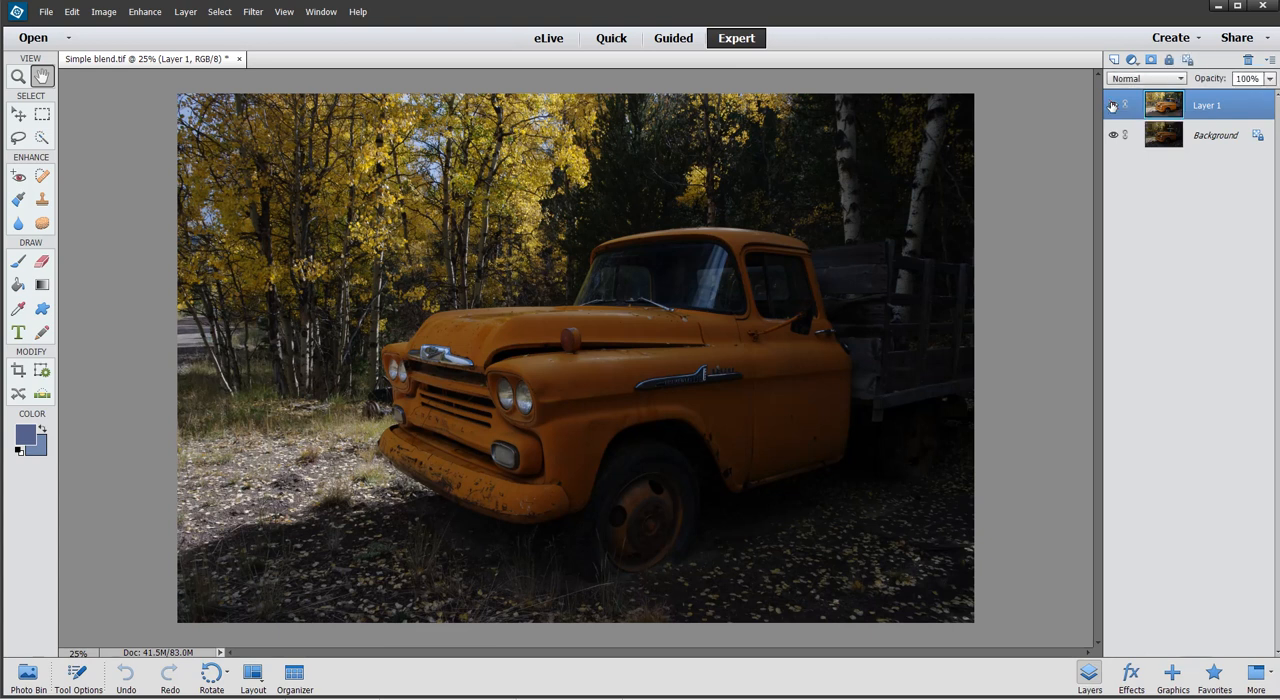
click(1112, 105)
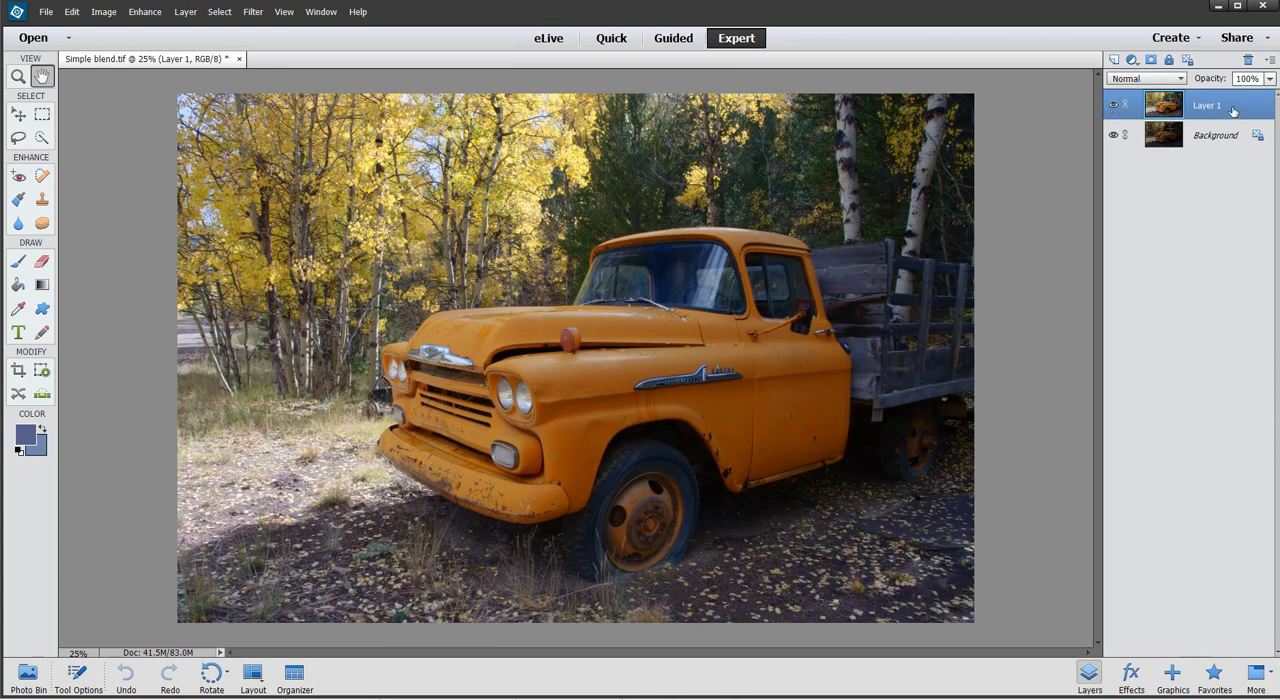
Duplicate Layer 1 and set the copy's blend mode to Multiply
right_click(1205, 104)
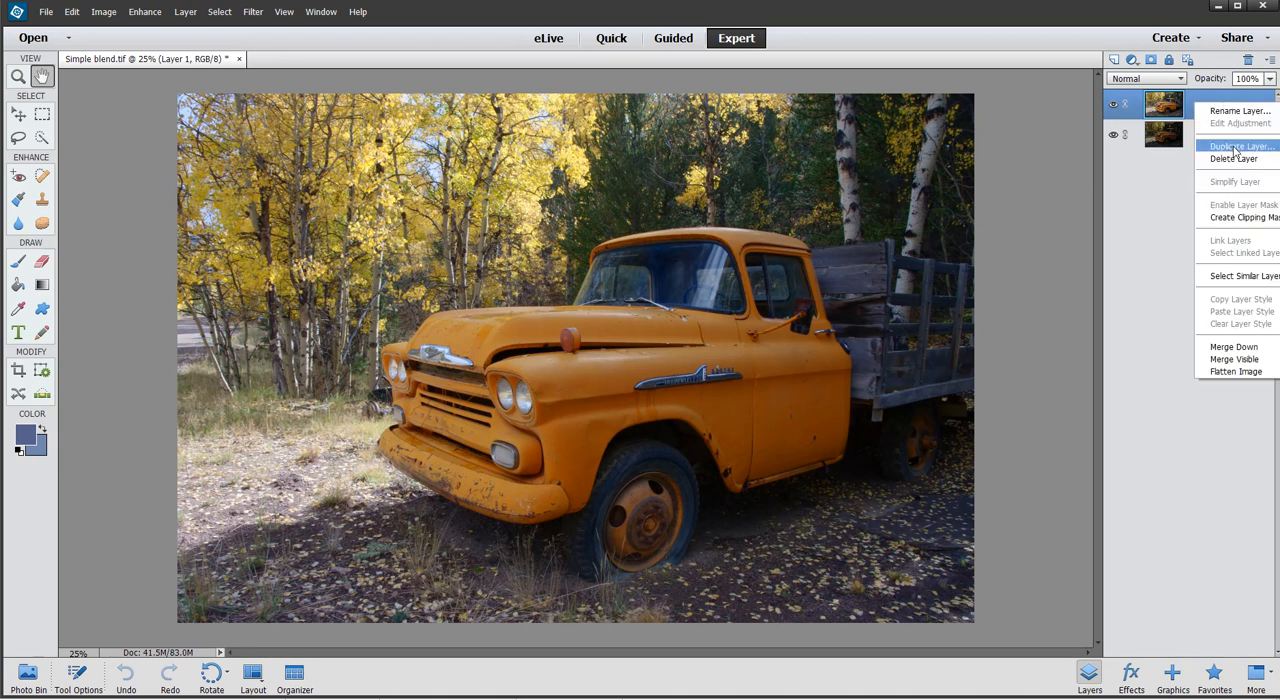
click(1240, 146)
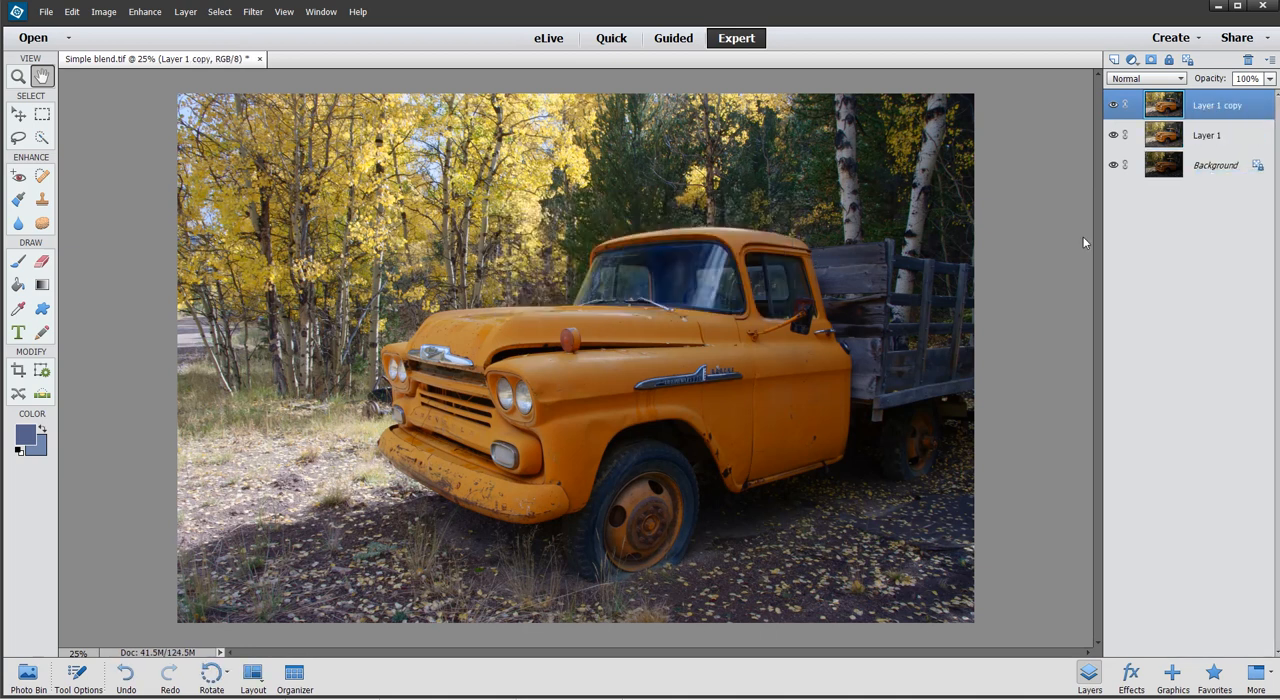
click(1178, 78)
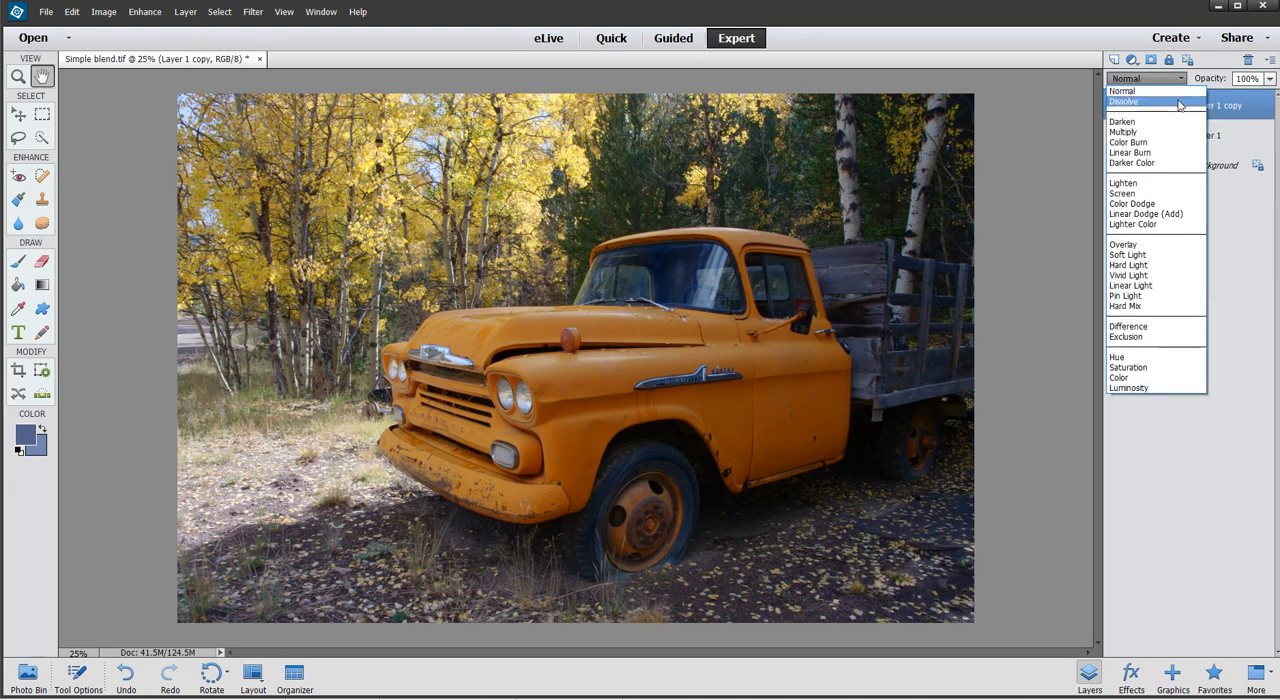
click(1123, 131)
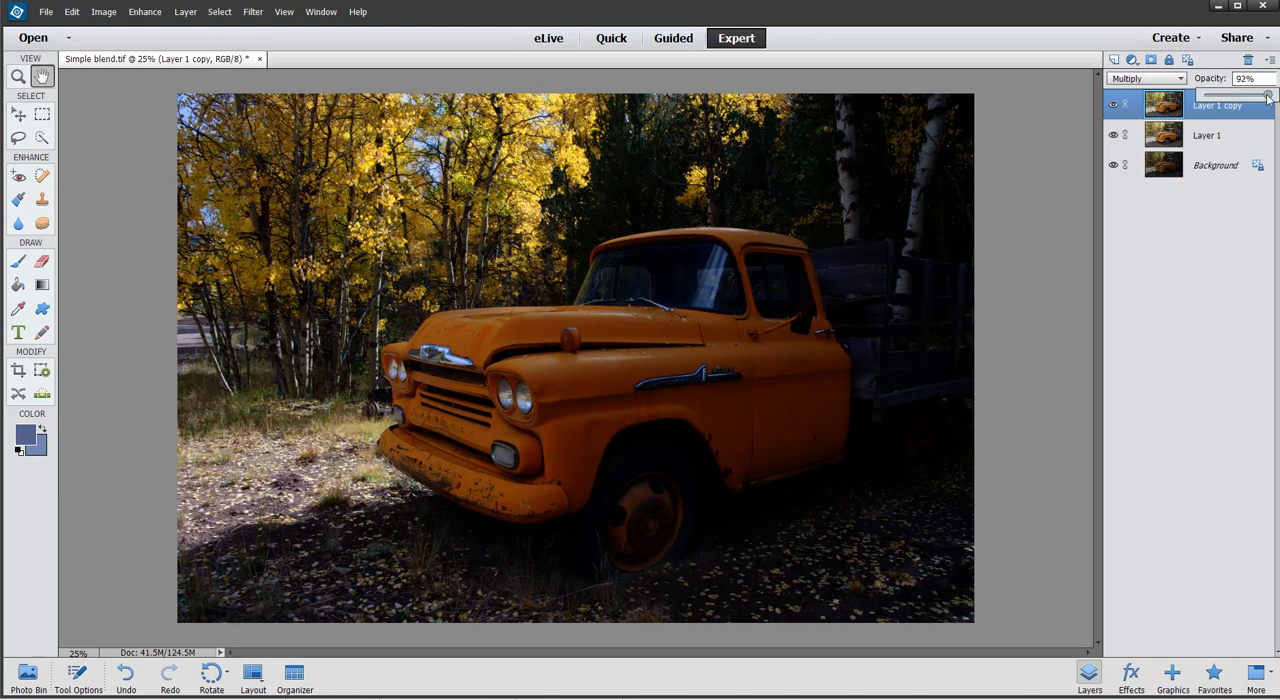
Set the Multiply copy's opacity to 25%
drag(1268, 93, 1200, 93)
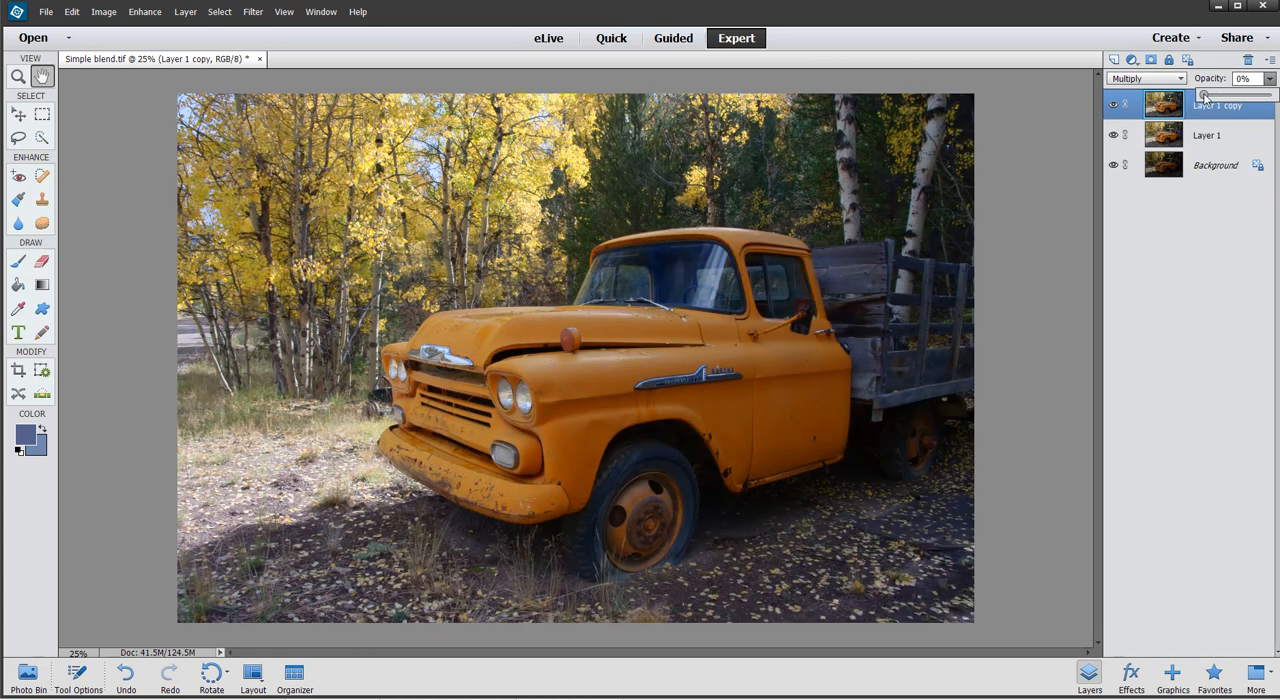
drag(1205, 94, 1223, 94)
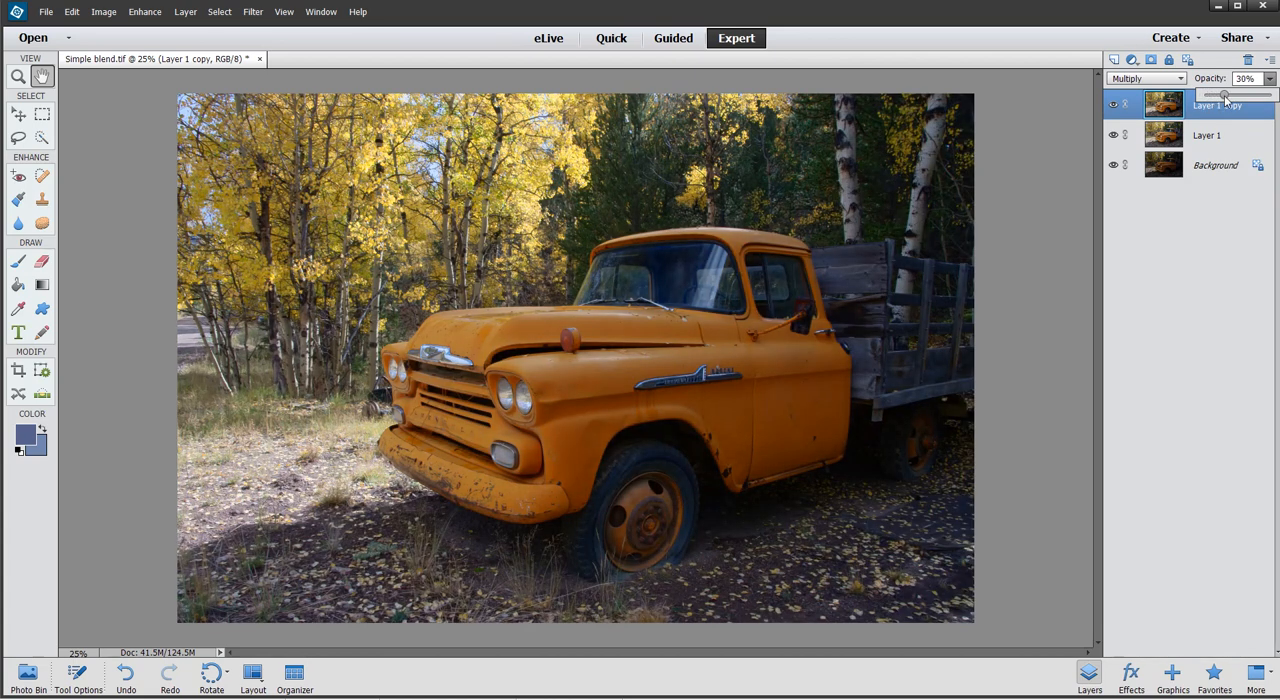
drag(1224, 94, 1220, 94)
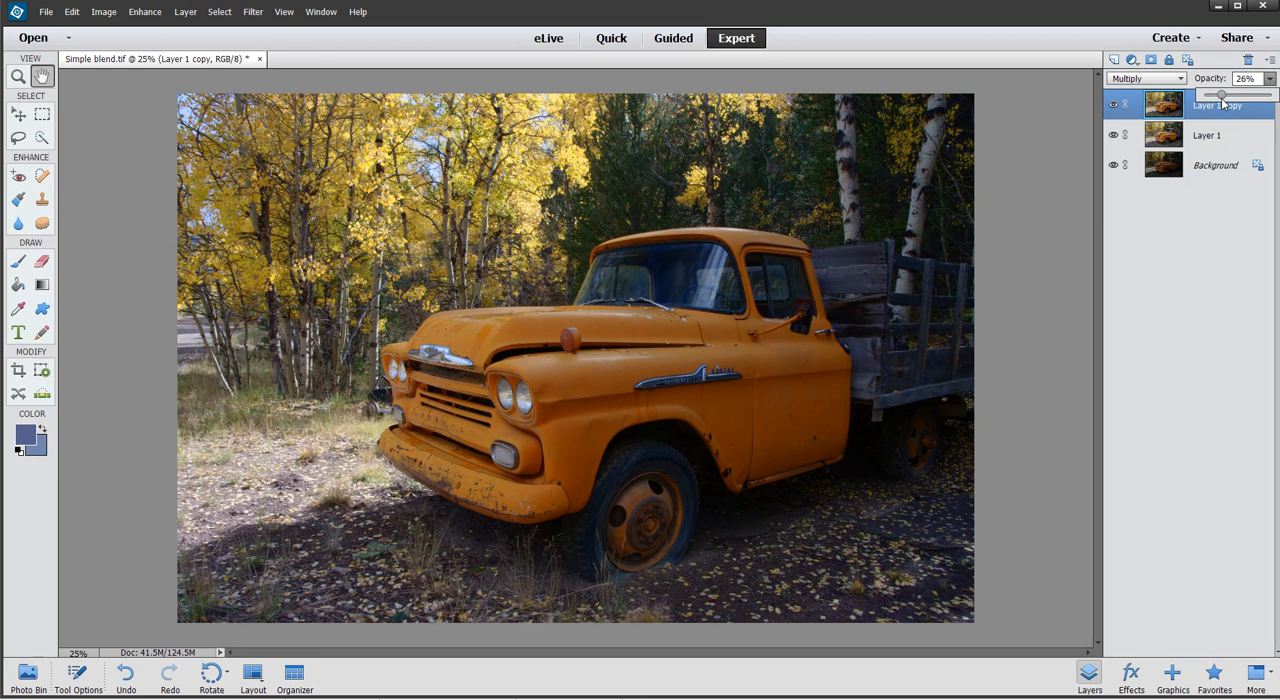
drag(1220, 95, 1222, 95)
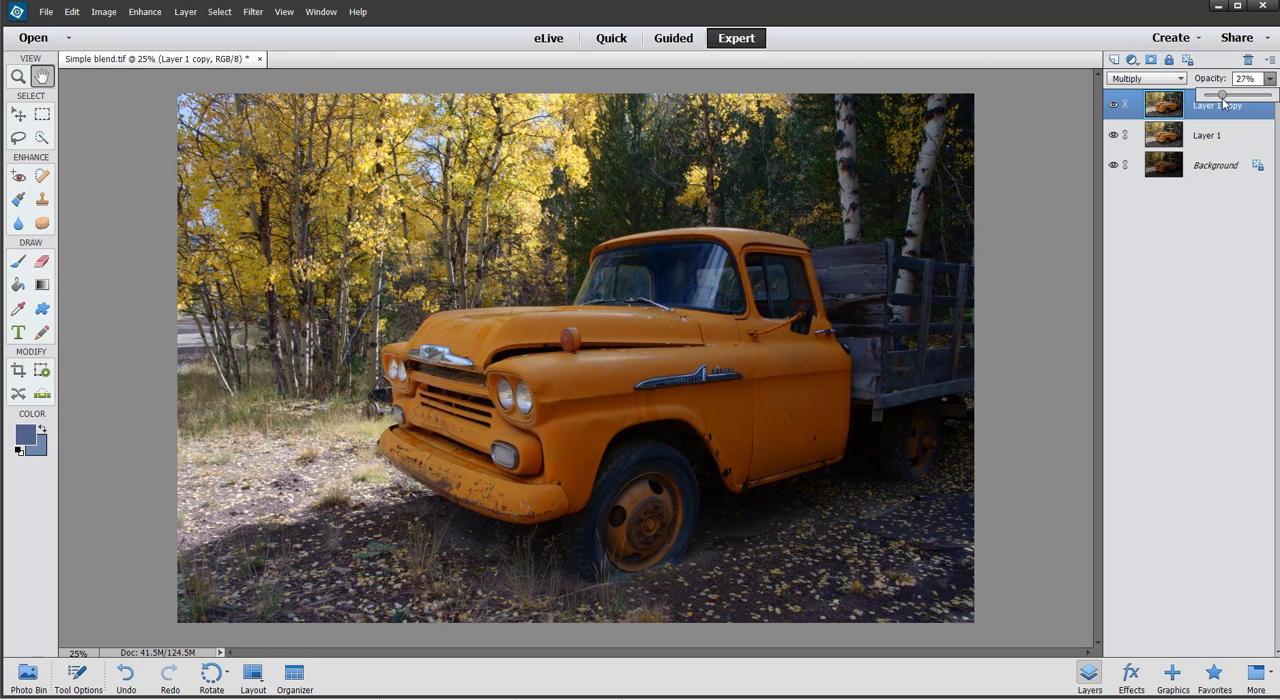
drag(1223, 94, 1216, 94)
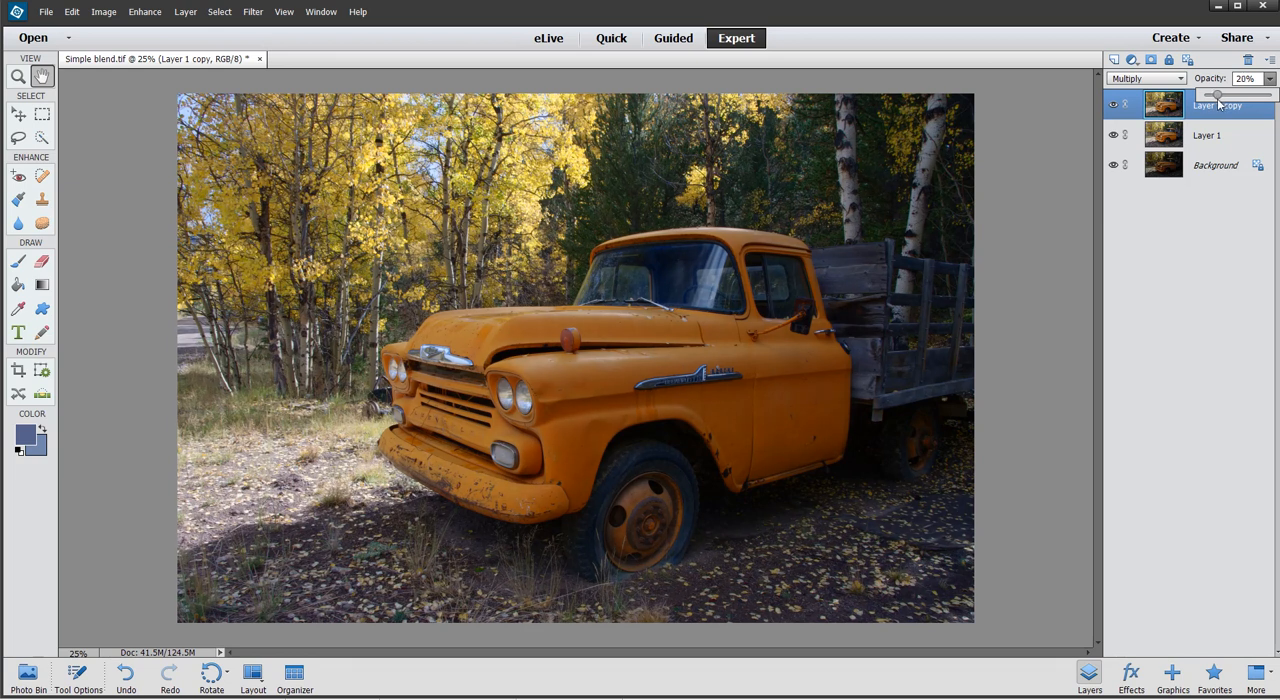
drag(1215, 94, 1221, 94)
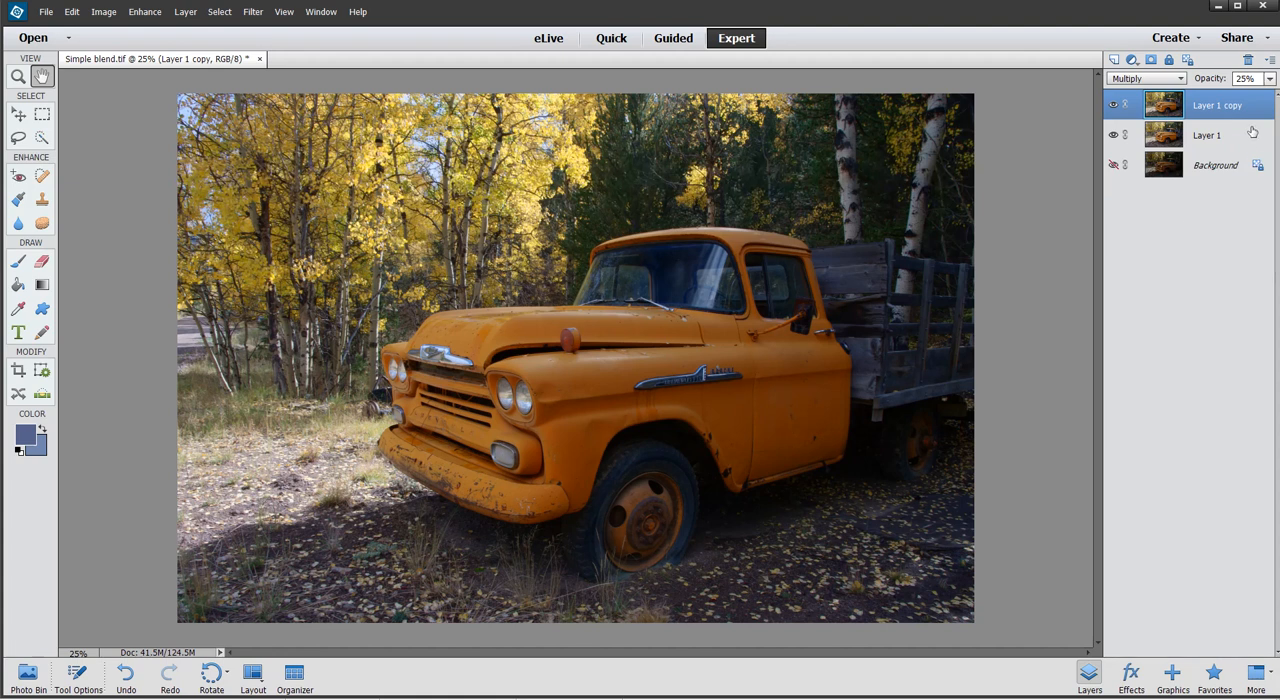
Merge the visible layers into Layer 1, then duplicate it as Layer 1 copy
right_click(1206, 134)
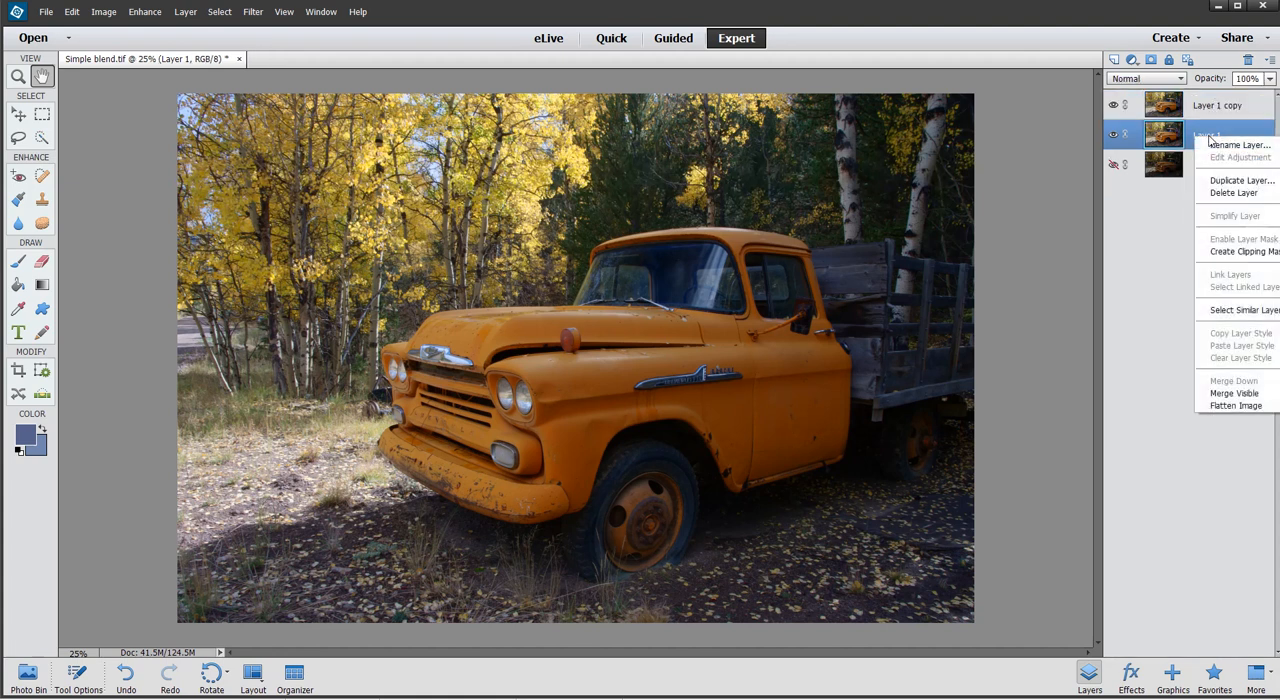
mouse_move(1235, 393)
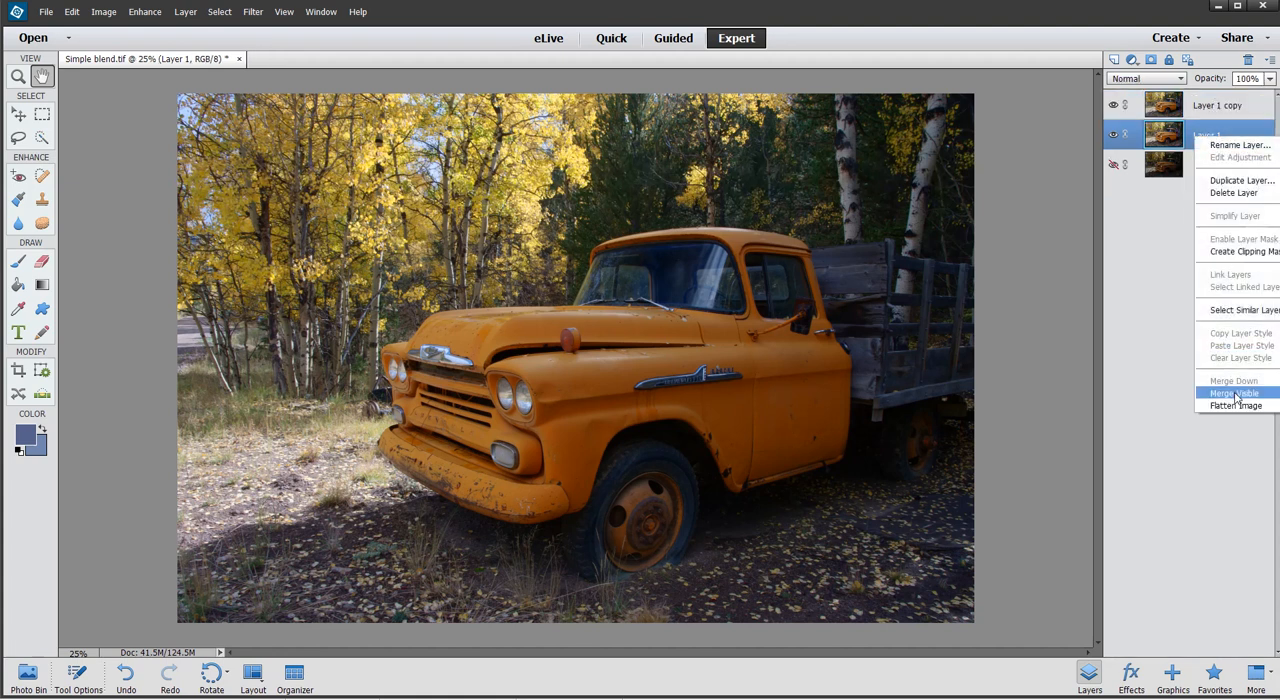
click(1233, 392)
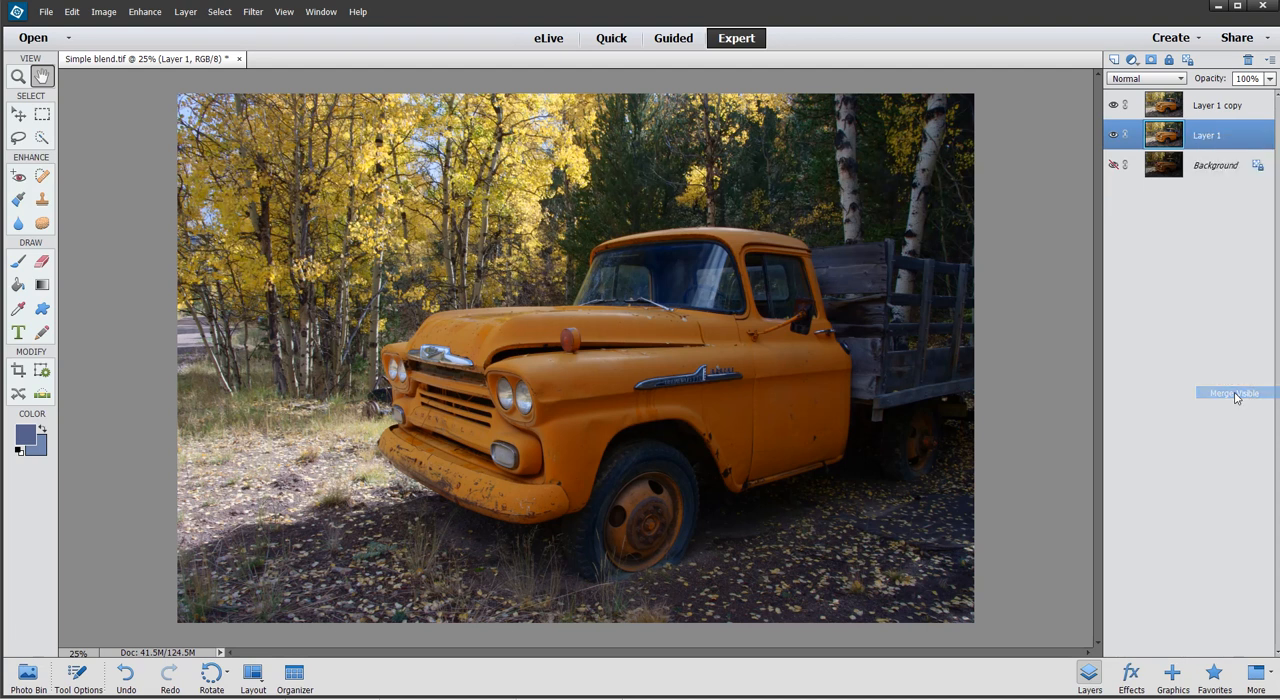
click(1234, 392)
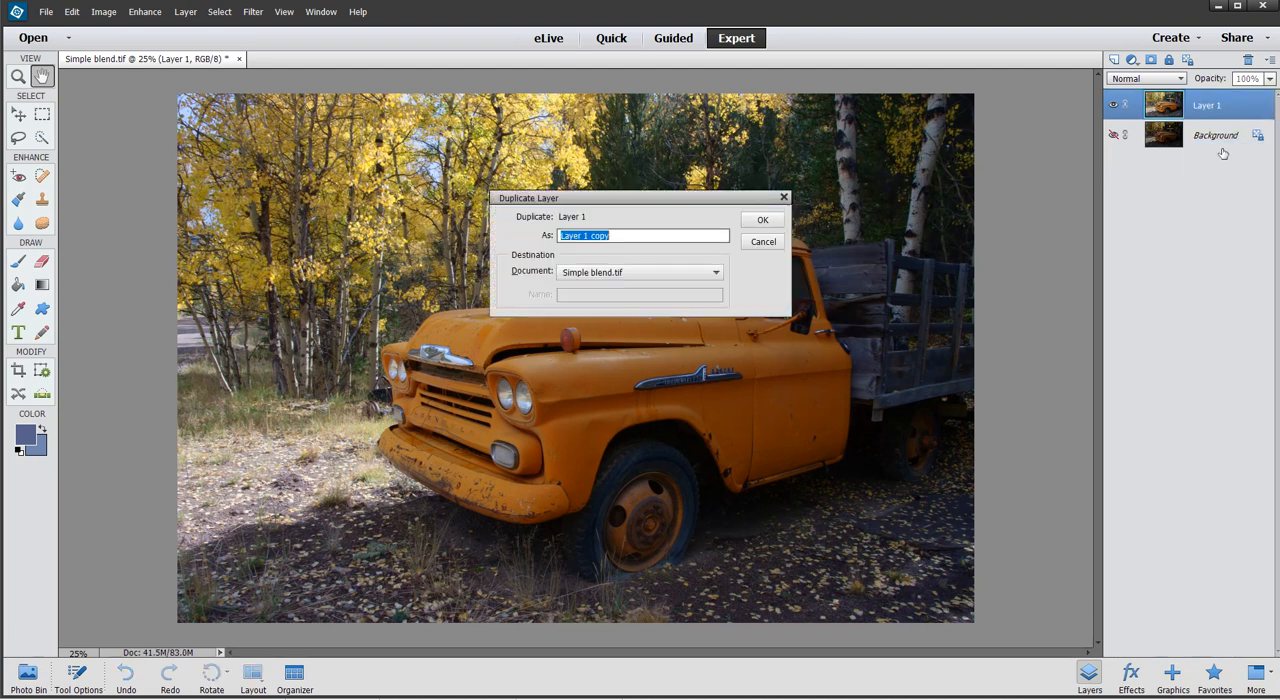
click(762, 219)
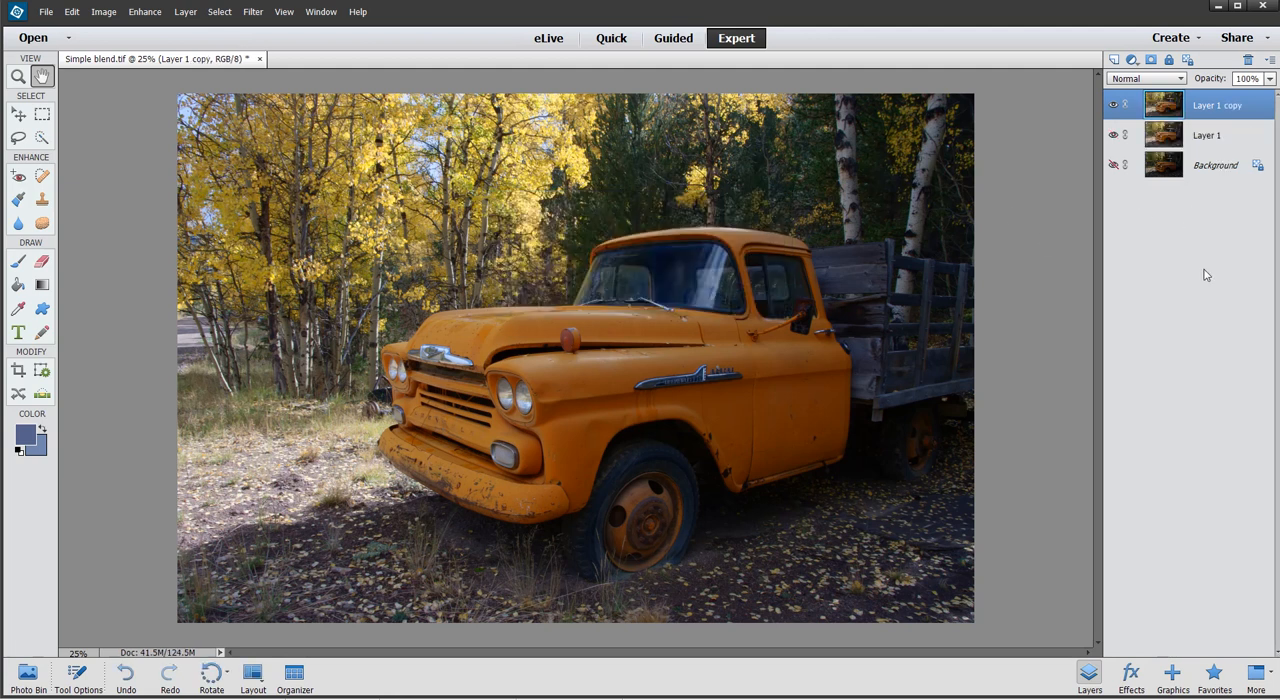
click(253, 11)
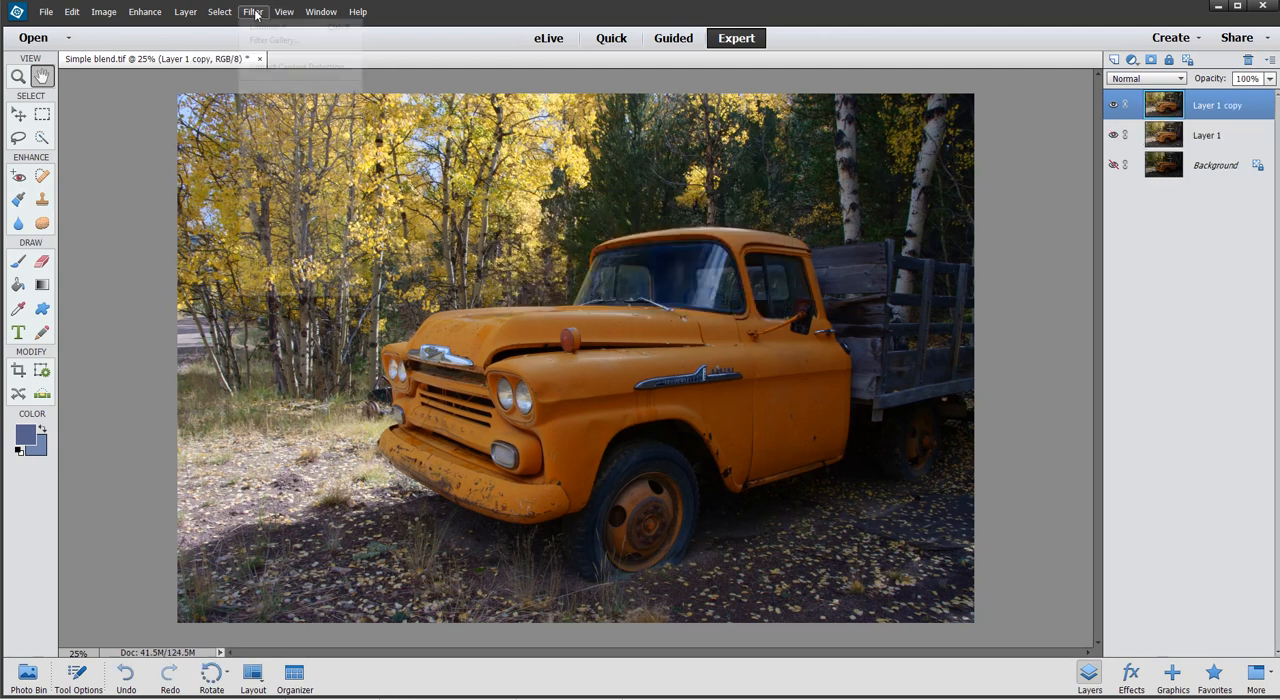
Run the Skylum Software Luminar 4 filter on the Layer 1 copy
click(252, 11)
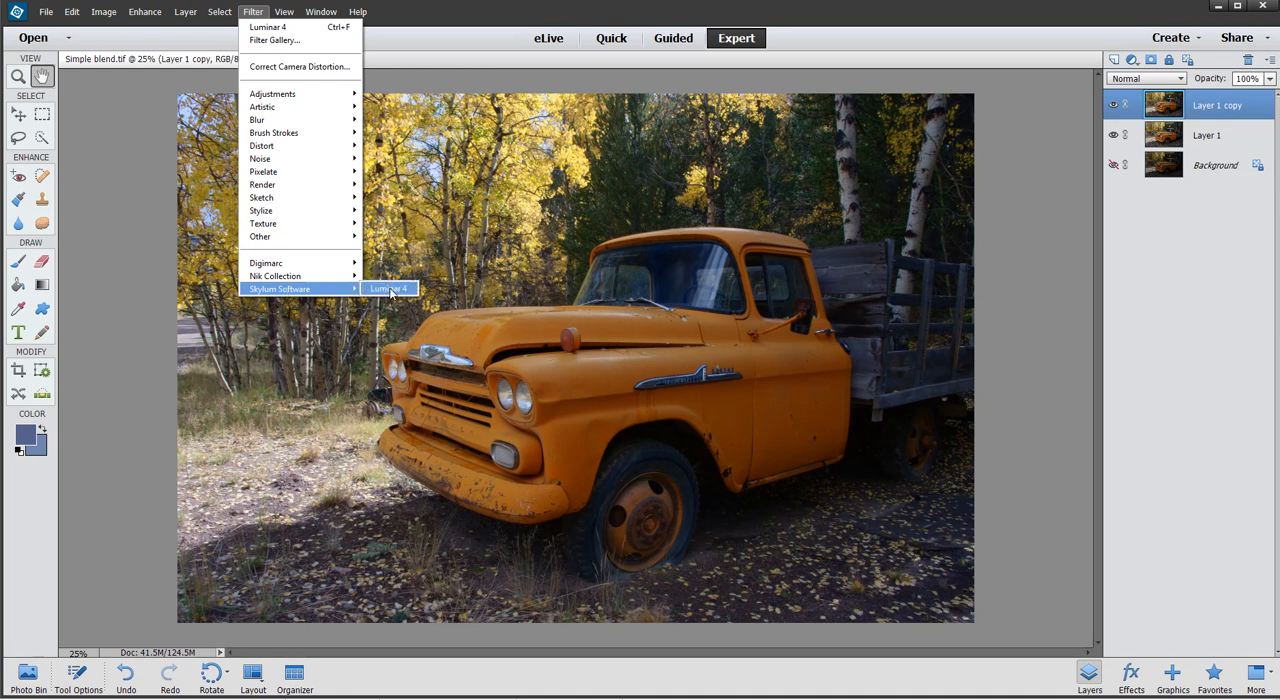
click(388, 288)
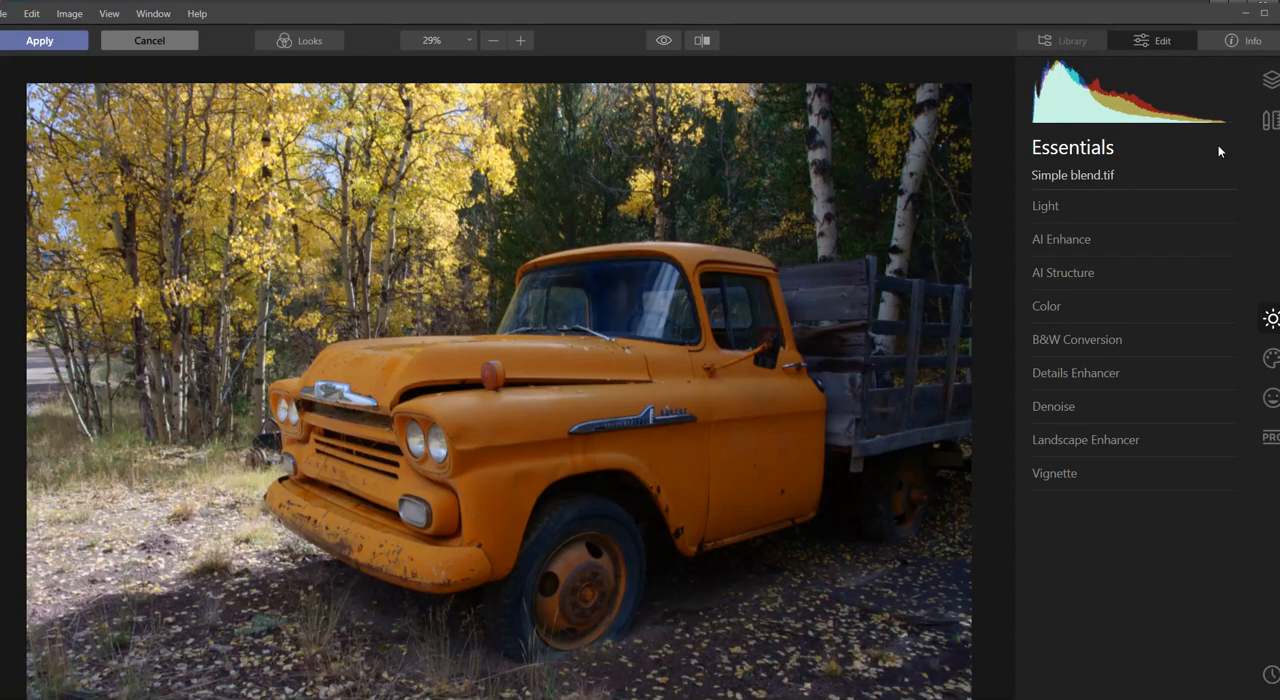
In Essentials Light, set Exposure 0.42, Highlights -49 and Shadows 66
click(1045, 205)
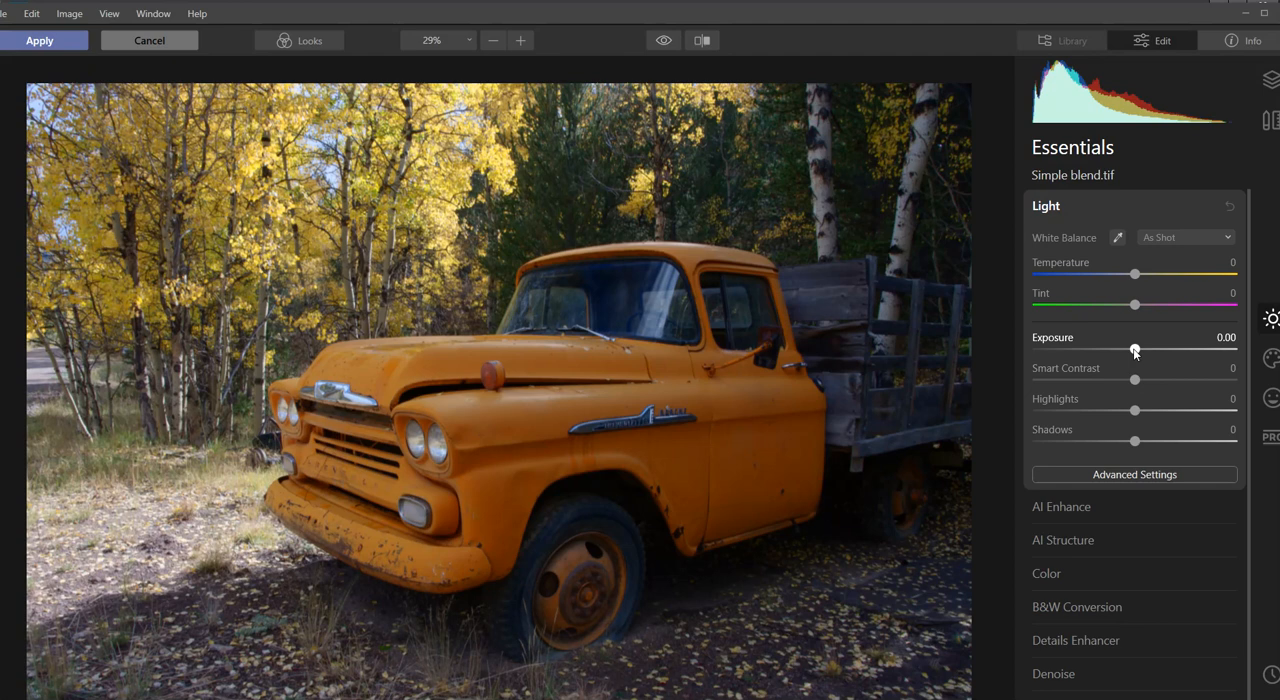
drag(1134, 351, 1139, 351)
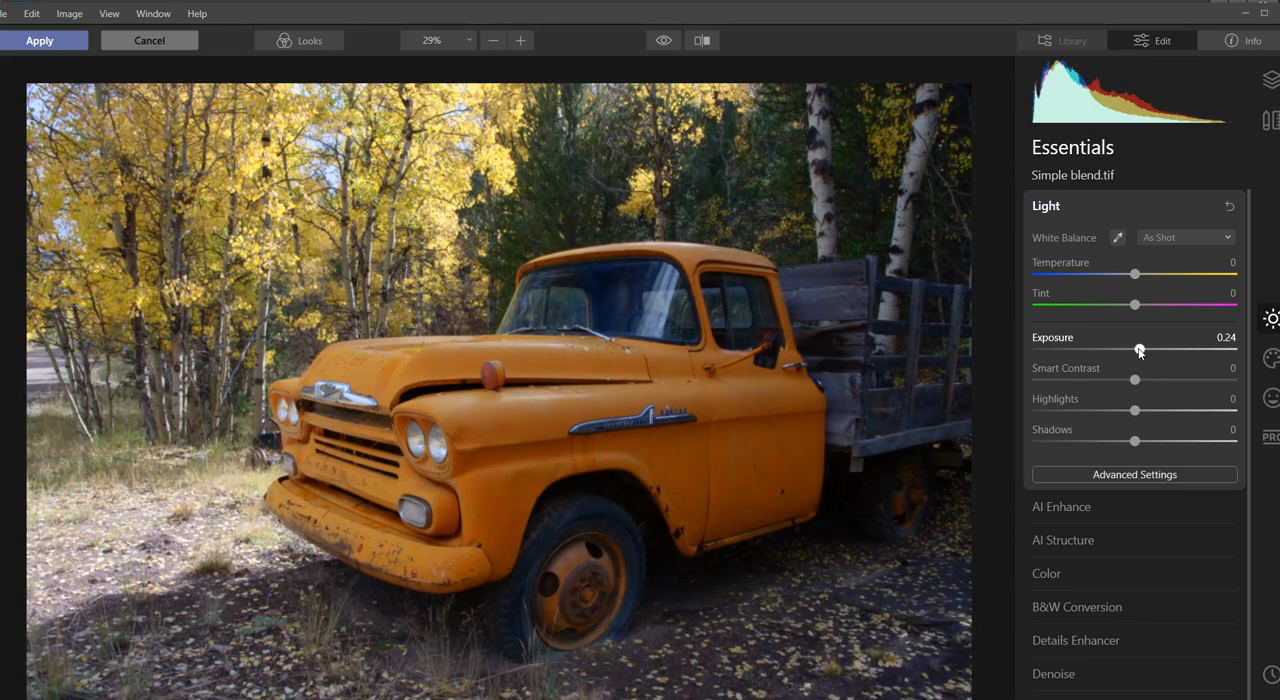
drag(1138, 349, 1142, 349)
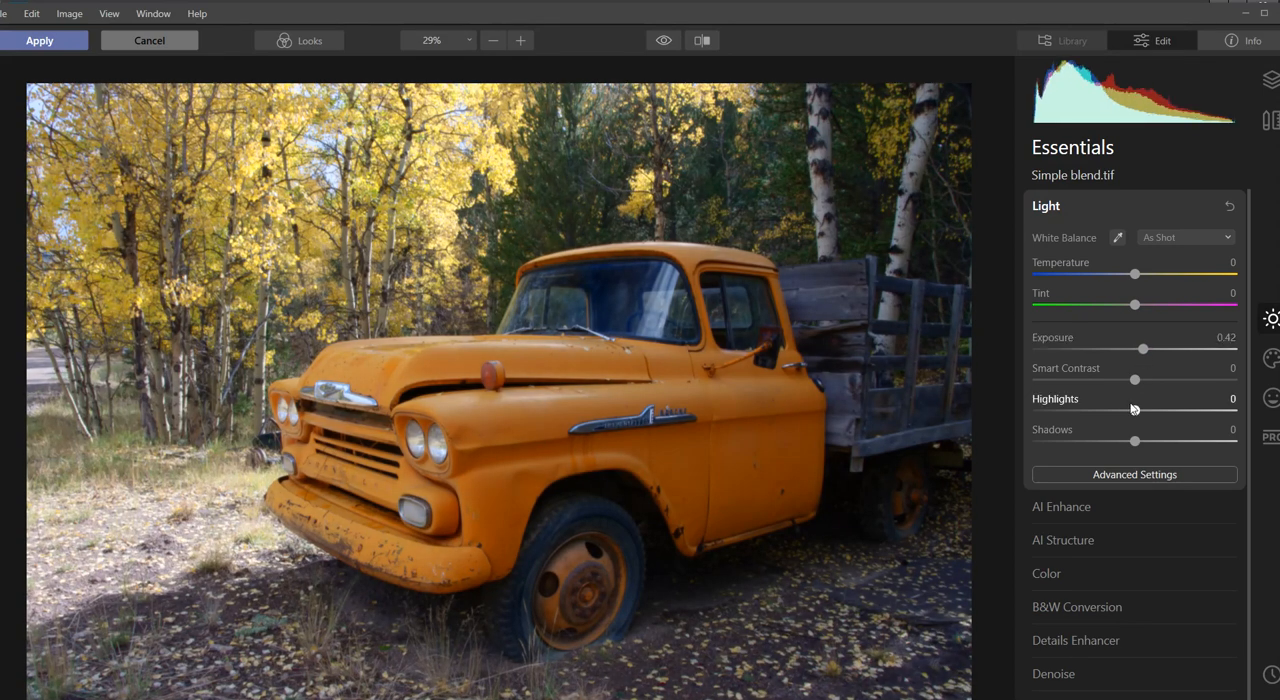
drag(1135, 412, 1093, 412)
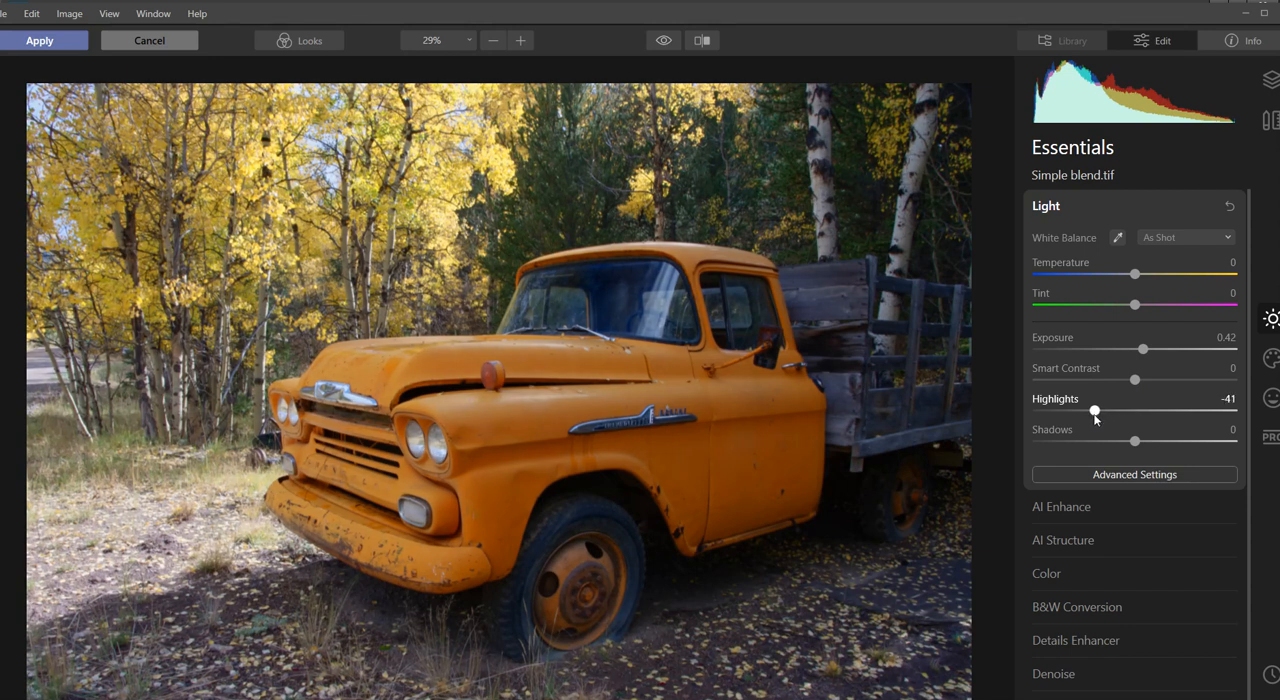
drag(1094, 411, 1086, 411)
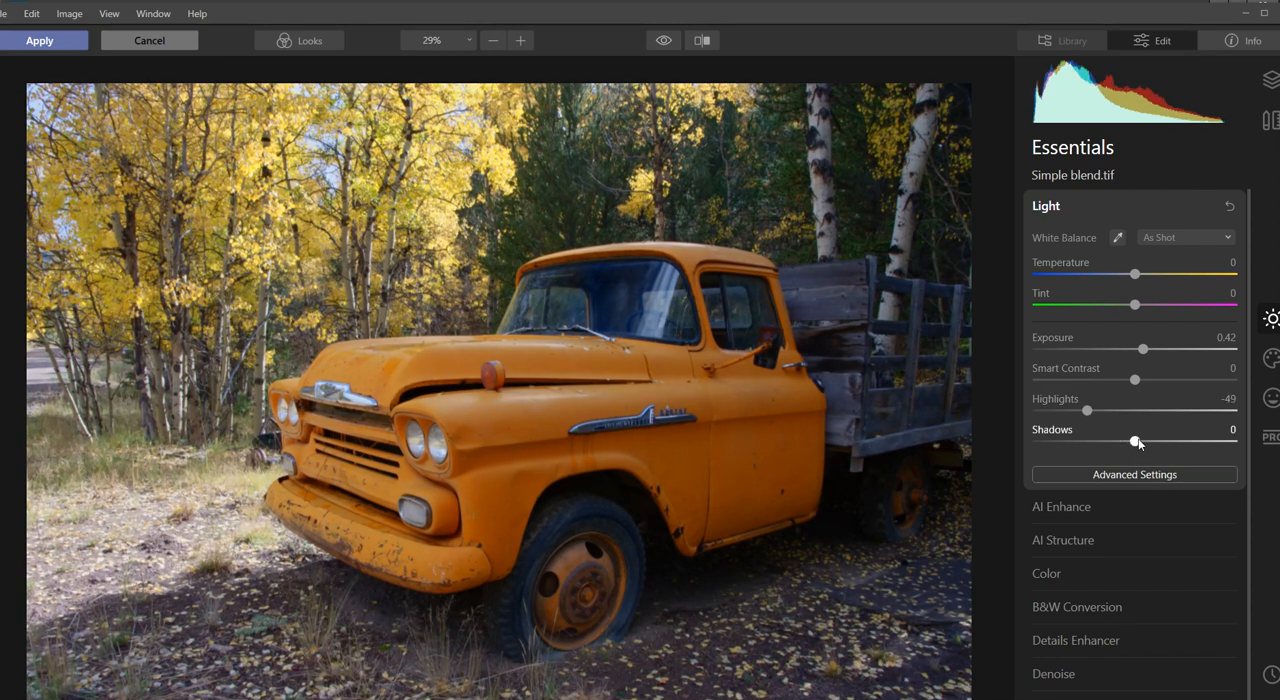
drag(1135, 441, 1205, 441)
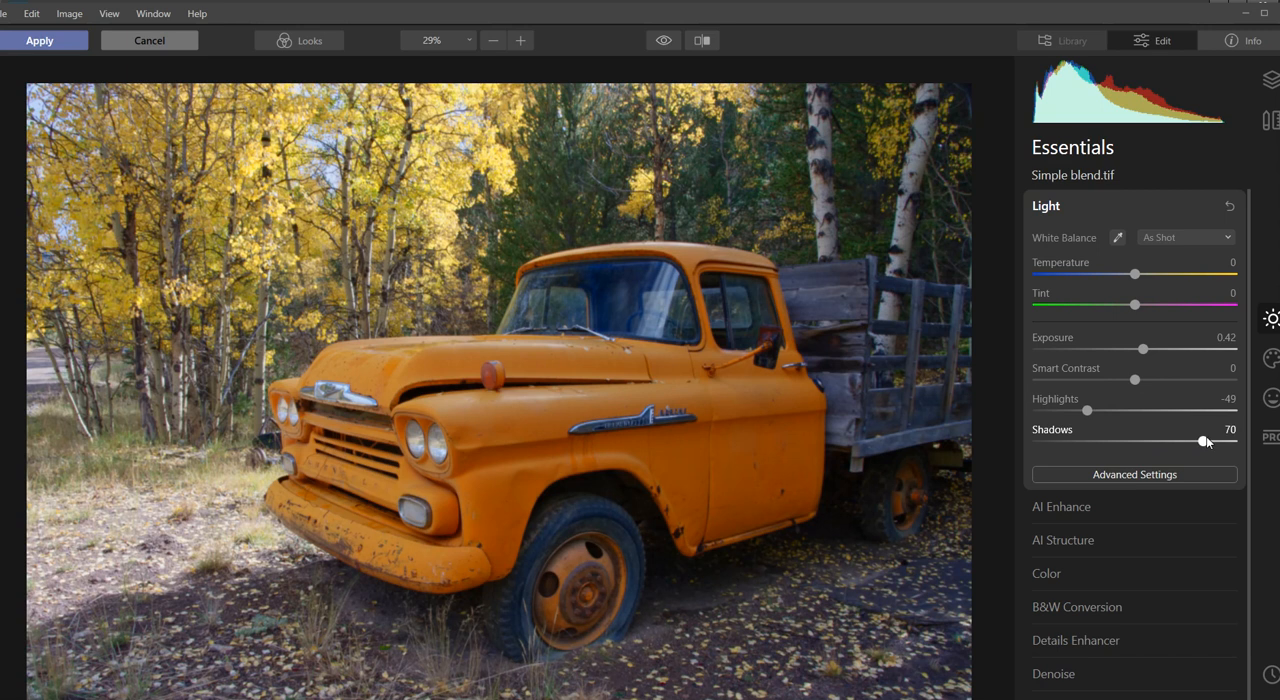
drag(1205, 441, 1197, 441)
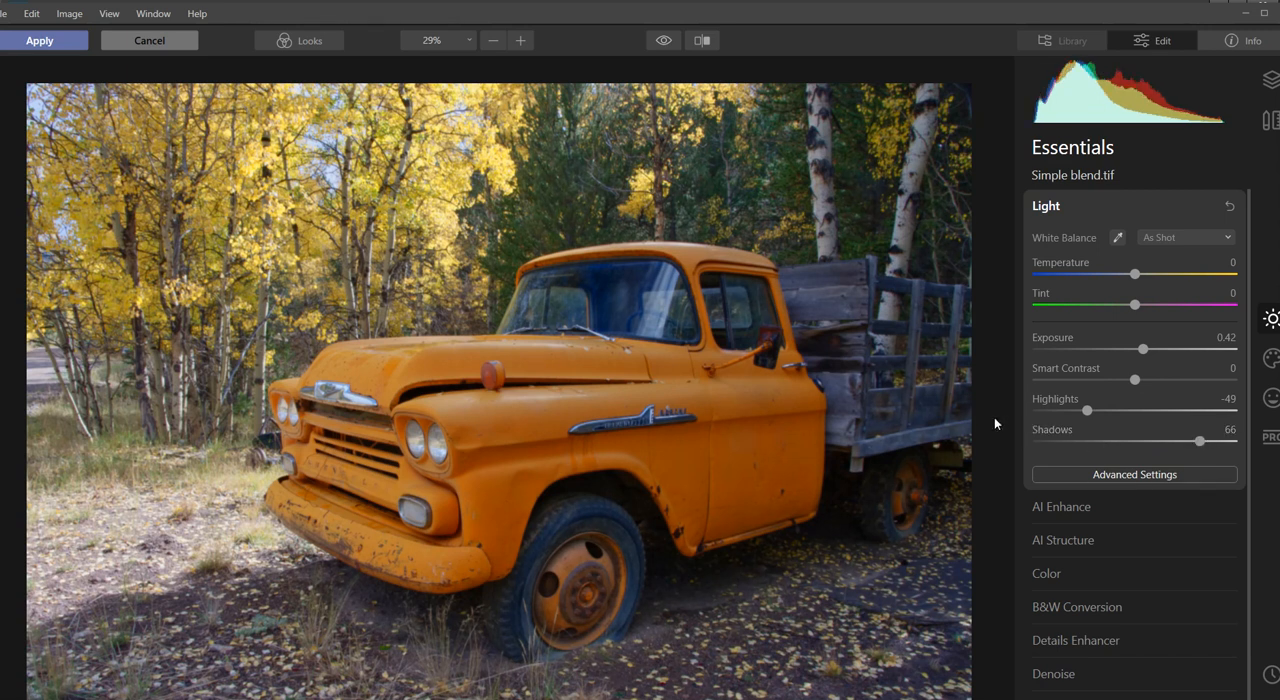
mouse_move(1040, 426)
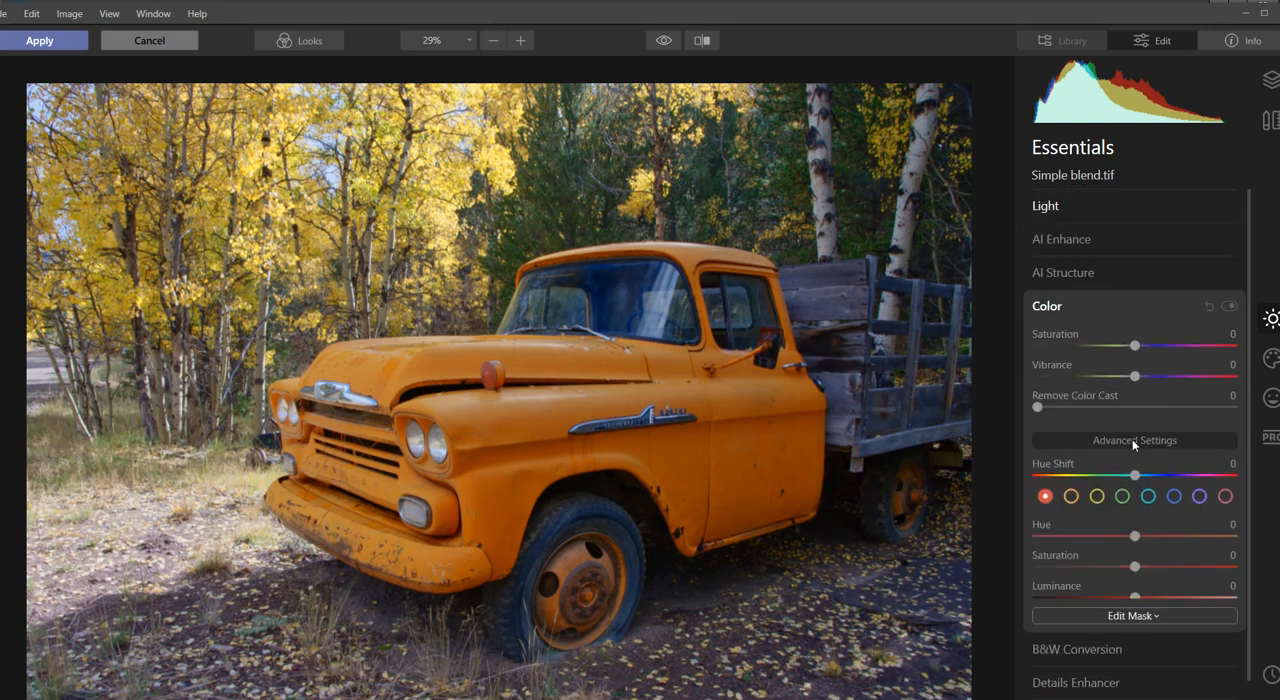
Desaturate and brighten the purple and blue tones, purple near saturation -74, luminance 55
click(1199, 496)
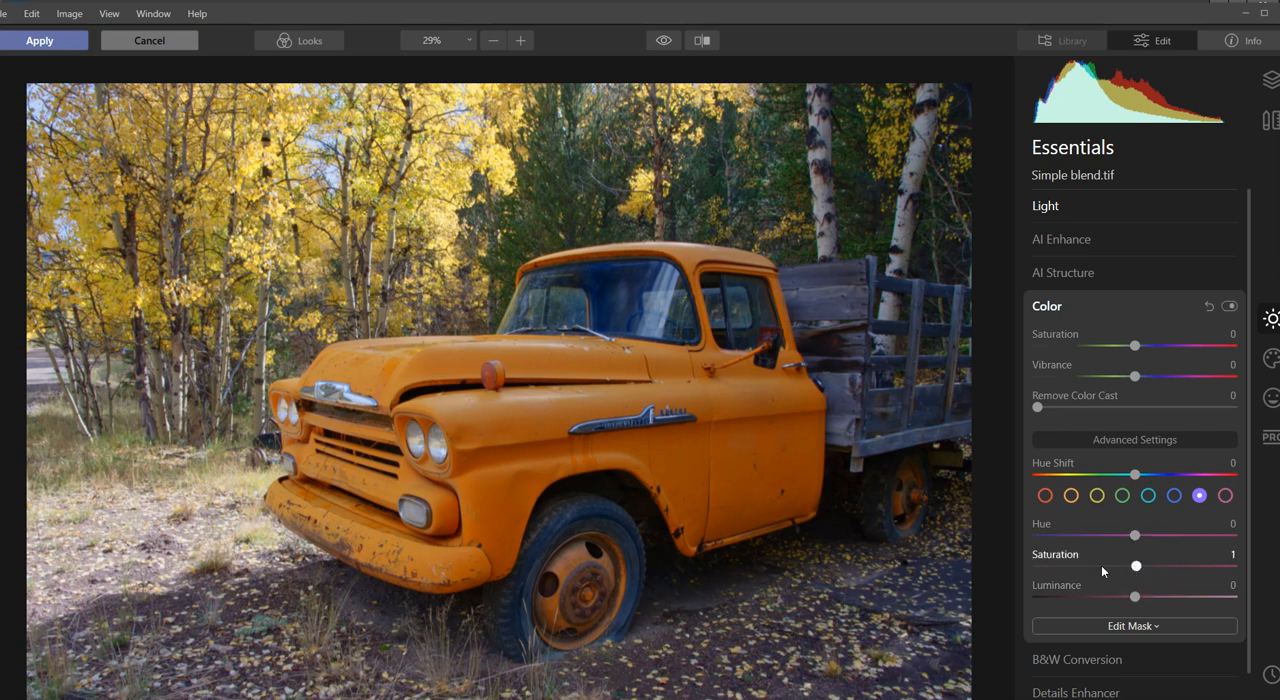
drag(1135, 565, 1037, 565)
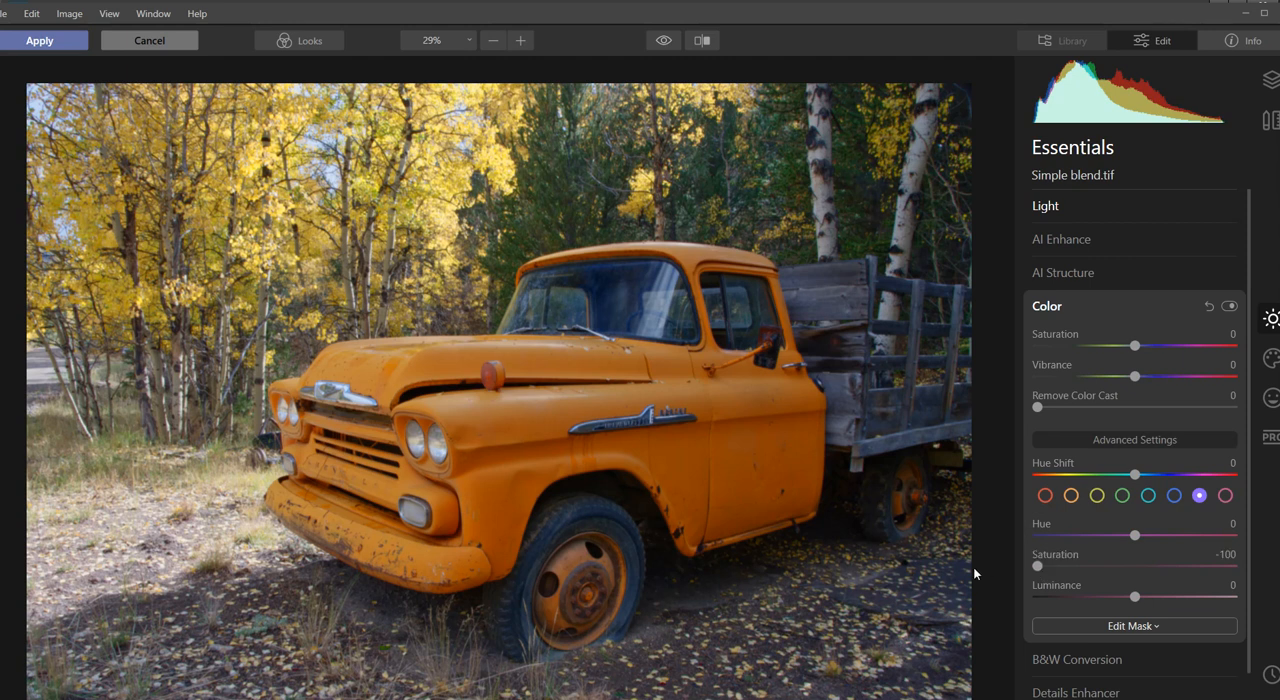
drag(1037, 566, 1072, 566)
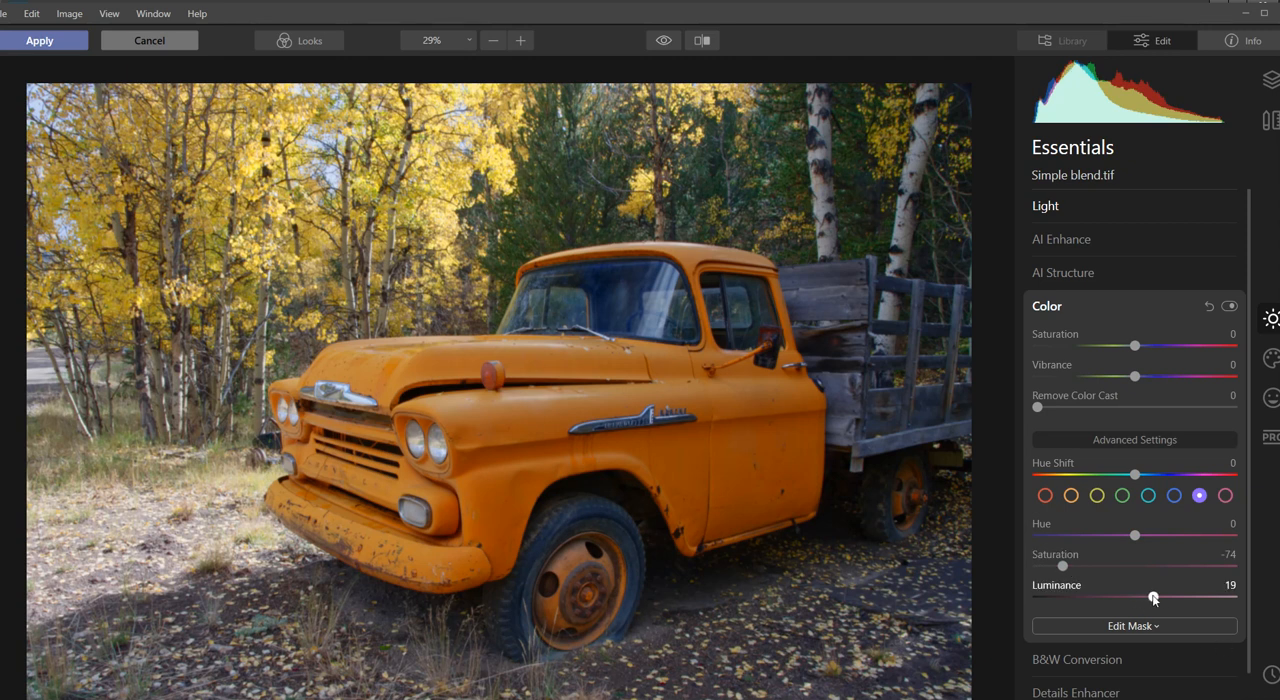
drag(1153, 598, 1192, 598)
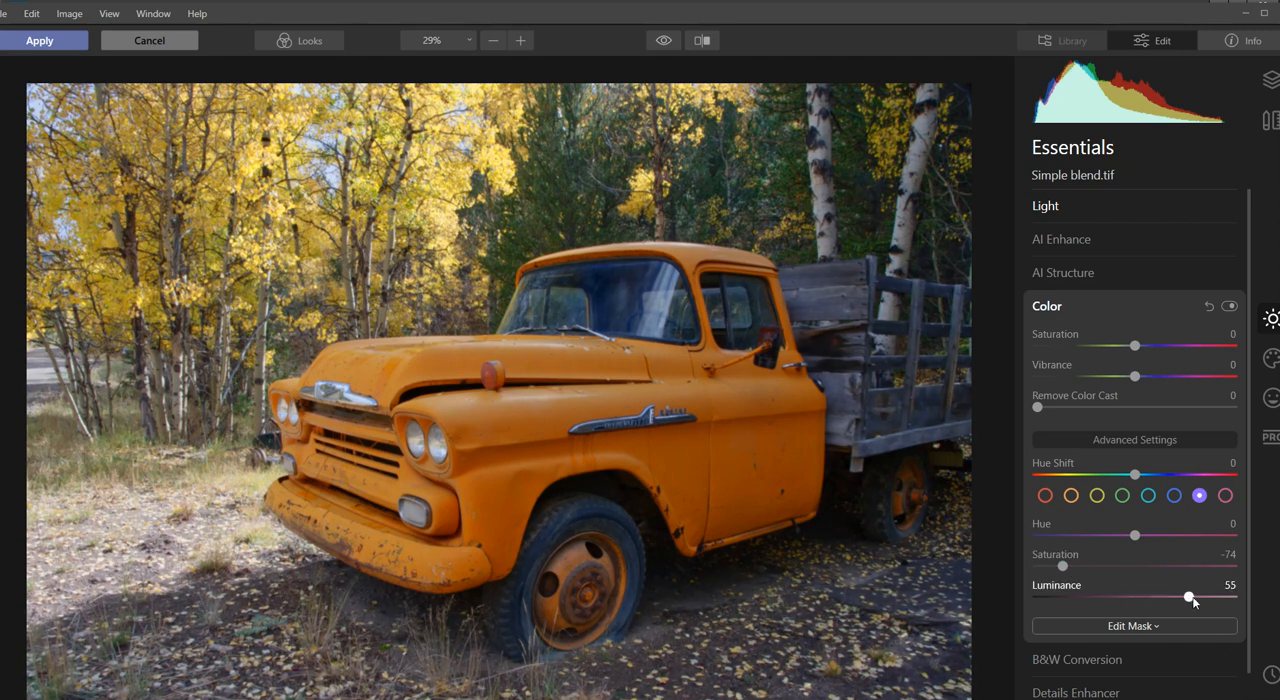
drag(1188, 597, 1177, 597)
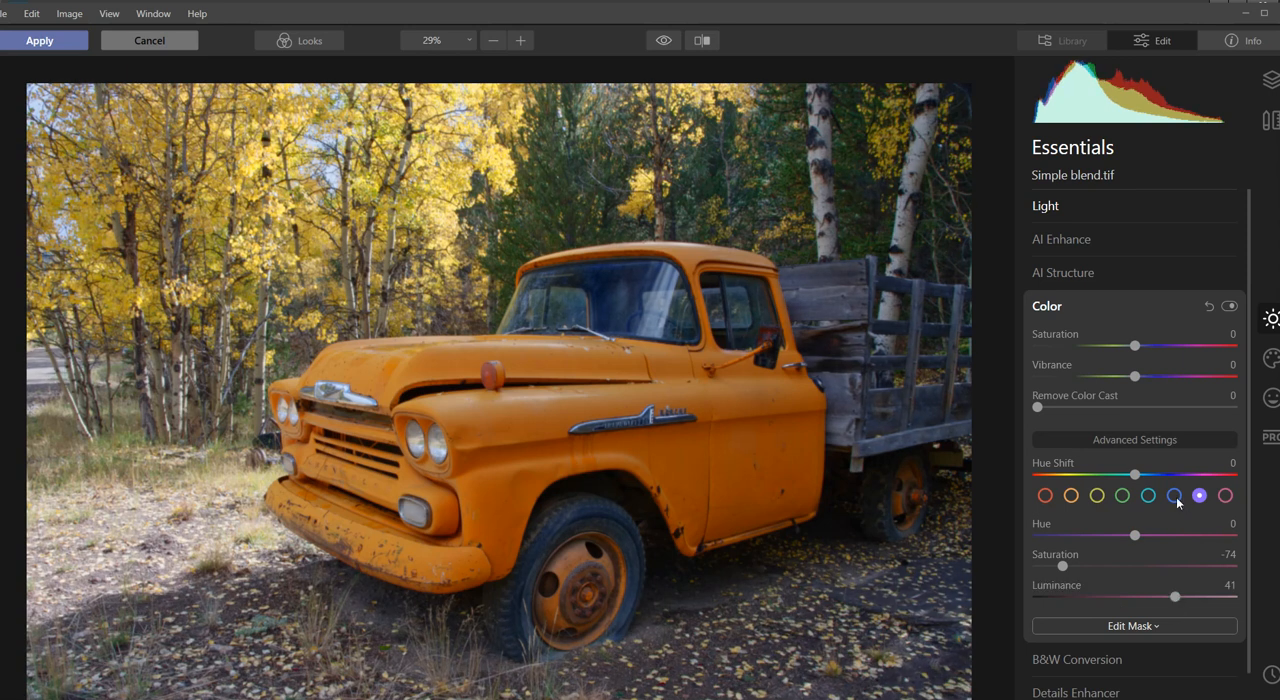
click(1174, 495)
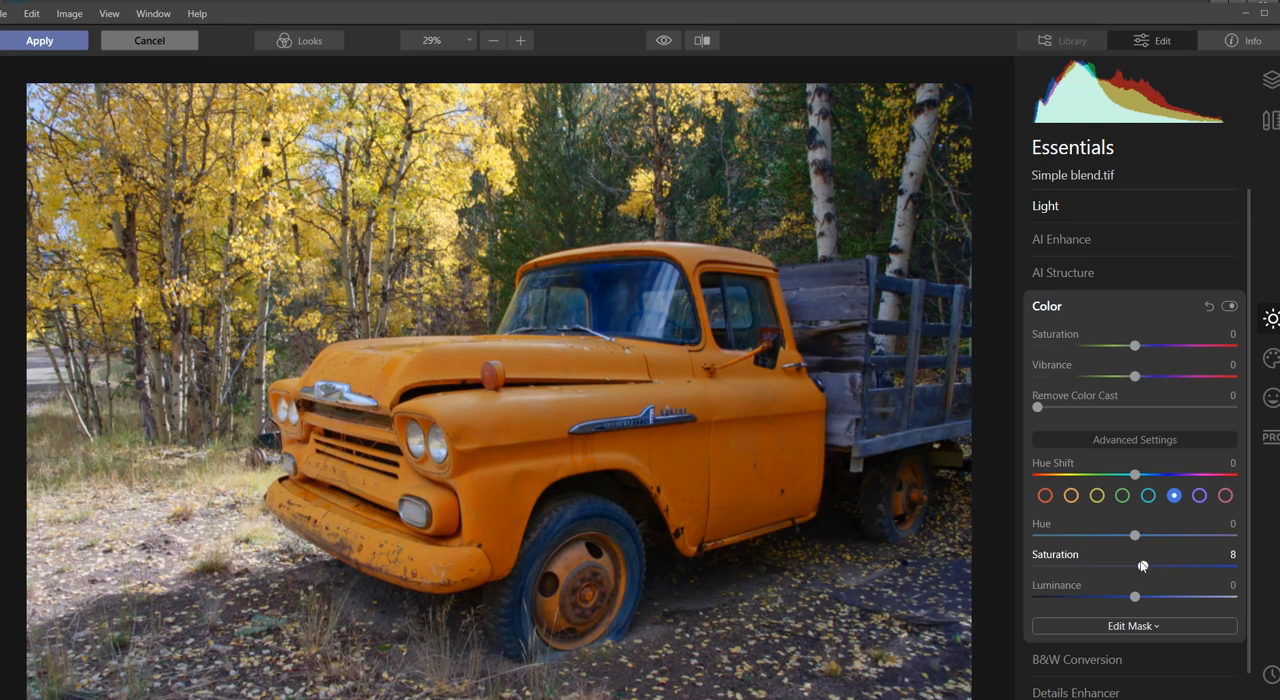
drag(1140, 565, 1120, 565)
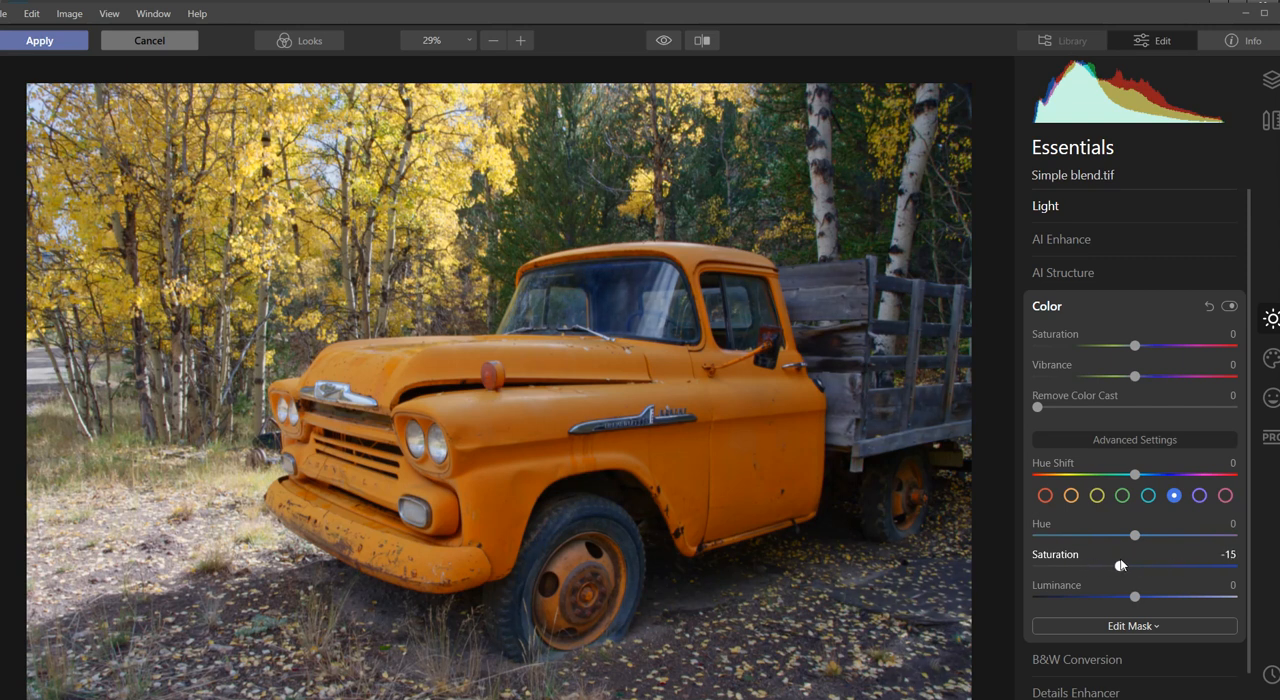
drag(1120, 565, 1105, 565)
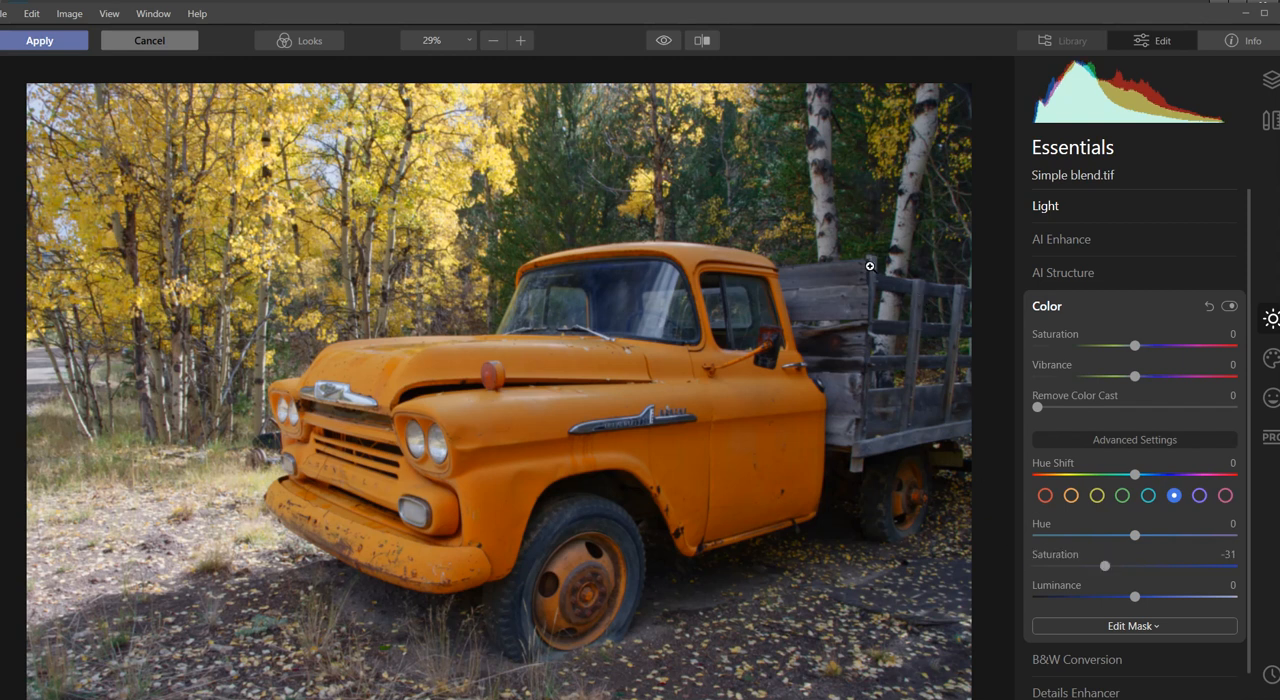
mouse_move(904, 392)
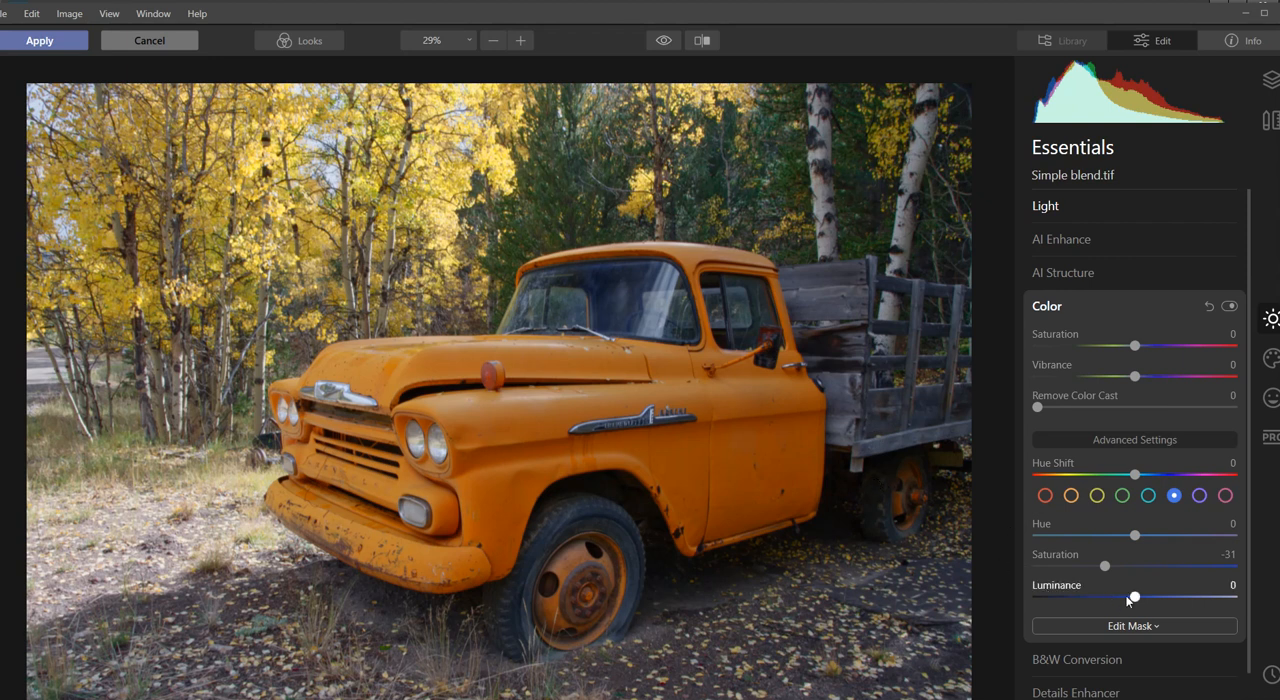
drag(1133, 597, 1166, 597)
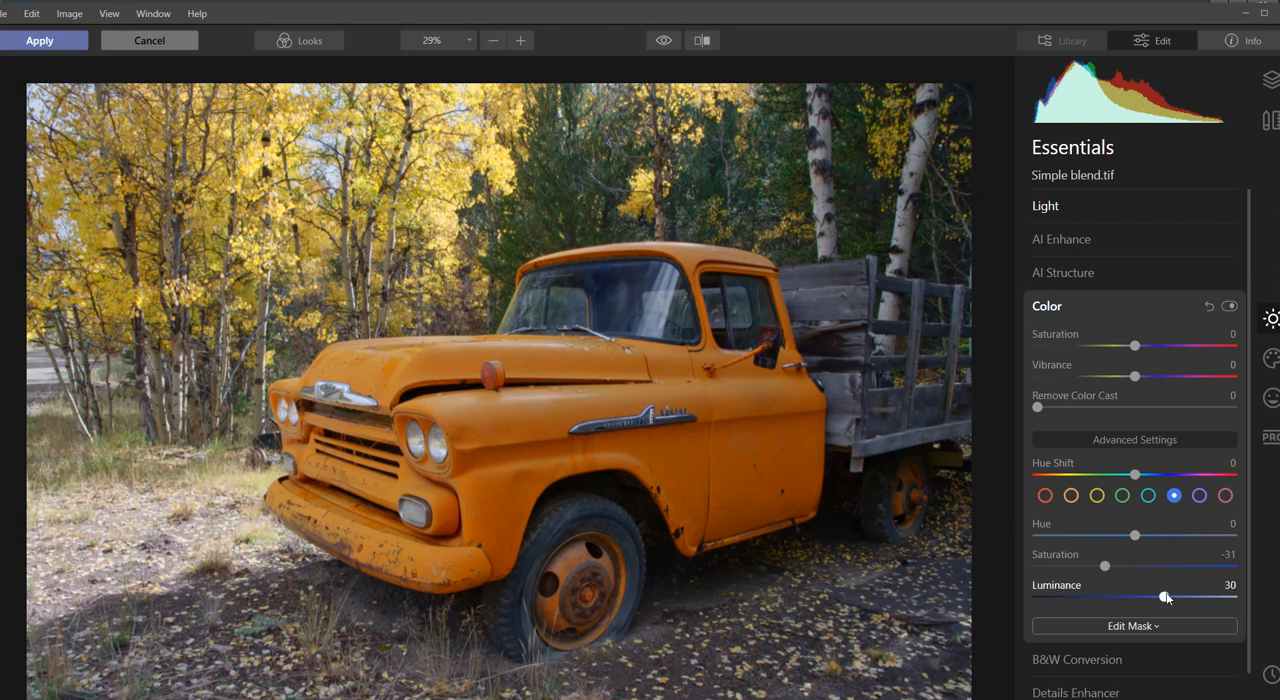
drag(1166, 597, 1178, 597)
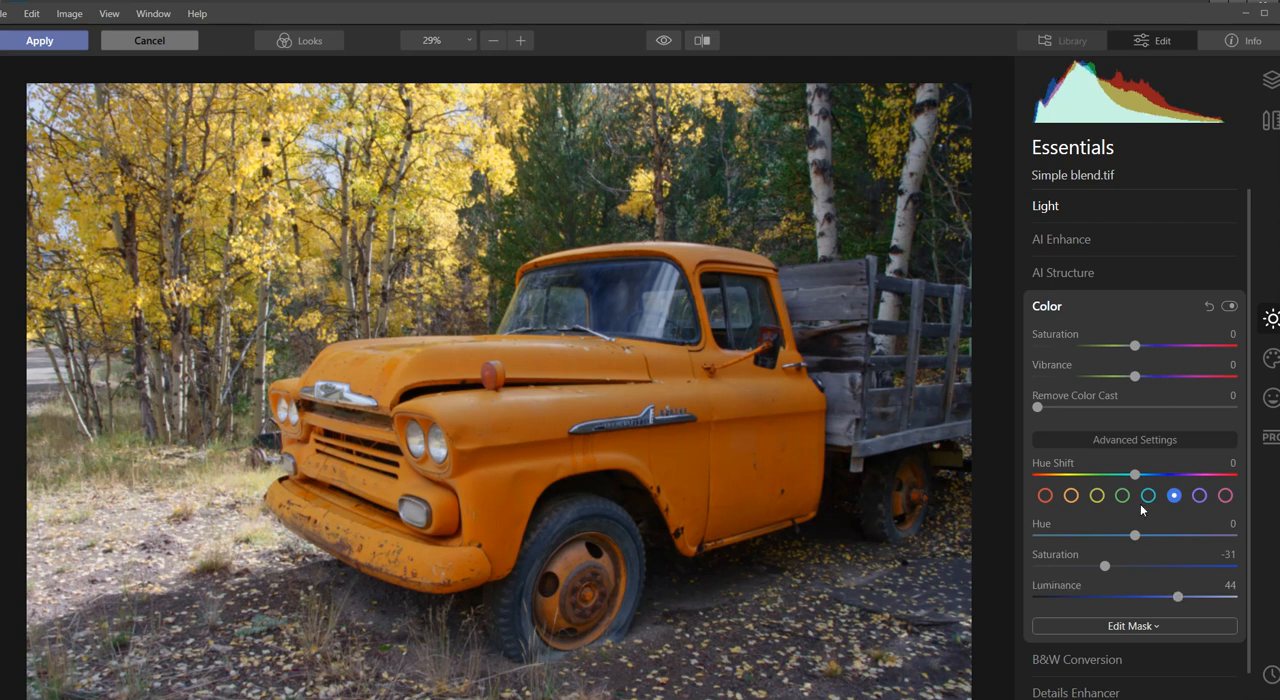
Brighten the red and orange tones and fine-tune the red saturation
click(1045, 495)
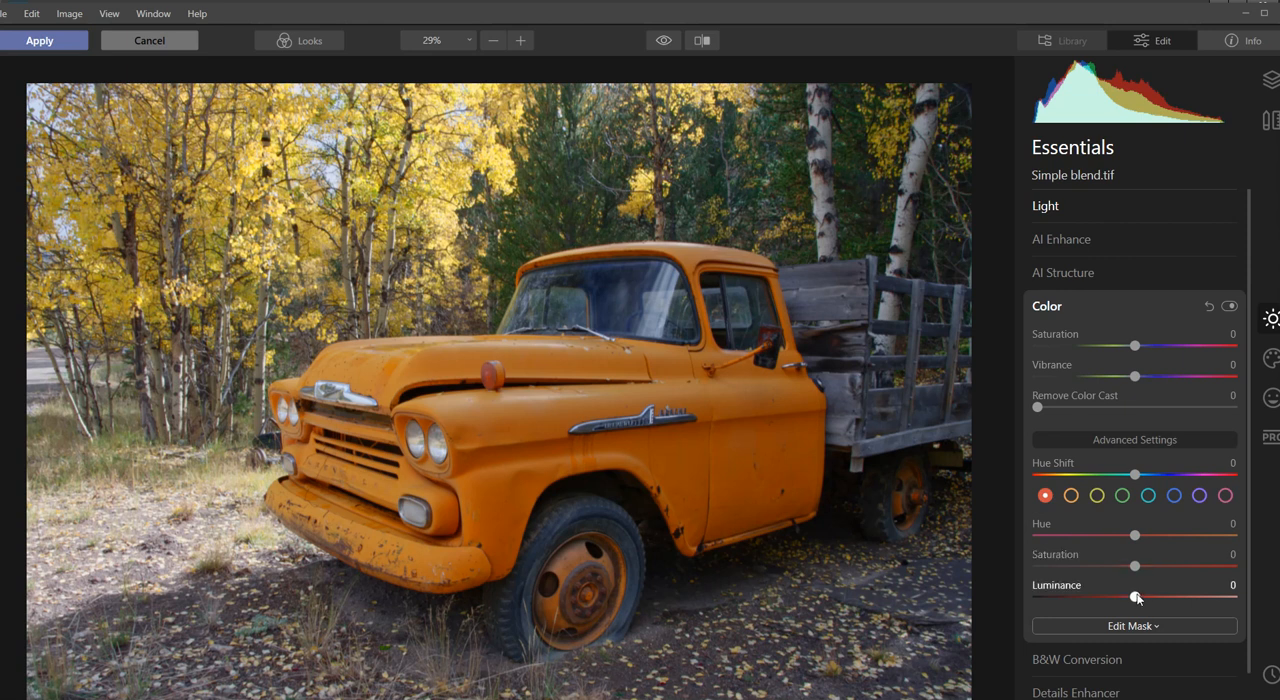
drag(1135, 597, 1220, 597)
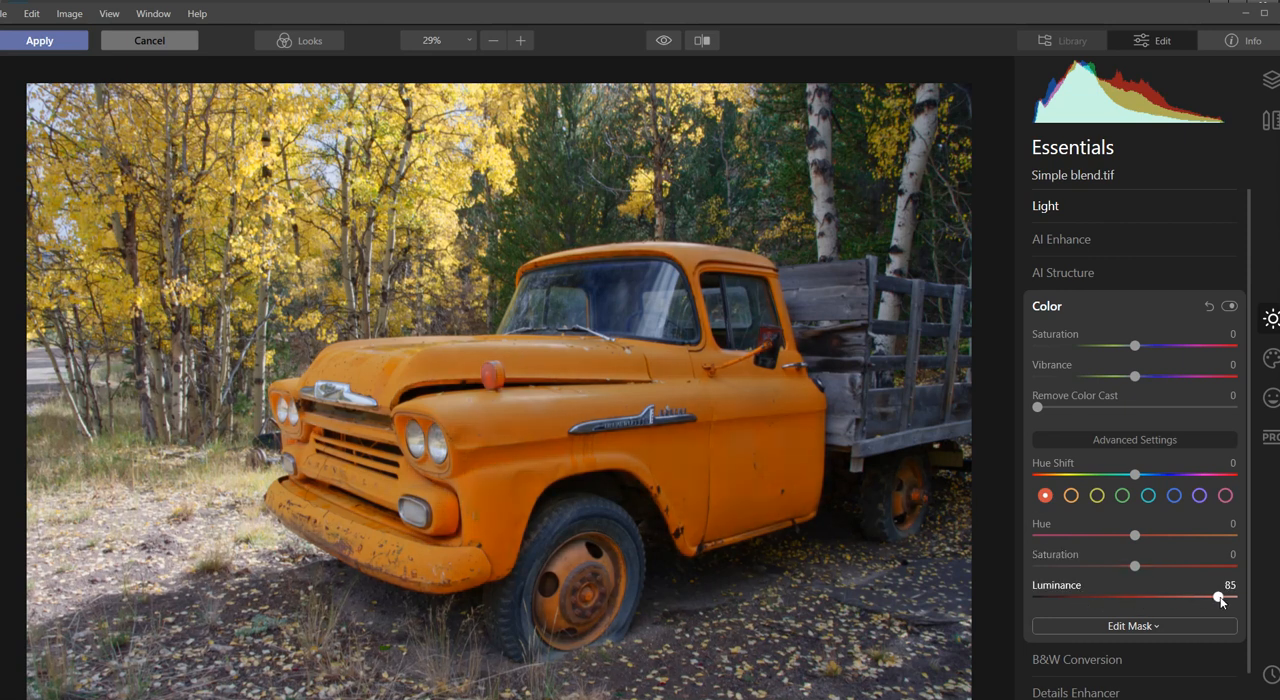
drag(1210, 596, 1220, 596)
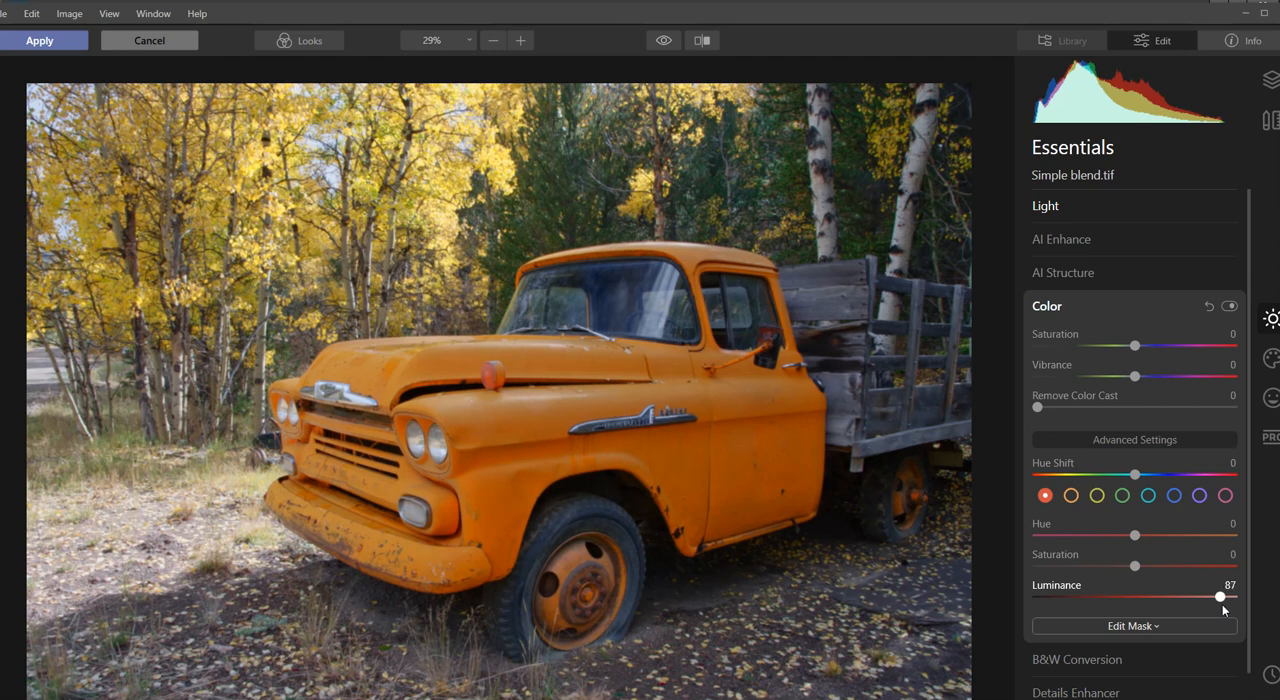
drag(1218, 596, 1191, 596)
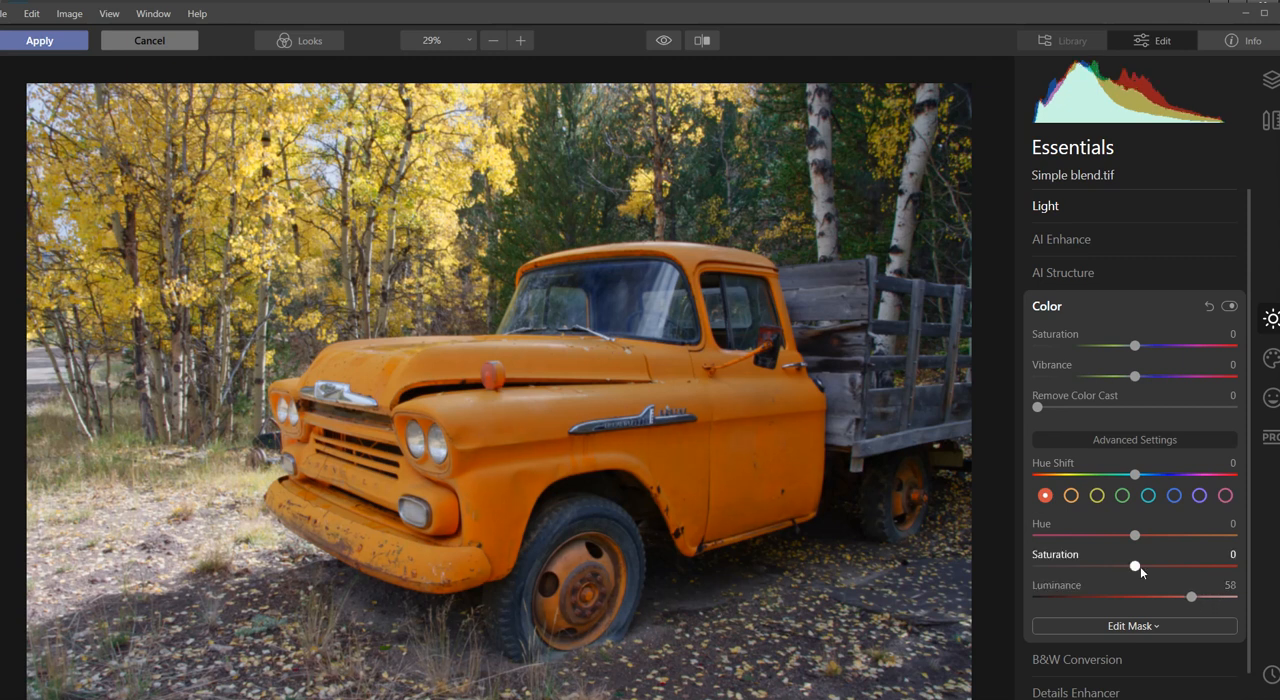
drag(1135, 566, 1140, 566)
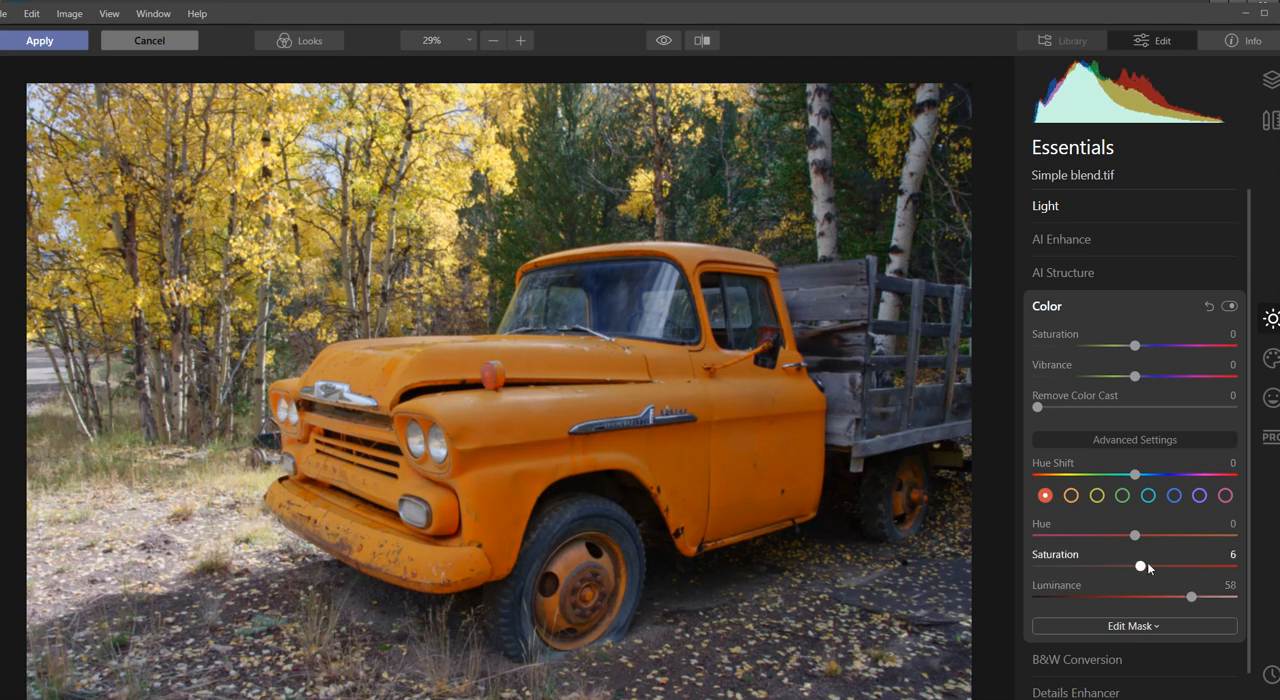
drag(1145, 567, 1138, 567)
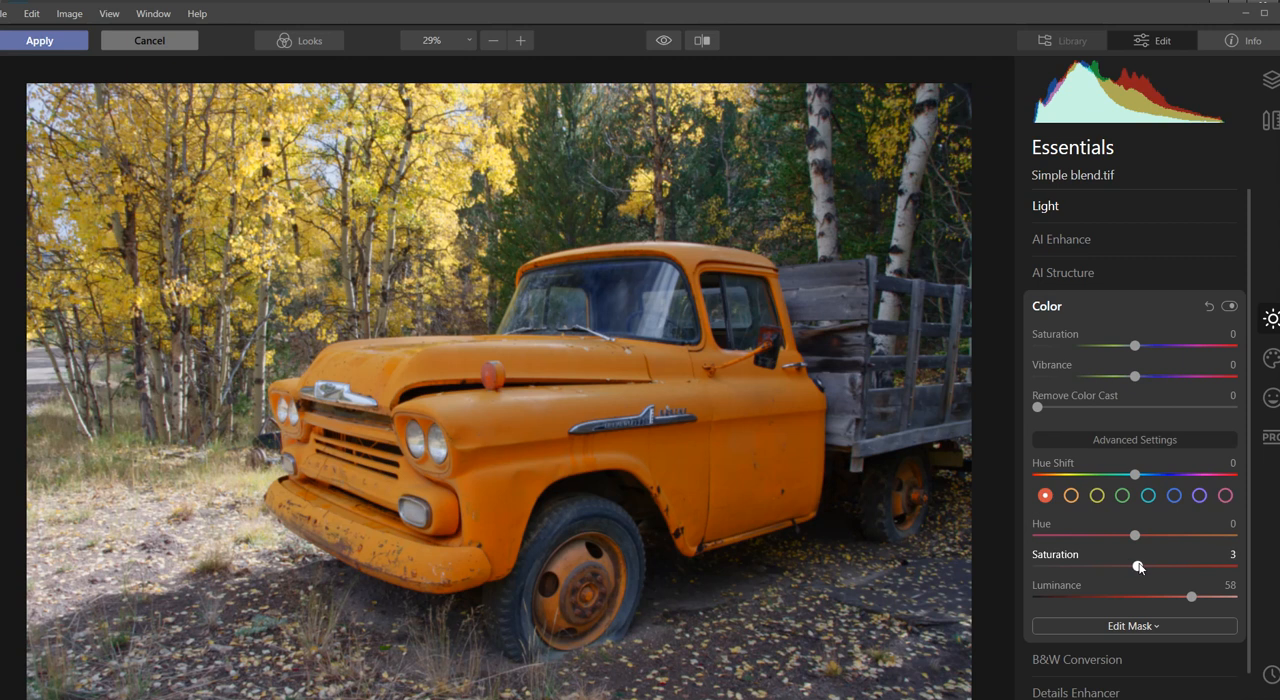
click(1070, 495)
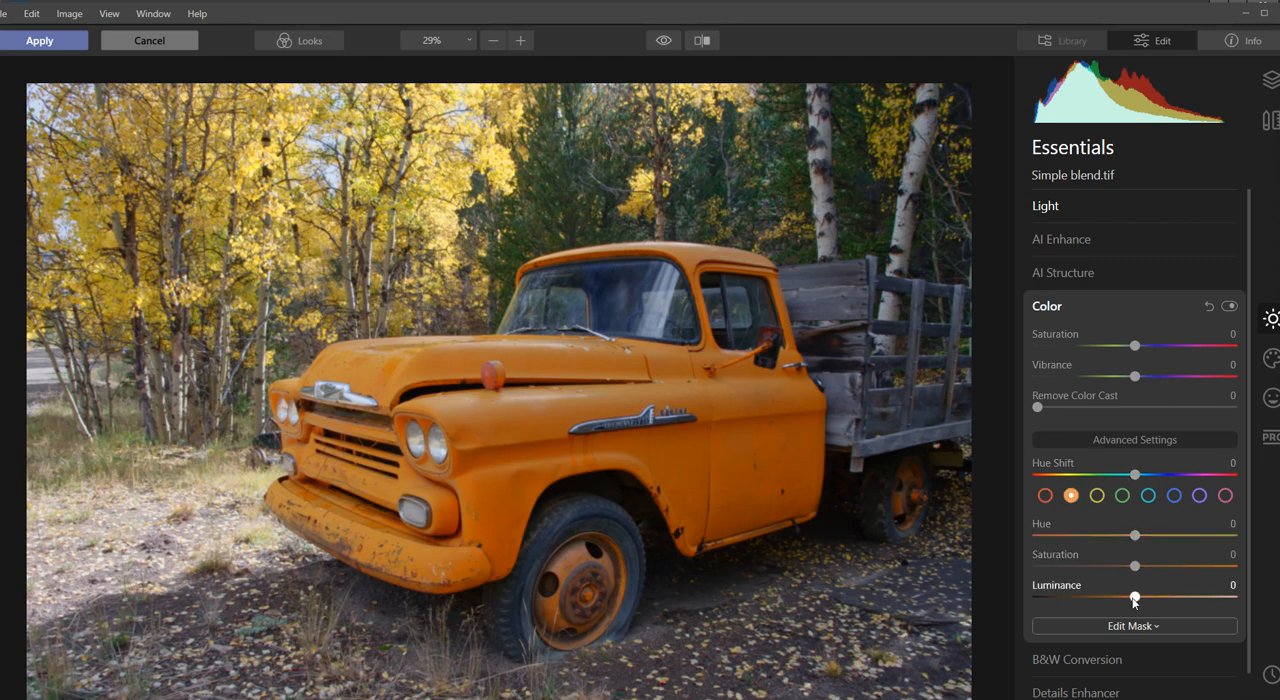
drag(1134, 597, 1165, 597)
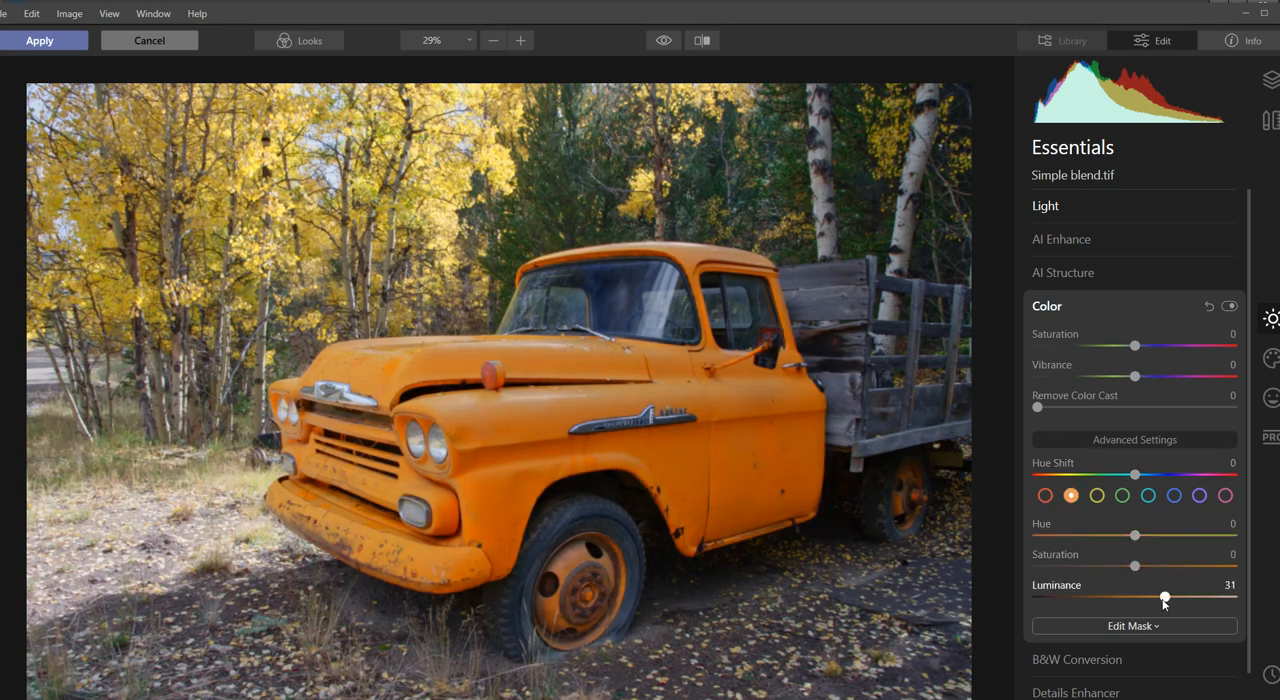
drag(1163, 598, 1158, 598)
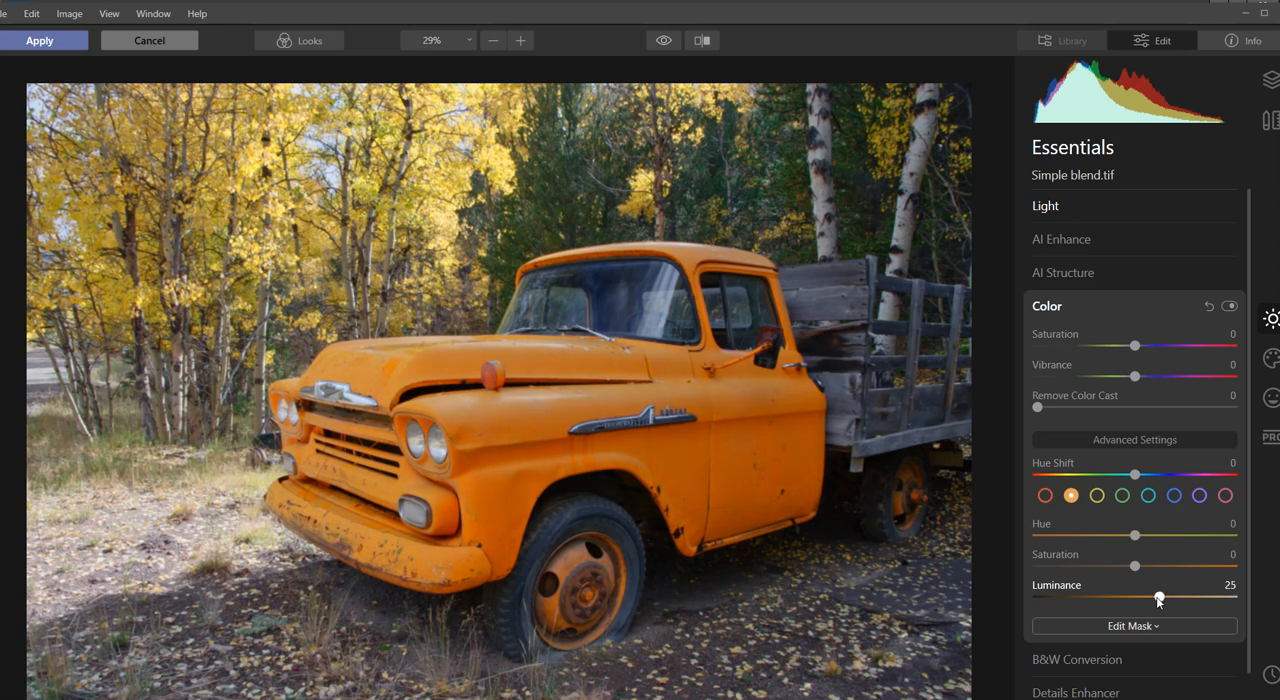
drag(1135, 567, 1138, 567)
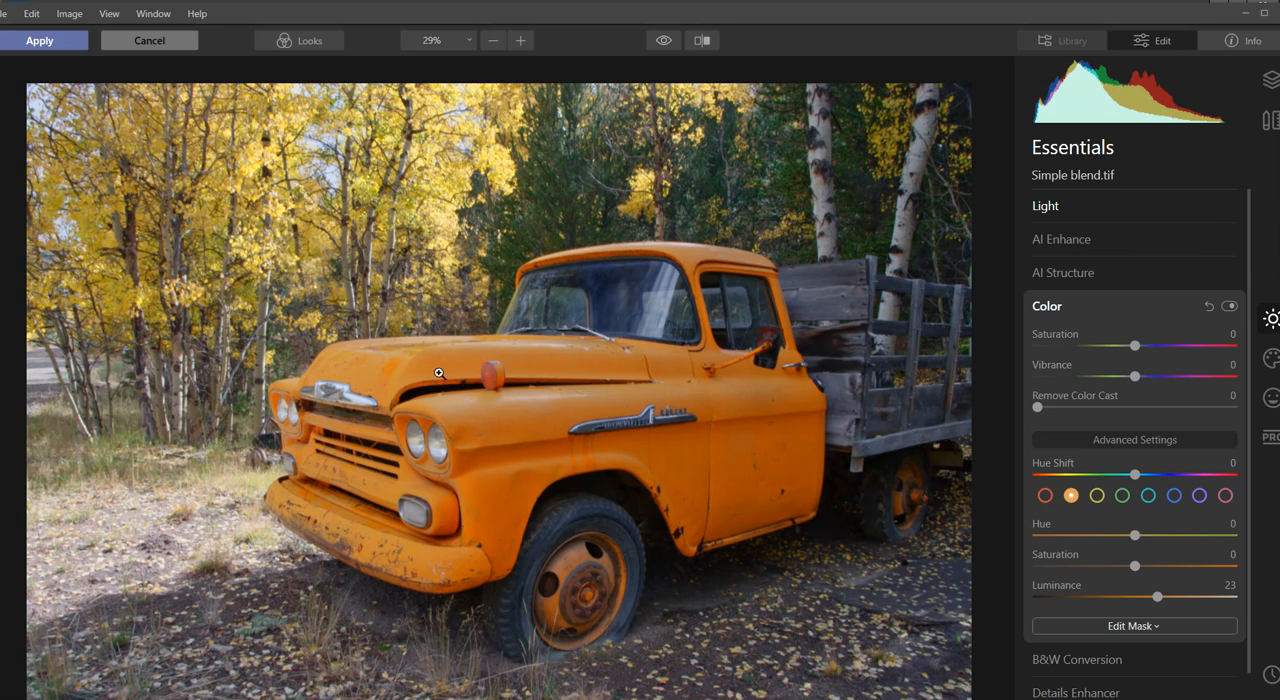
Tune yellow saturation and green brightness, raising yellow and aqua luminance to 20
click(1096, 495)
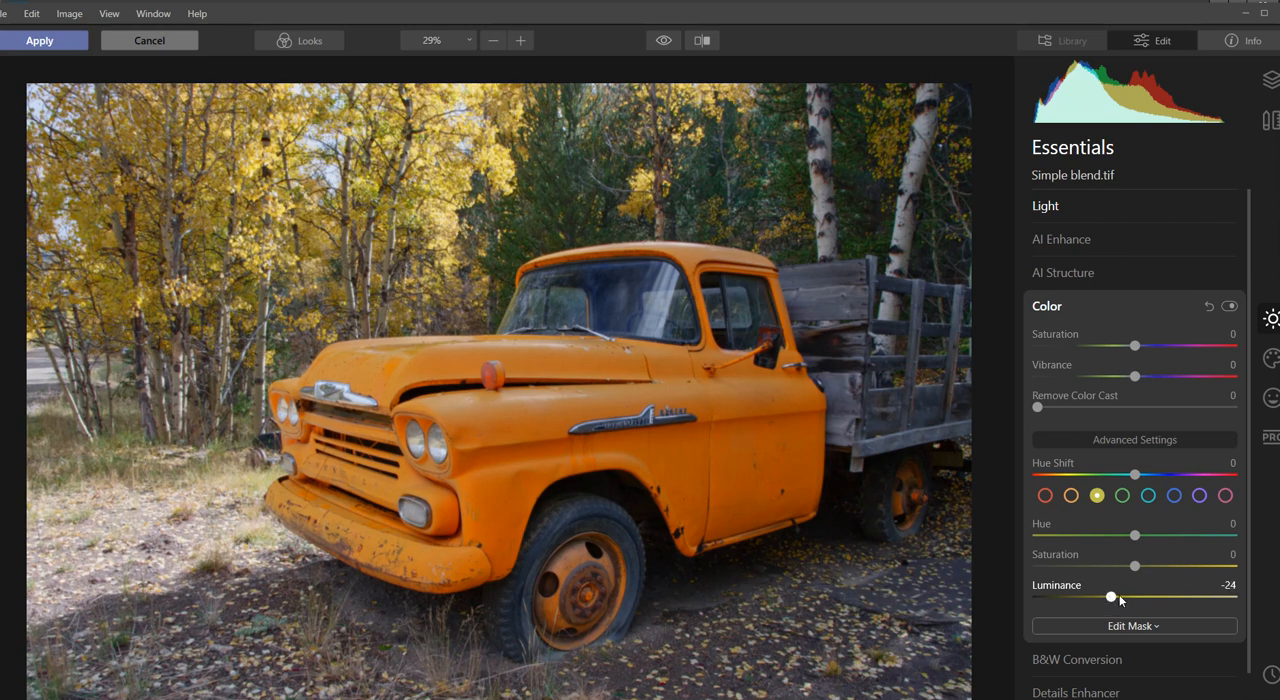
drag(1109, 597, 1163, 597)
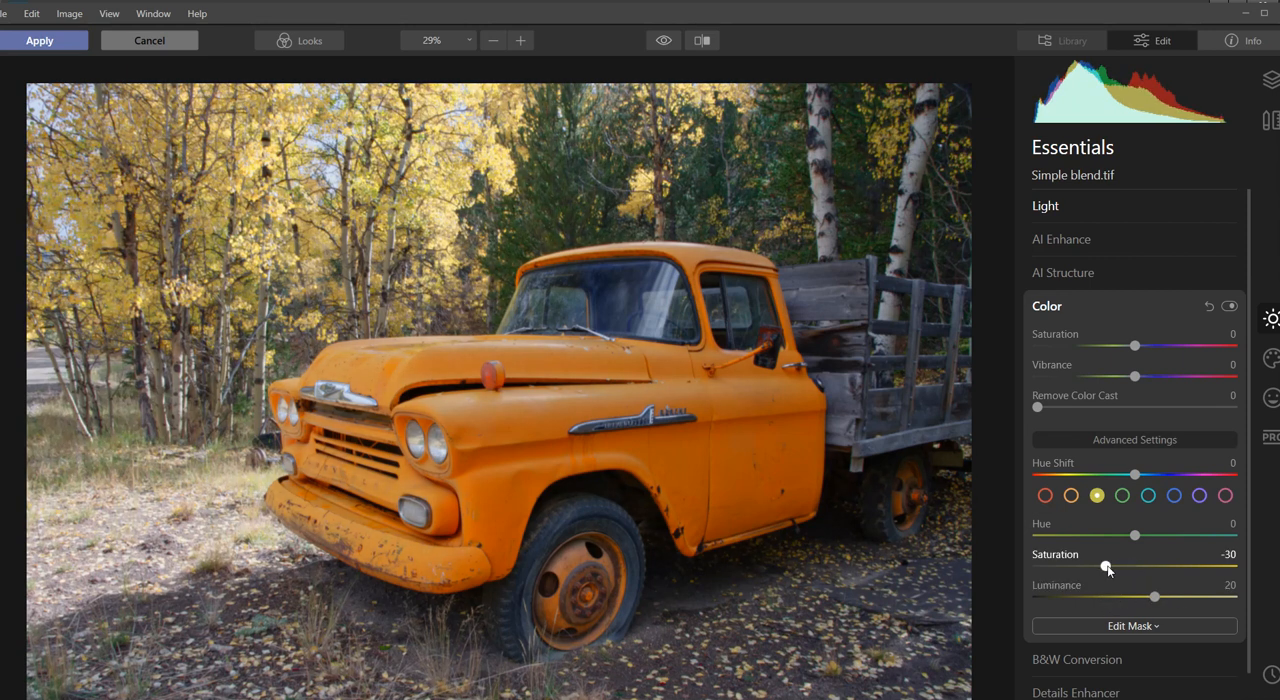
drag(1107, 567, 1177, 567)
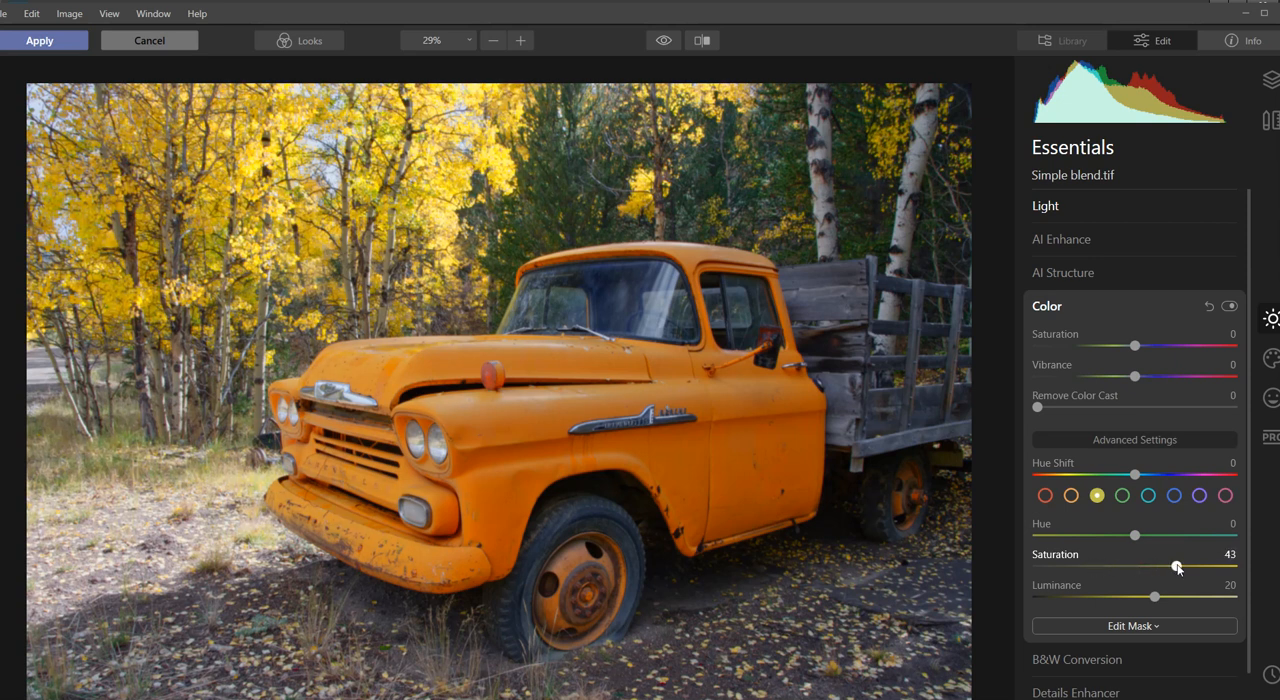
drag(1177, 567, 1135, 567)
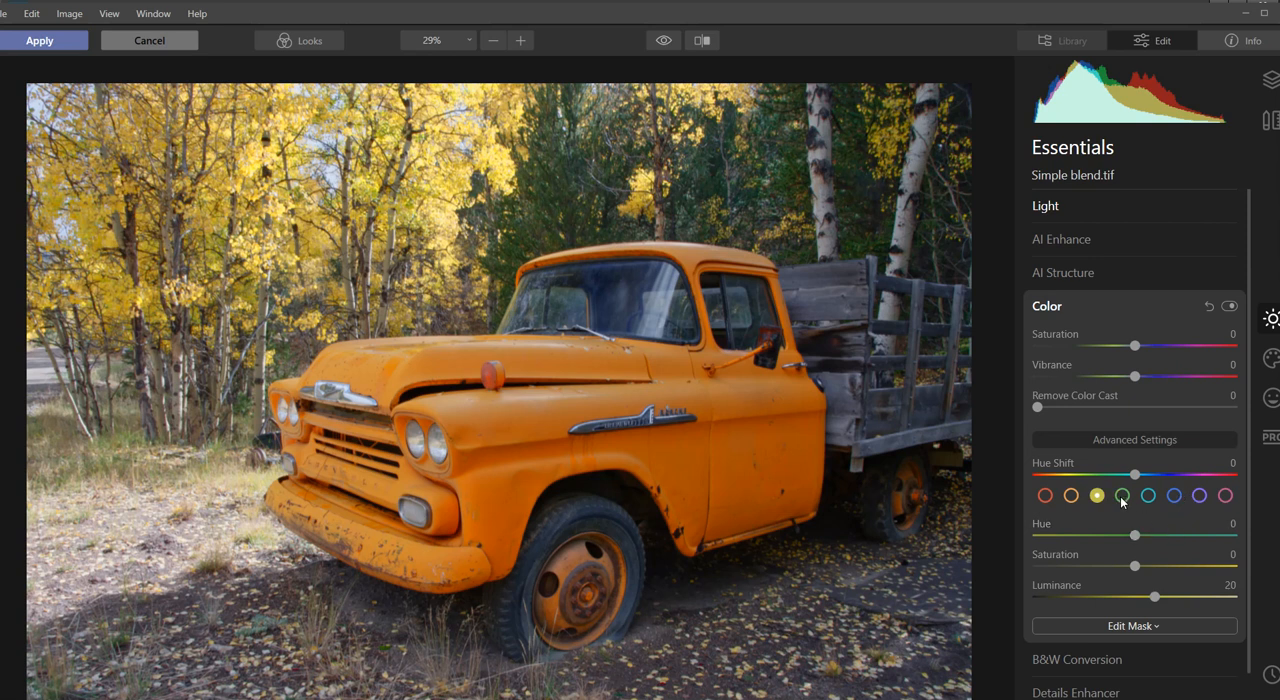
drag(1155, 597, 1172, 597)
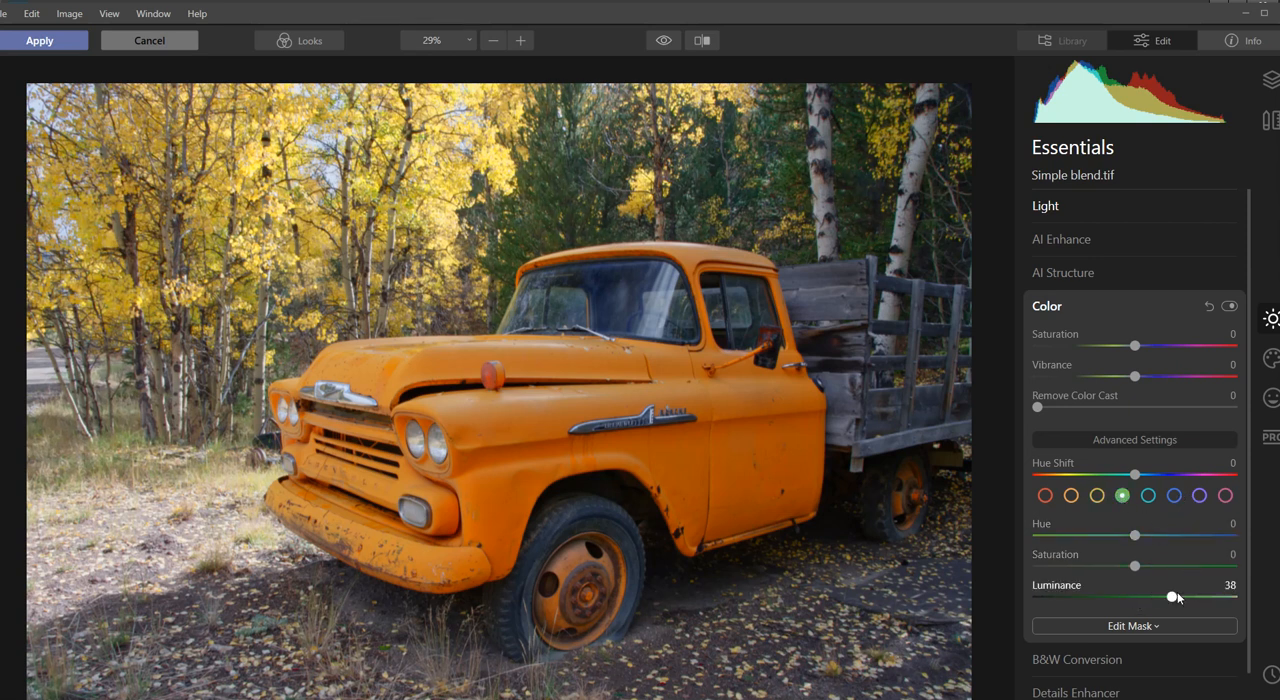
drag(1172, 597, 1160, 600)
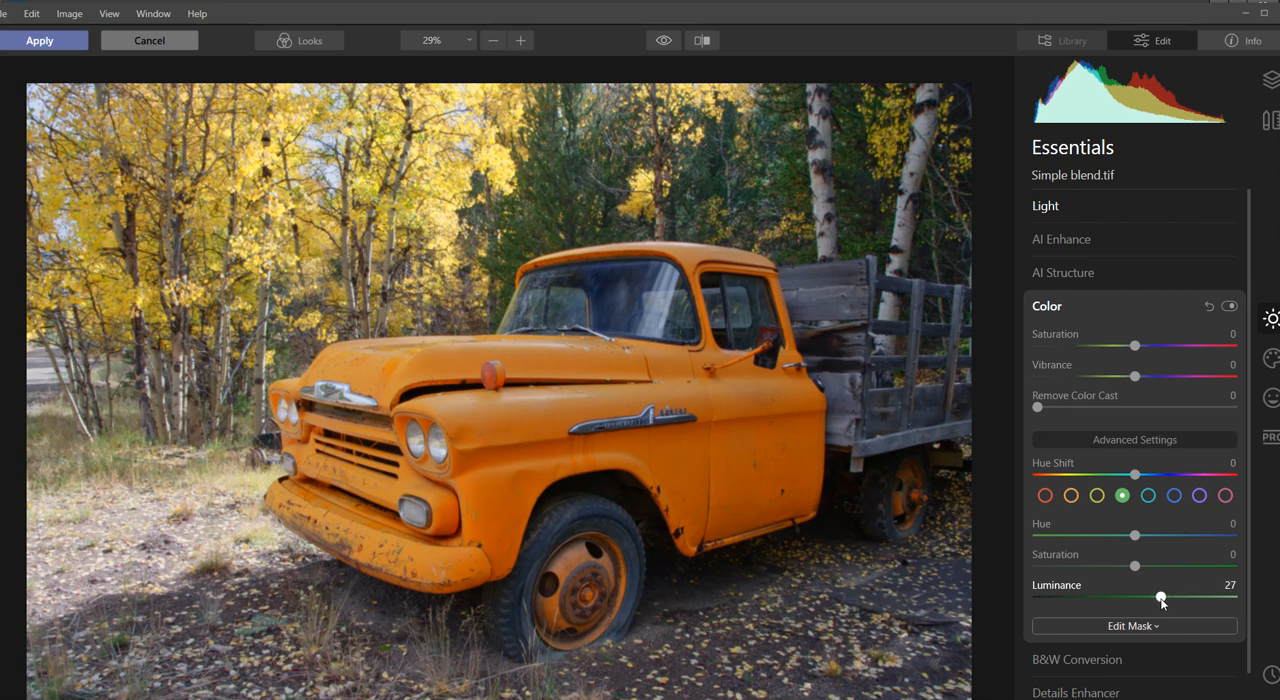
drag(1162, 597, 1154, 597)
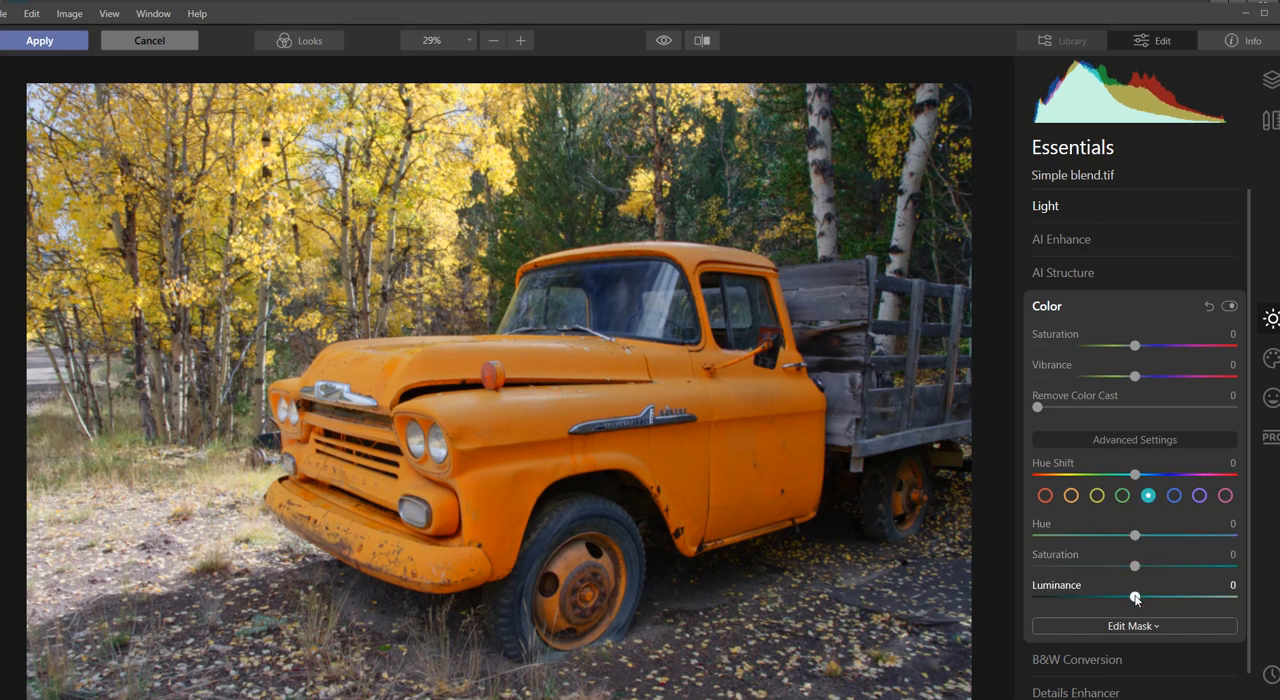
drag(1135, 596, 1152, 596)
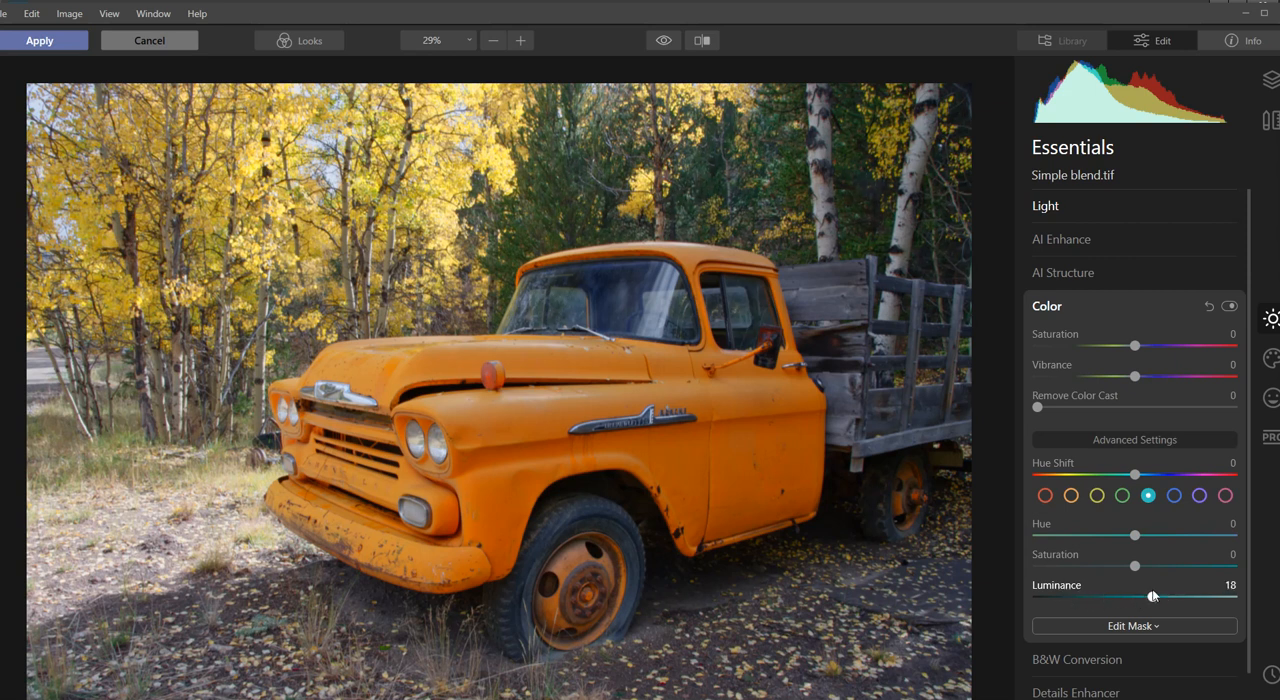
drag(1152, 596, 1107, 596)
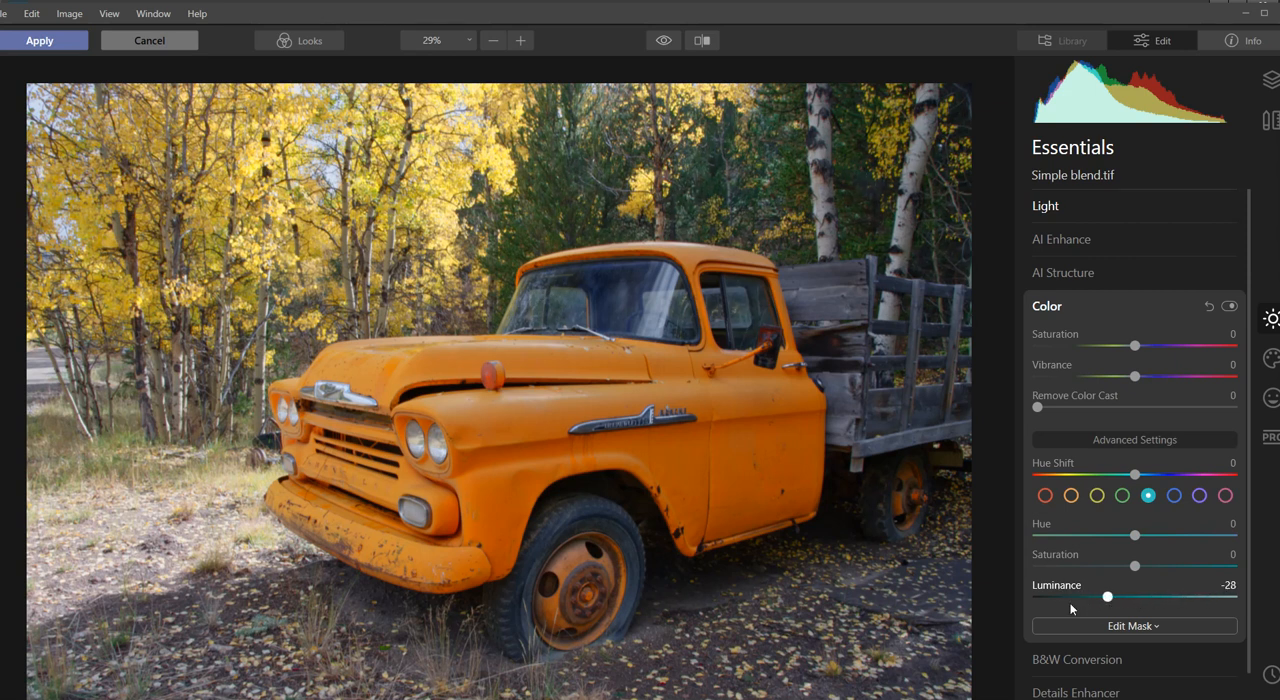
drag(1107, 596, 1144, 596)
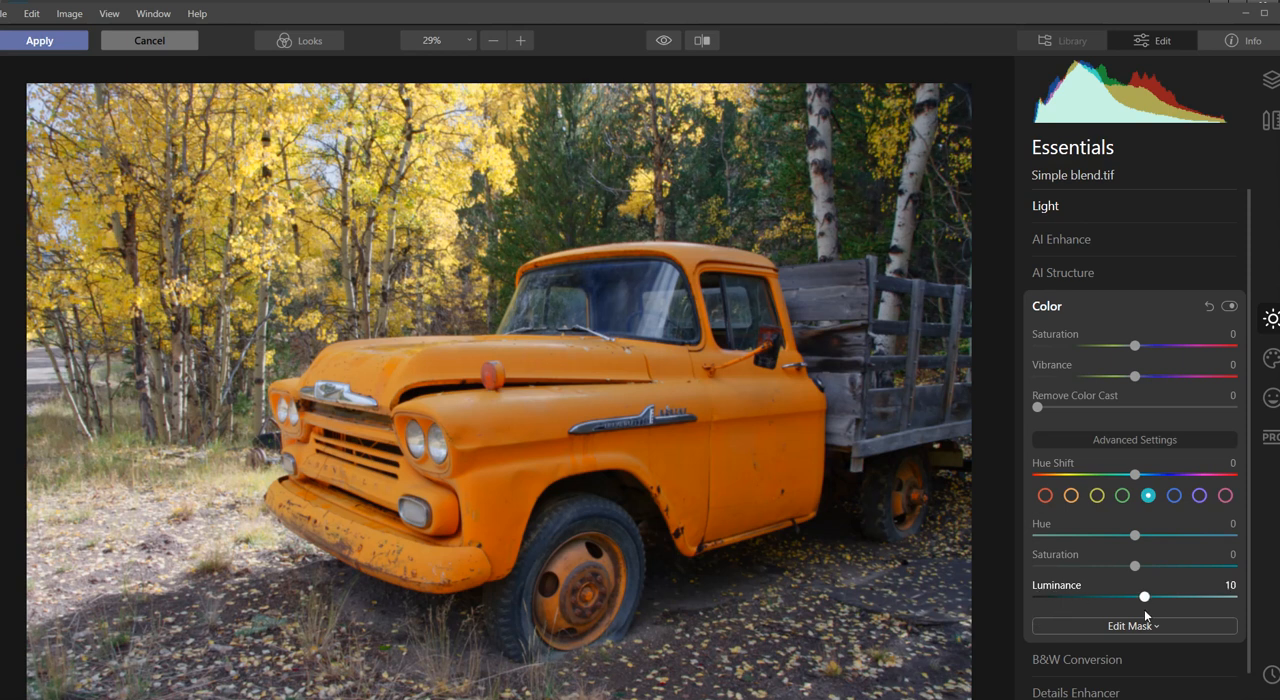
drag(1143, 596, 1153, 596)
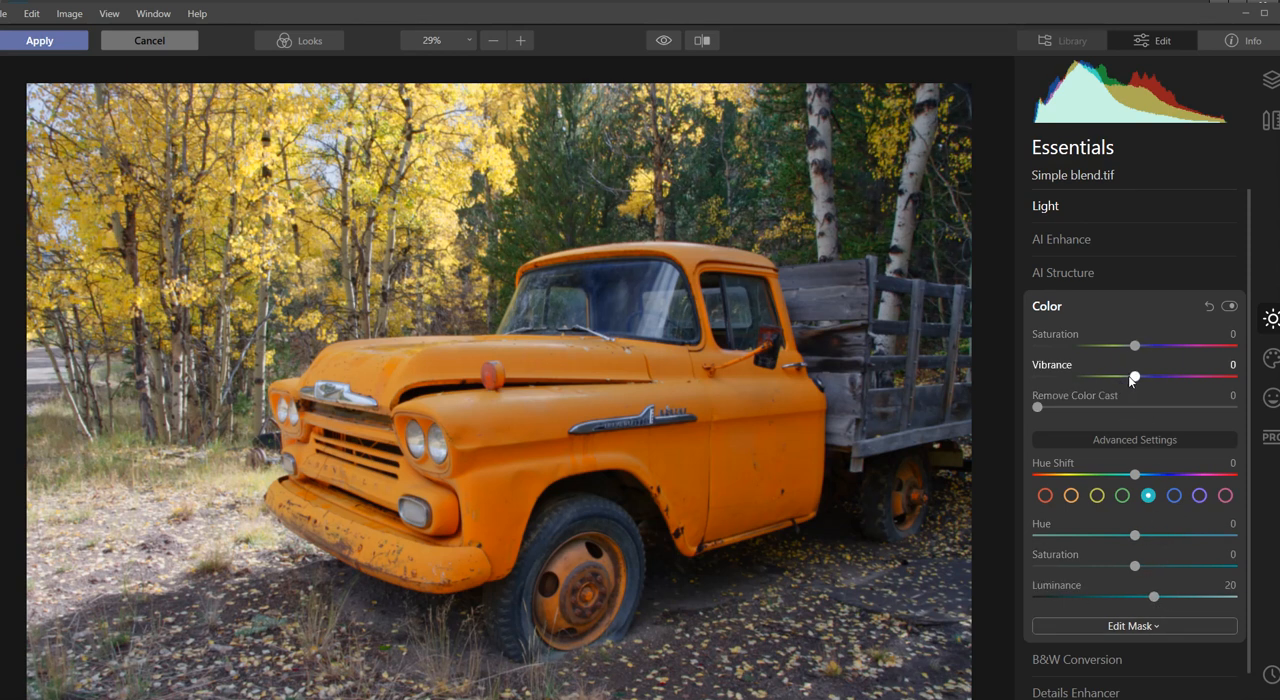
In the Color tool, settle Saturation at -4 and Vibrance at -3 after testing
drag(1133, 376, 1183, 376)
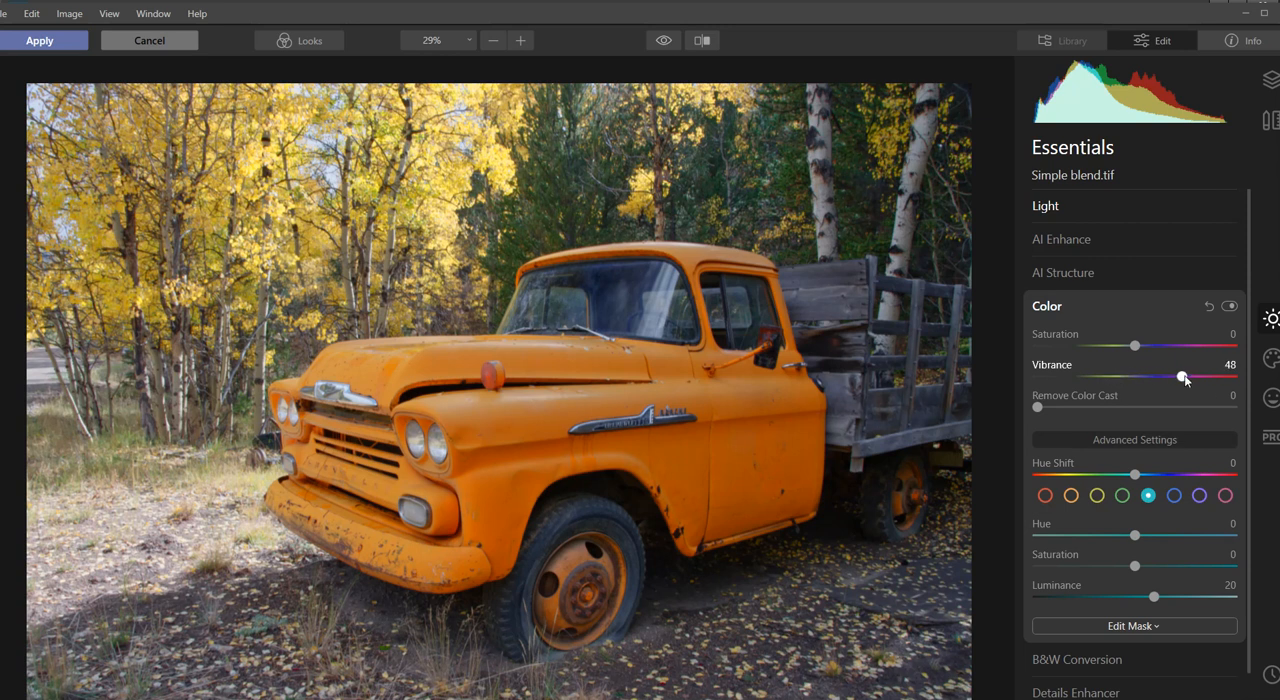
drag(1185, 375, 1079, 375)
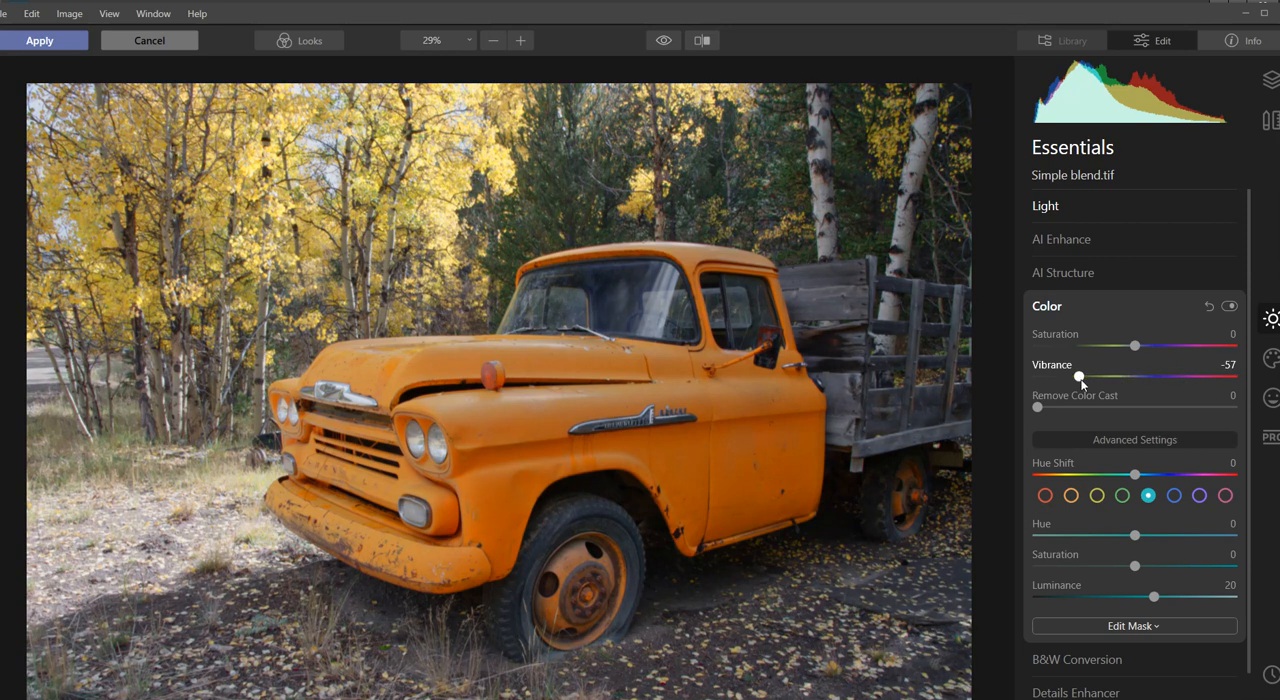
drag(1079, 377, 1122, 377)
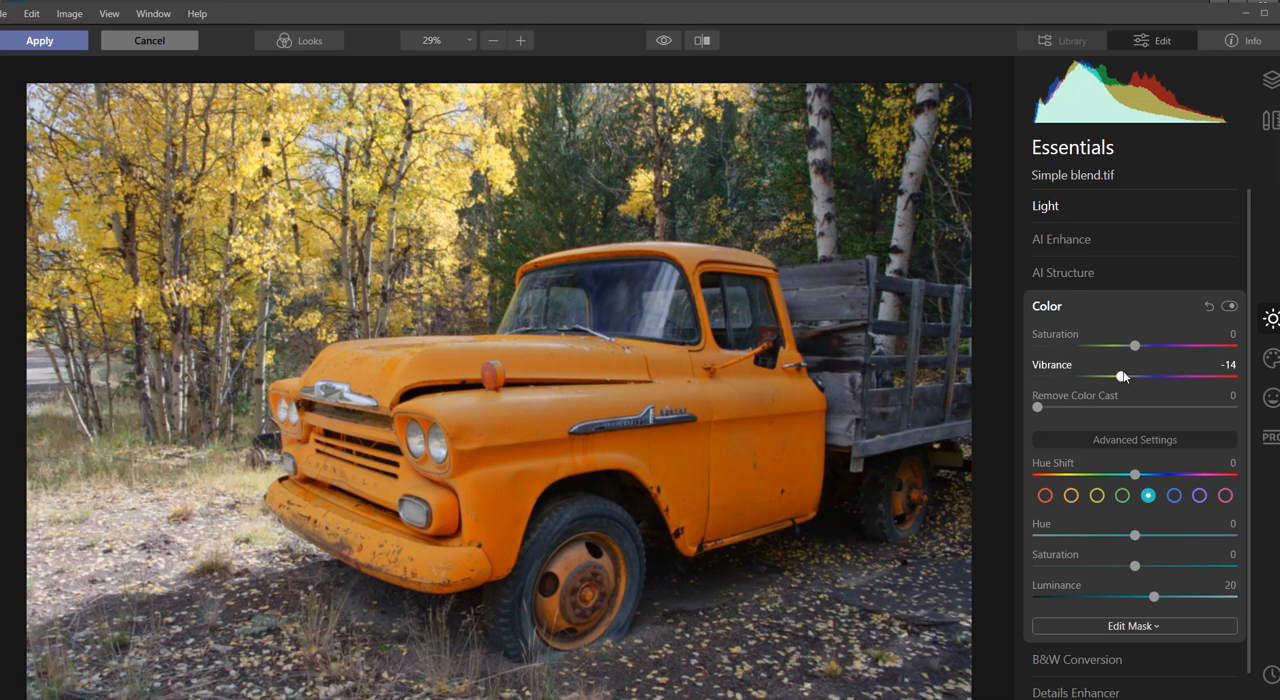
drag(1120, 376, 1128, 376)
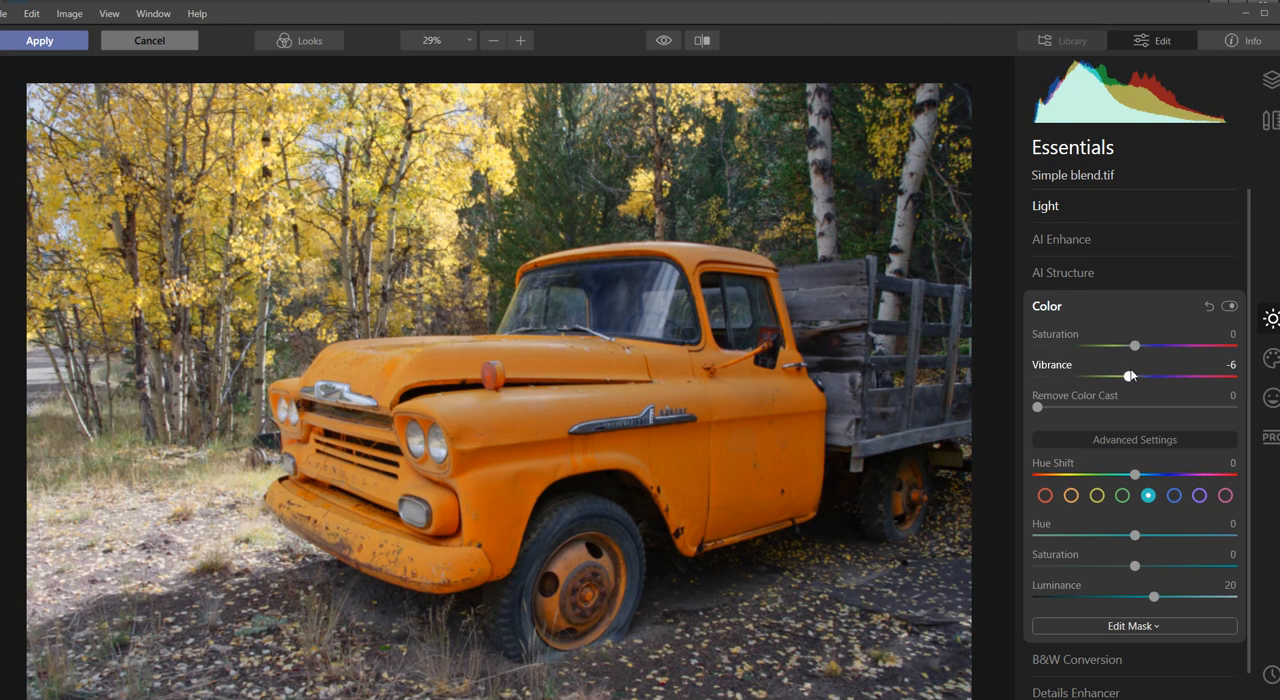
drag(1135, 345, 1154, 345)
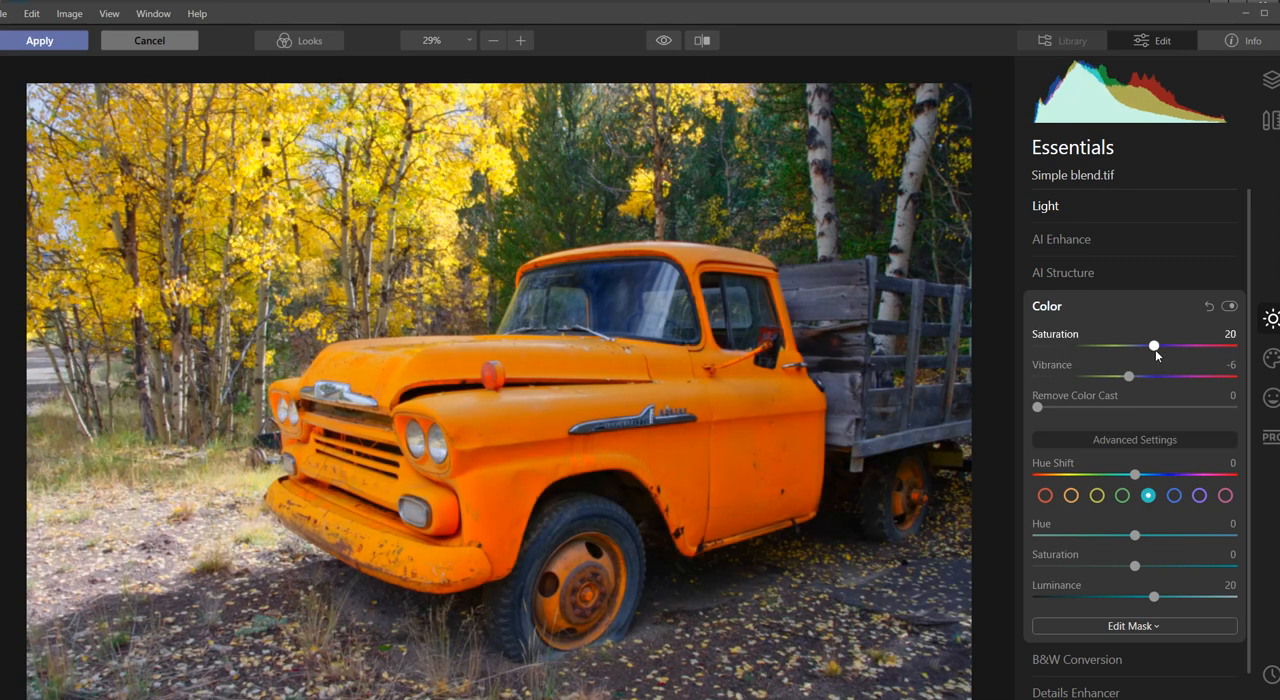
drag(1153, 345, 1124, 345)
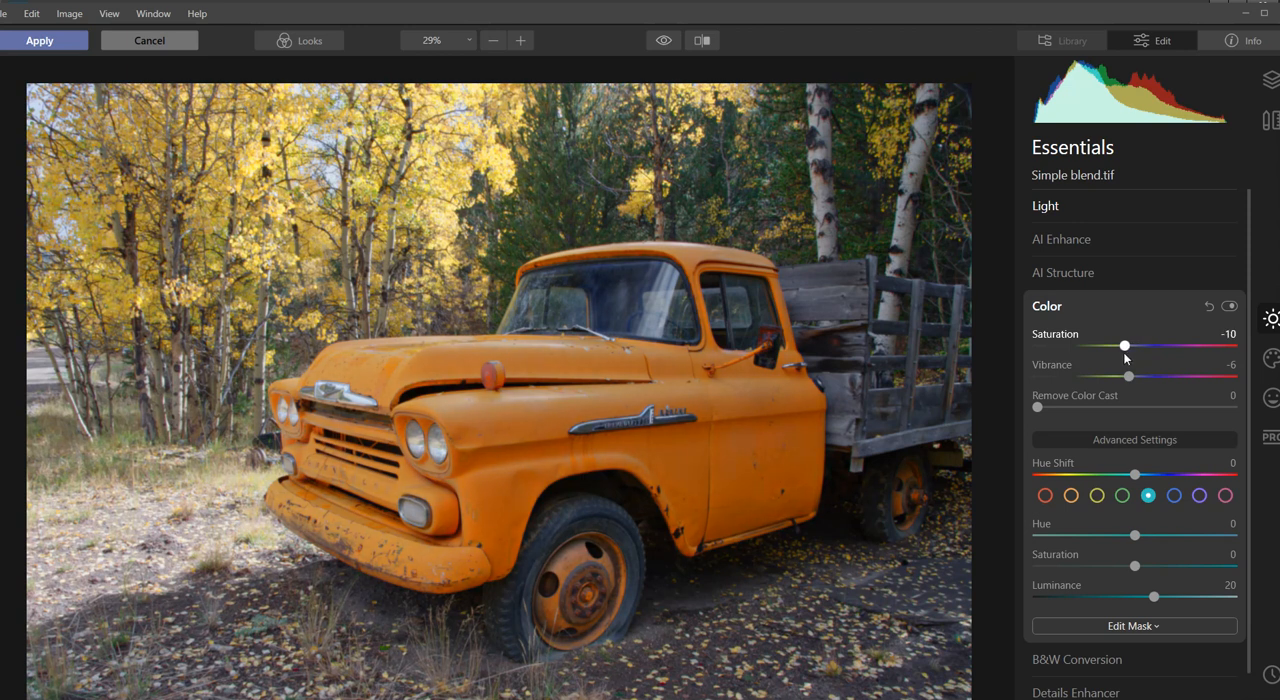
drag(1125, 345, 1122, 345)
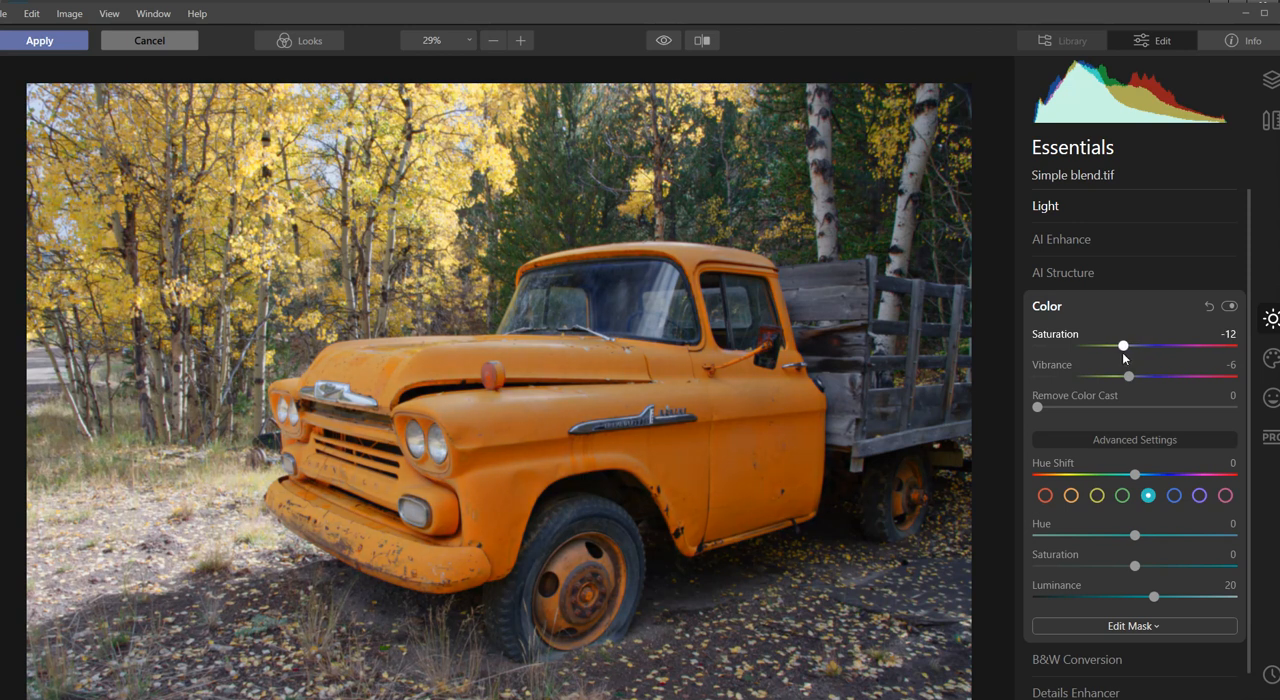
drag(1123, 345, 1130, 345)
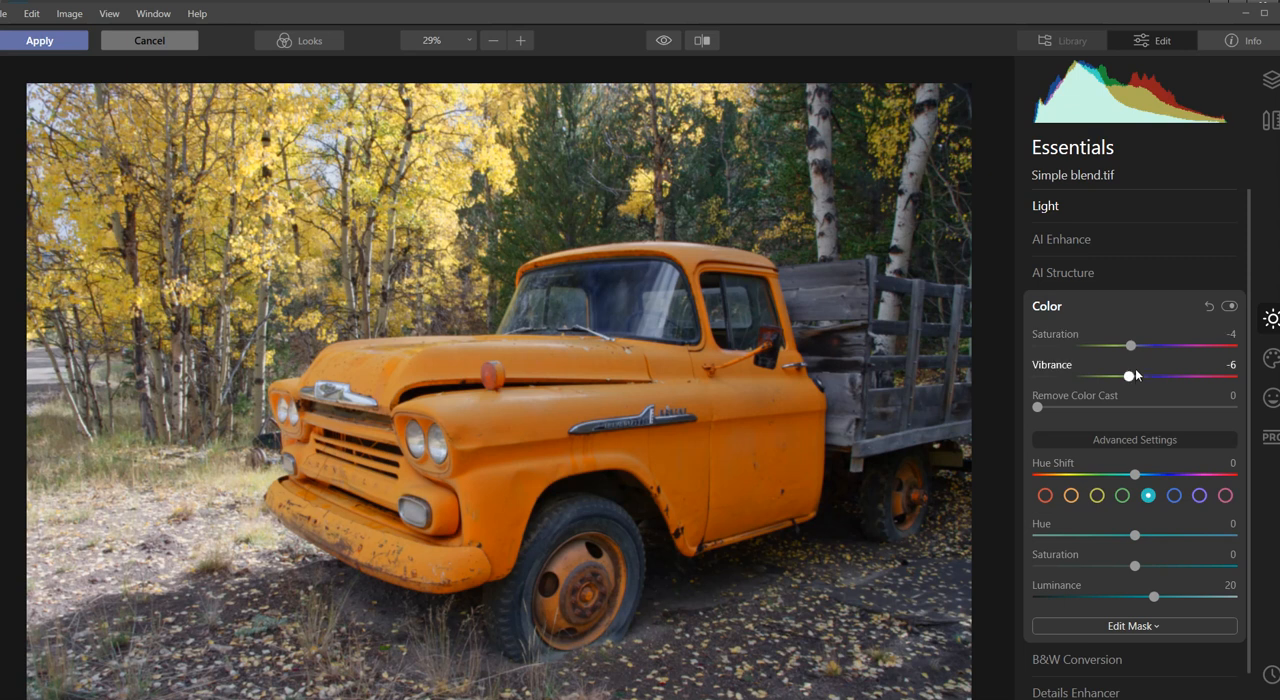
drag(1131, 375, 1133, 375)
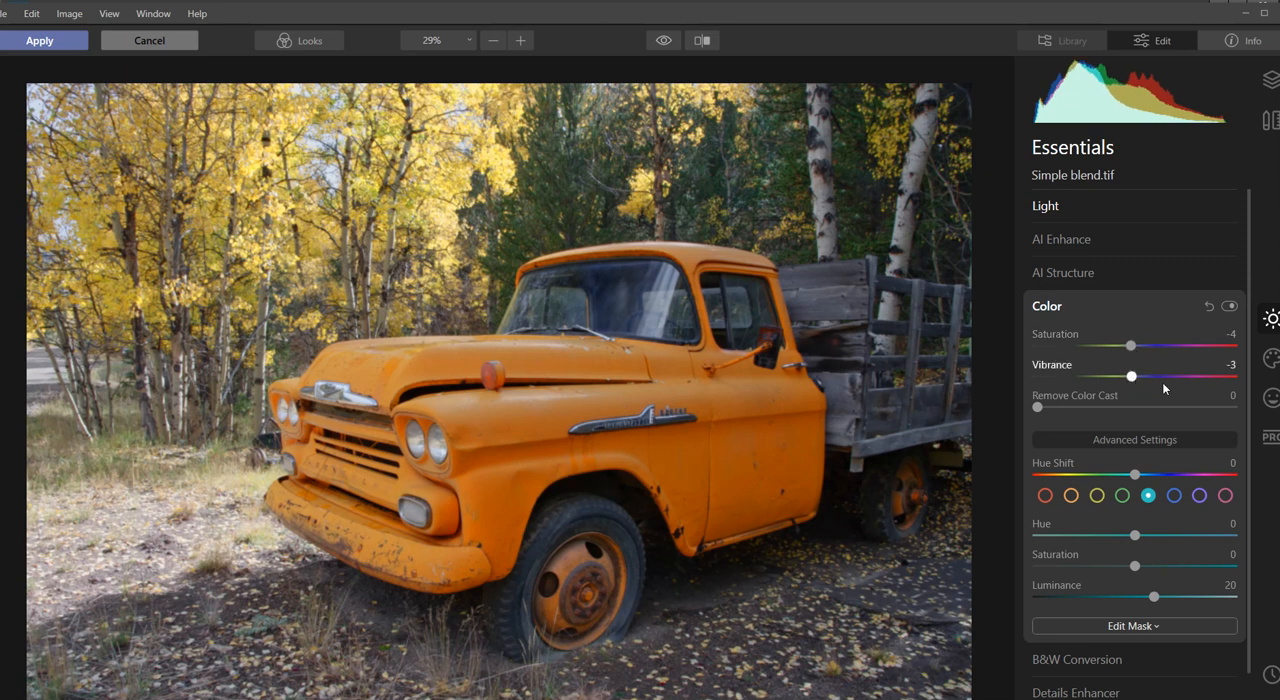
Expand AI Structure and settle its Amount at 4, leaving Boost at 0
click(1063, 272)
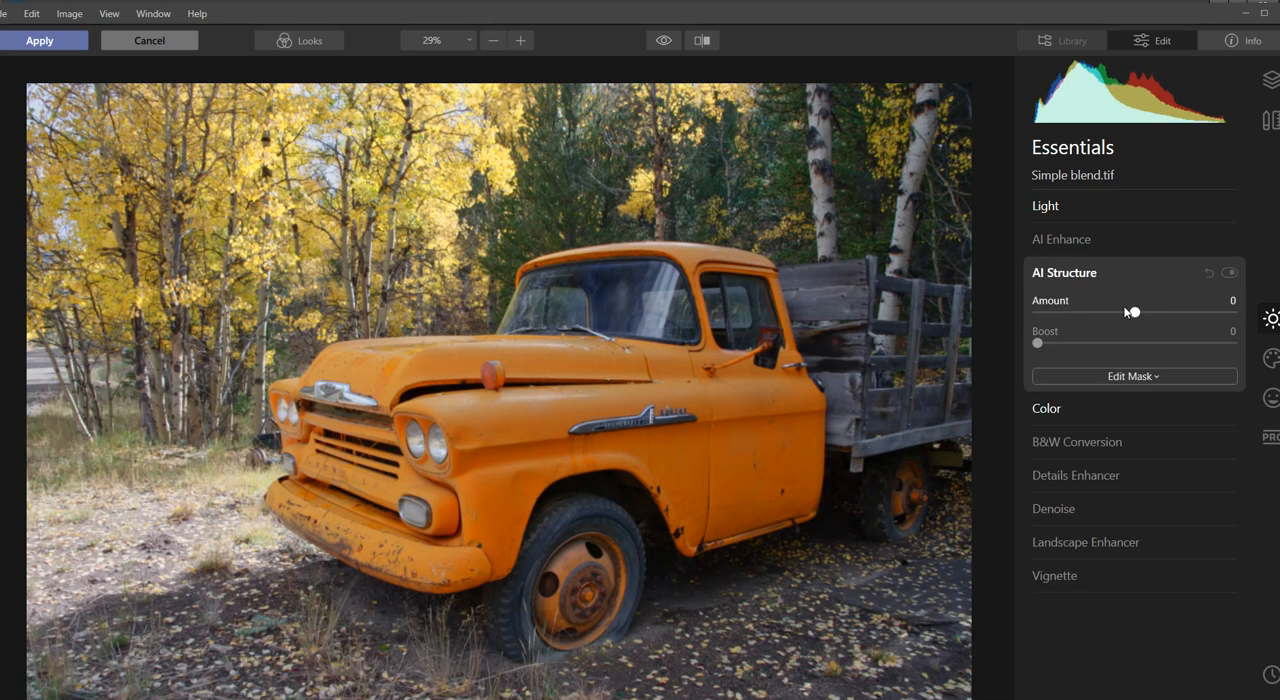
drag(1132, 312, 1085, 312)
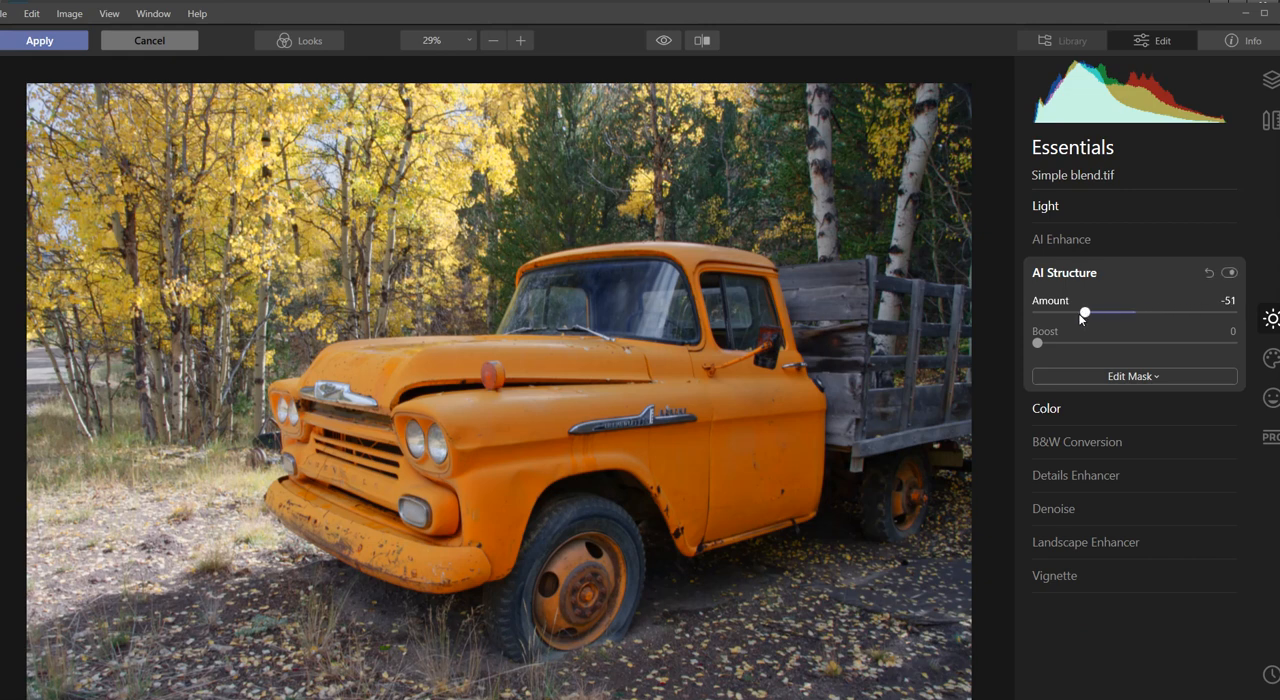
drag(1085, 313, 1188, 313)
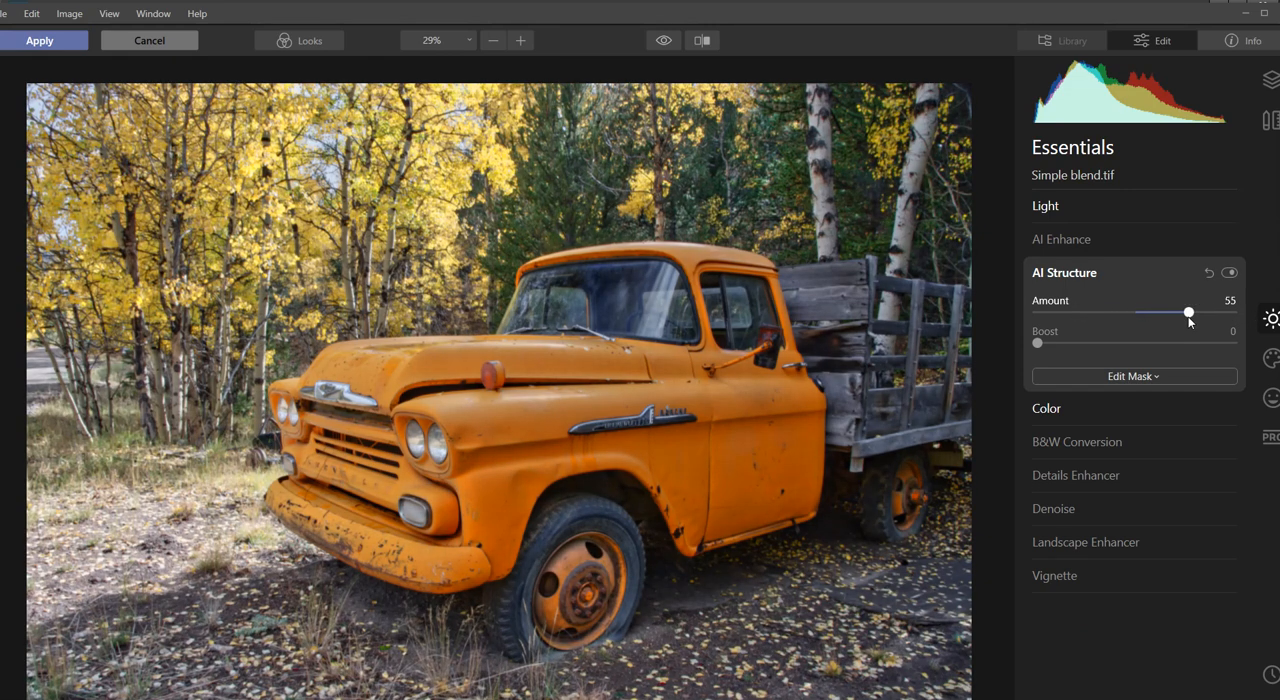
drag(1188, 312, 1149, 312)
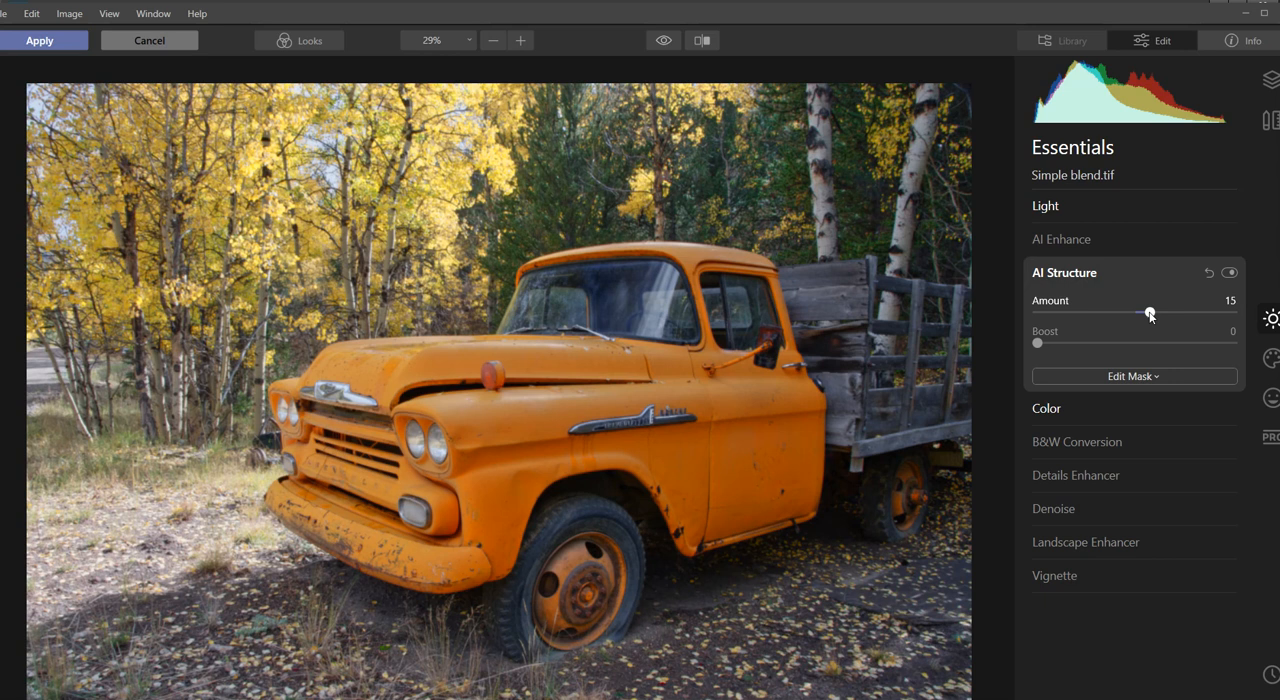
drag(1150, 313, 1142, 313)
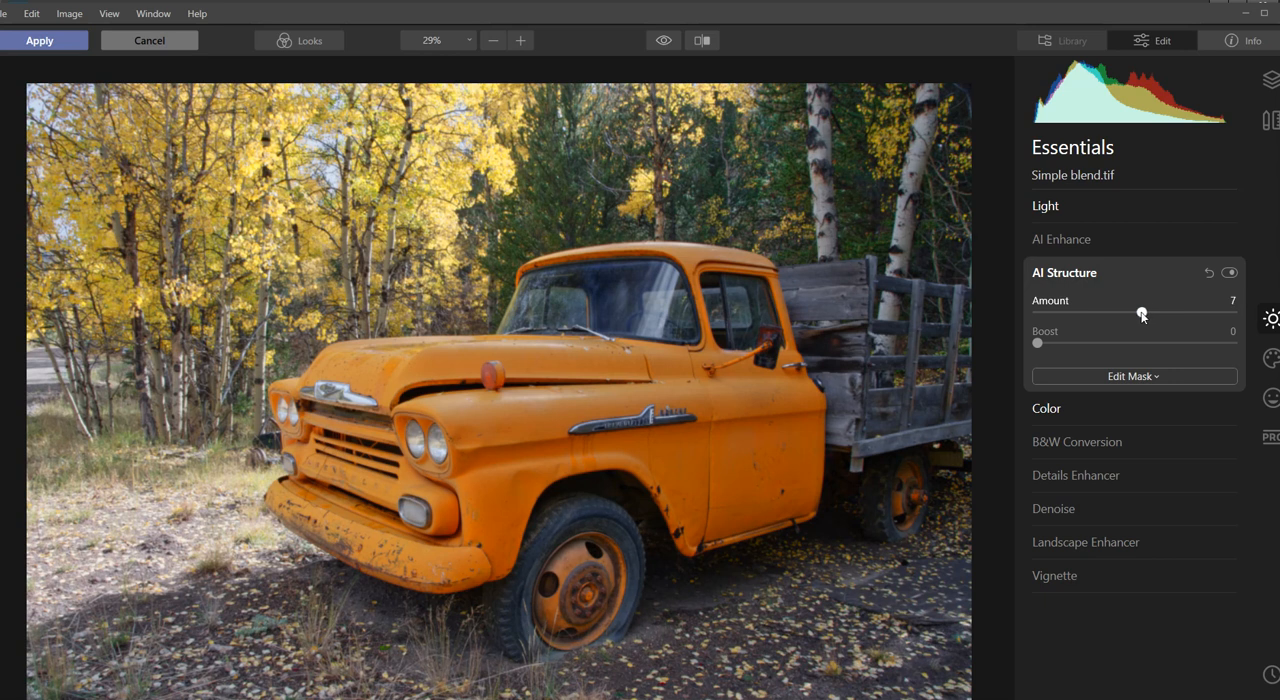
drag(1142, 312, 1138, 312)
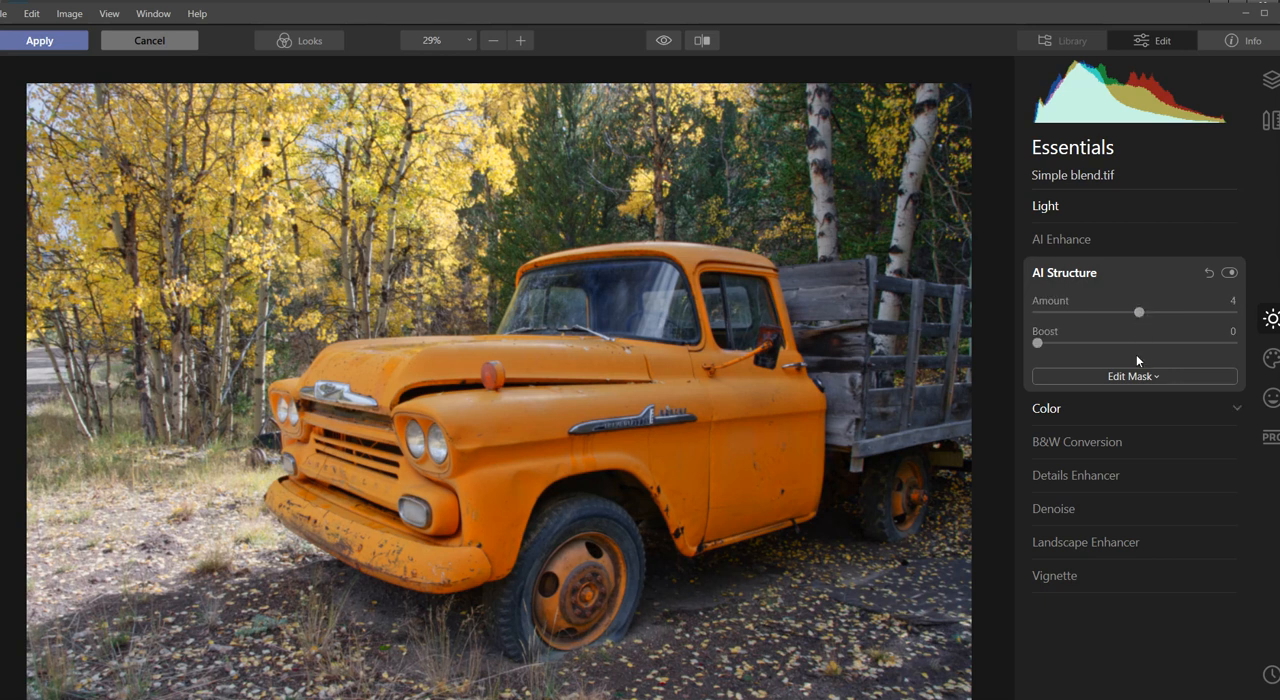
In AI Enhance, set AI Accent to 2 after testing, then collapse the panel
click(1061, 239)
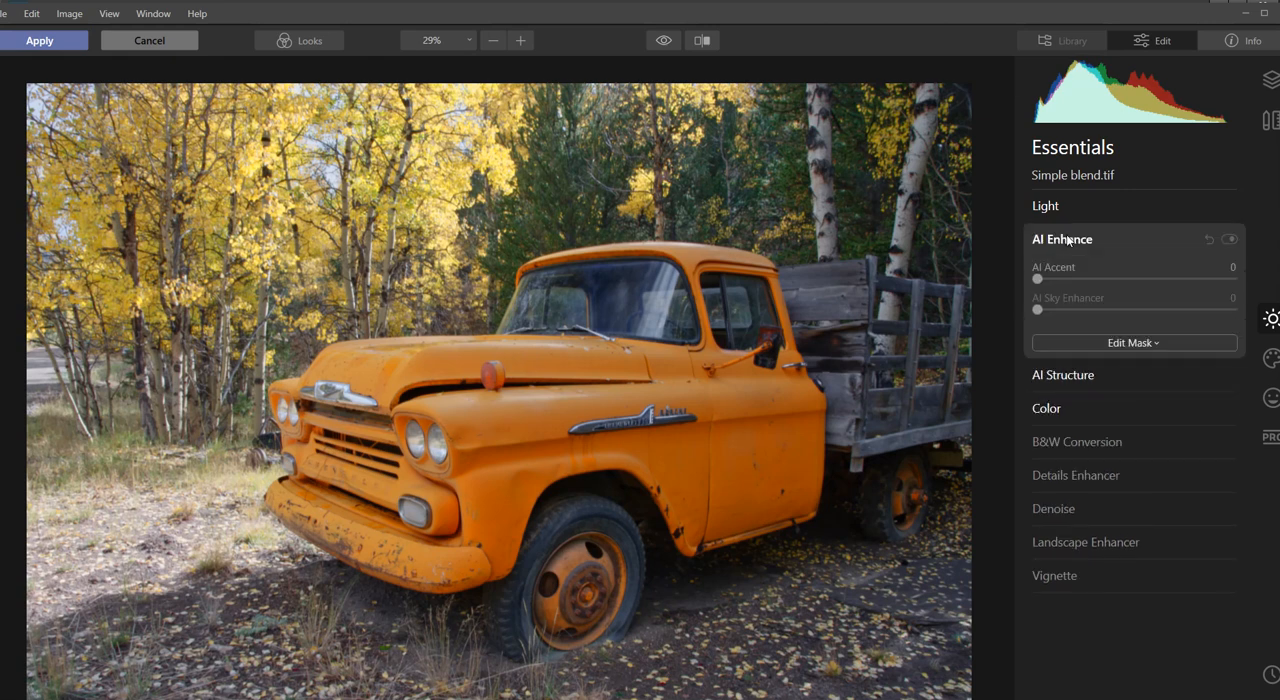
drag(1037, 278, 1065, 278)
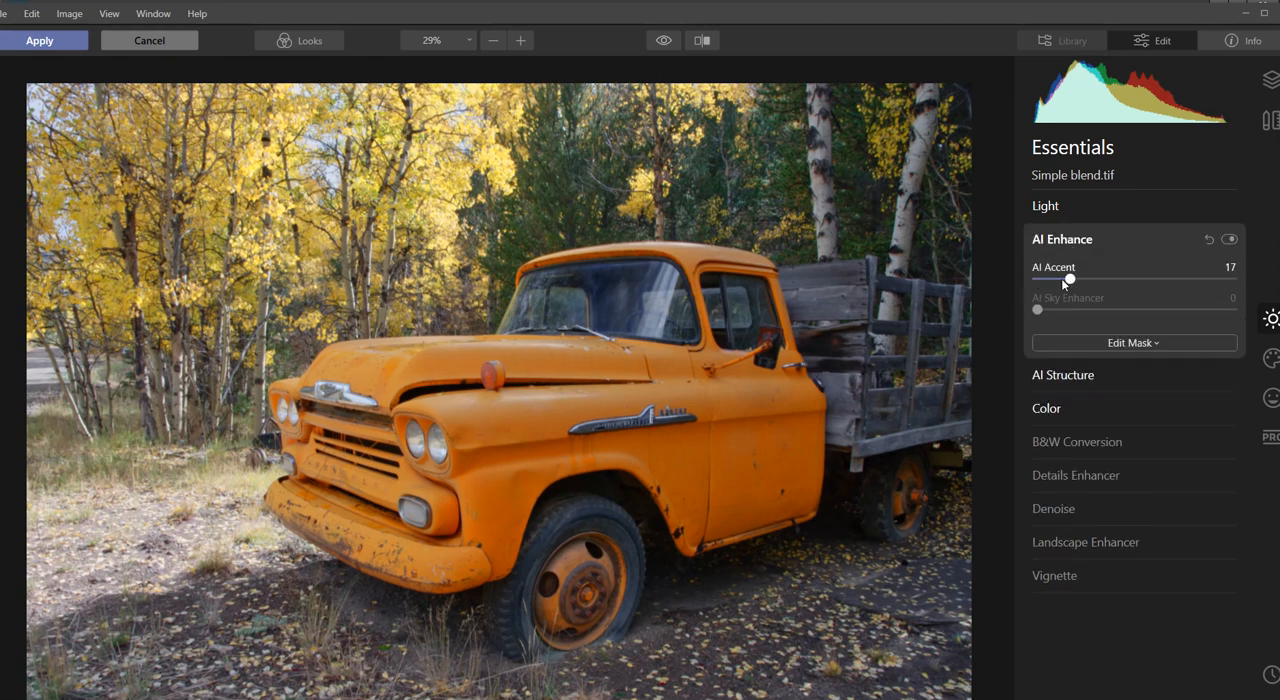
drag(1062, 279, 1037, 279)
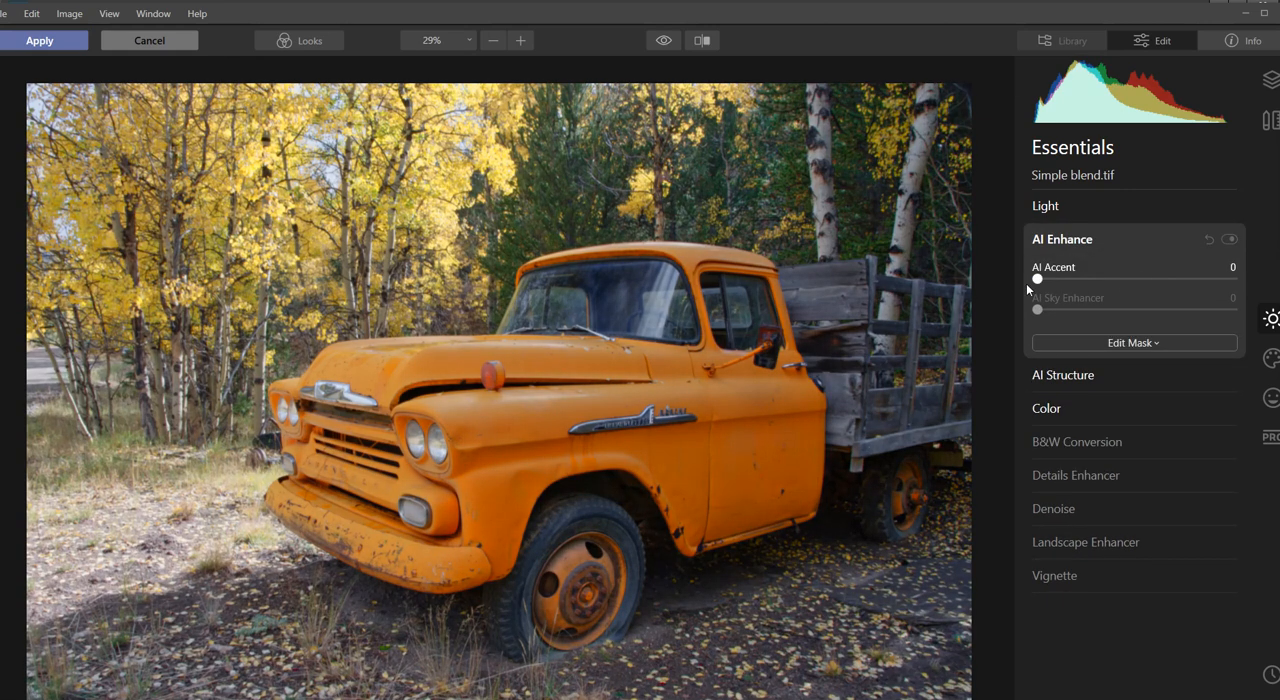
drag(1037, 279, 1075, 279)
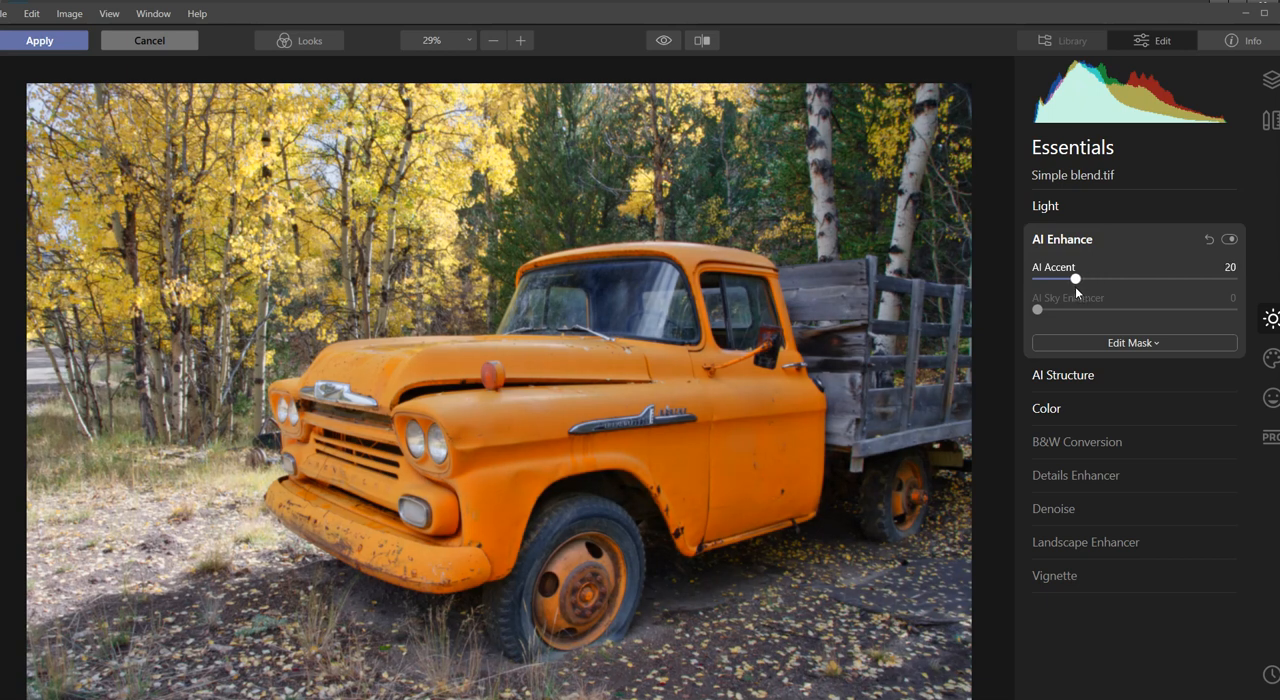
drag(1075, 279, 1037, 279)
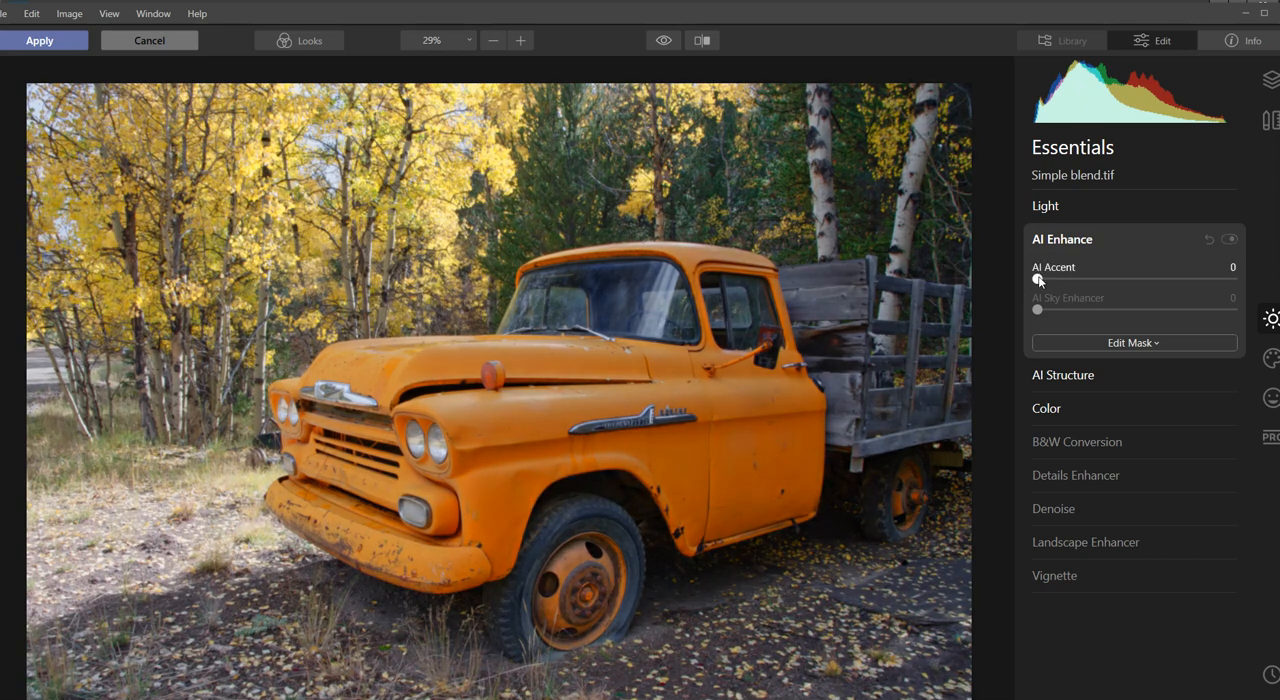
drag(1037, 280, 1043, 280)
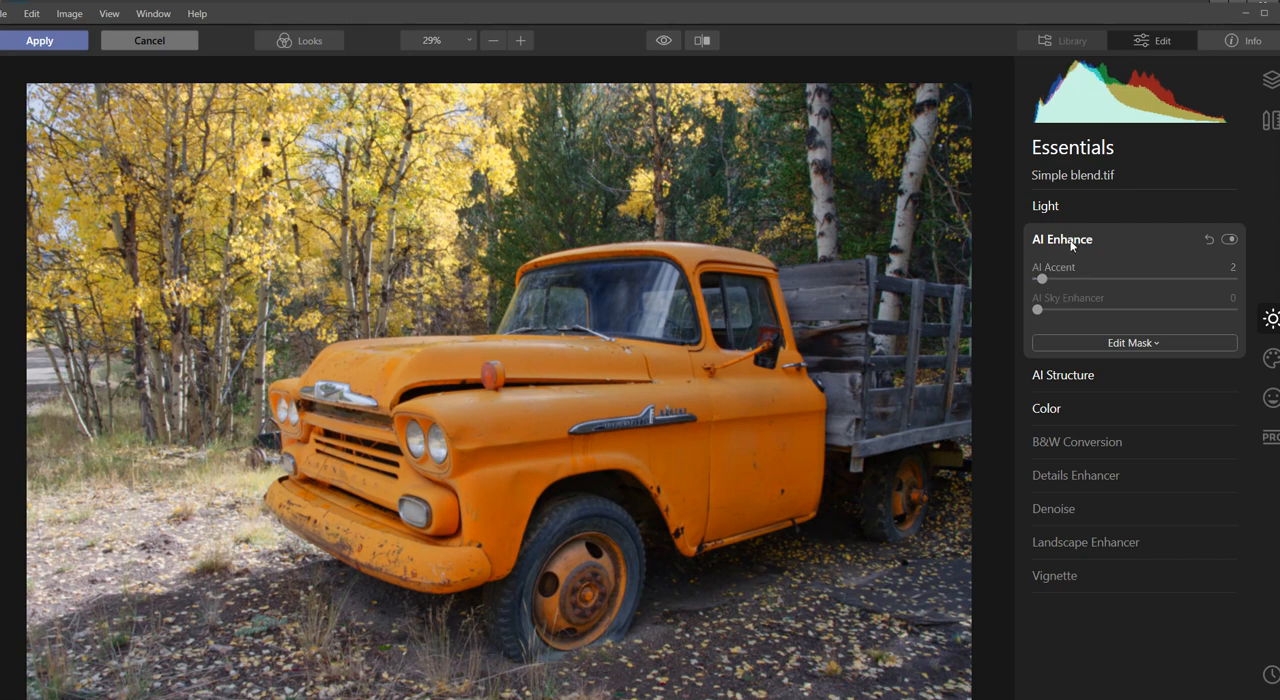
click(1061, 239)
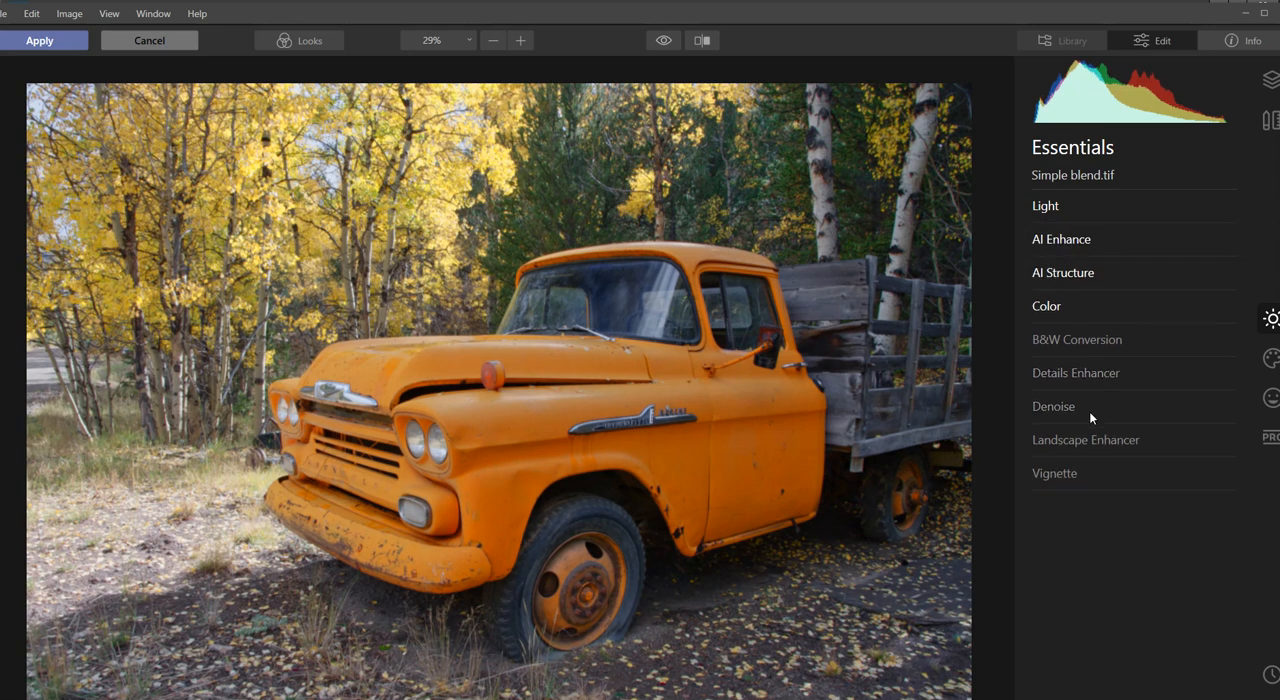
In Details Enhancer, set Sharpen 16, Small 13, Medium 9 and Large 5
click(1075, 372)
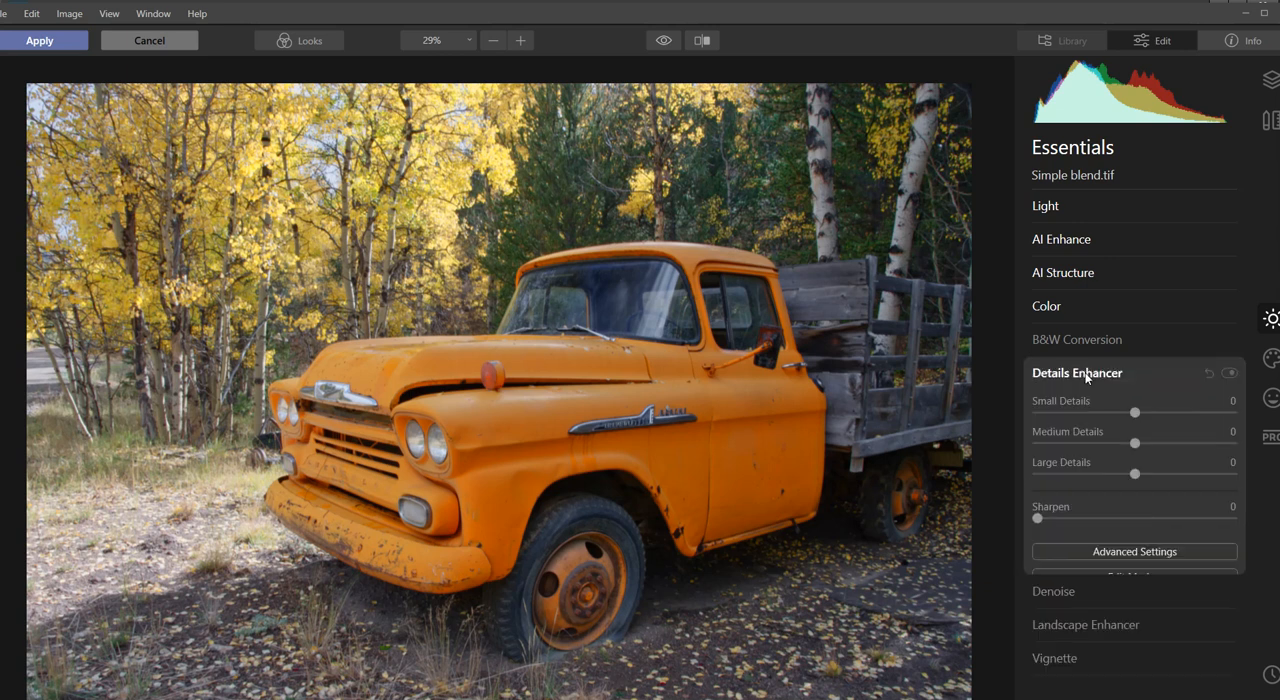
drag(1037, 518, 1067, 518)
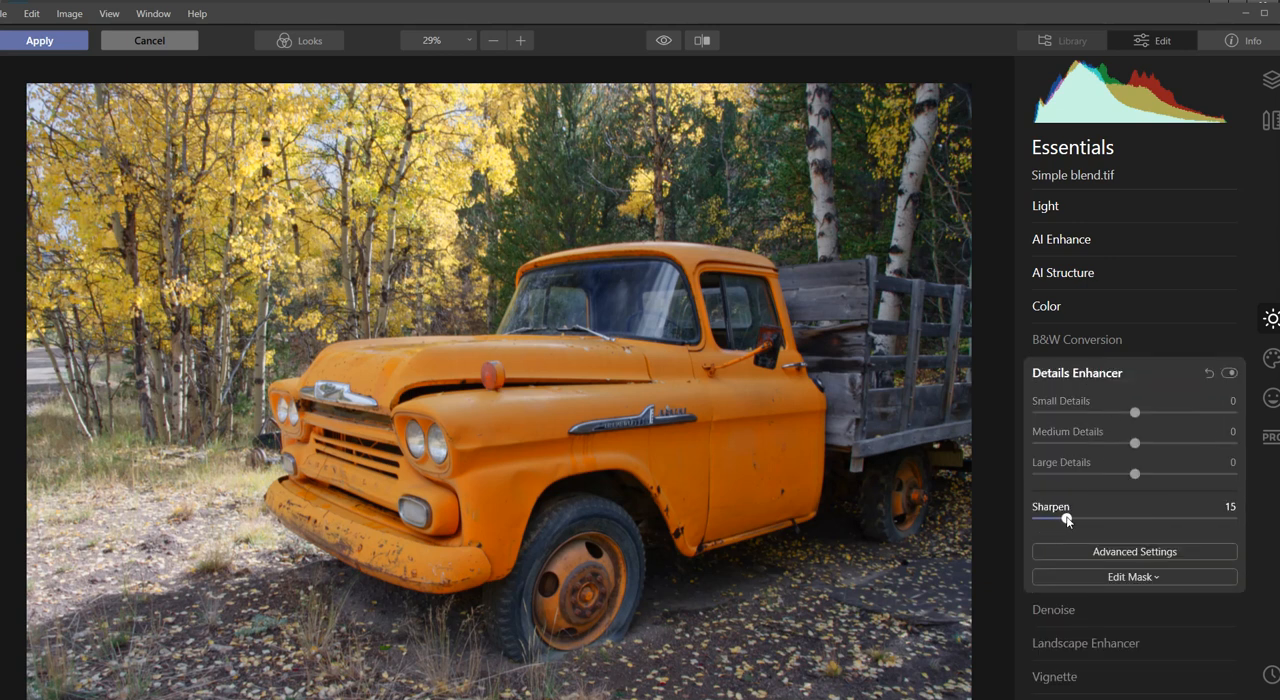
drag(1065, 518, 1075, 518)
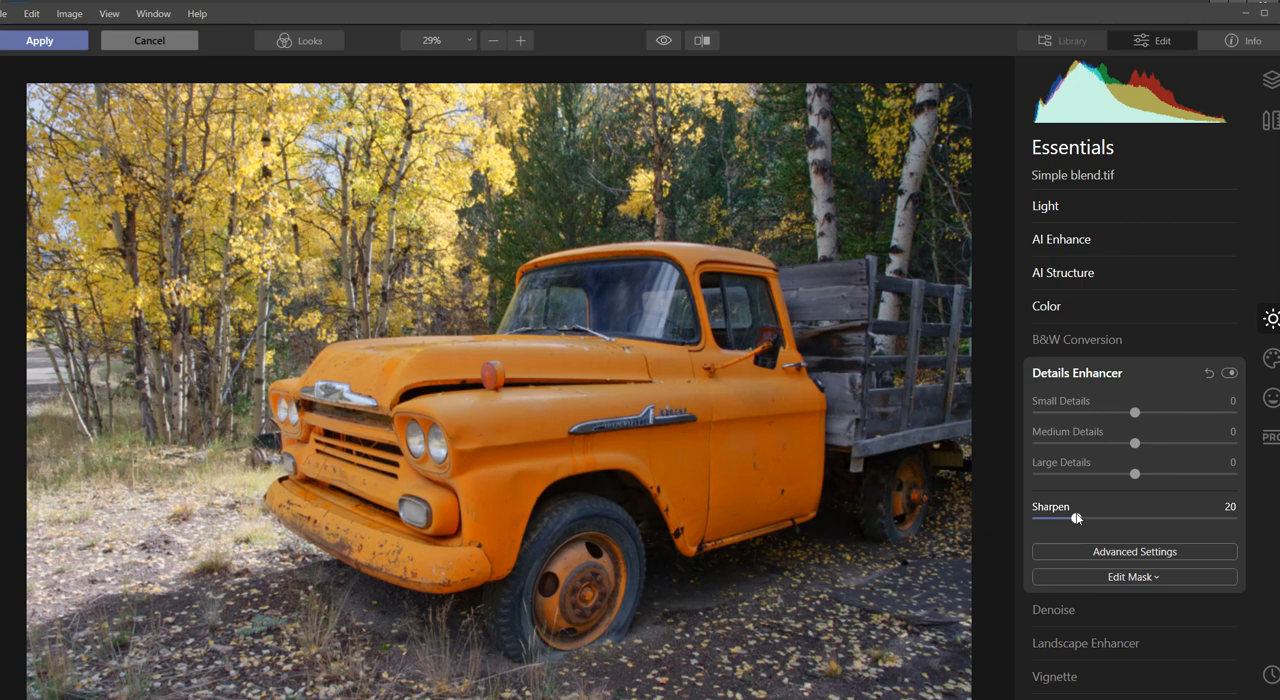
drag(1135, 413, 1149, 413)
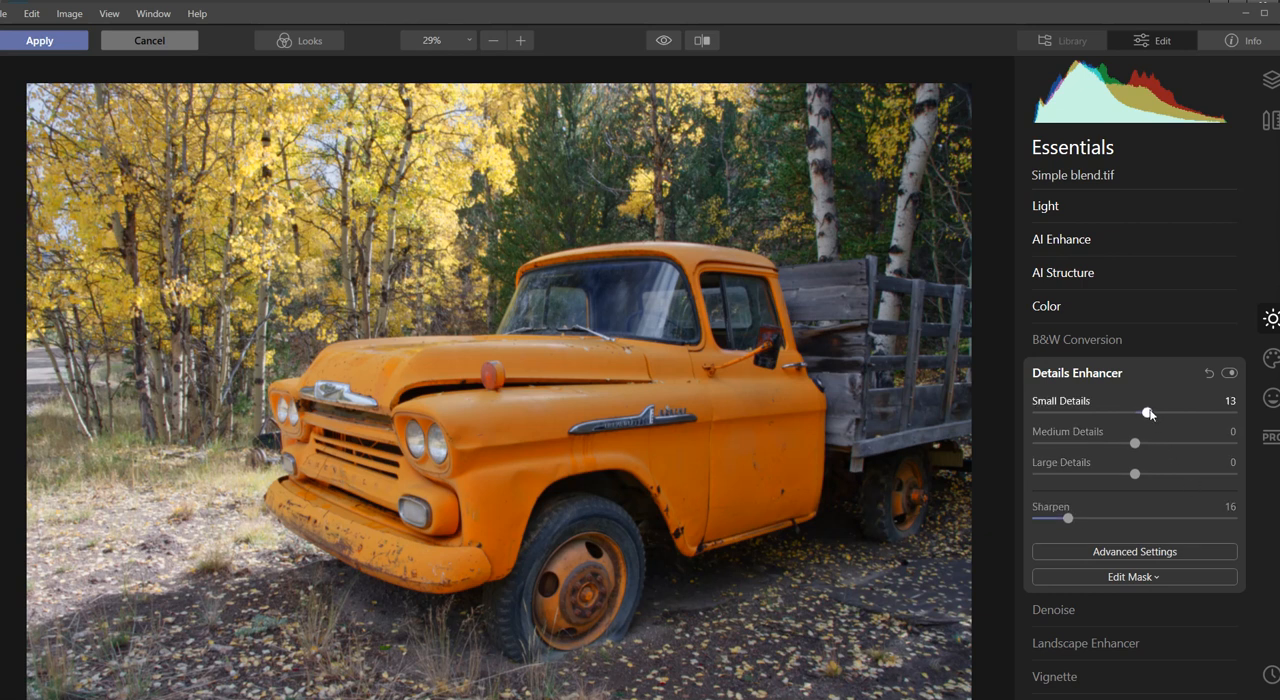
drag(1134, 443, 1144, 443)
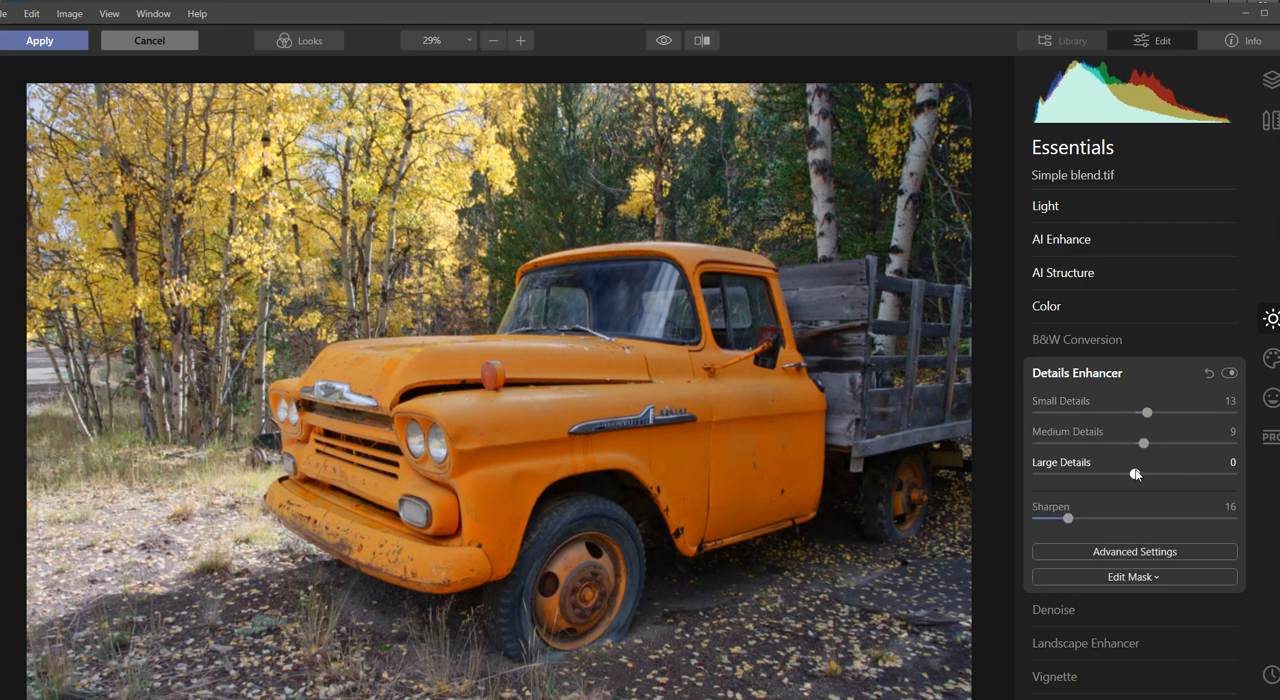
drag(1135, 474, 1138, 474)
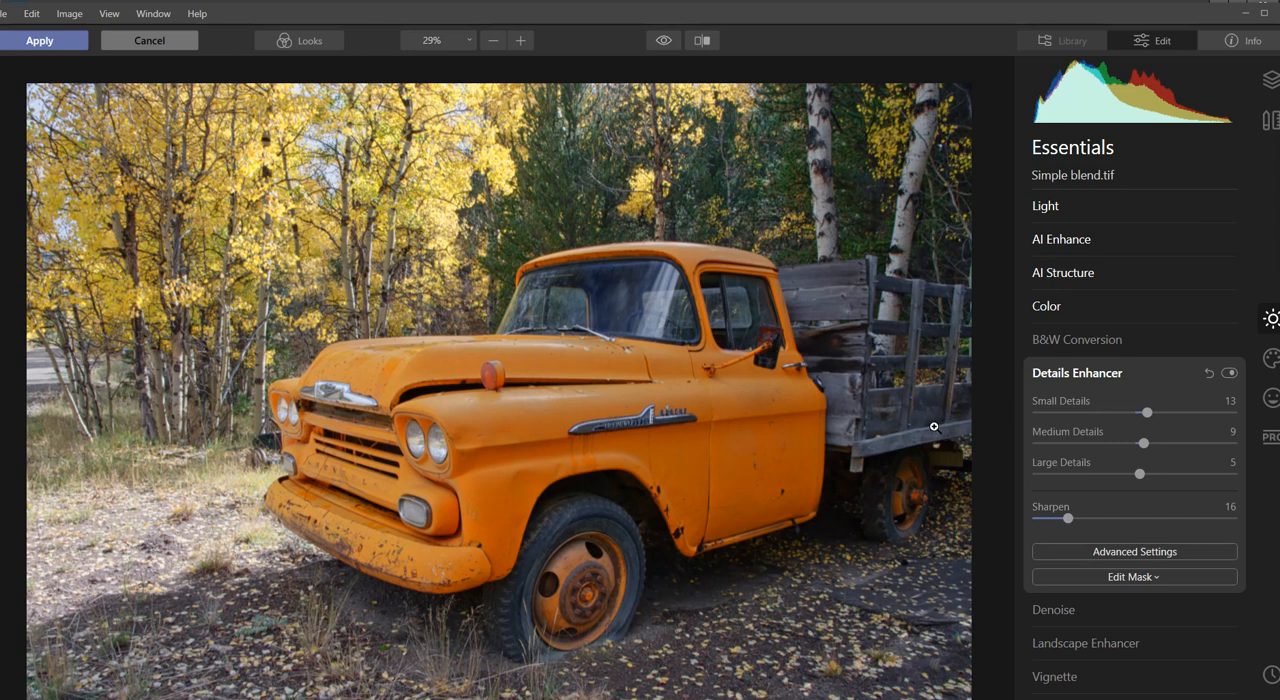
mouse_move(516, 173)
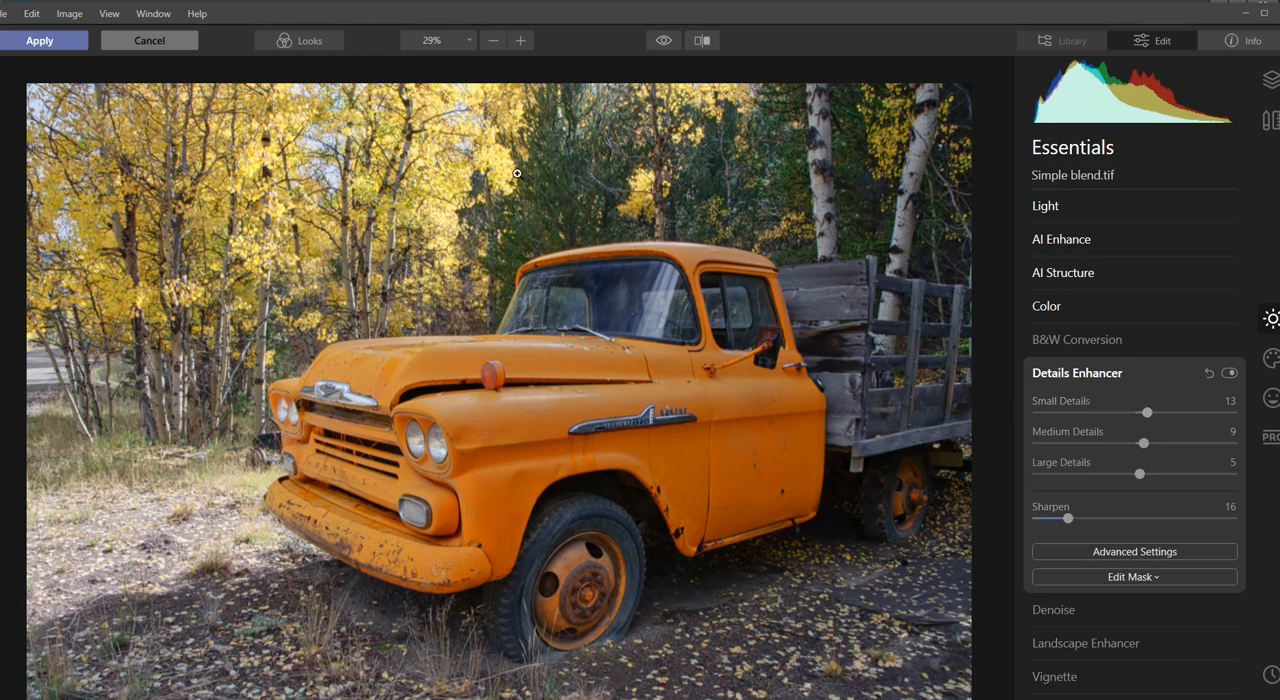
click(40, 40)
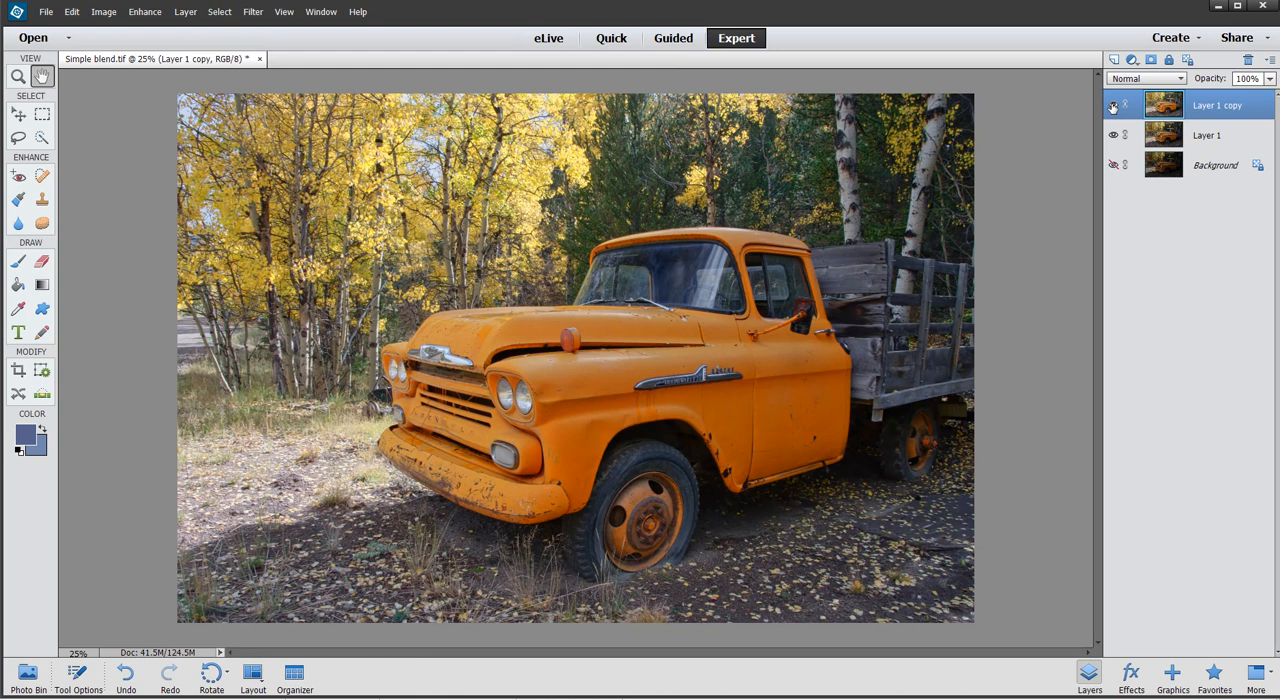
Experiment with Layer 1 copy's opacity, trying values between 39% and 88%
click(1271, 78)
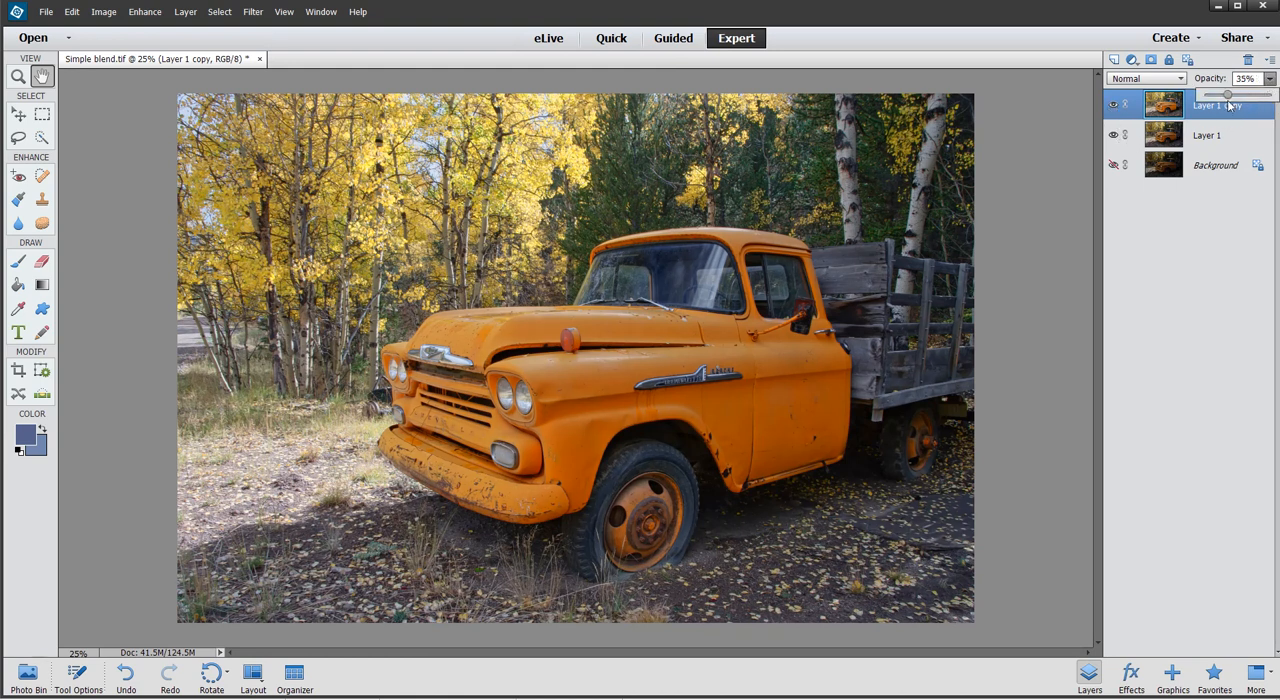
drag(1227, 94, 1243, 94)
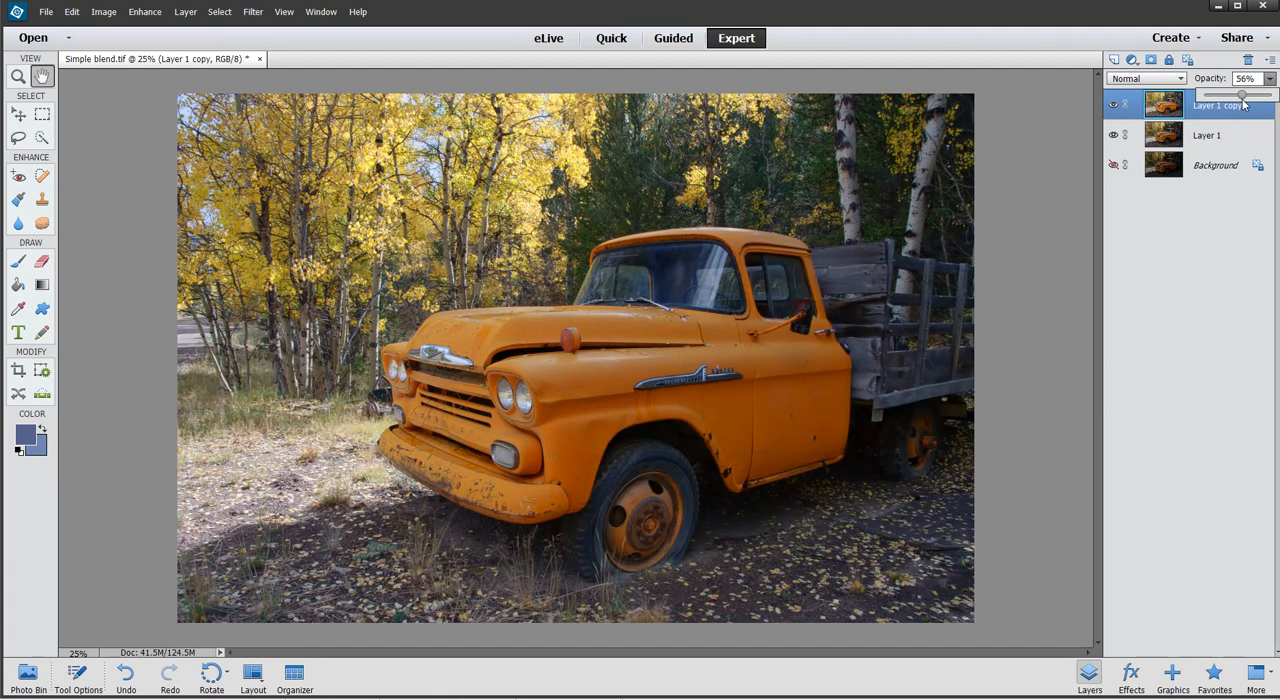
drag(1243, 93, 1248, 93)
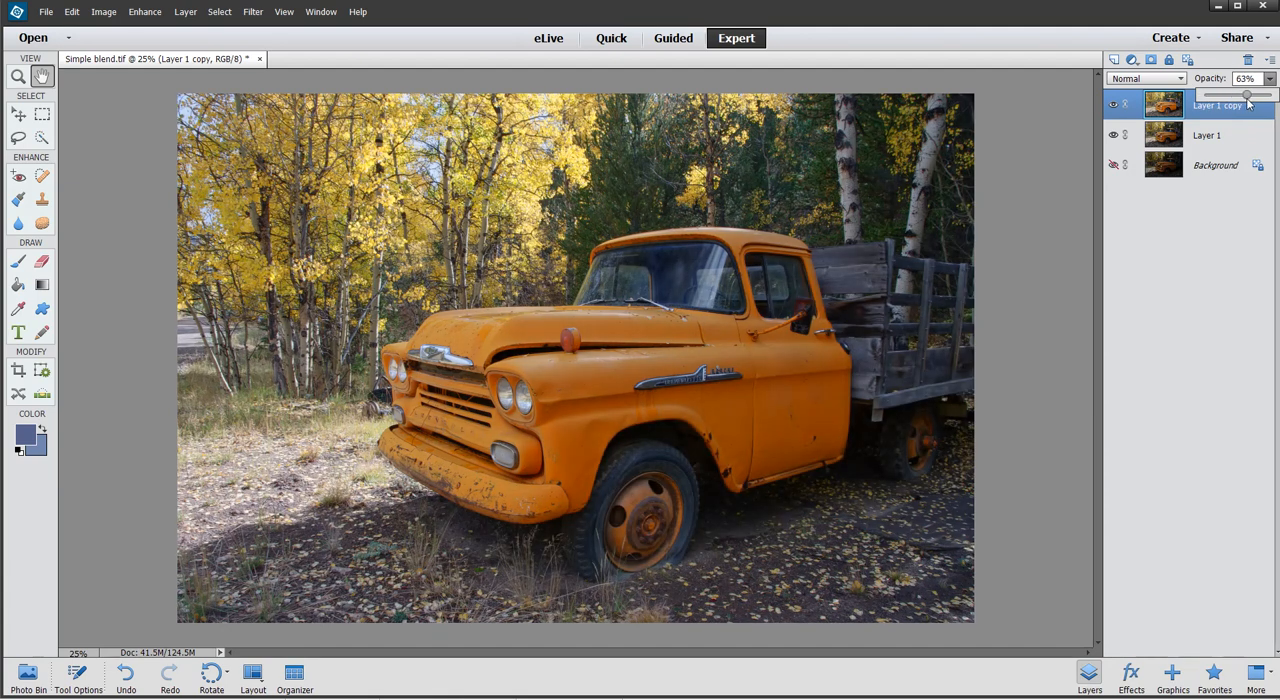
drag(1248, 93, 1255, 93)
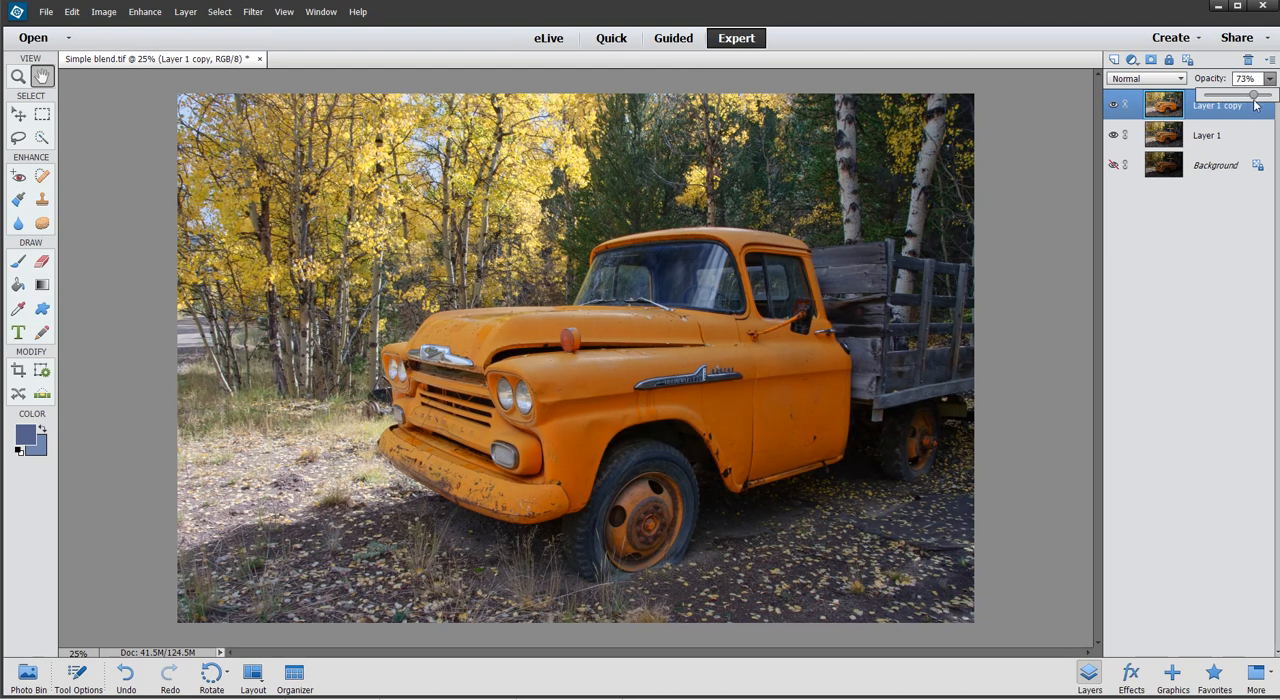
drag(1253, 93, 1246, 93)
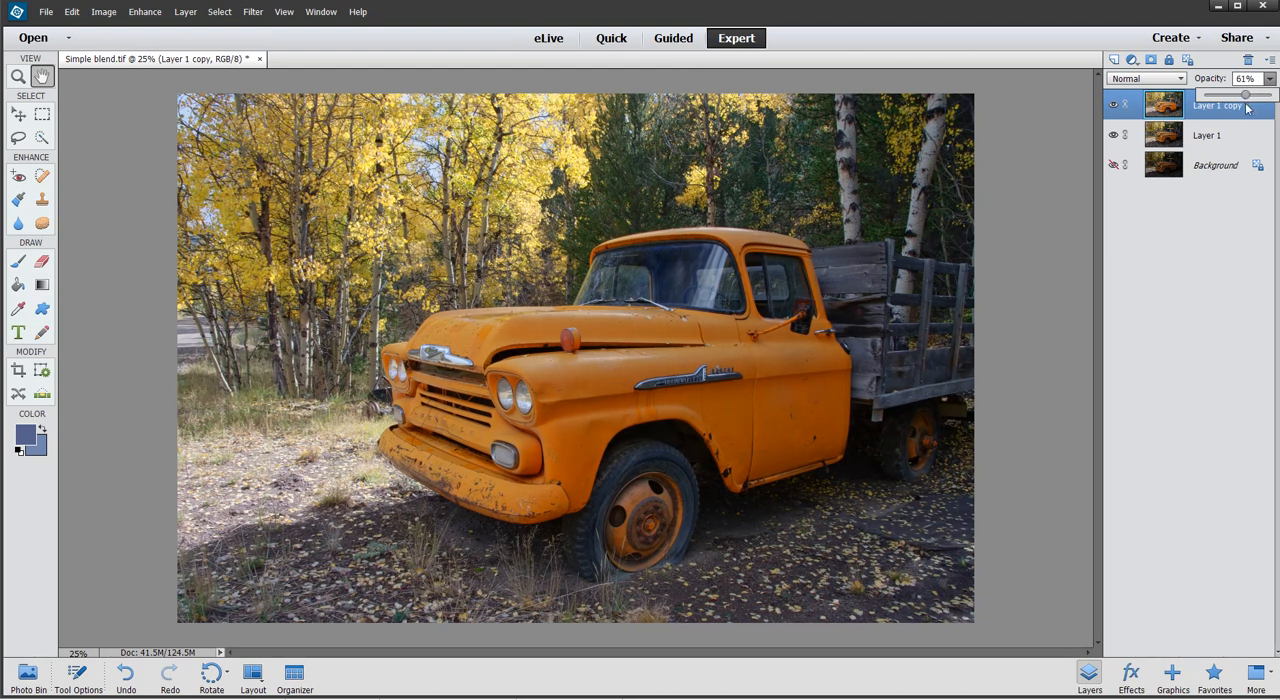
drag(1245, 93, 1247, 93)
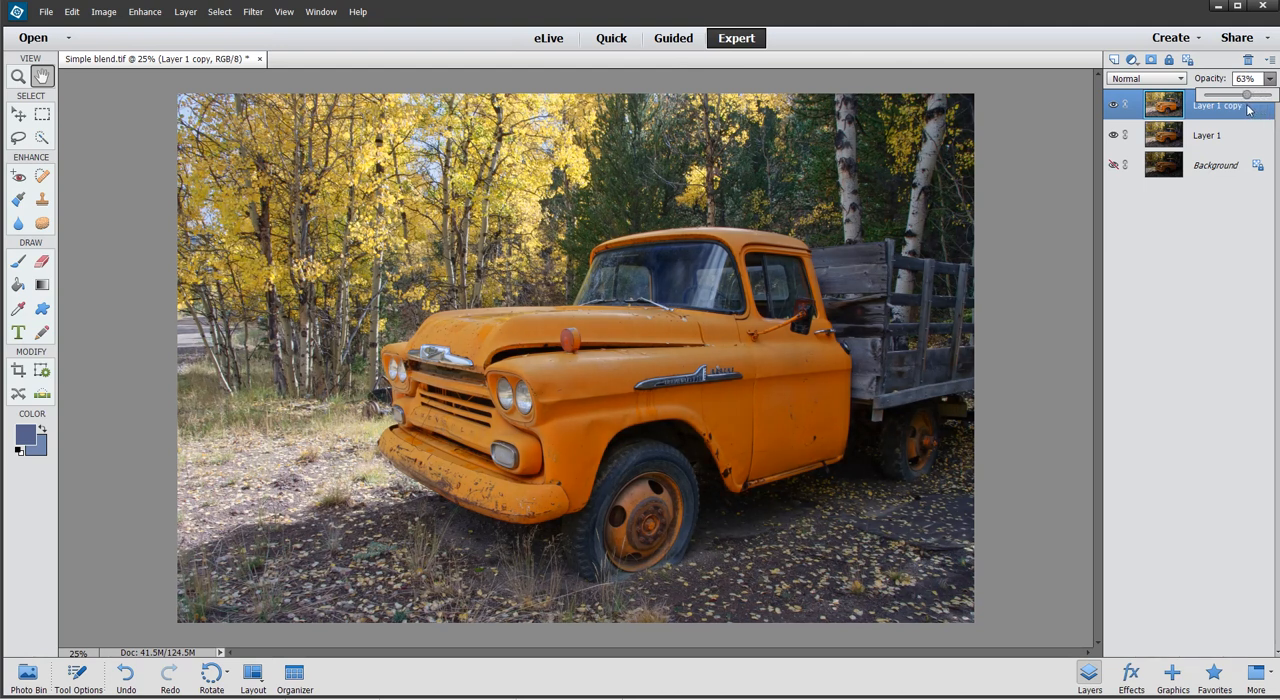
drag(1246, 93, 1265, 93)
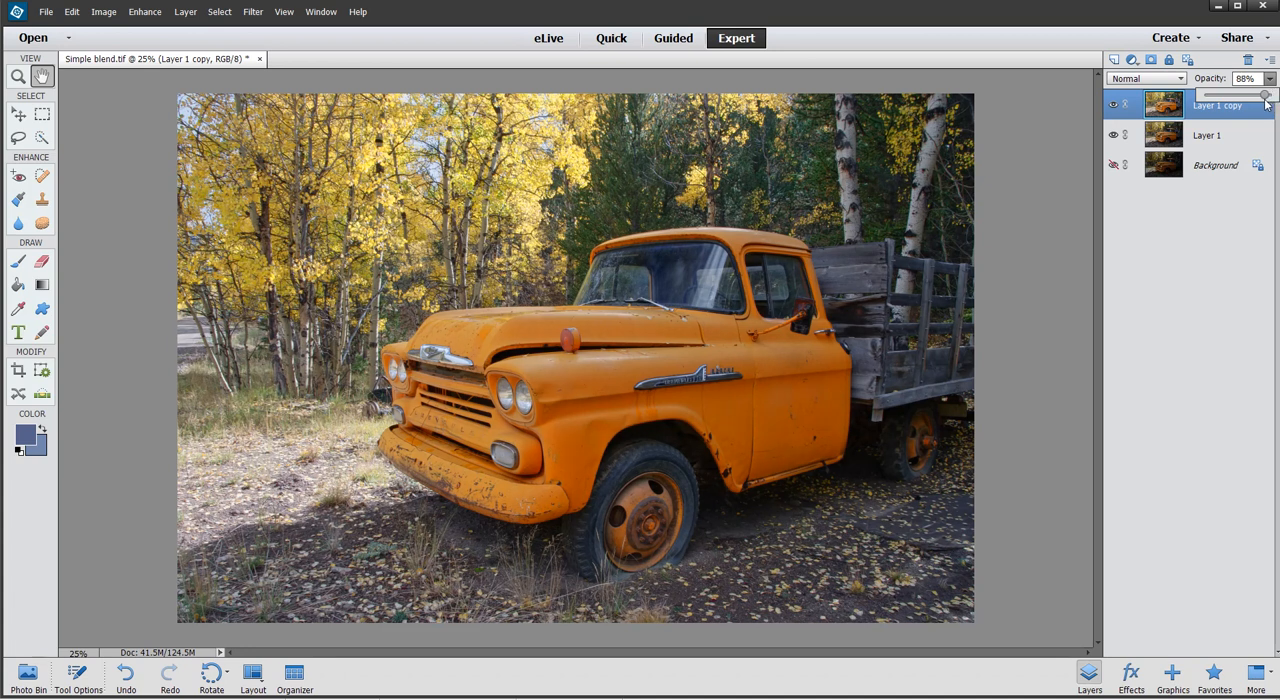
drag(1265, 95, 1228, 95)
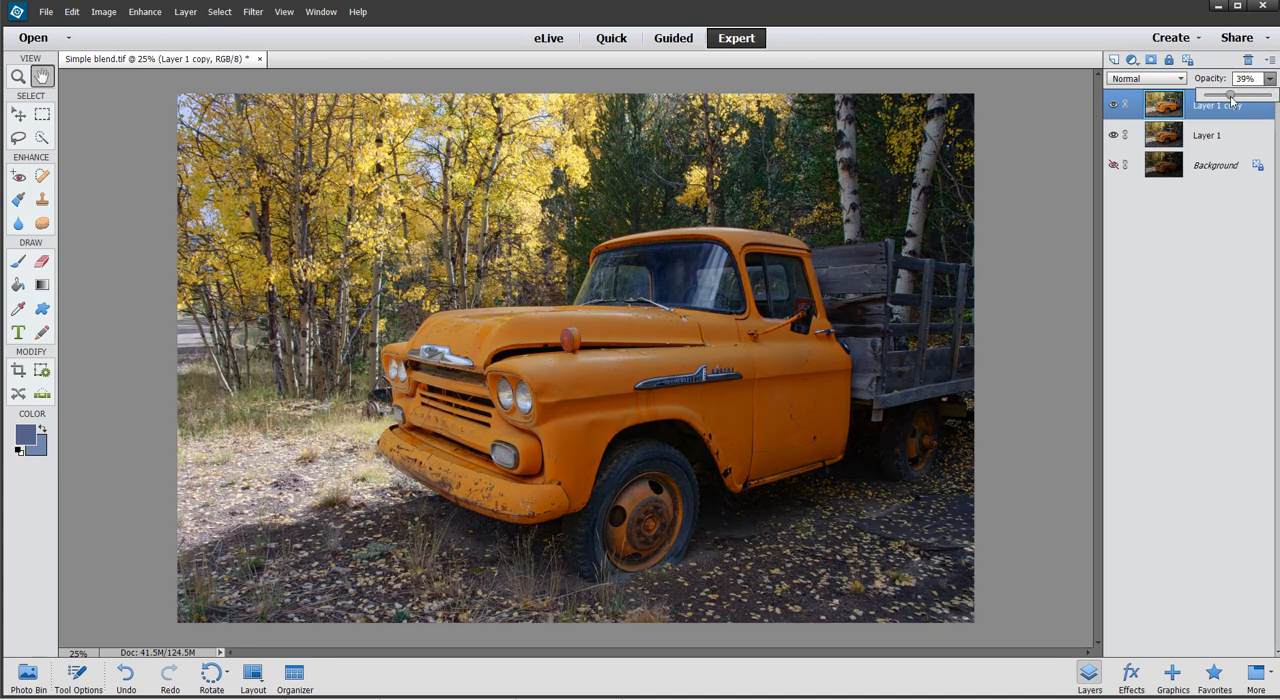
drag(1231, 93, 1246, 93)
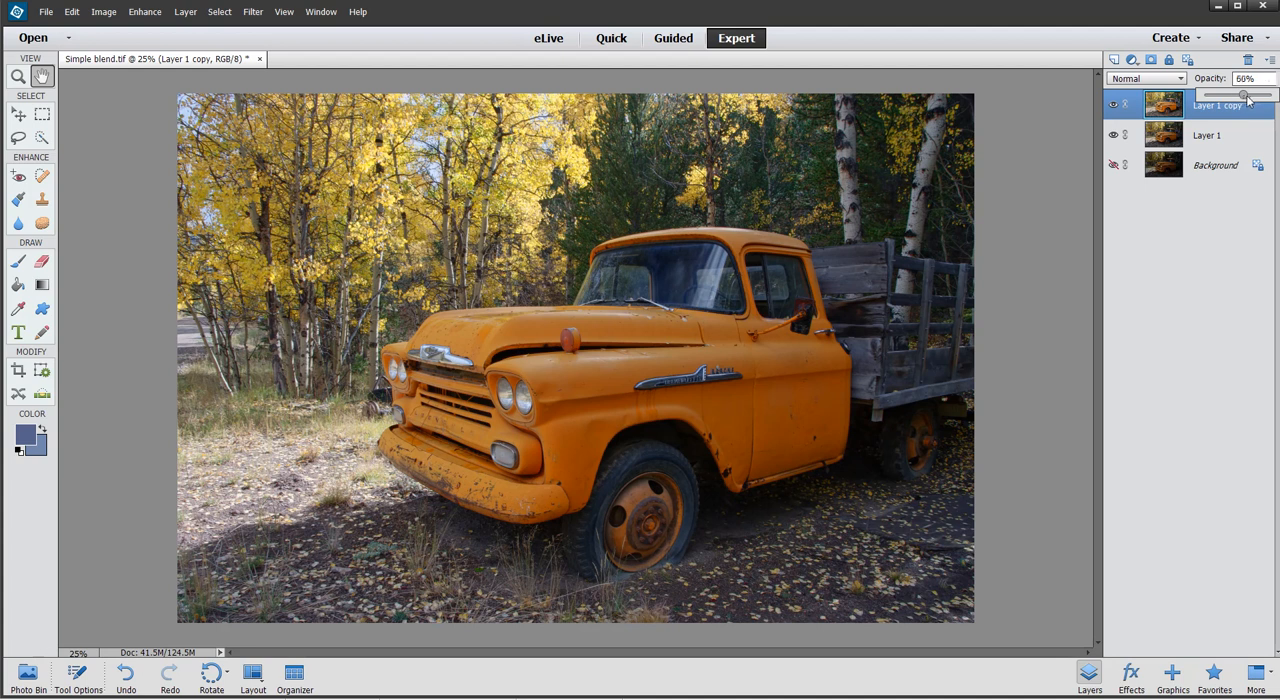
drag(1245, 94, 1265, 94)
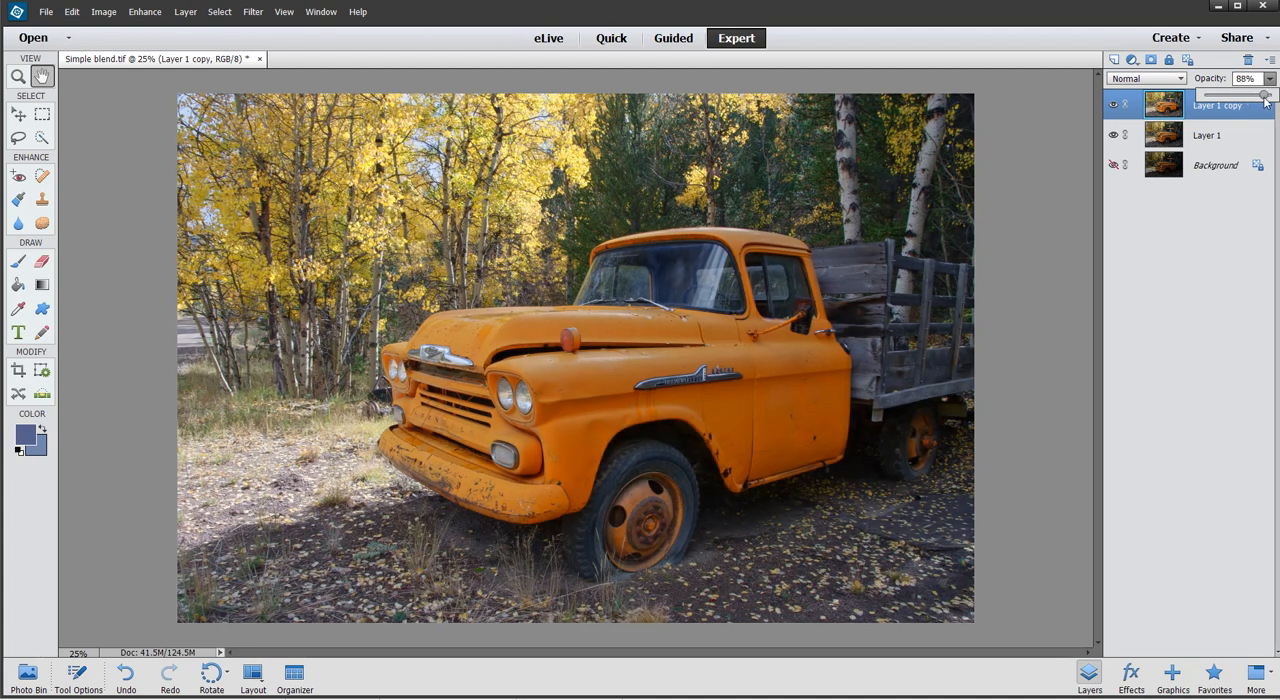
drag(1265, 93, 1261, 93)
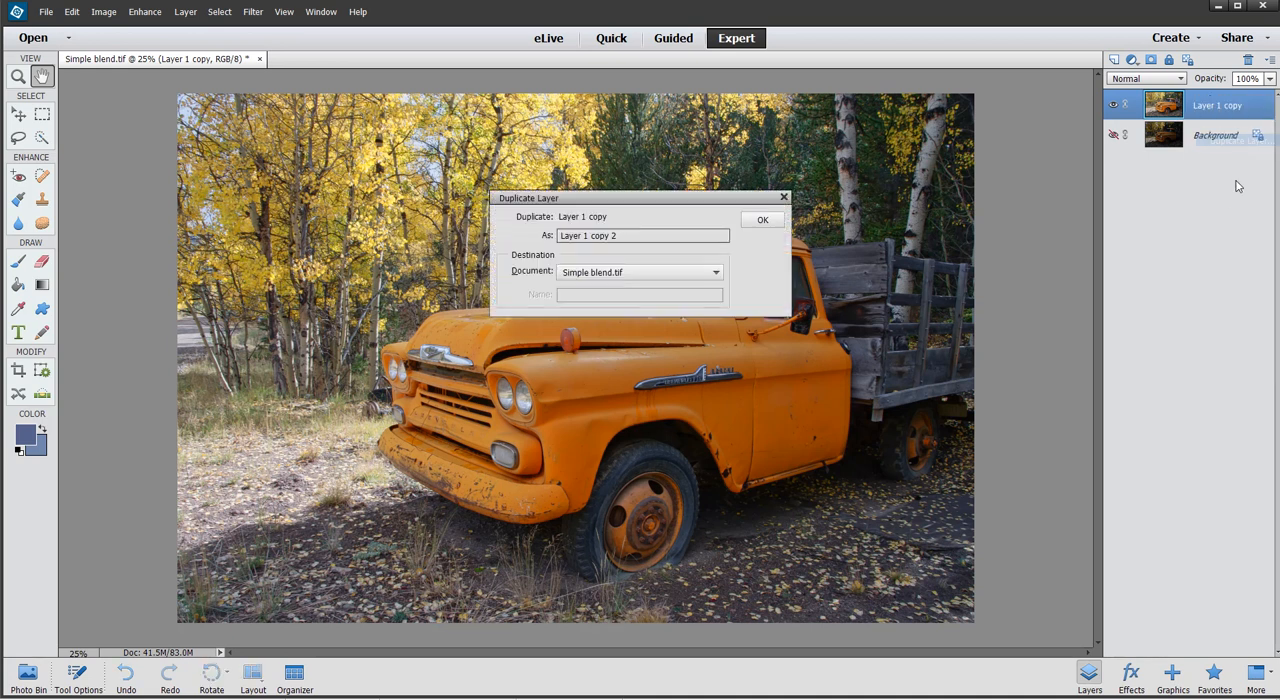
Duplicate the layer as Layer 1 copy 2 and blend it with Multiply at 27% opacity
click(762, 219)
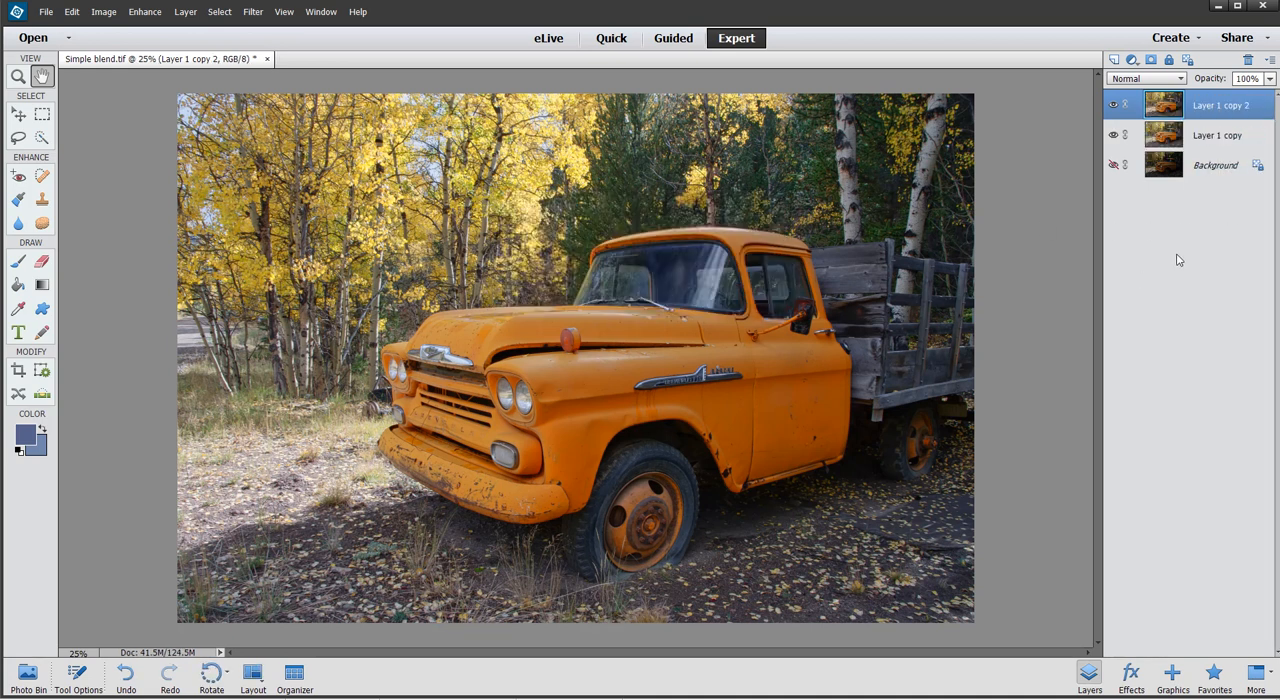
click(1178, 78)
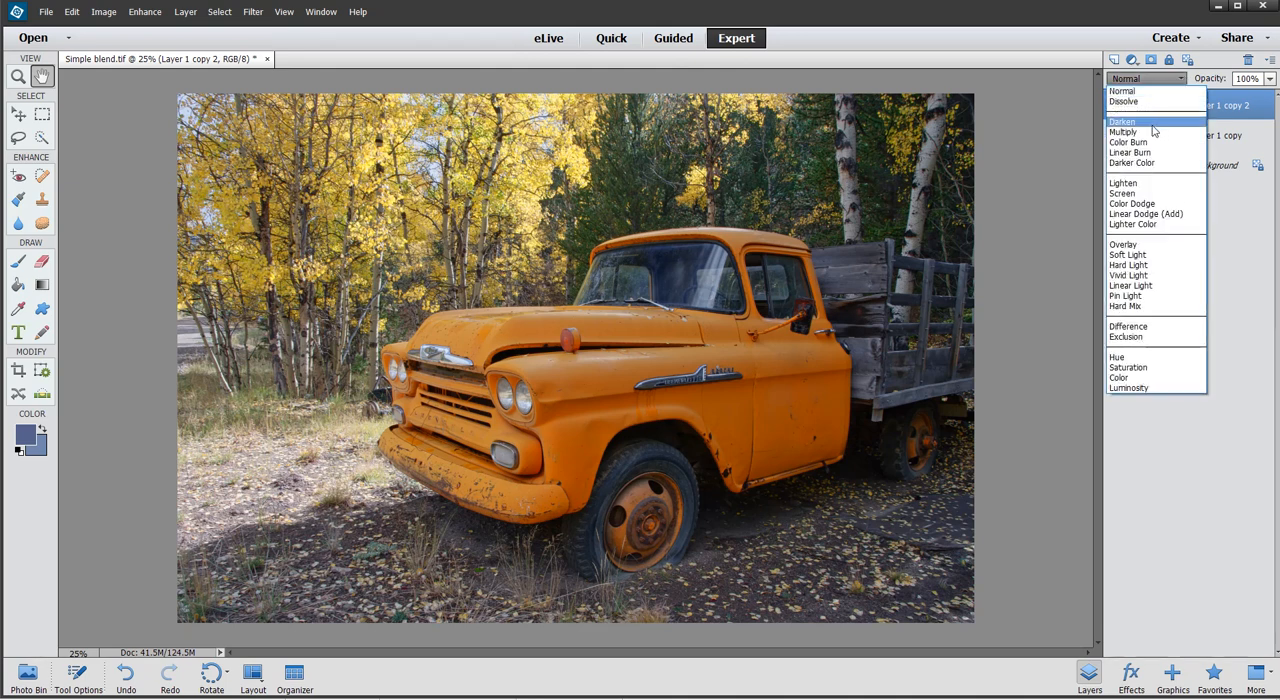
click(1122, 131)
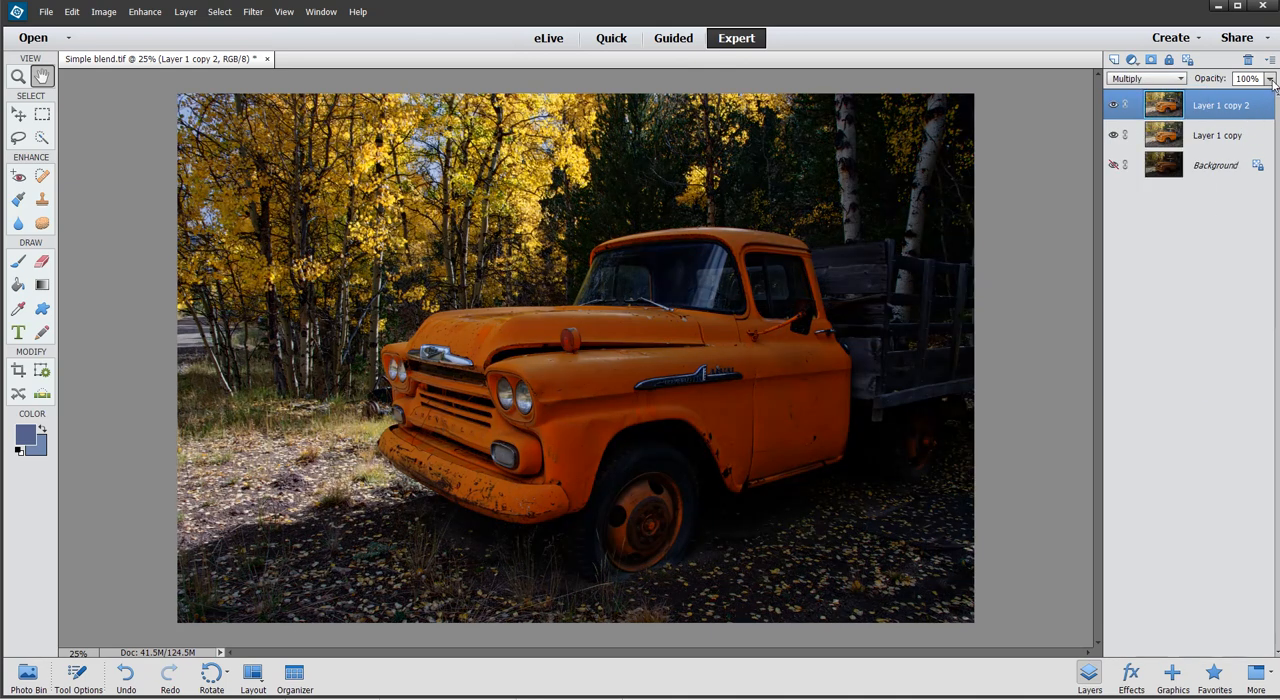
drag(1270, 92, 1225, 92)
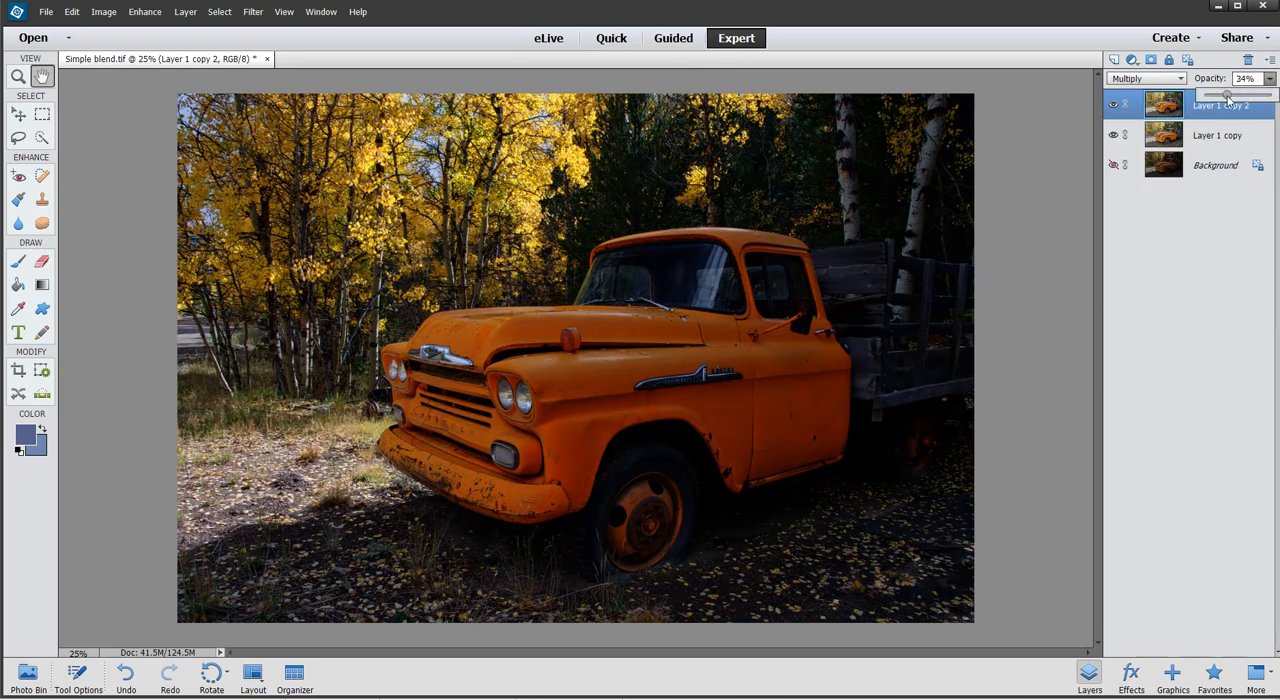
drag(1228, 93, 1218, 93)
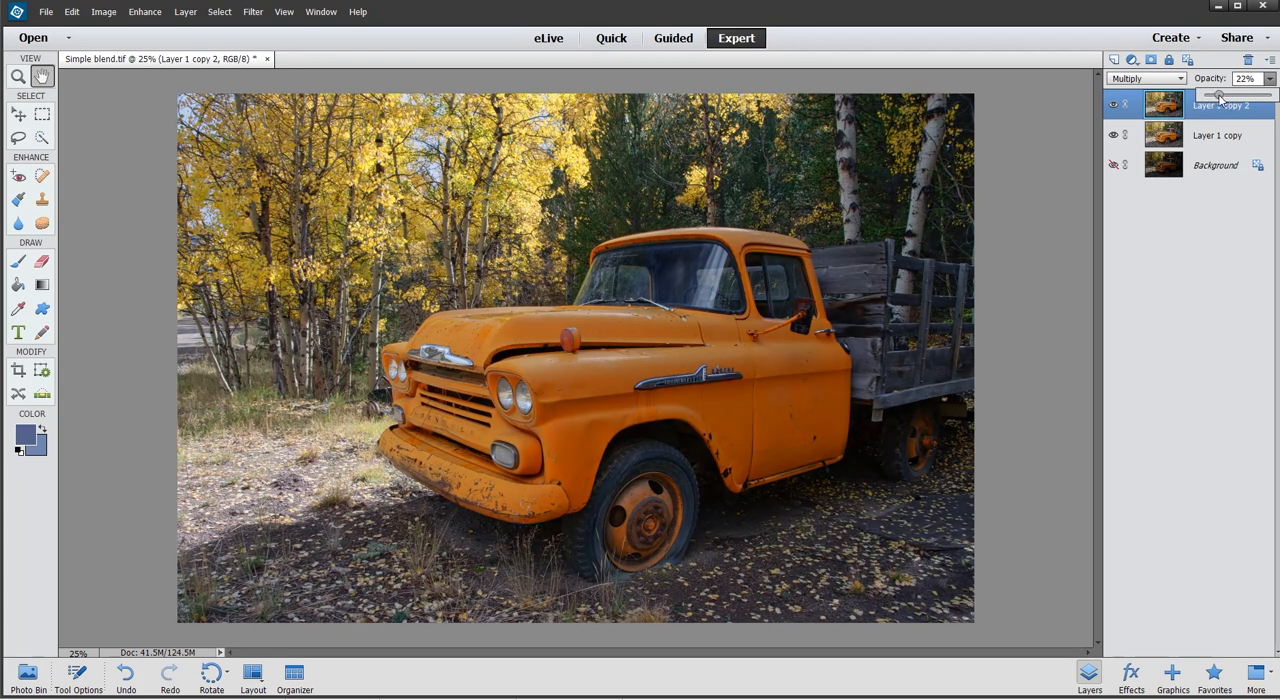
drag(1217, 94, 1225, 94)
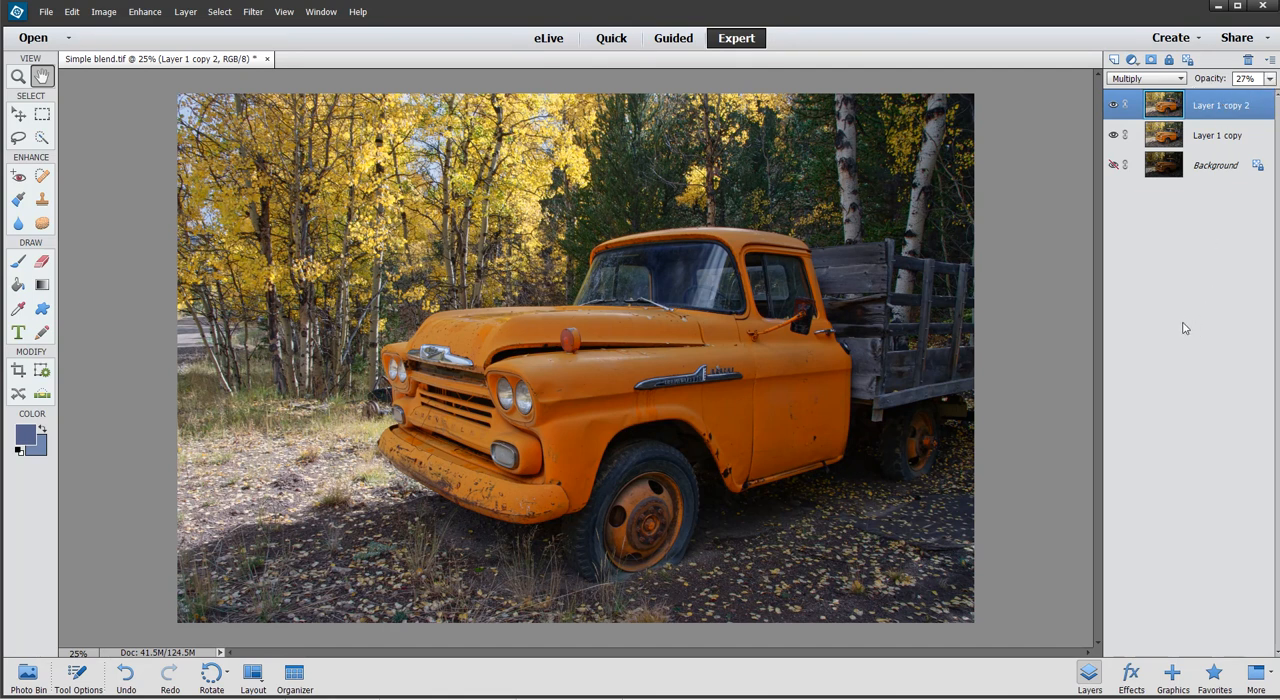
click(1113, 105)
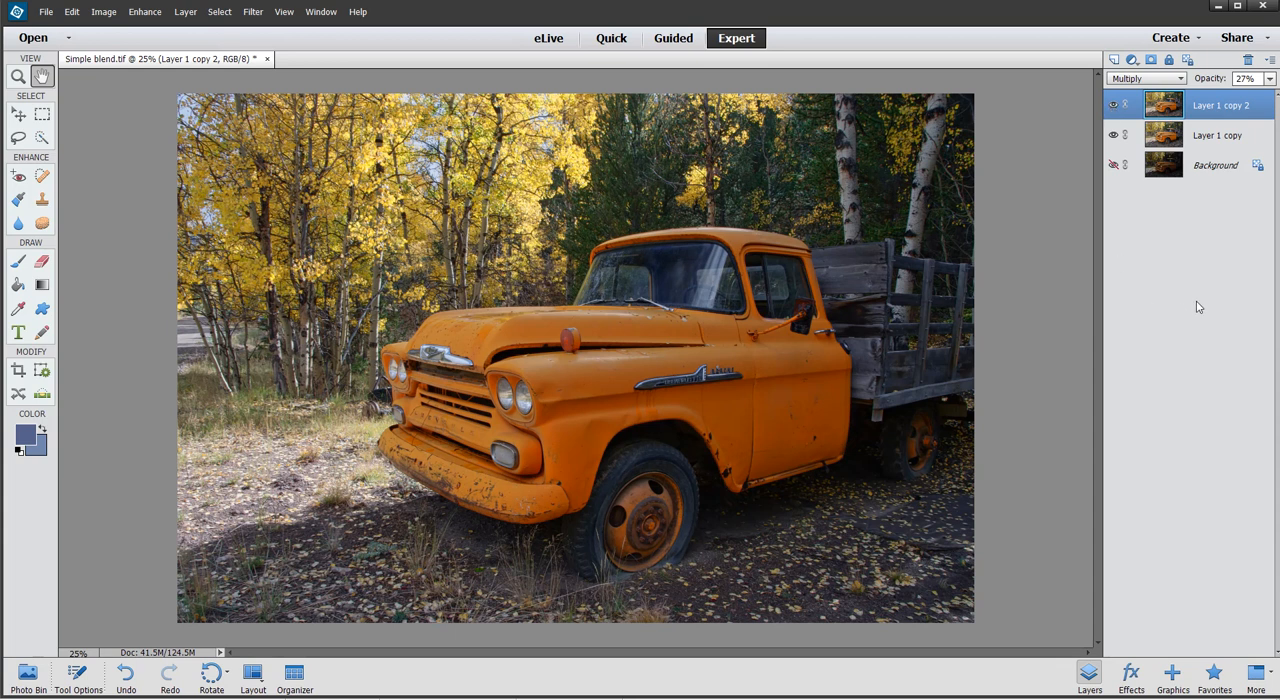
mouse_move(1170, 274)
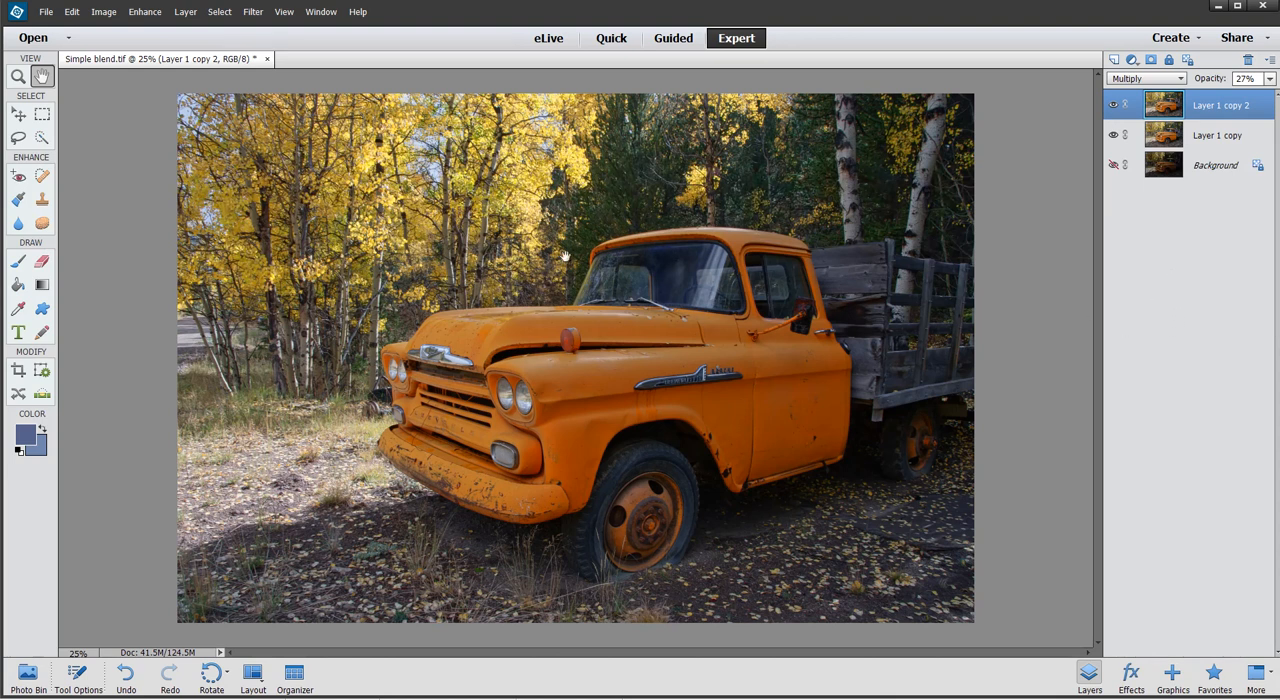
mouse_move(1093, 393)
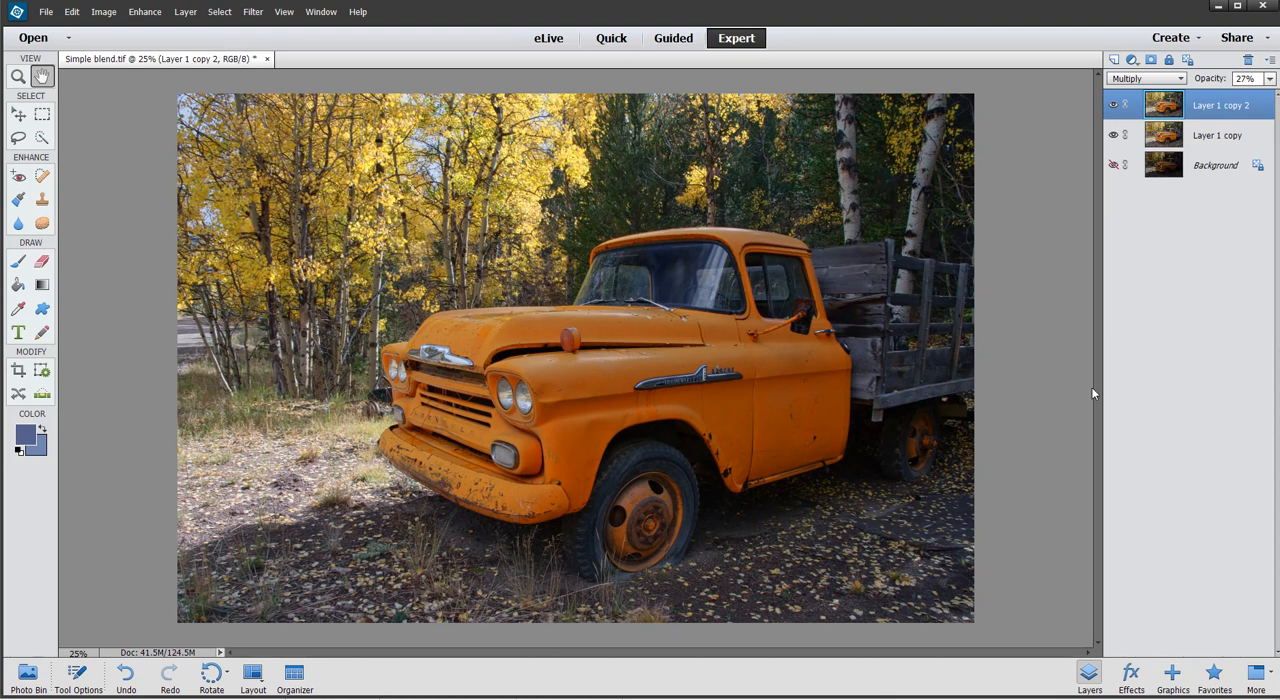
mouse_move(1167, 380)
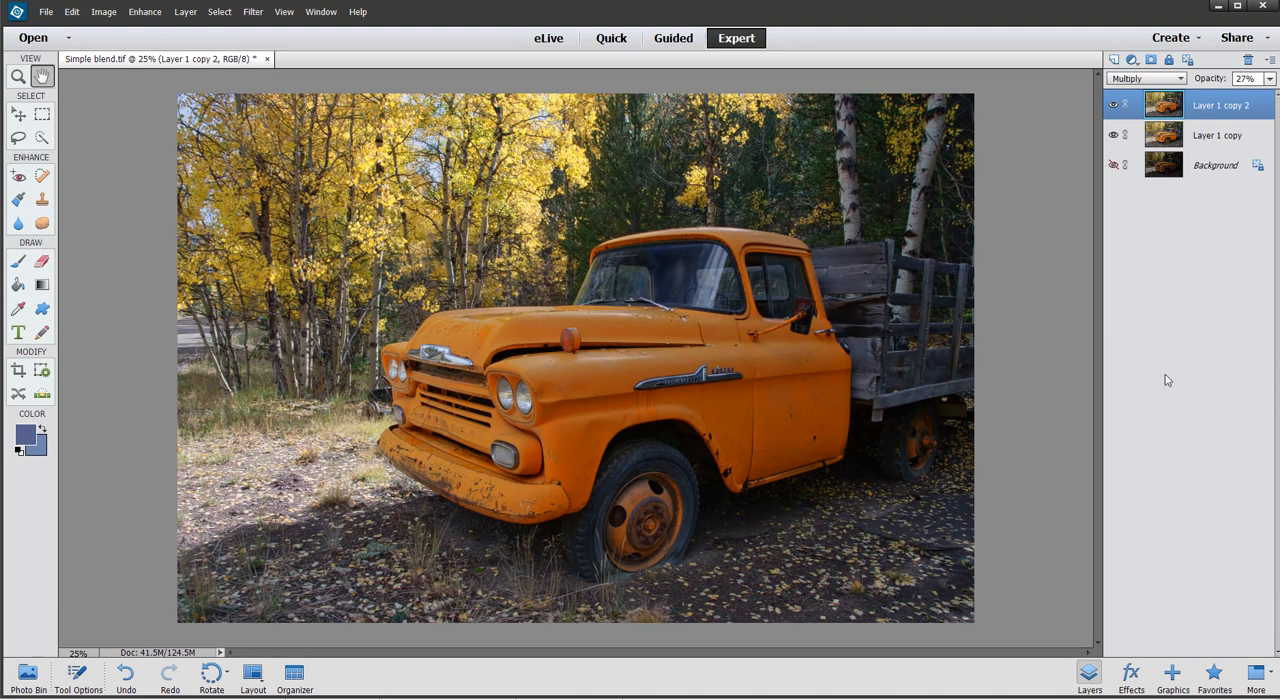
click(46, 11)
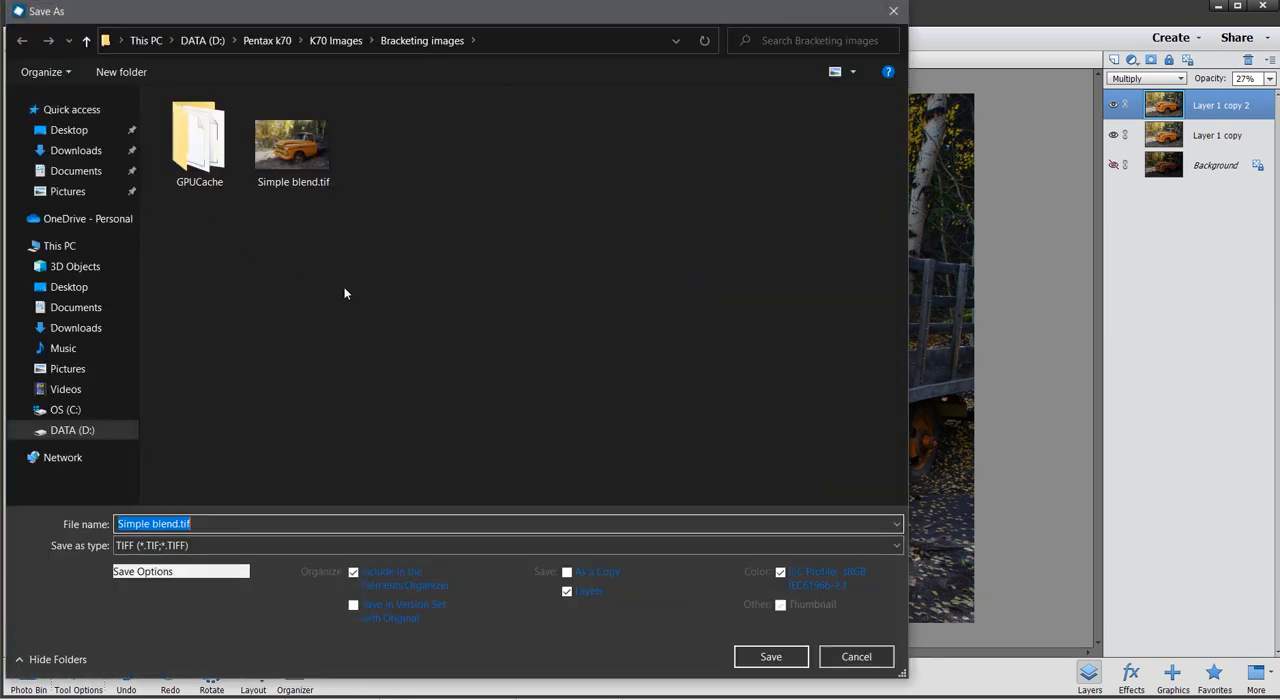
Save the image as the JPEG 'Simple blend 3' at maximum quality
click(895, 545)
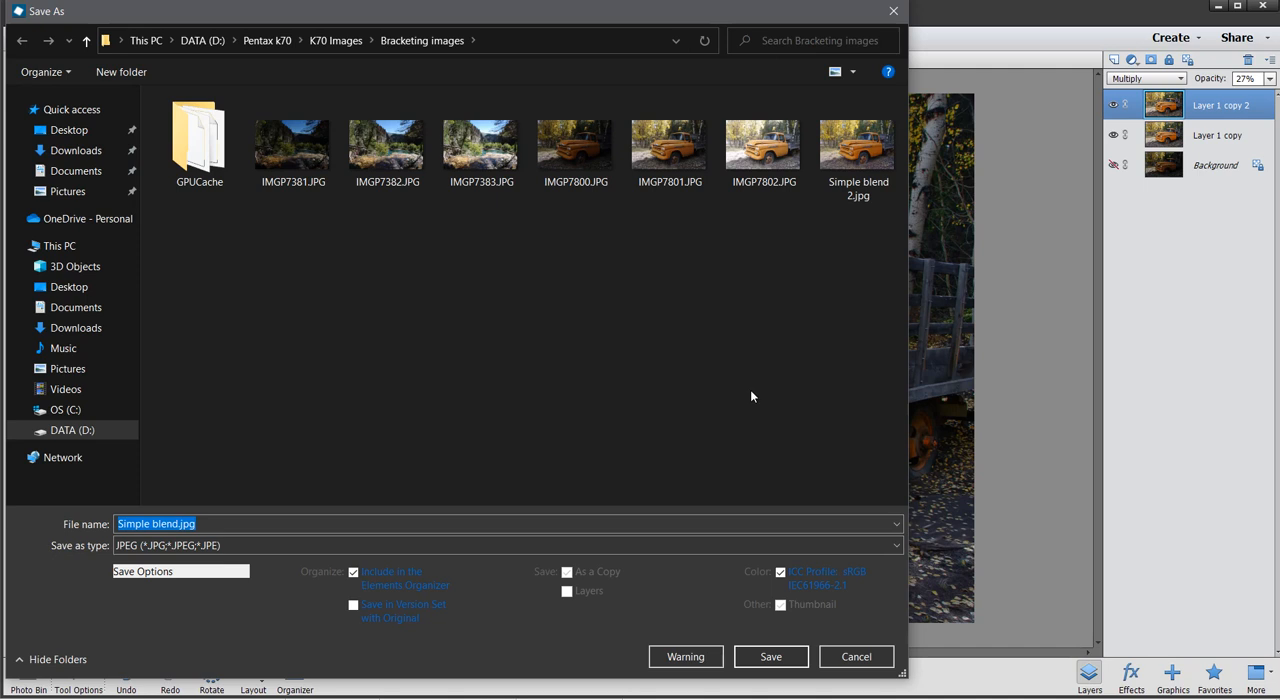
click(858, 145)
text( 3)
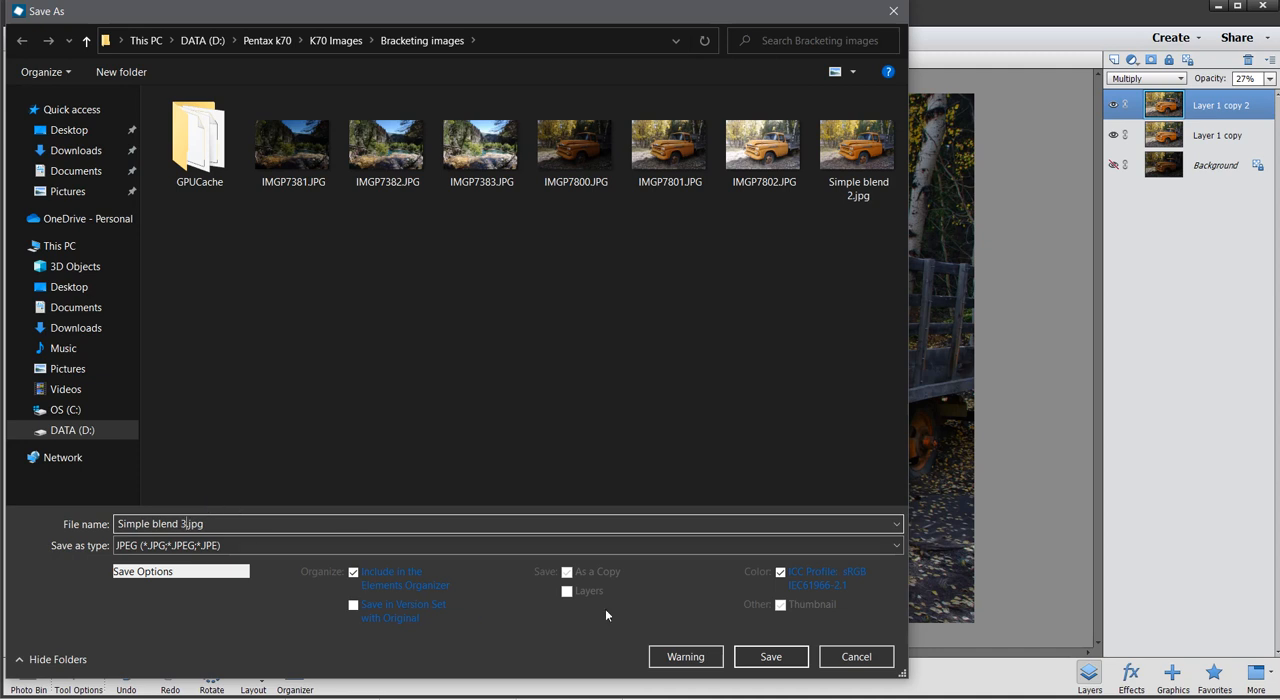
click(770, 656)
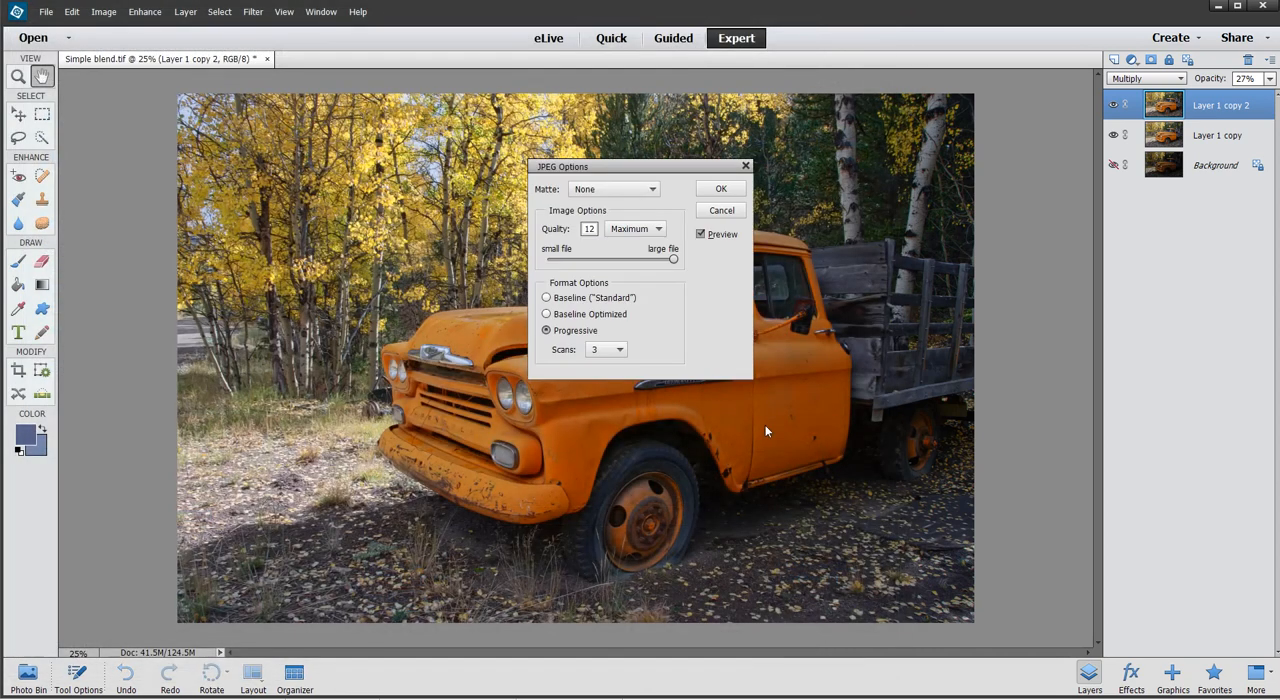
click(720, 188)
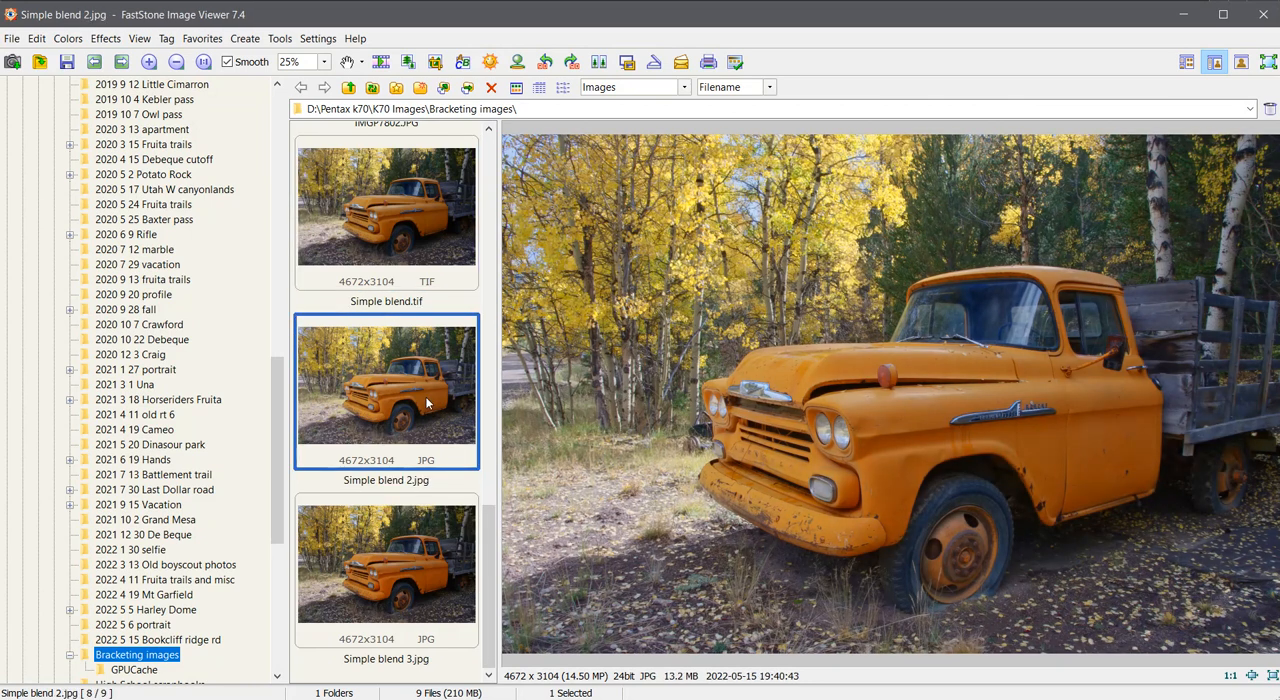
Preview Simple blend 3.jpg, then the original IMGP7802.JPG, in FastStone's thumbnail list
click(386, 562)
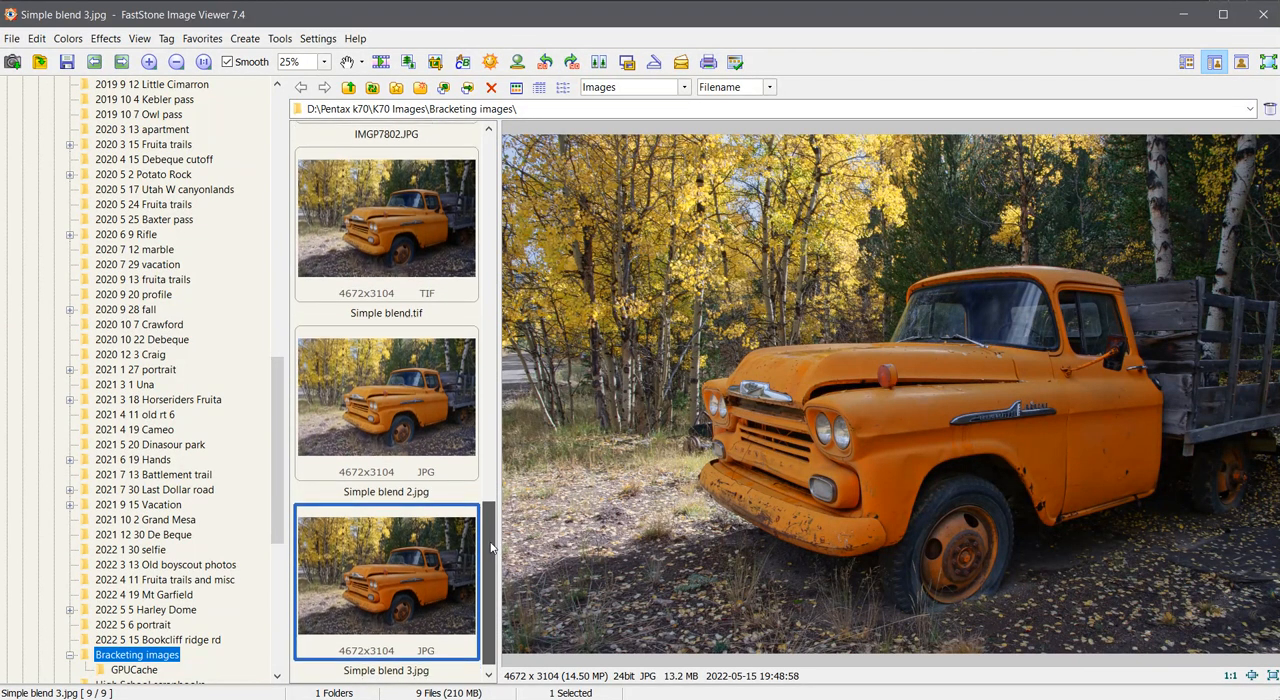
scroll(down, 3)
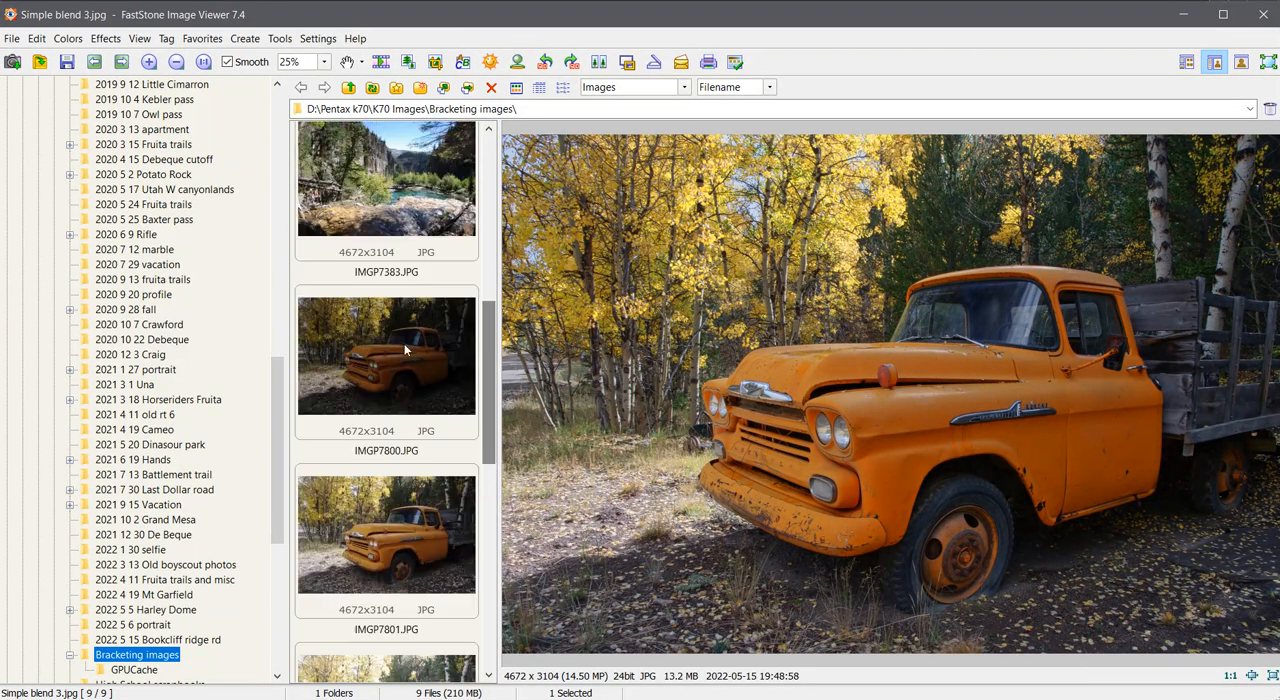
click(386, 535)
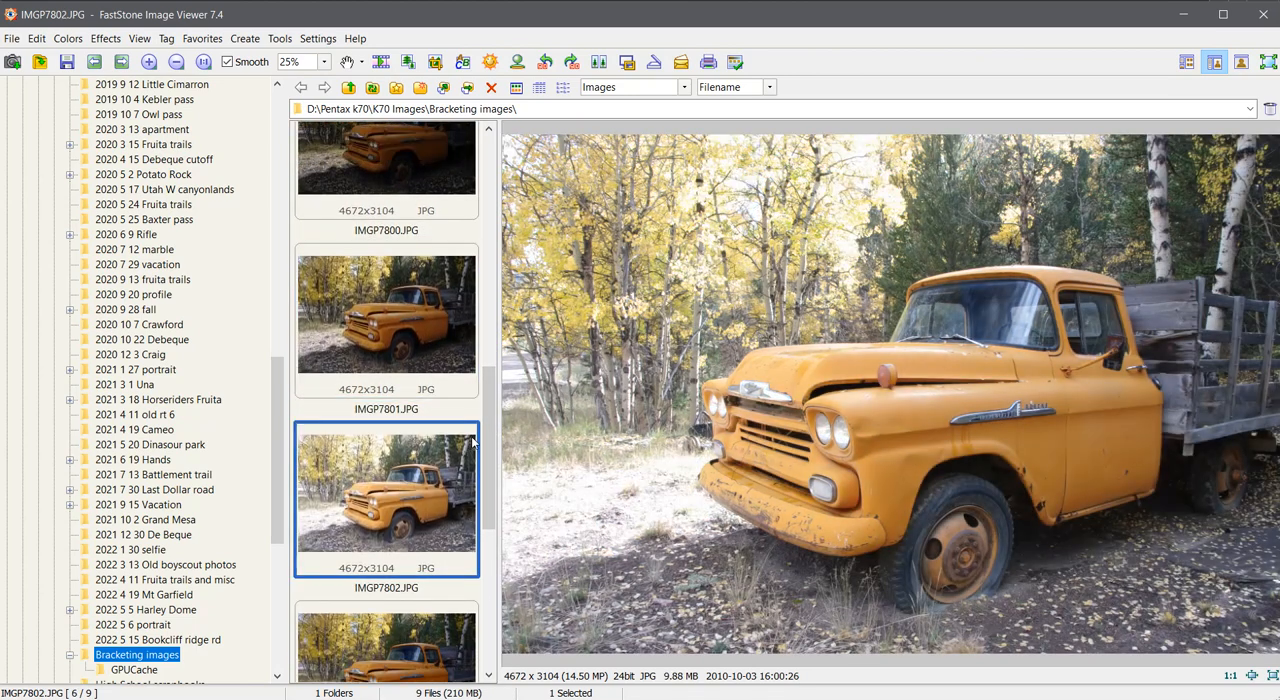
scroll(down, 3)
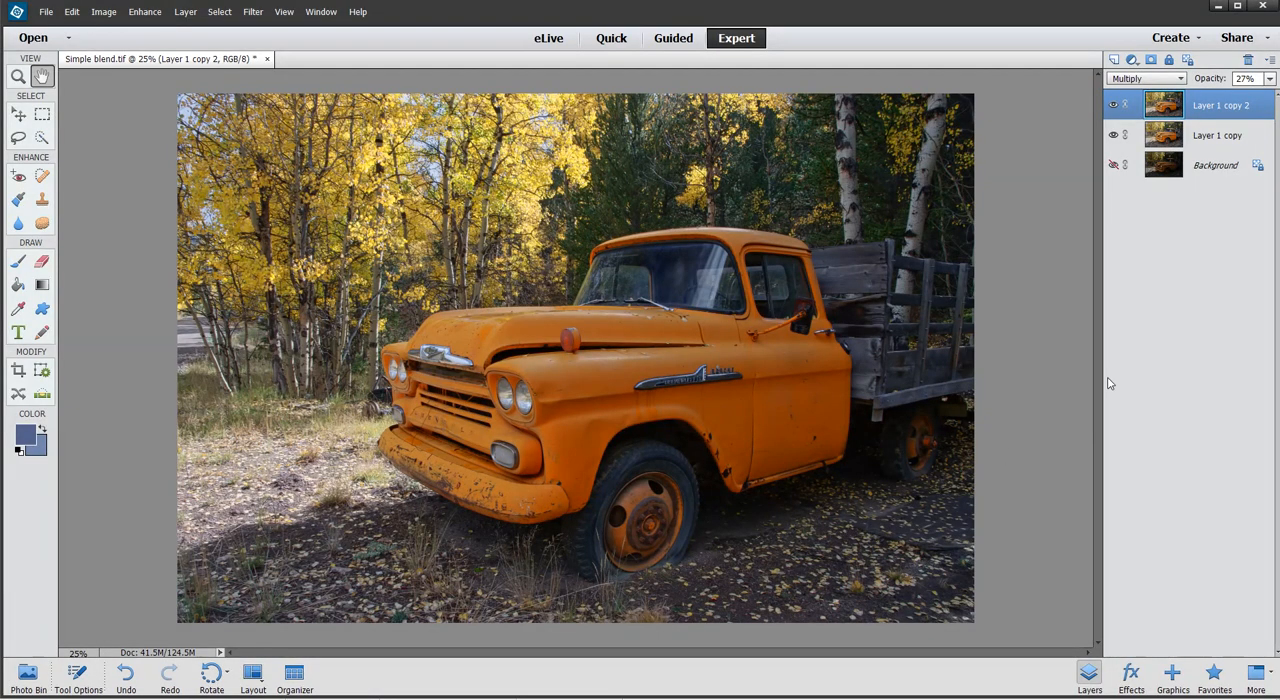
mouse_move(1180, 306)
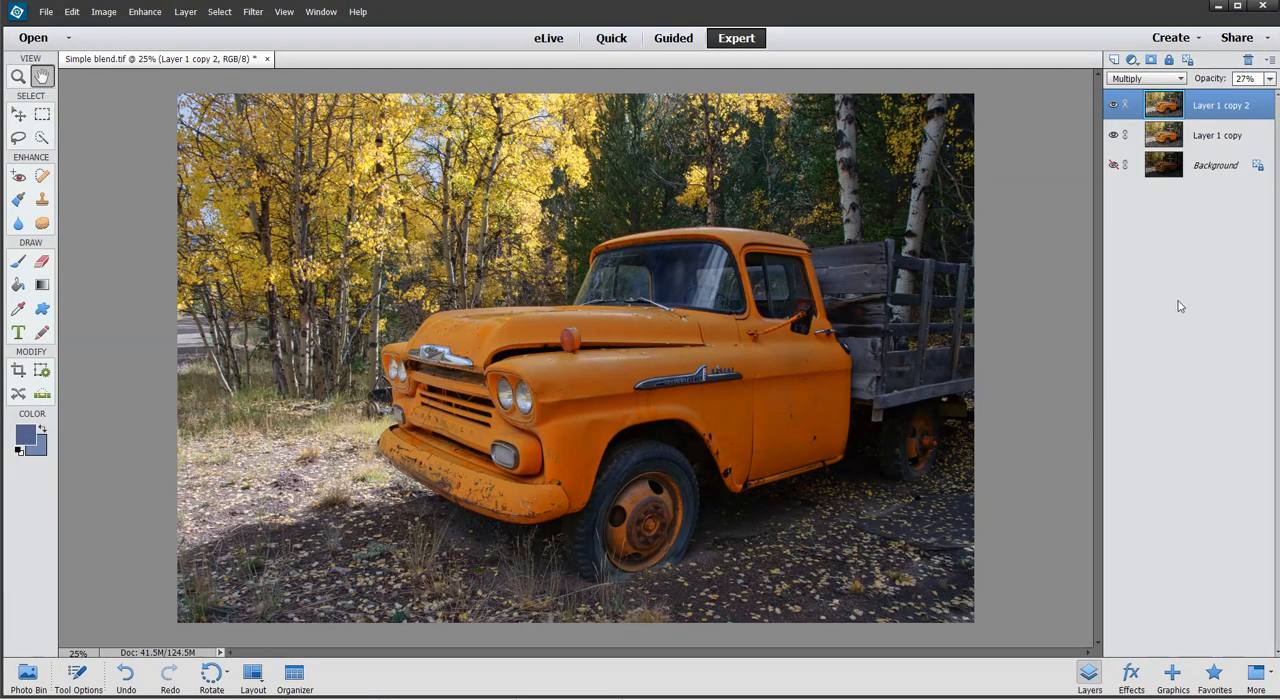